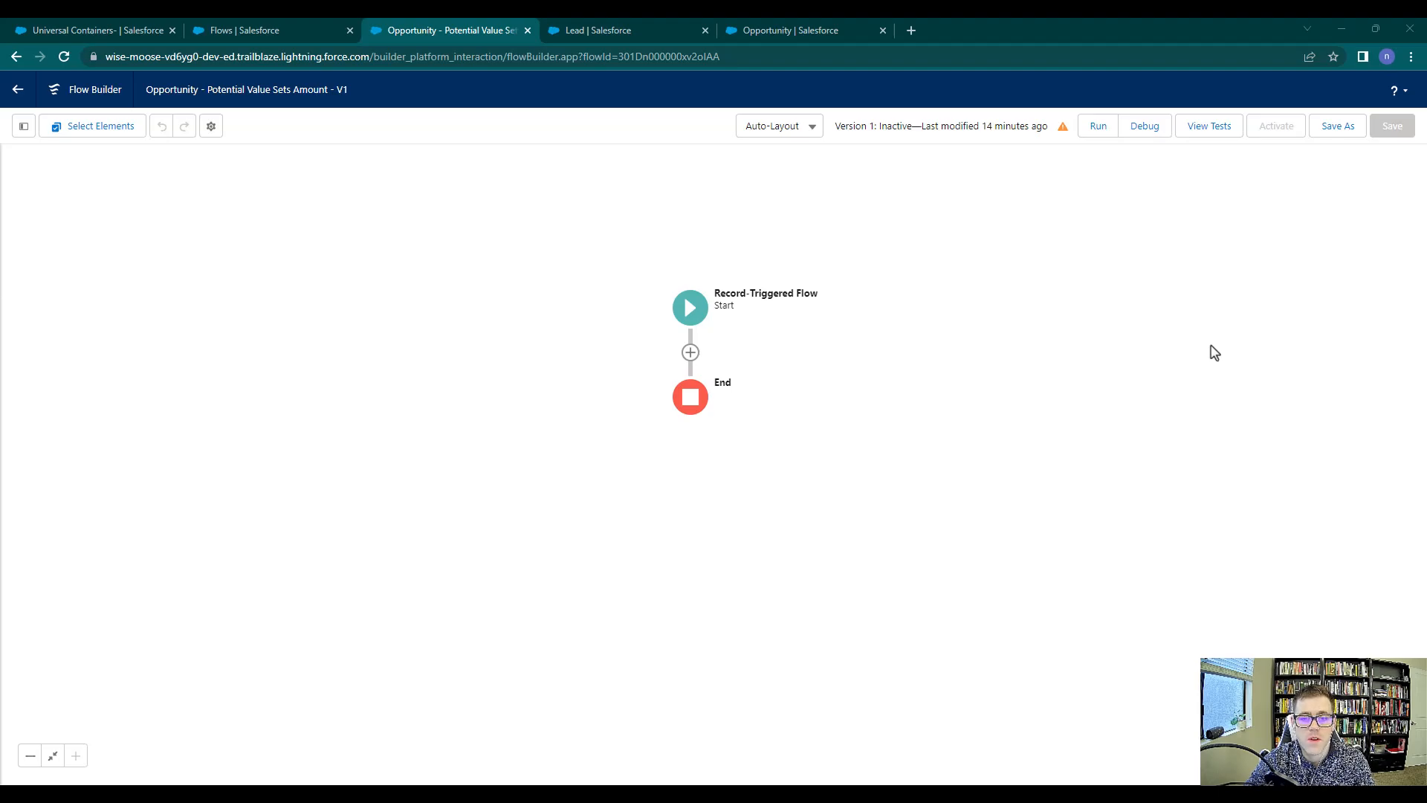
mouse_move(1175, 293)
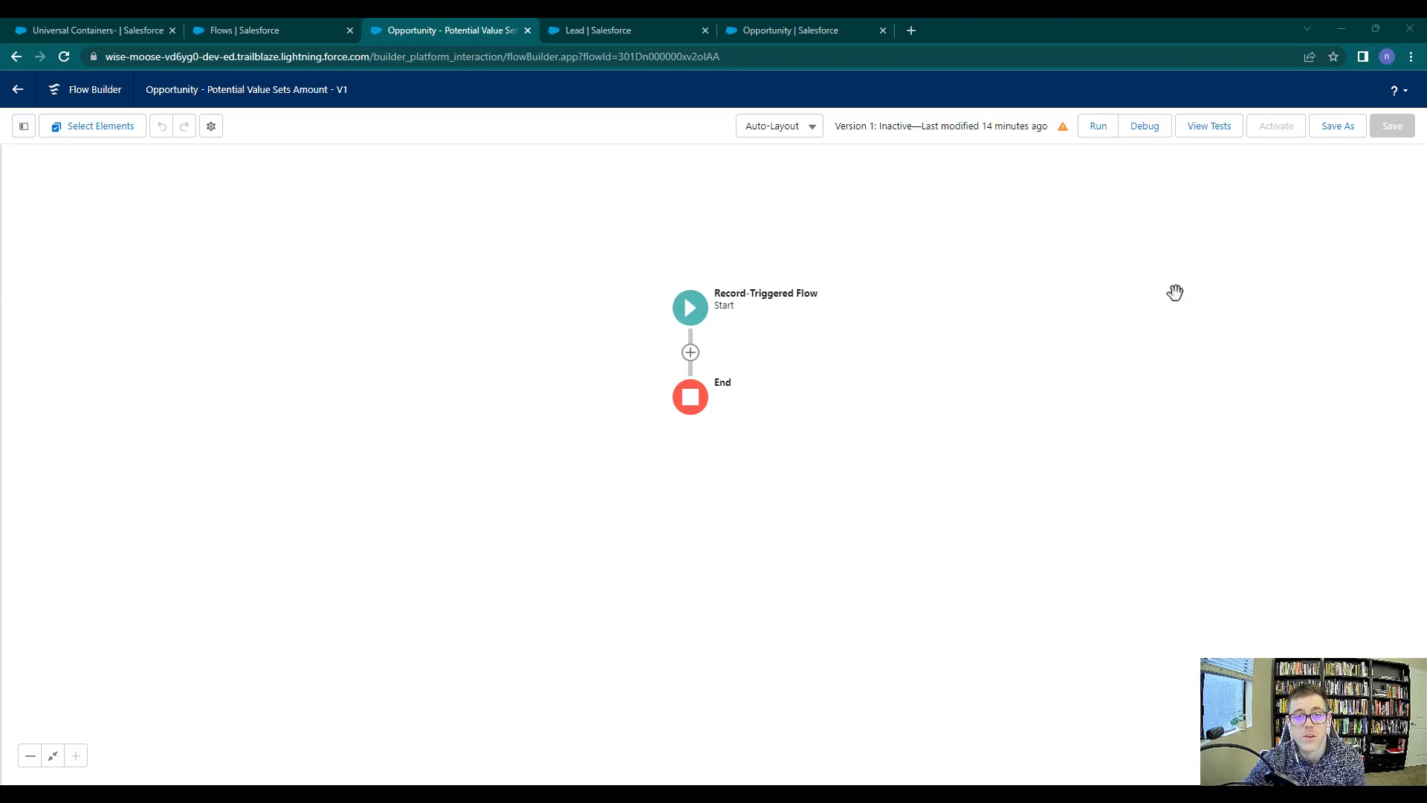
- Switch the Flow Builder canvas from auto-layout to free-form layout
left_click(688, 307)
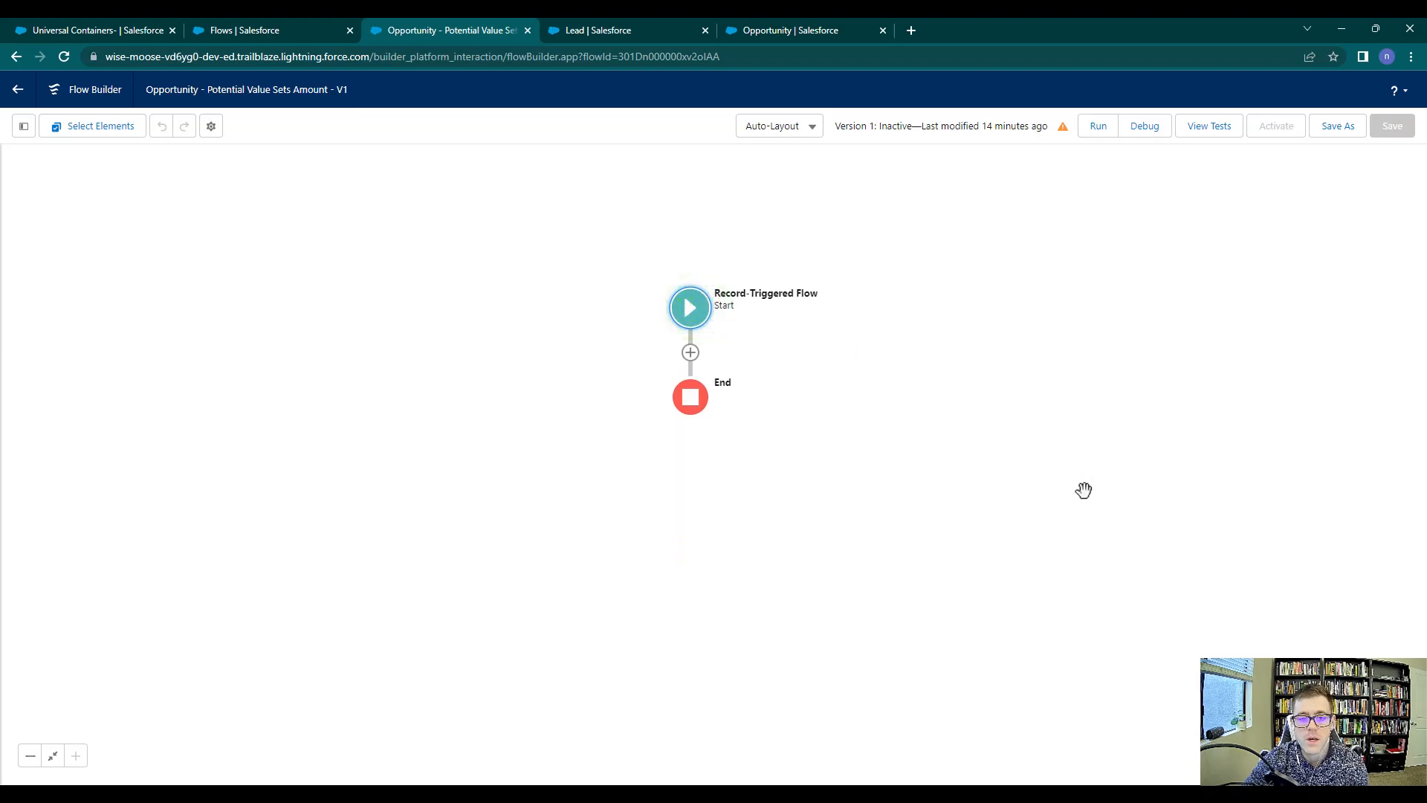
mouse_move(1029, 461)
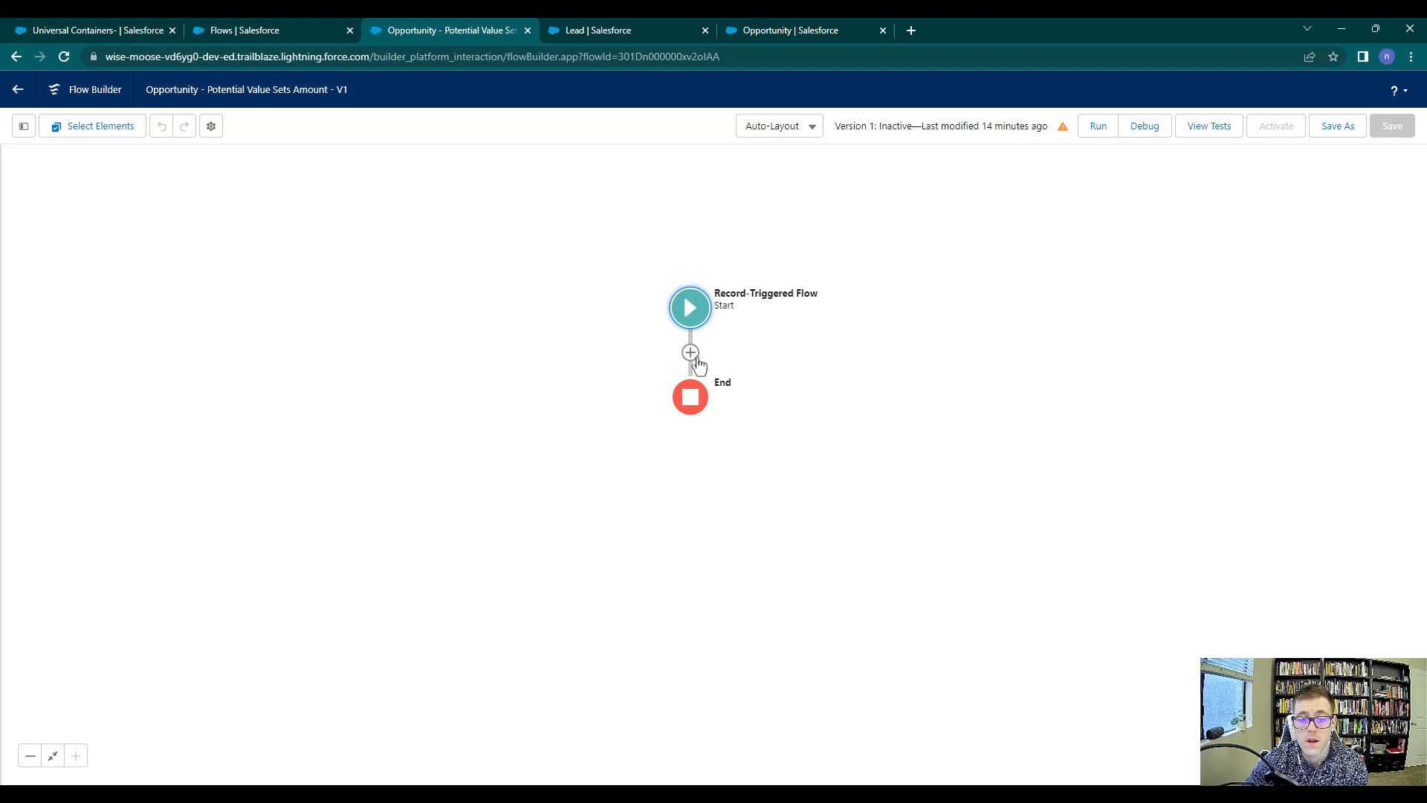
mouse_move(630, 368)
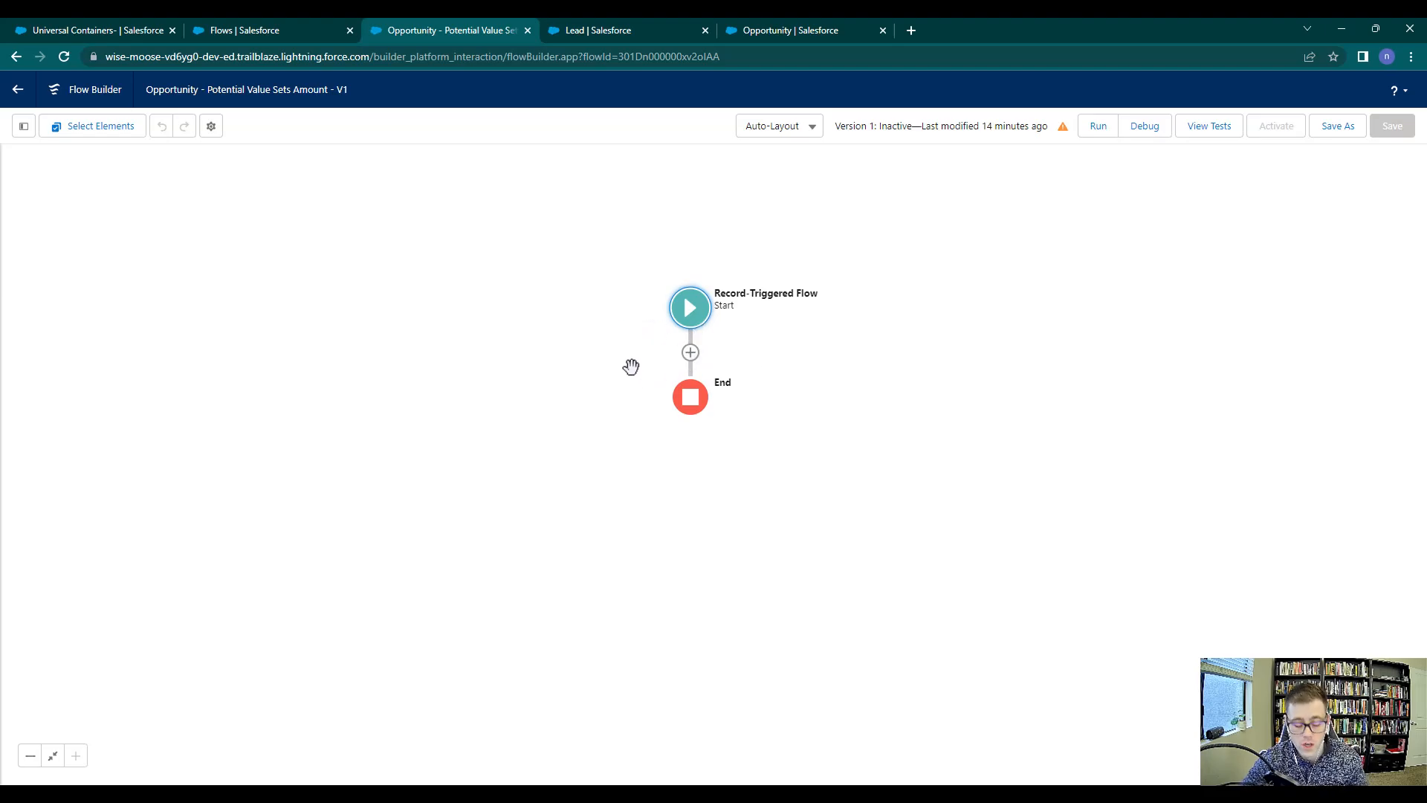
mouse_move(705, 395)
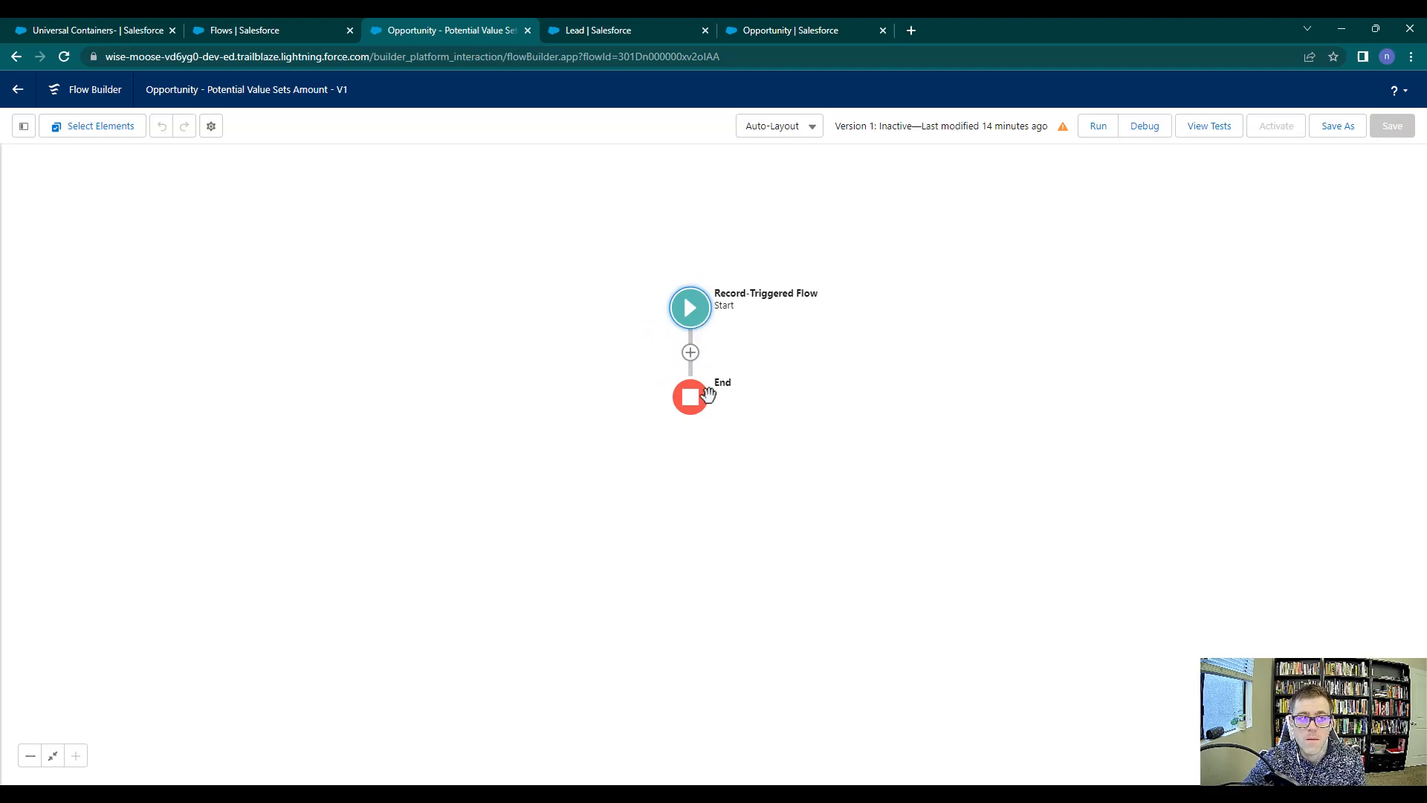
mouse_move(688, 354)
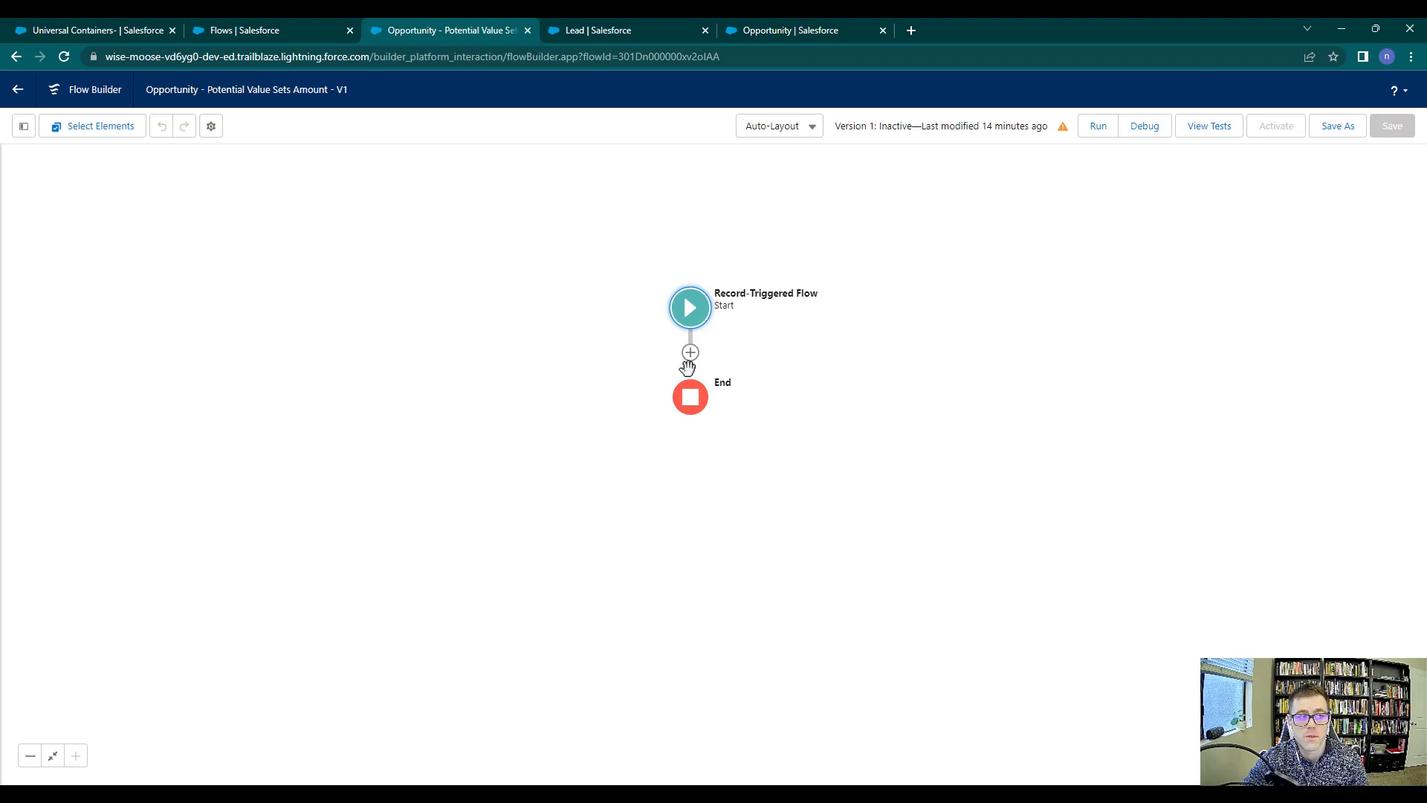
mouse_move(733, 318)
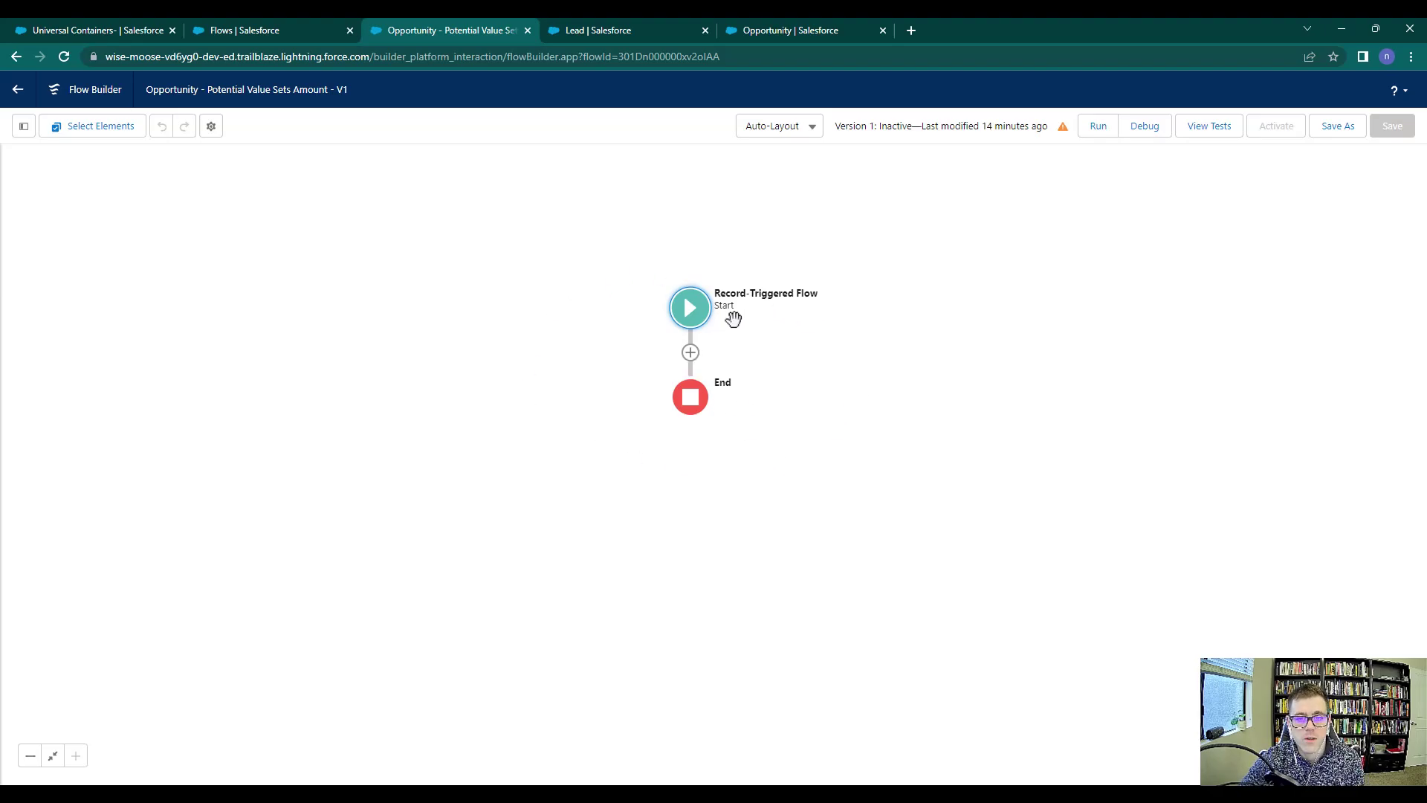
left_click(778, 125)
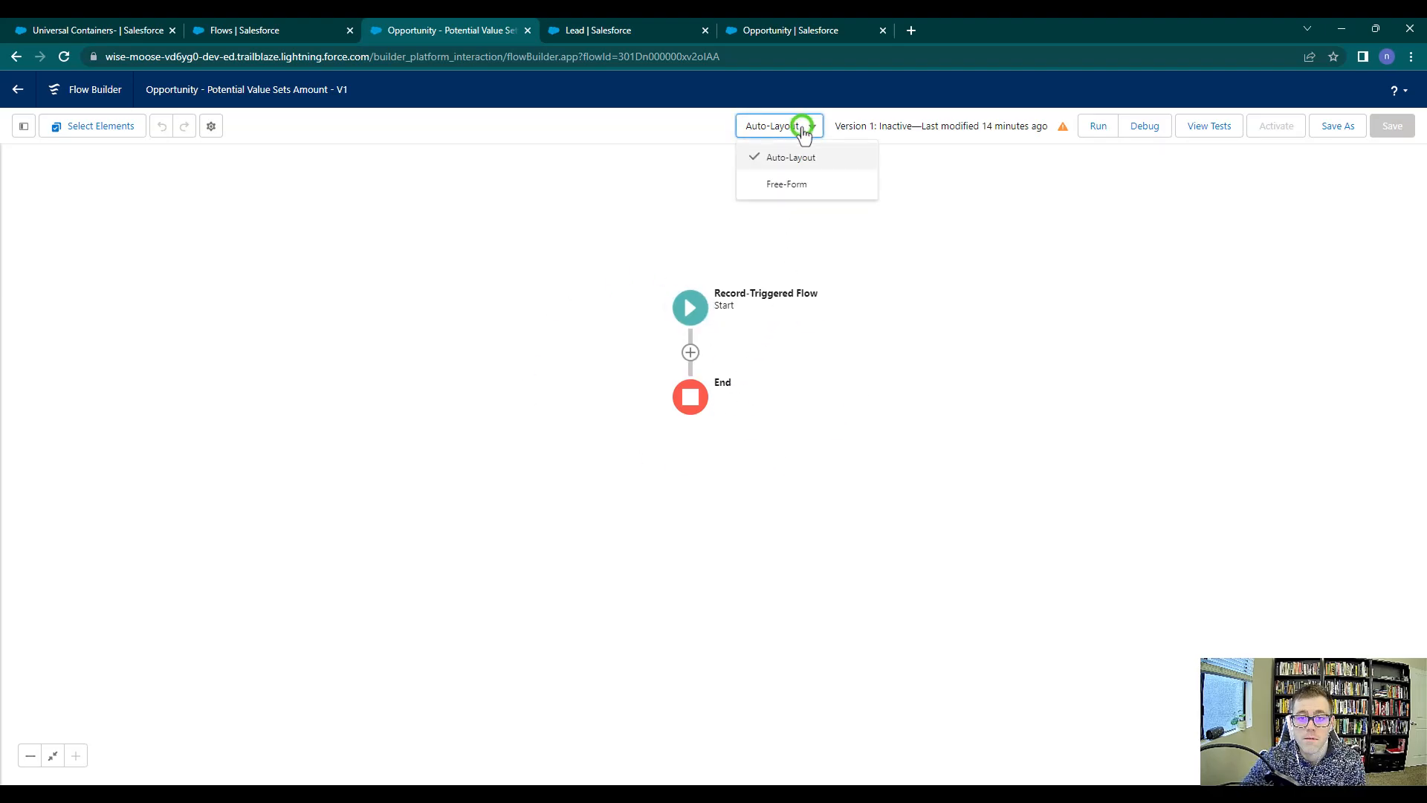
left_click(785, 185)
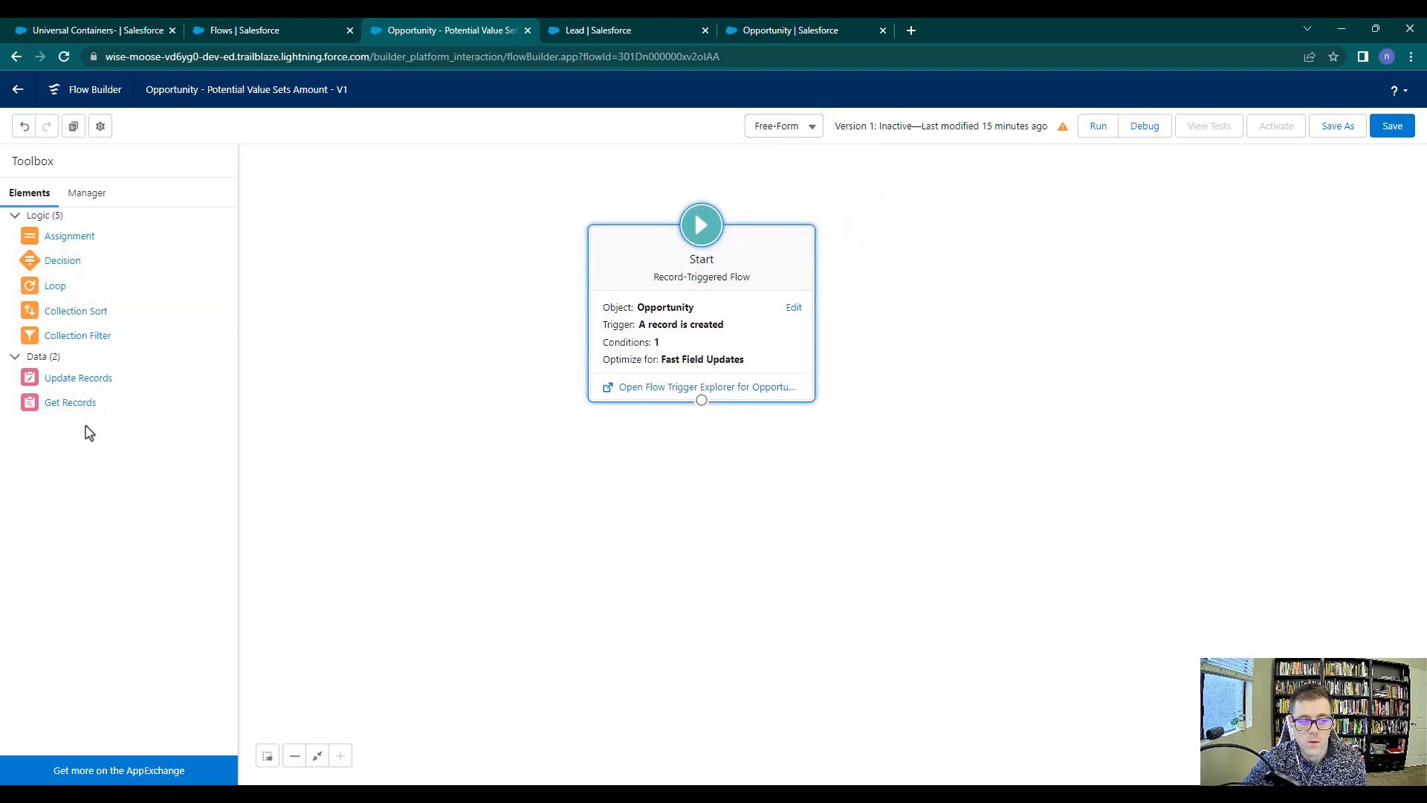
mouse_move(96, 452)
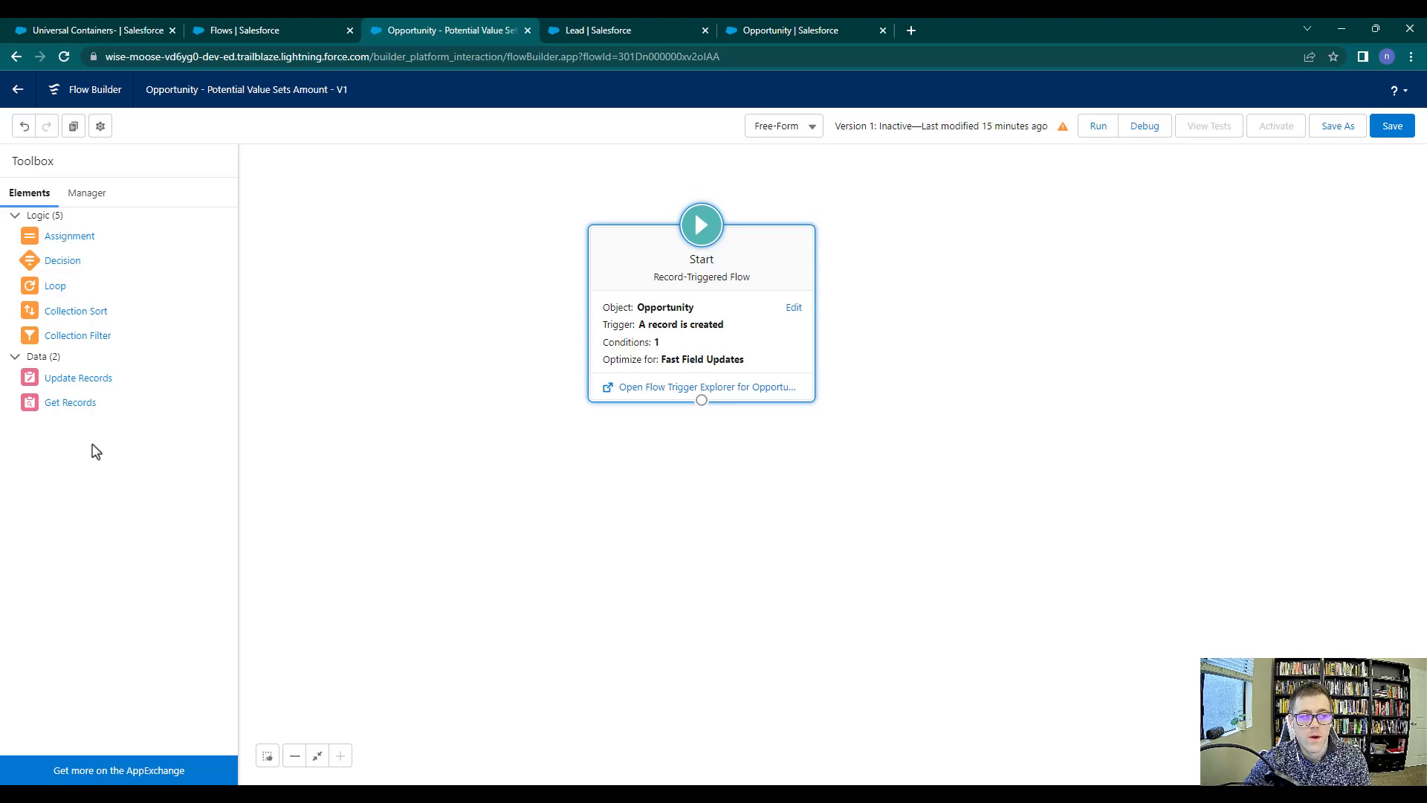
mouse_move(70, 236)
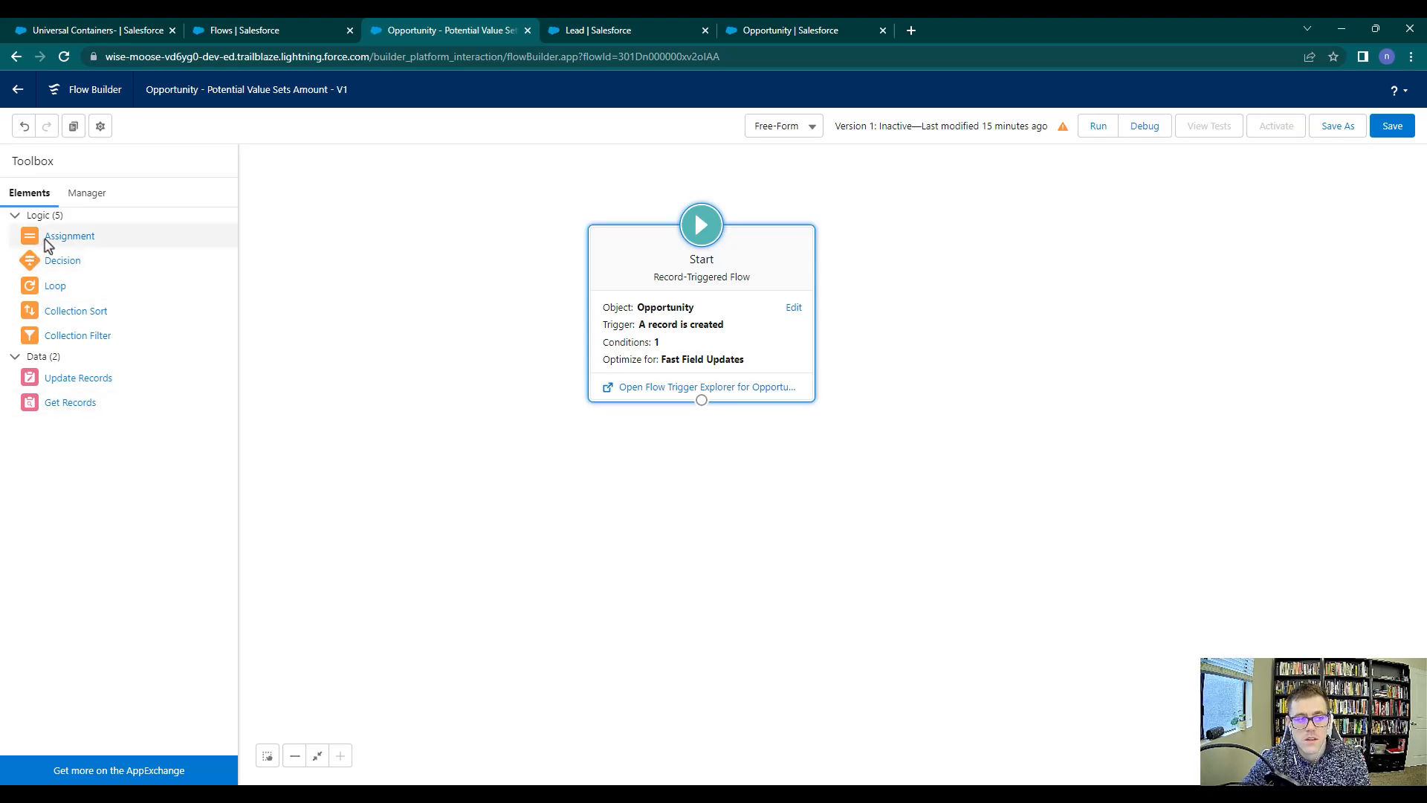
mouse_move(60, 421)
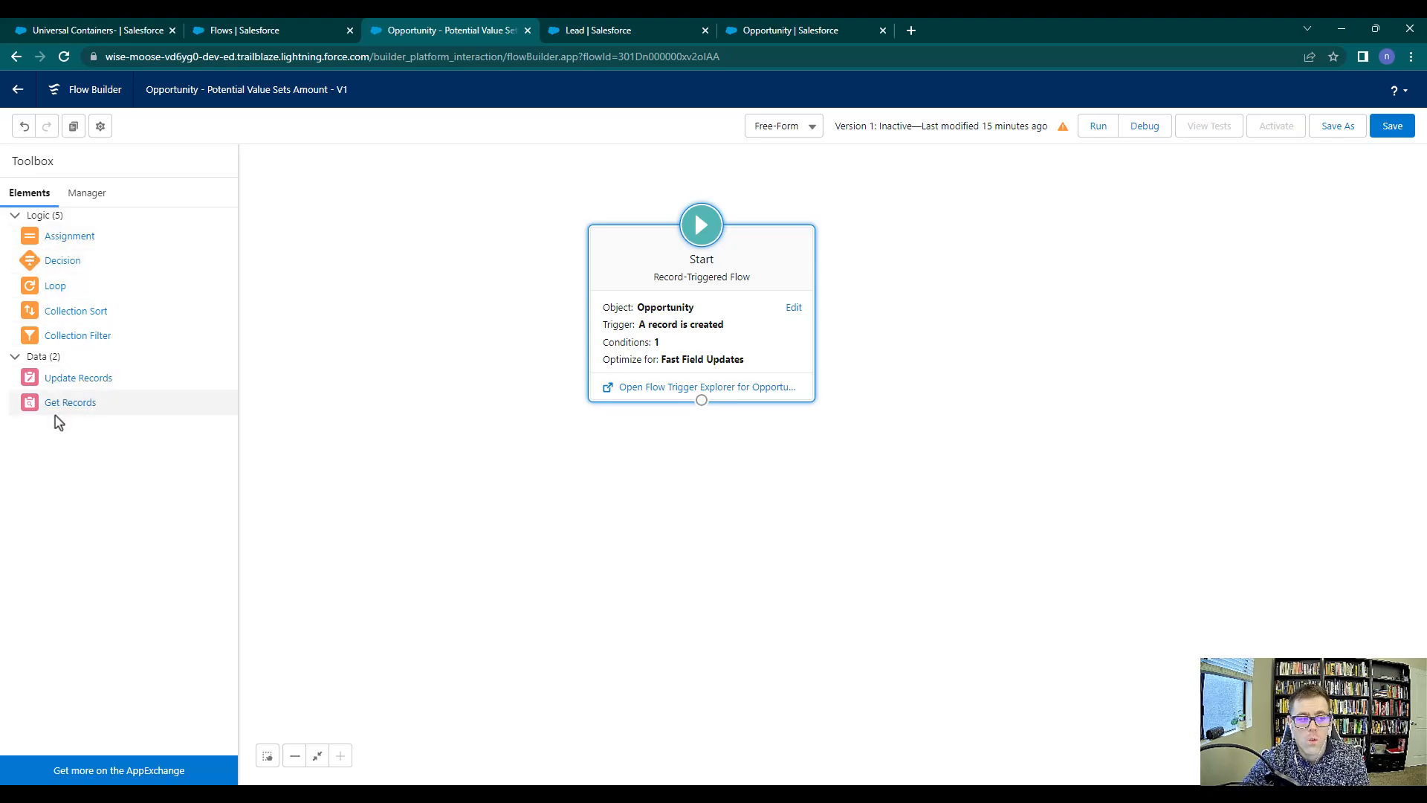
mouse_move(635, 287)
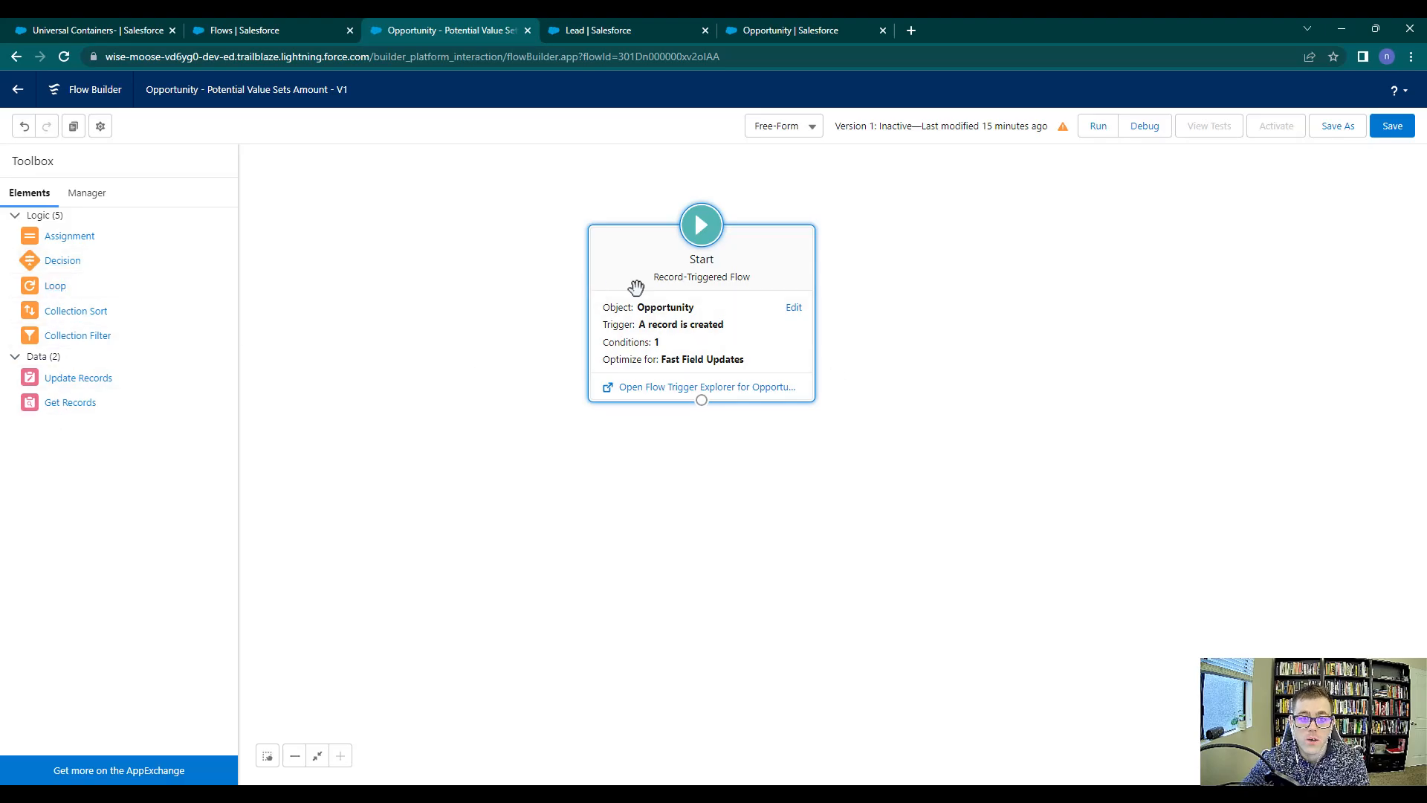
mouse_move(123, 286)
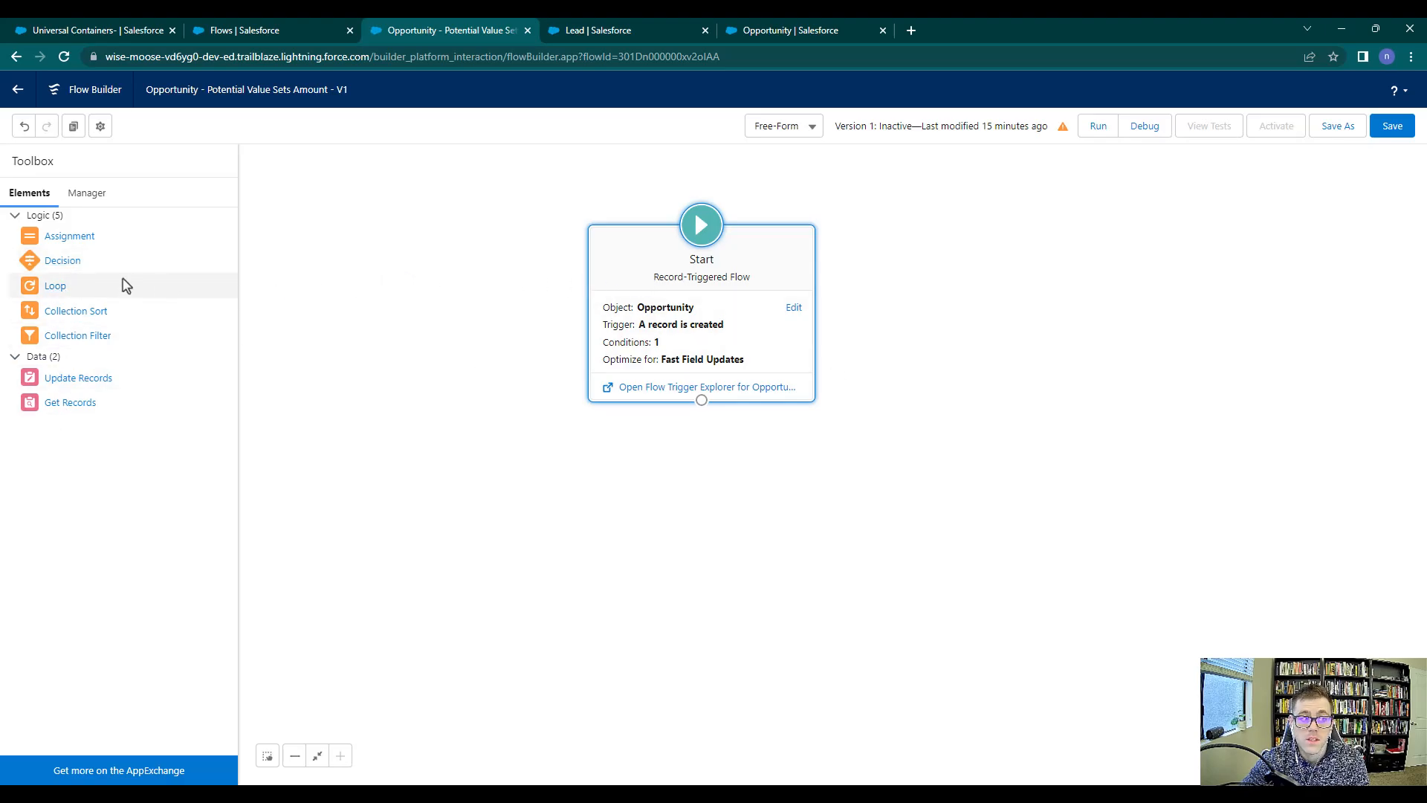
mouse_move(161, 189)
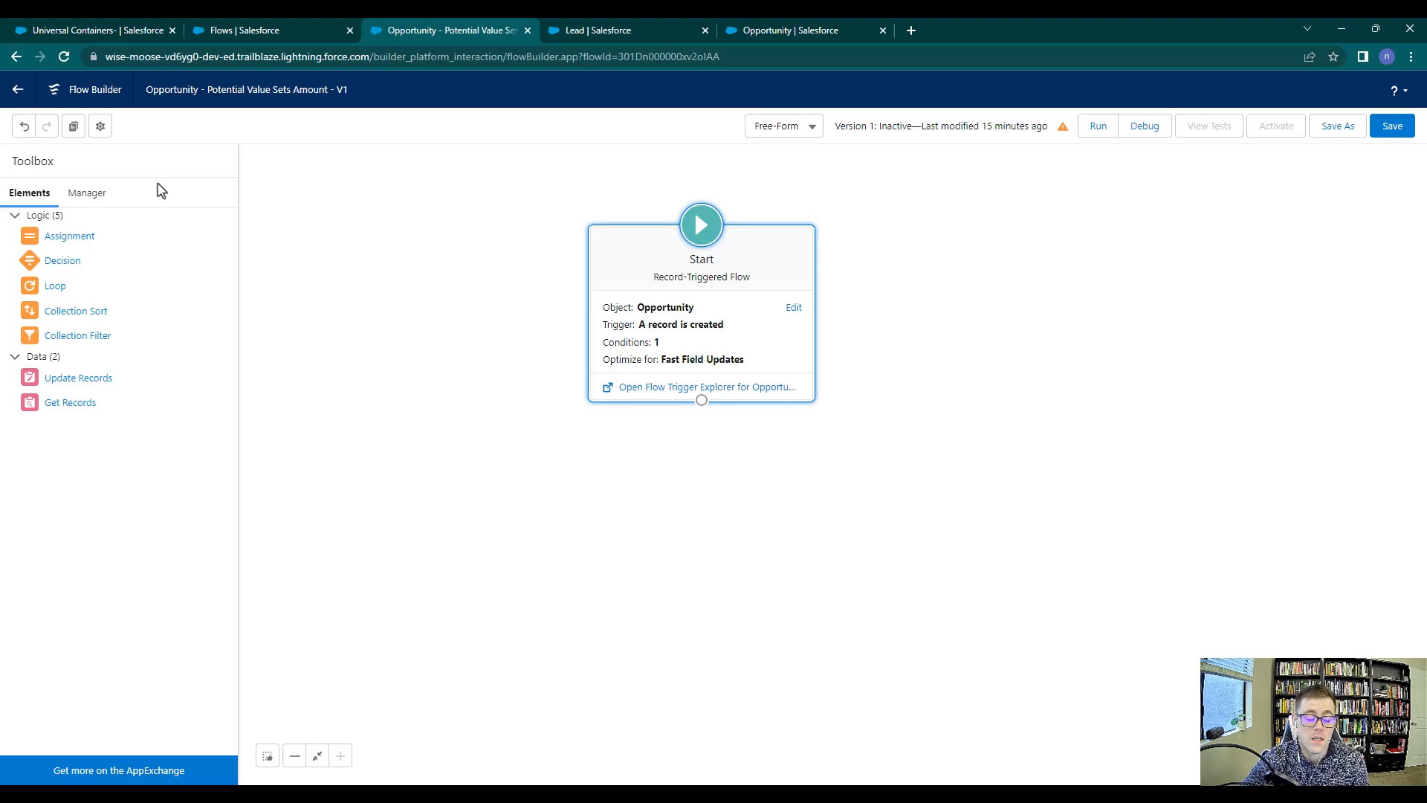
mouse_move(163, 221)
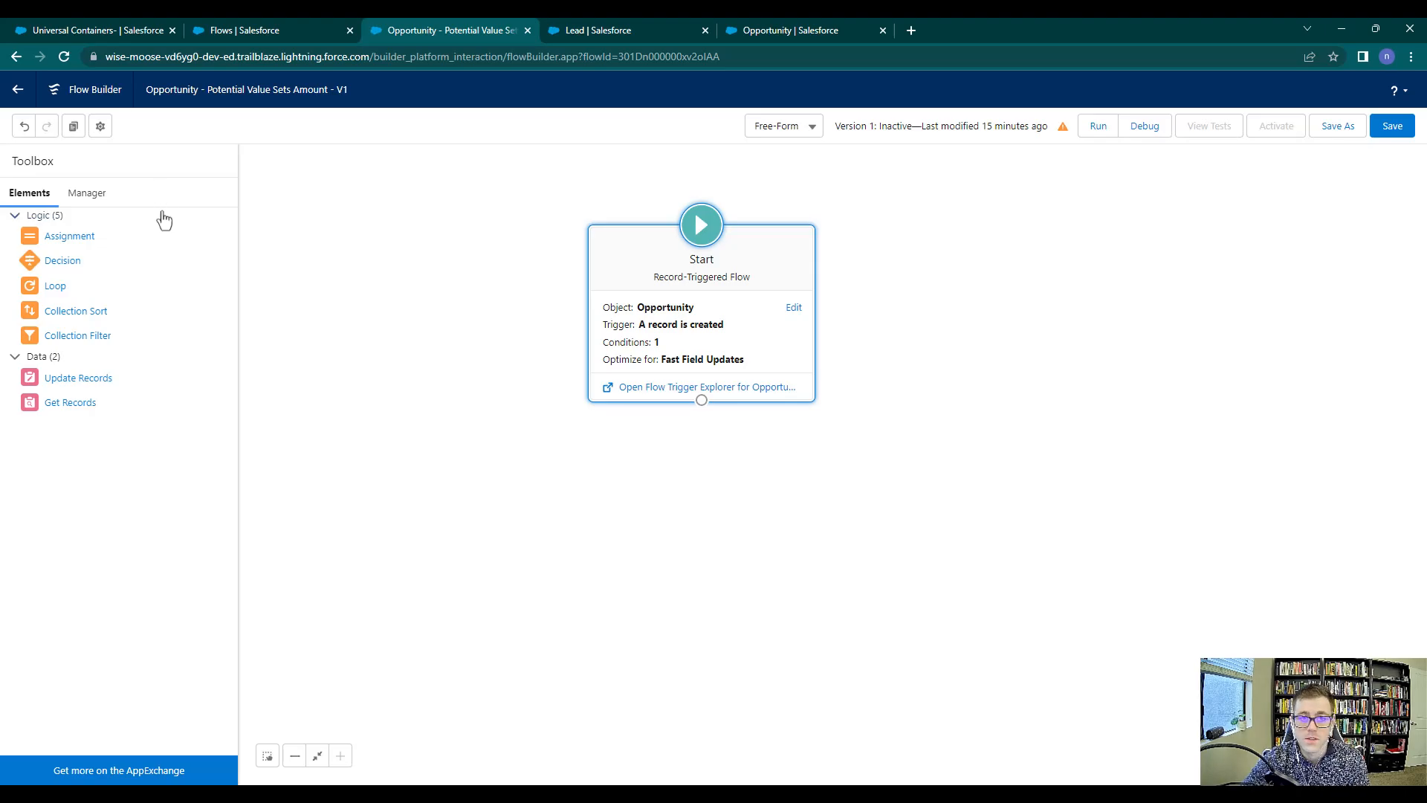
mouse_move(78, 214)
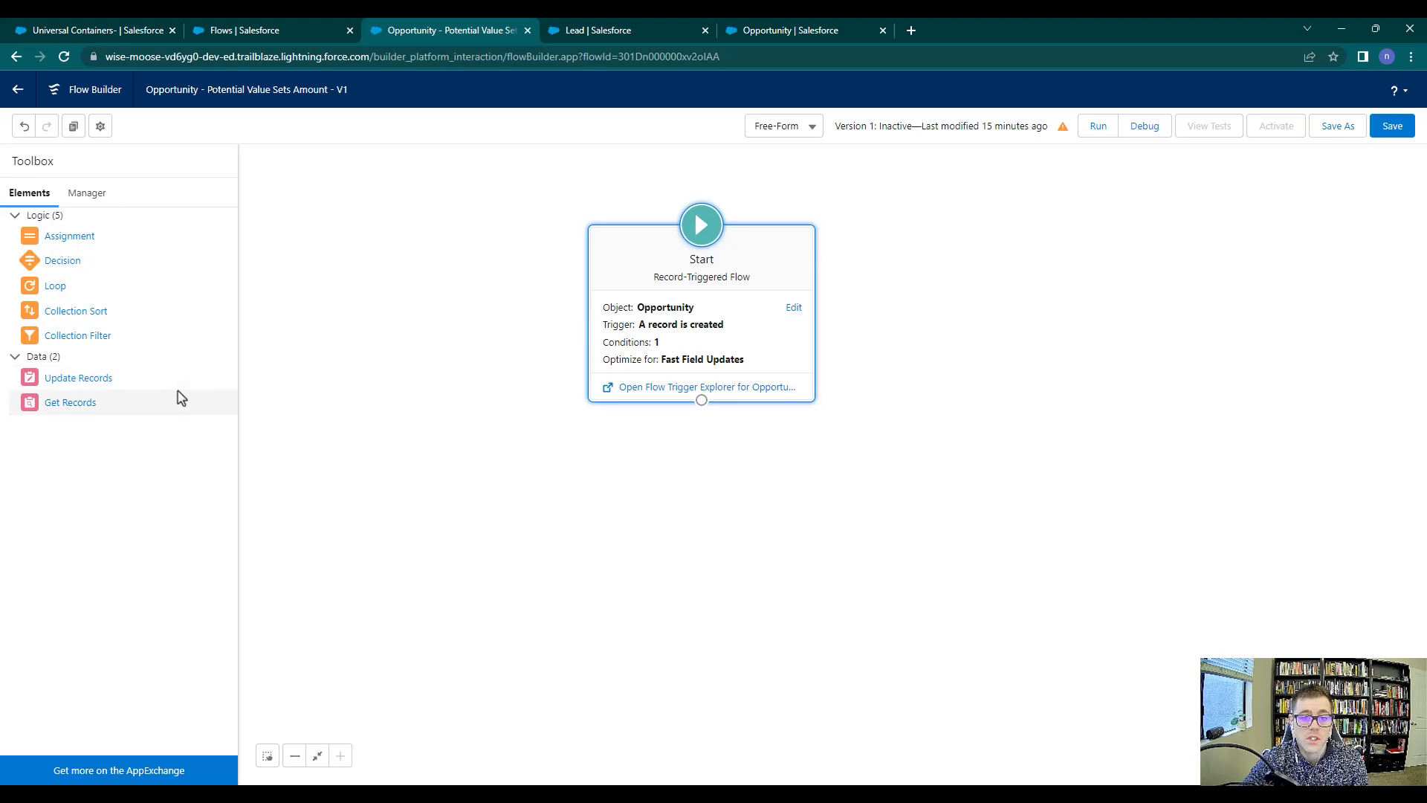
mouse_move(77, 378)
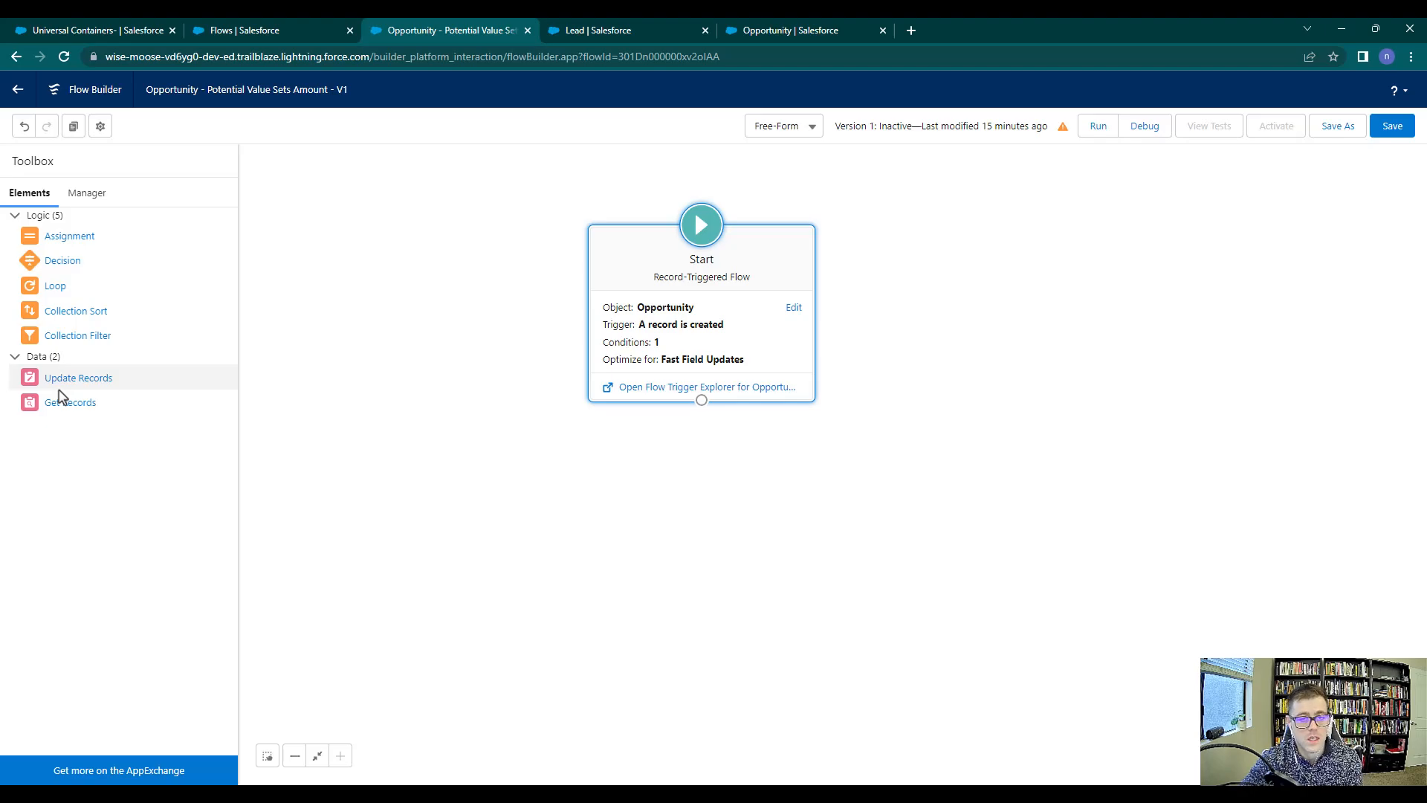
mouse_move(265, 446)
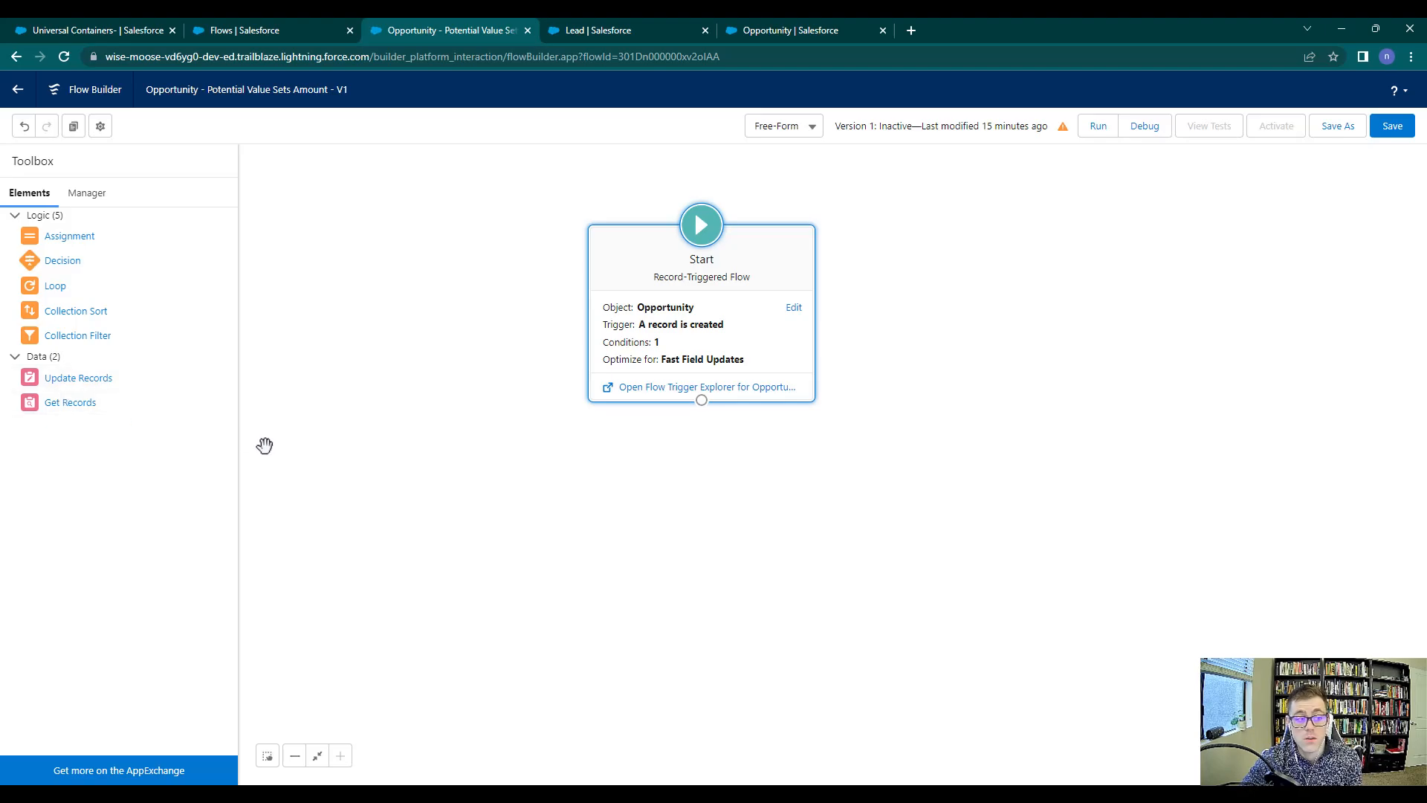
mouse_move(131, 438)
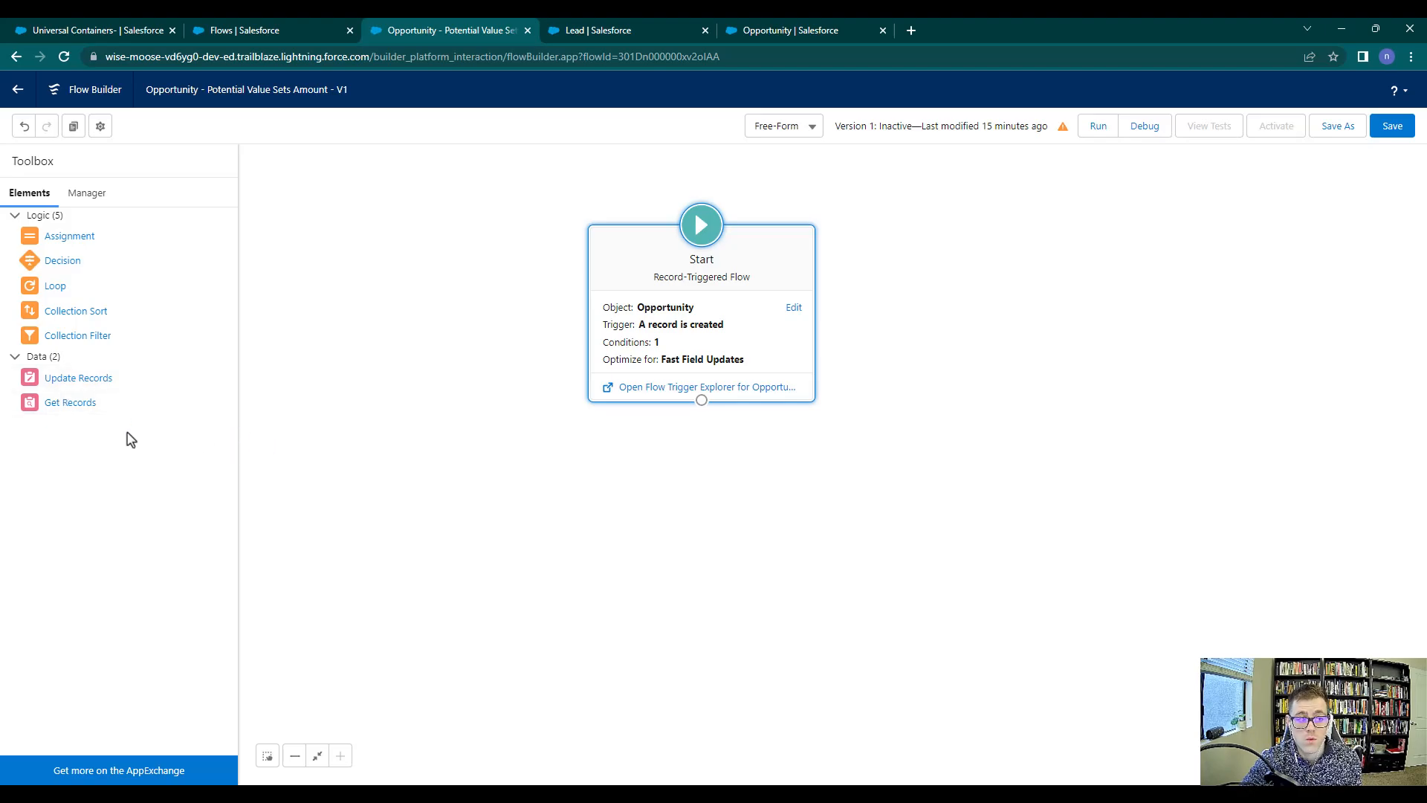
mouse_move(70, 403)
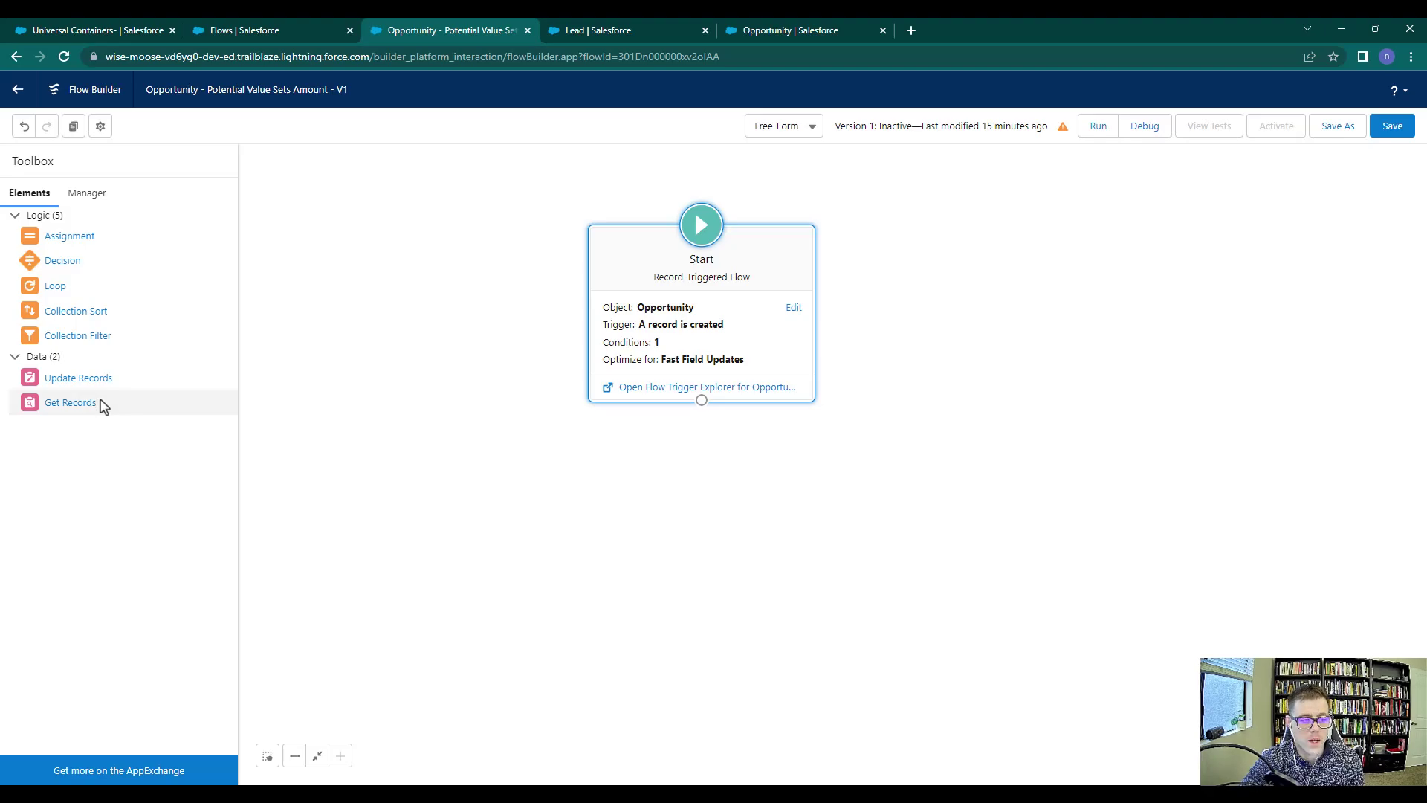
mouse_move(70, 403)
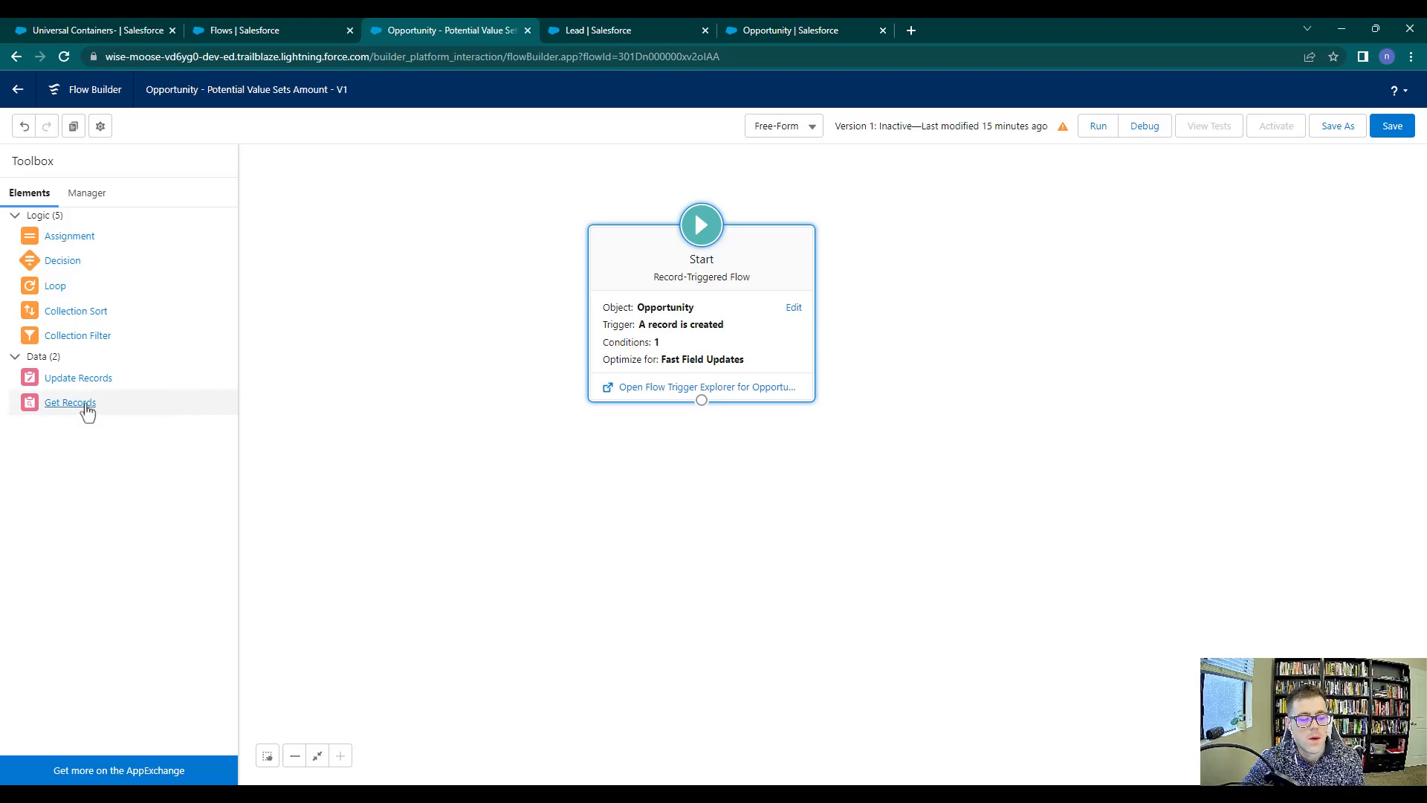
mouse_move(43, 362)
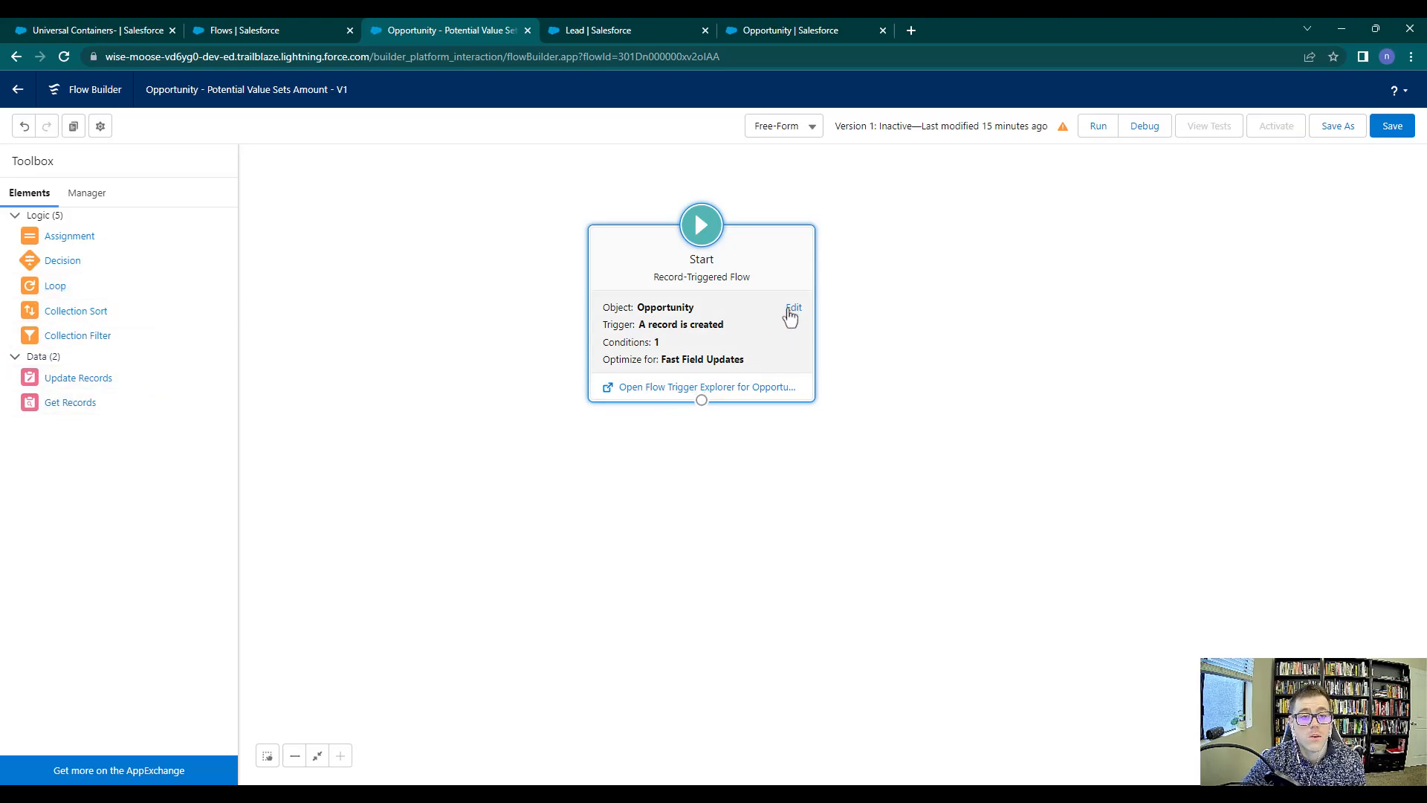
mouse_move(219, 509)
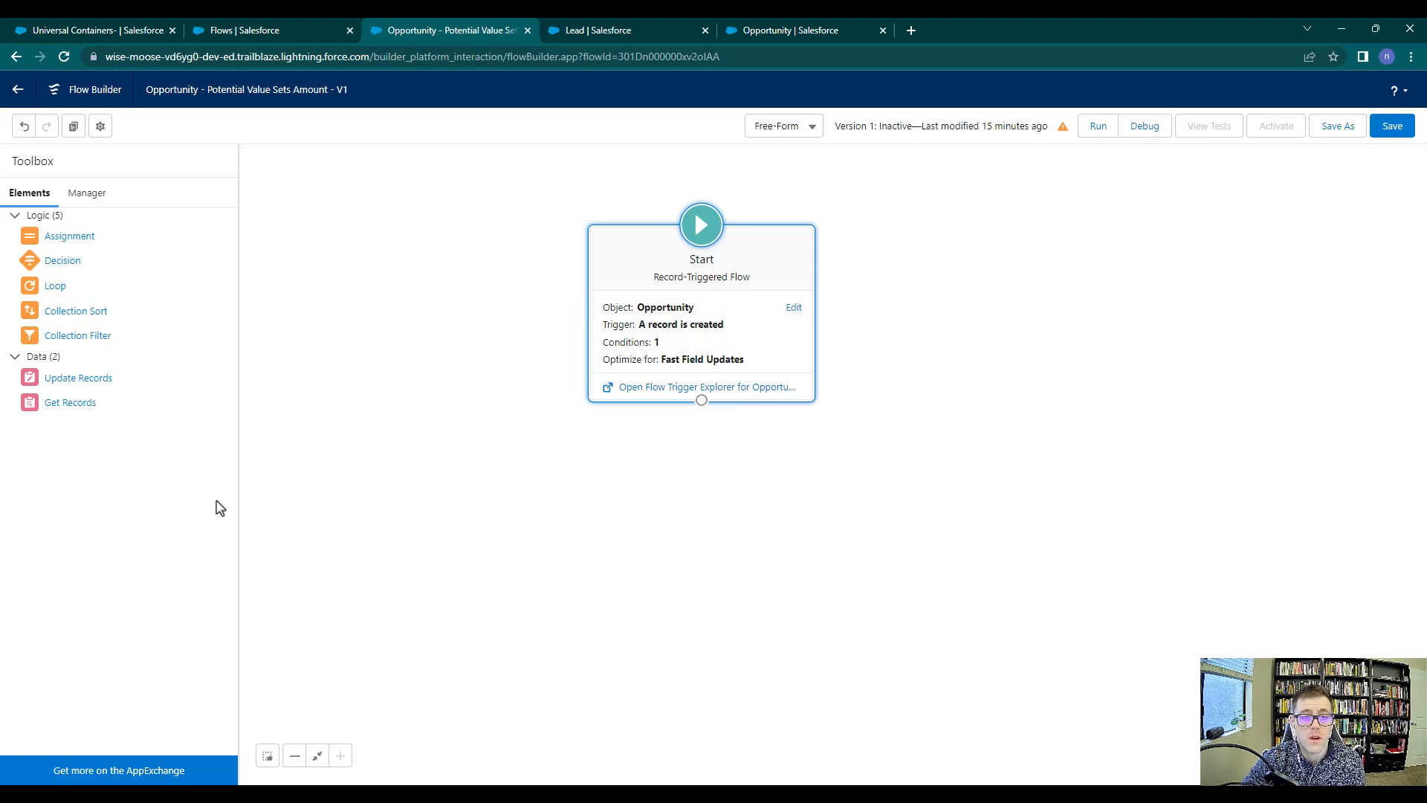
mouse_move(150, 472)
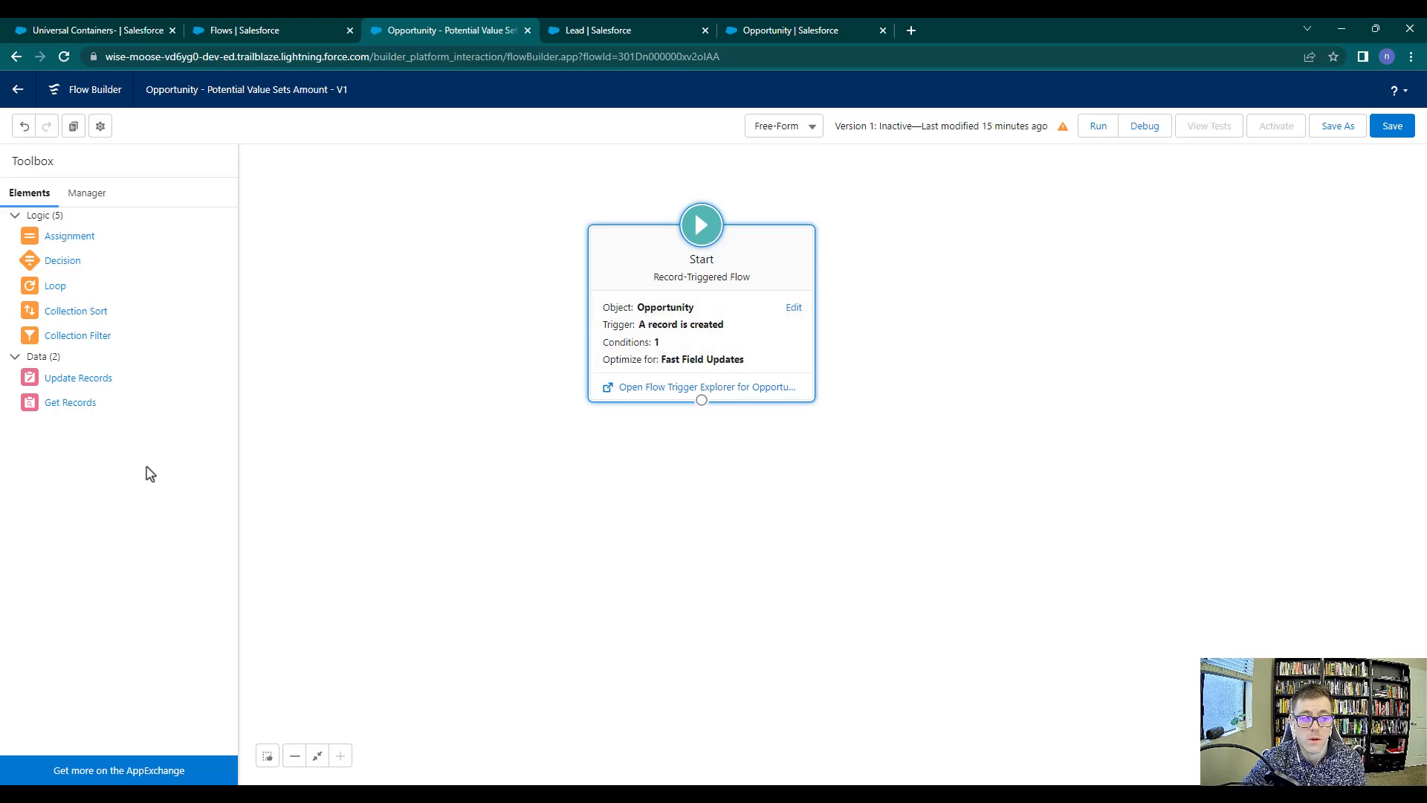
mouse_move(148, 453)
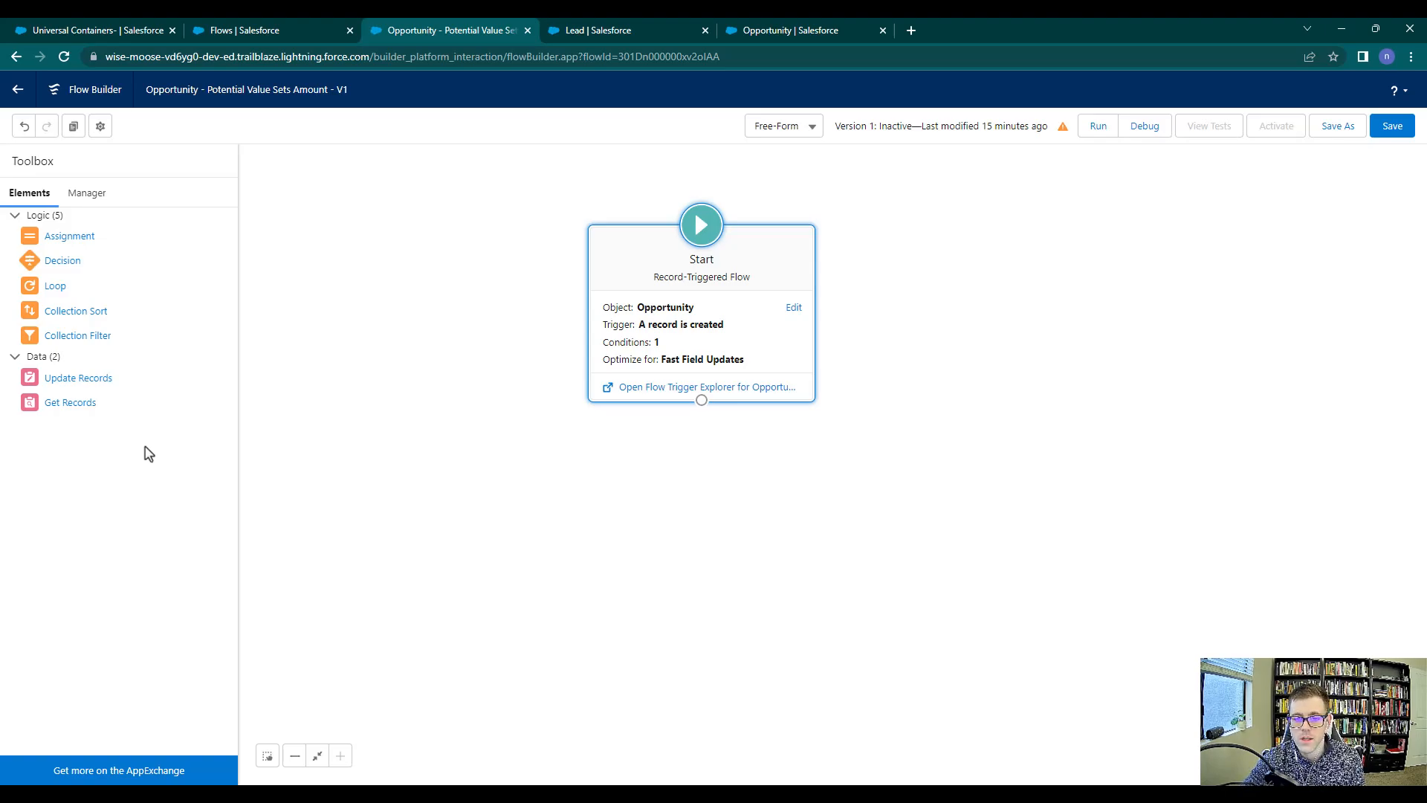
mouse_move(70, 403)
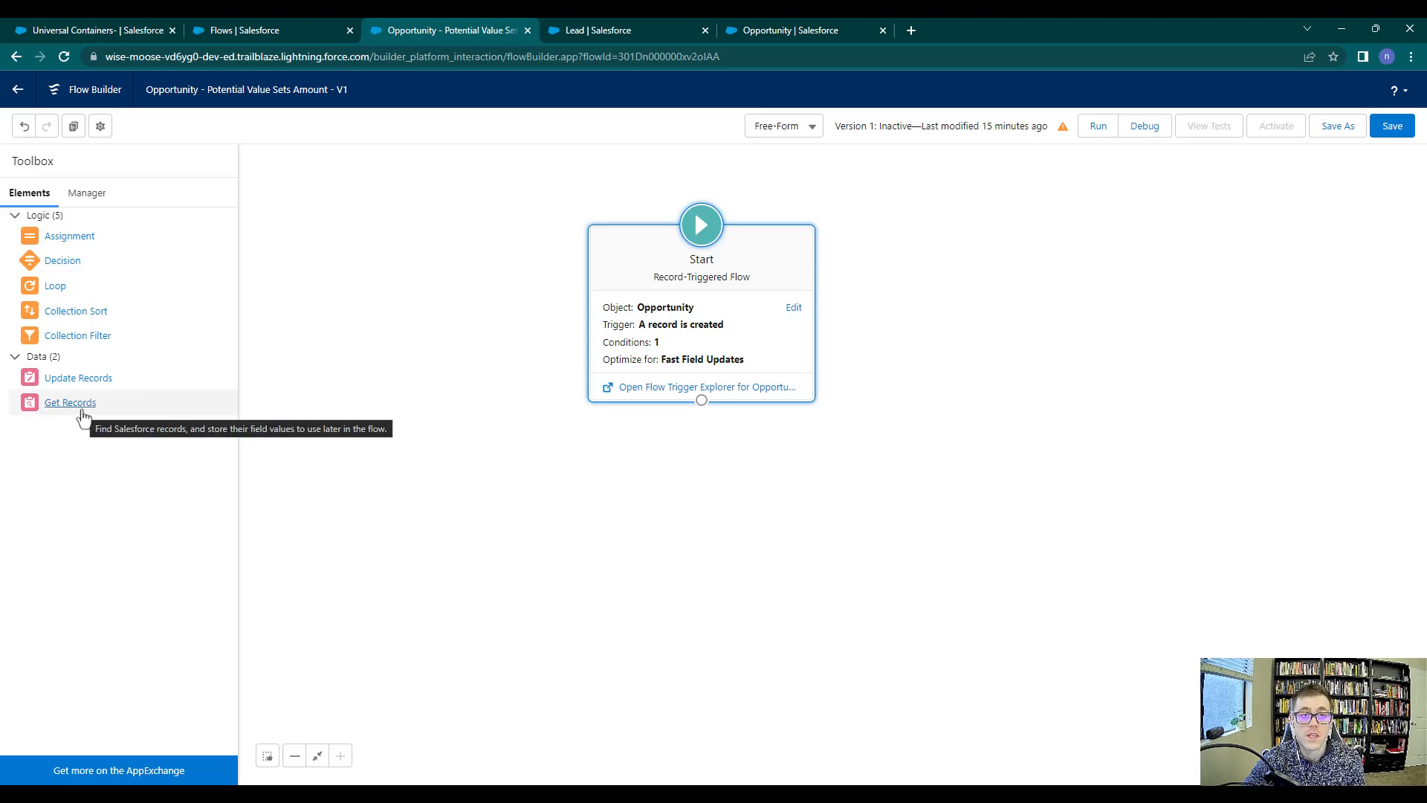
mouse_move(409, 421)
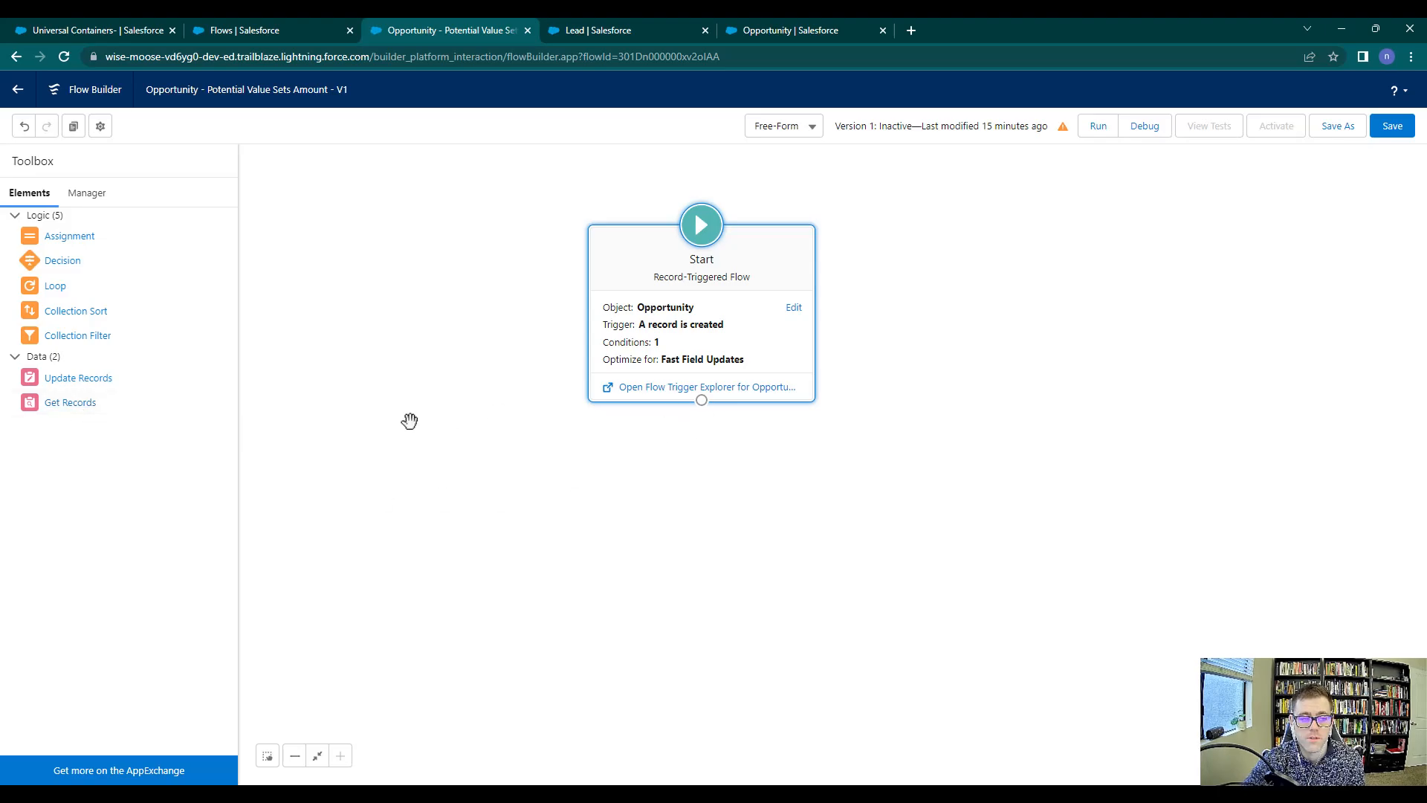
mouse_move(69, 402)
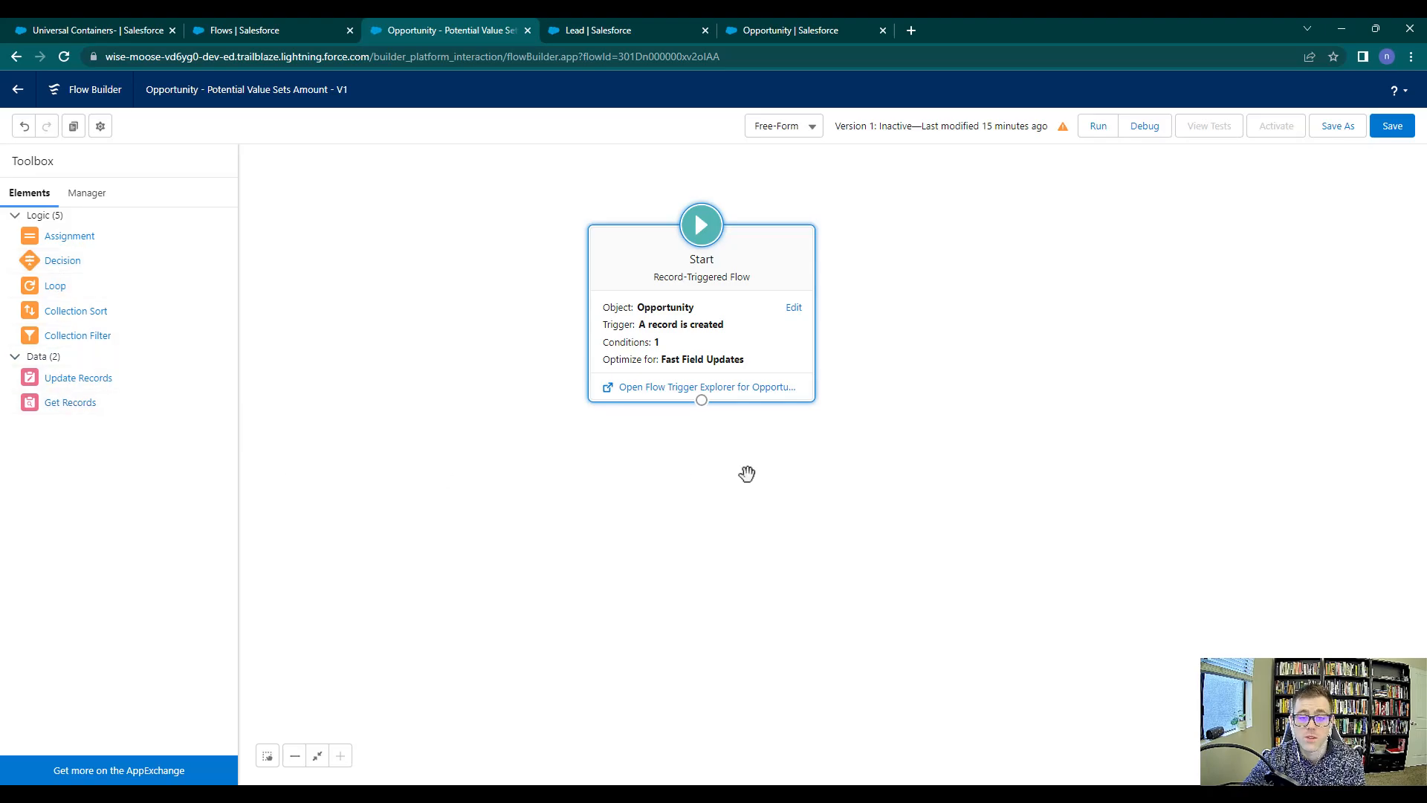
- In the Start element settings, choose Actions and Related Records and confirm with Done
left_click(792, 307)
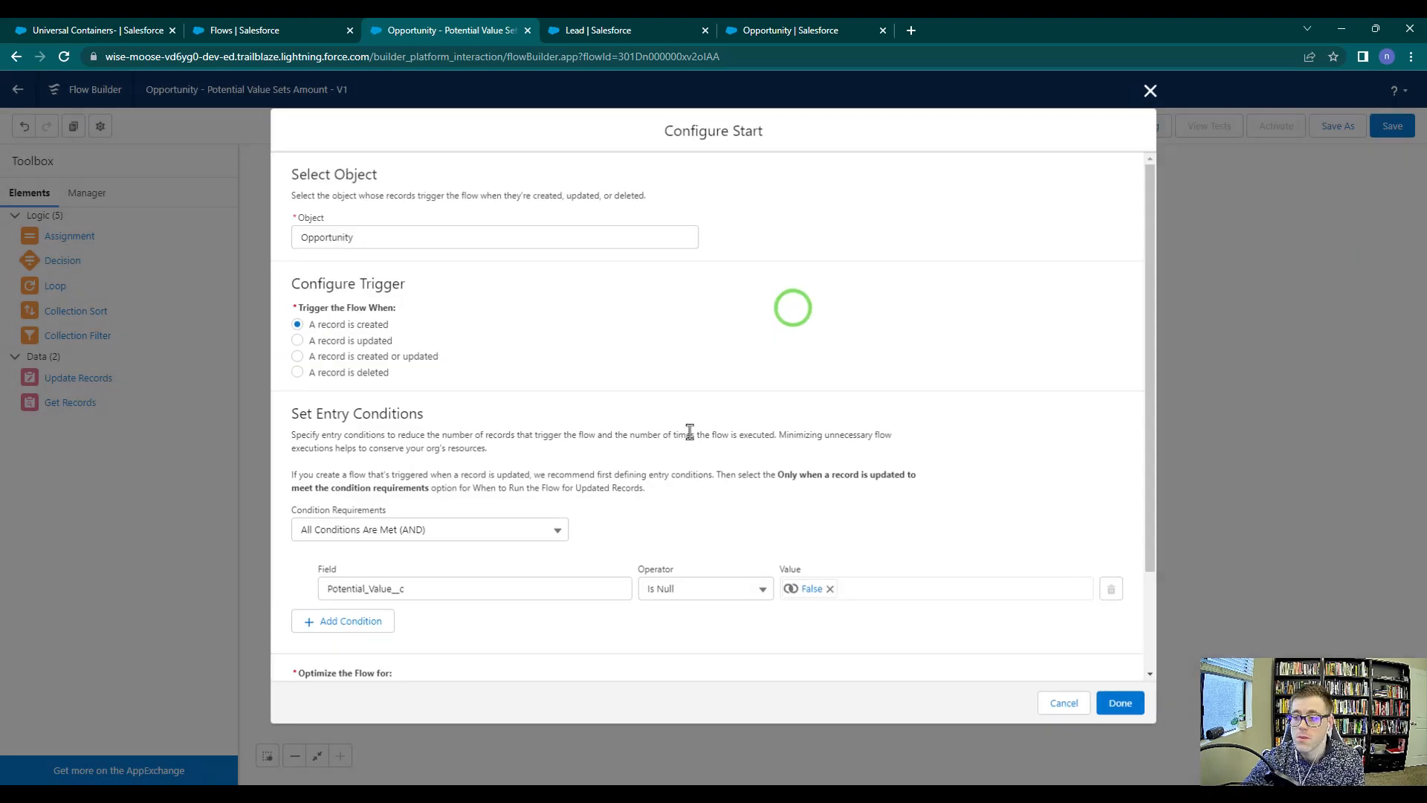
scroll("down", 3)
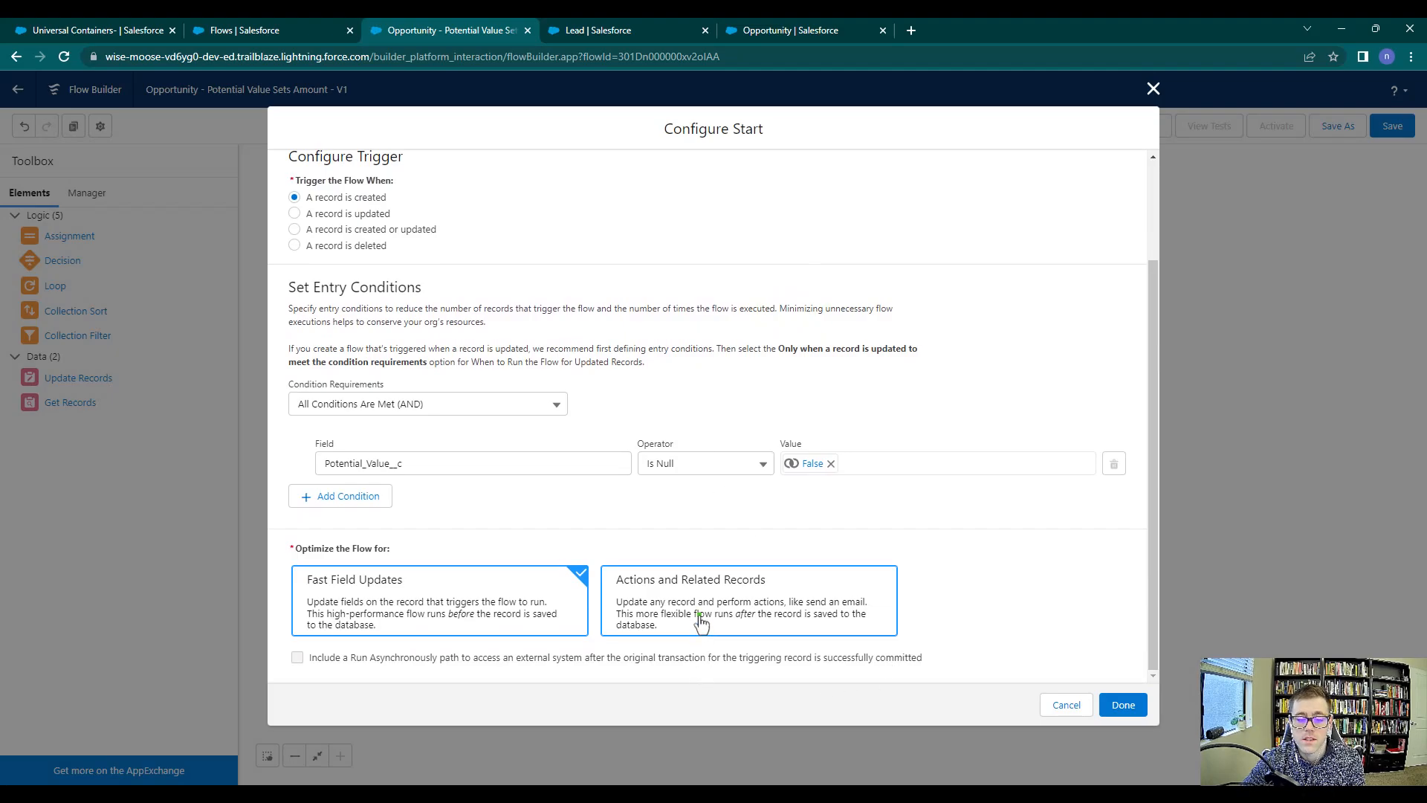
left_click(748, 600)
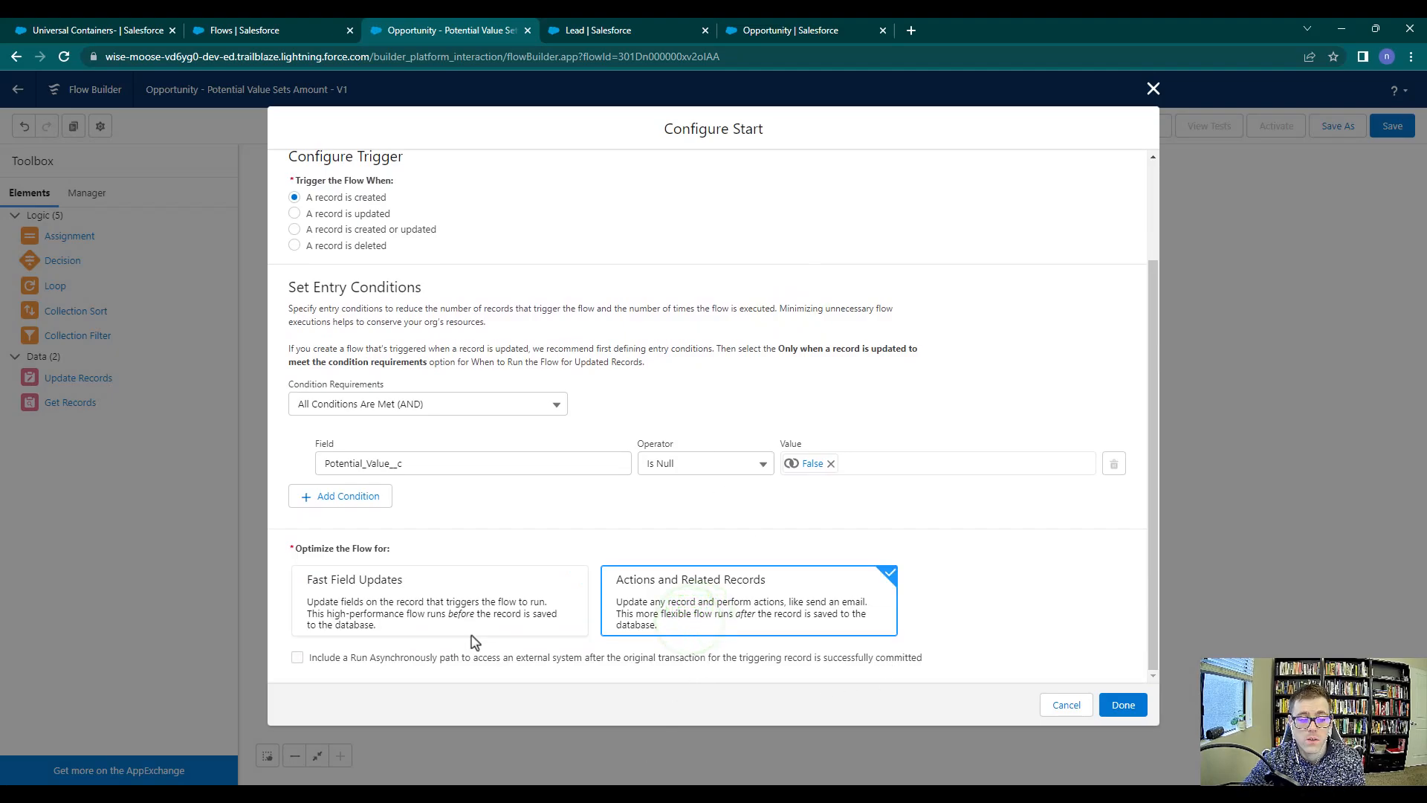
mouse_move(716, 173)
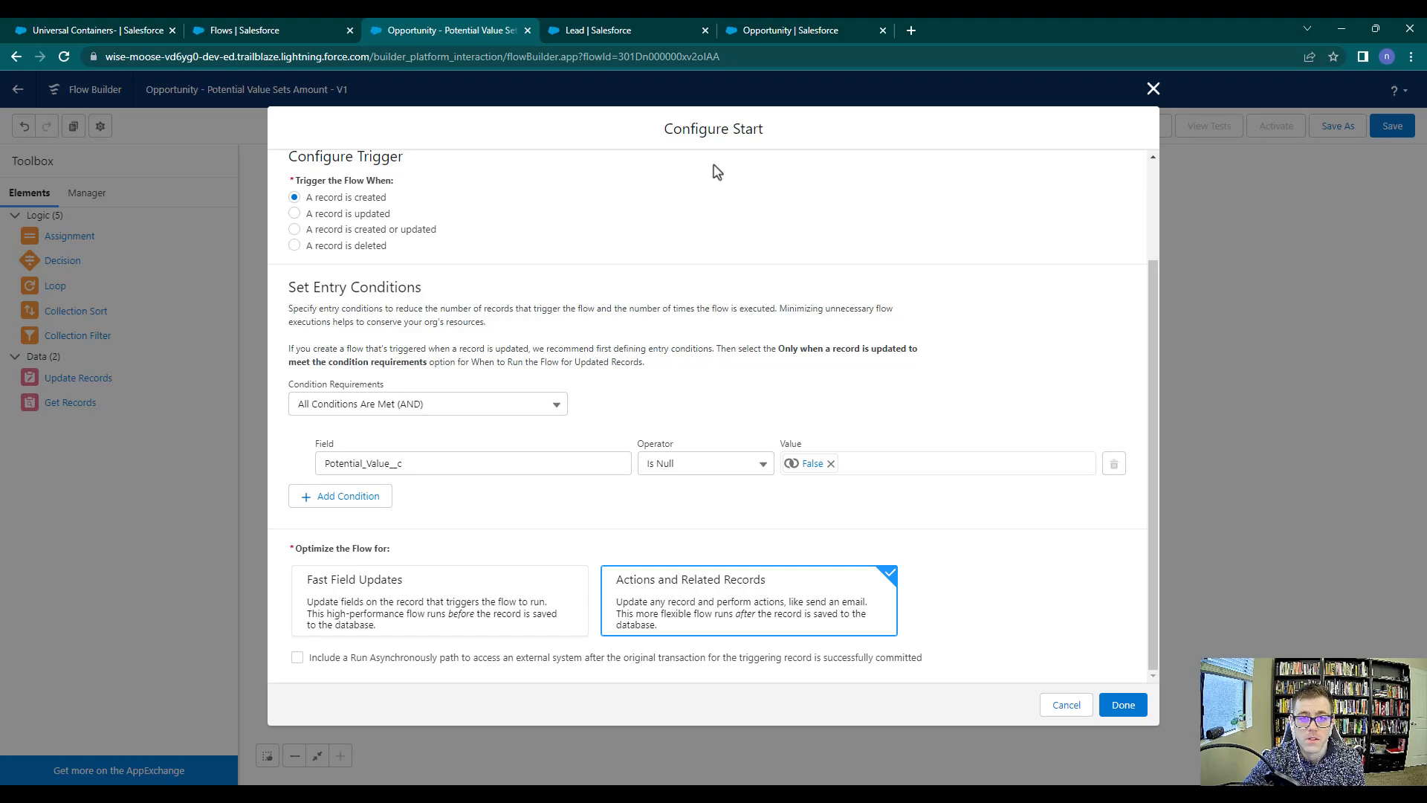
left_click(1122, 705)
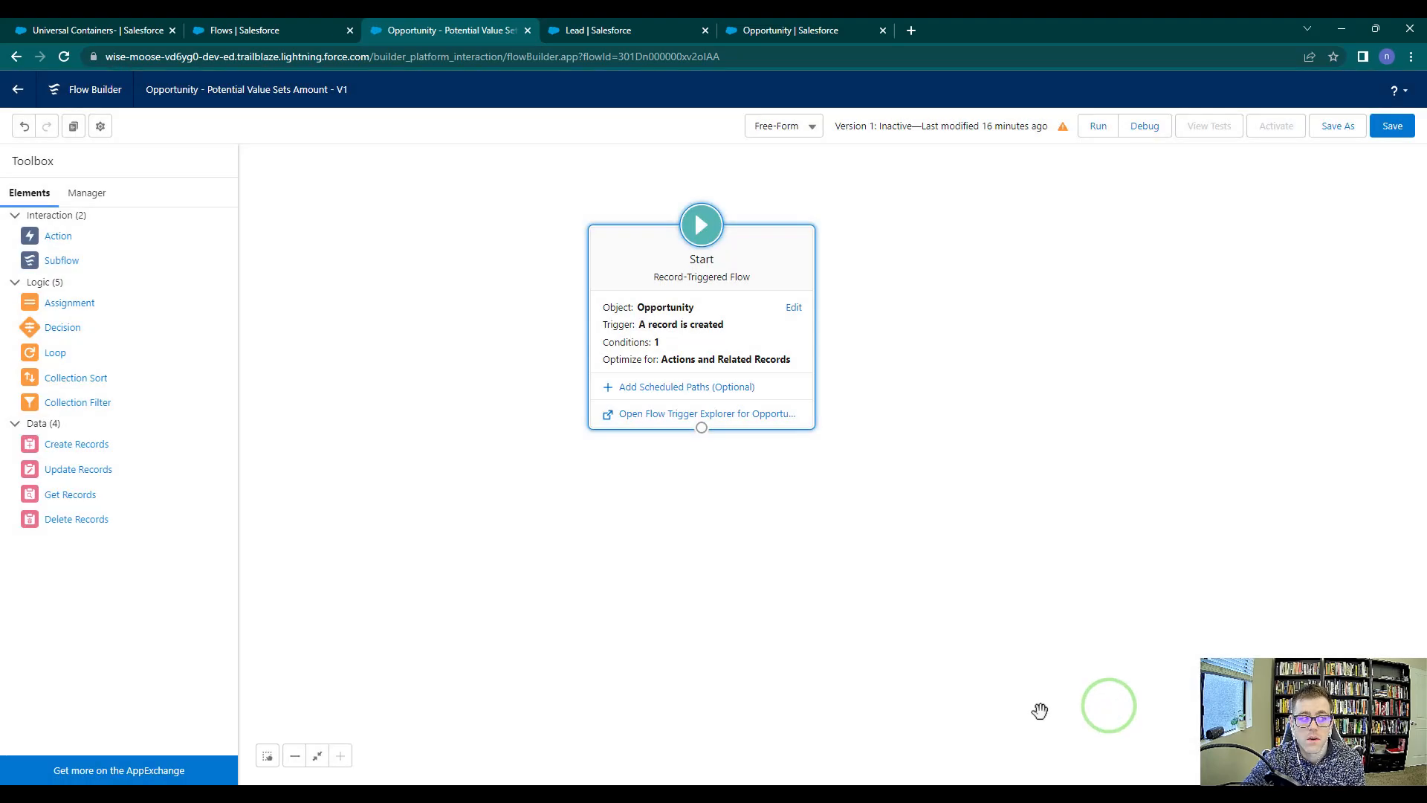
mouse_move(58, 236)
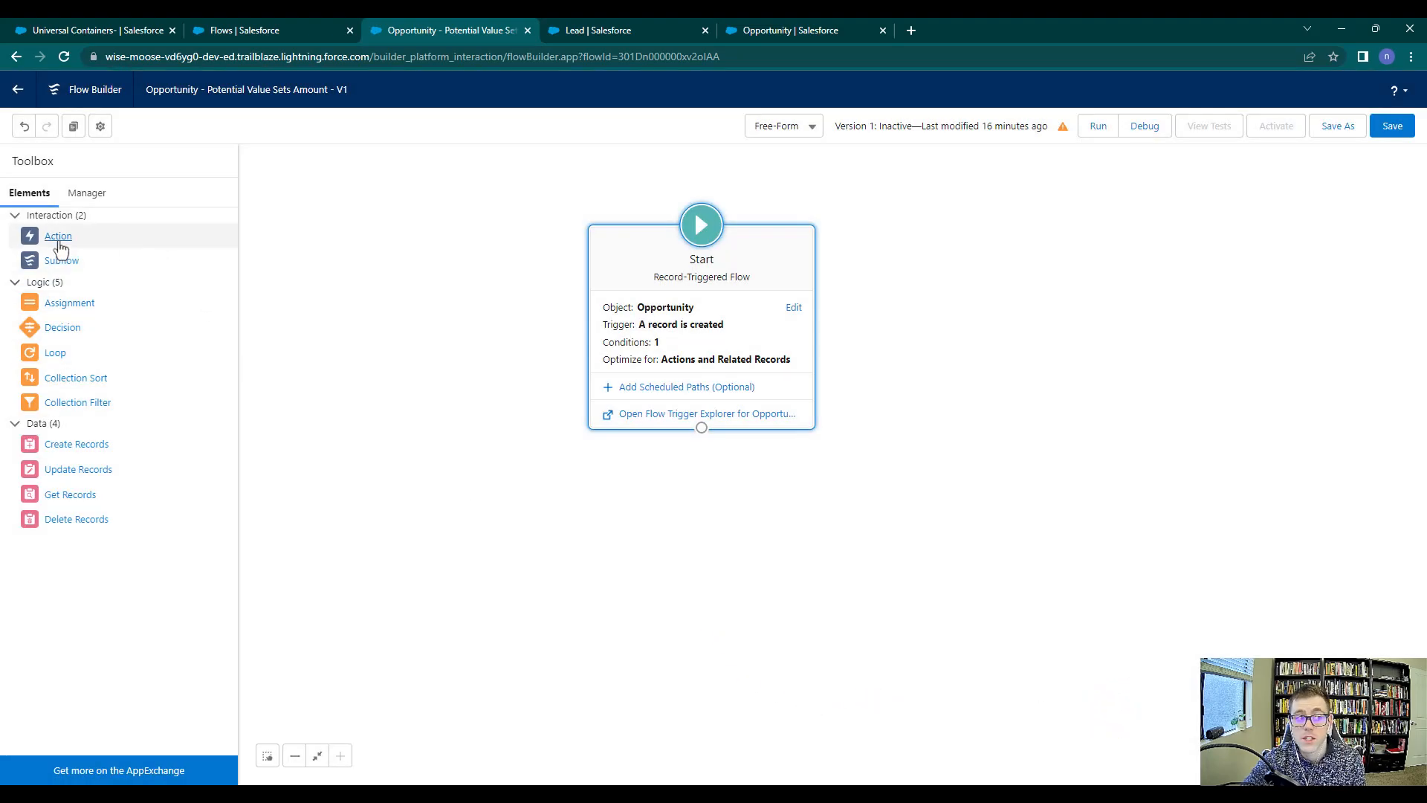
mouse_move(61, 261)
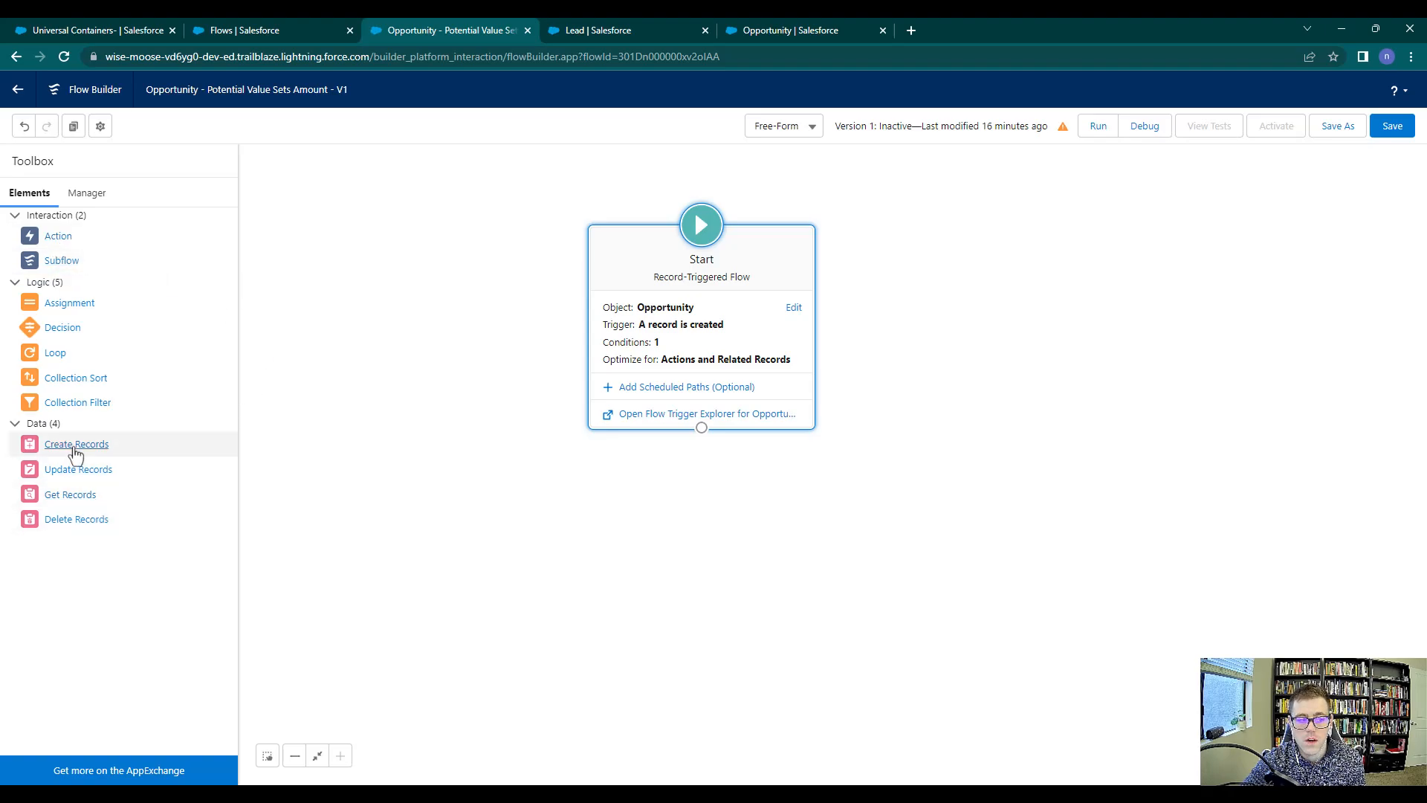
mouse_move(75, 519)
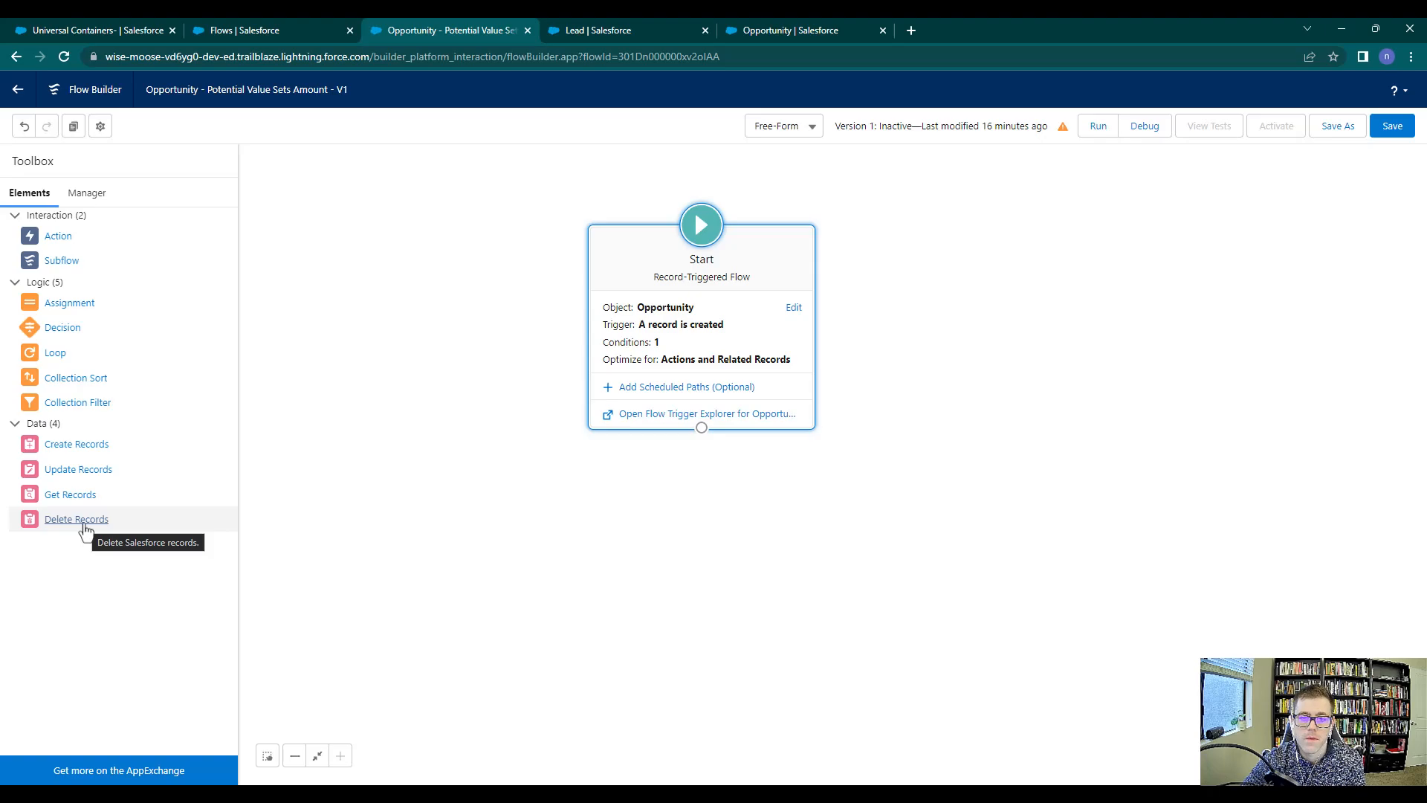
mouse_move(235, 382)
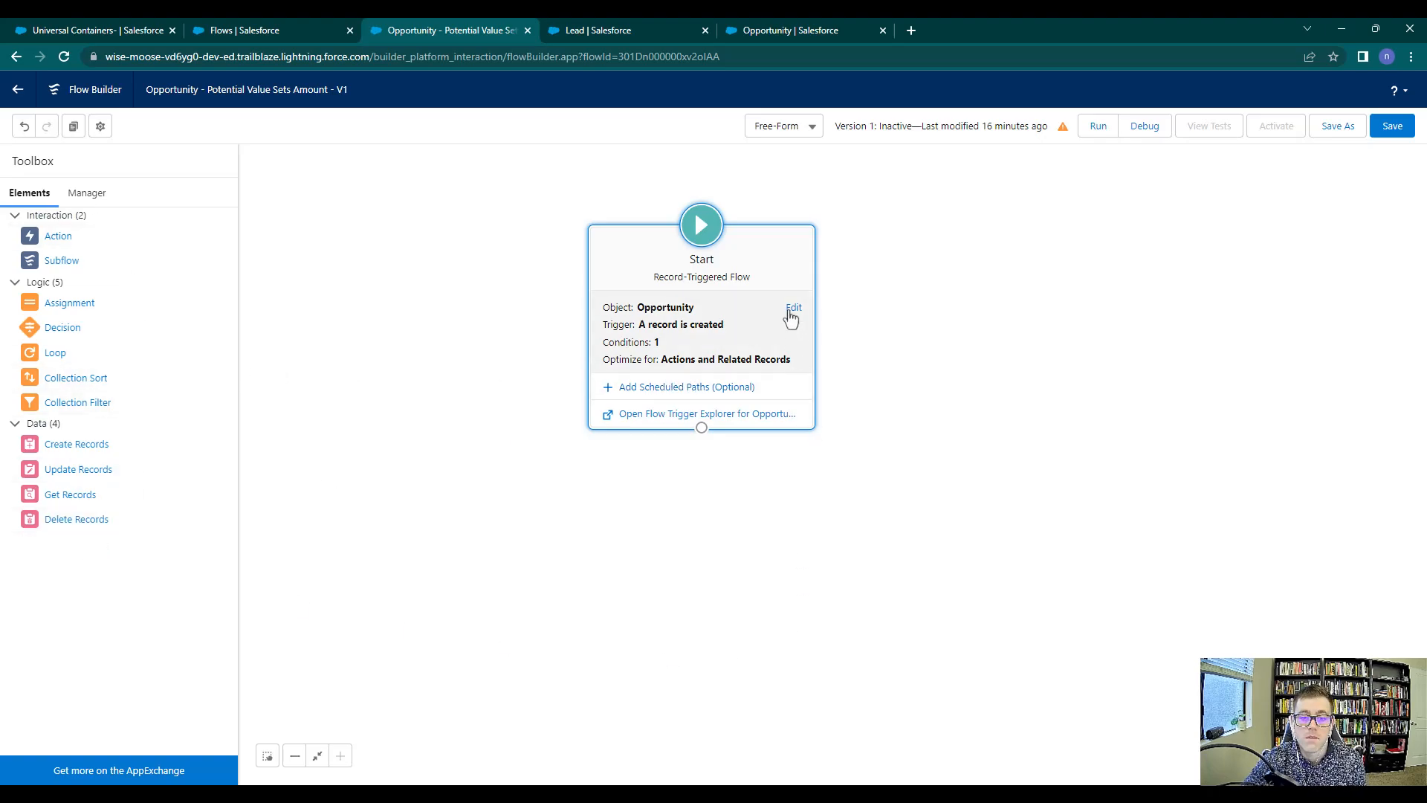
- In the Start element settings, choose Fast Field Updates again and confirm with Done
left_click(792, 306)
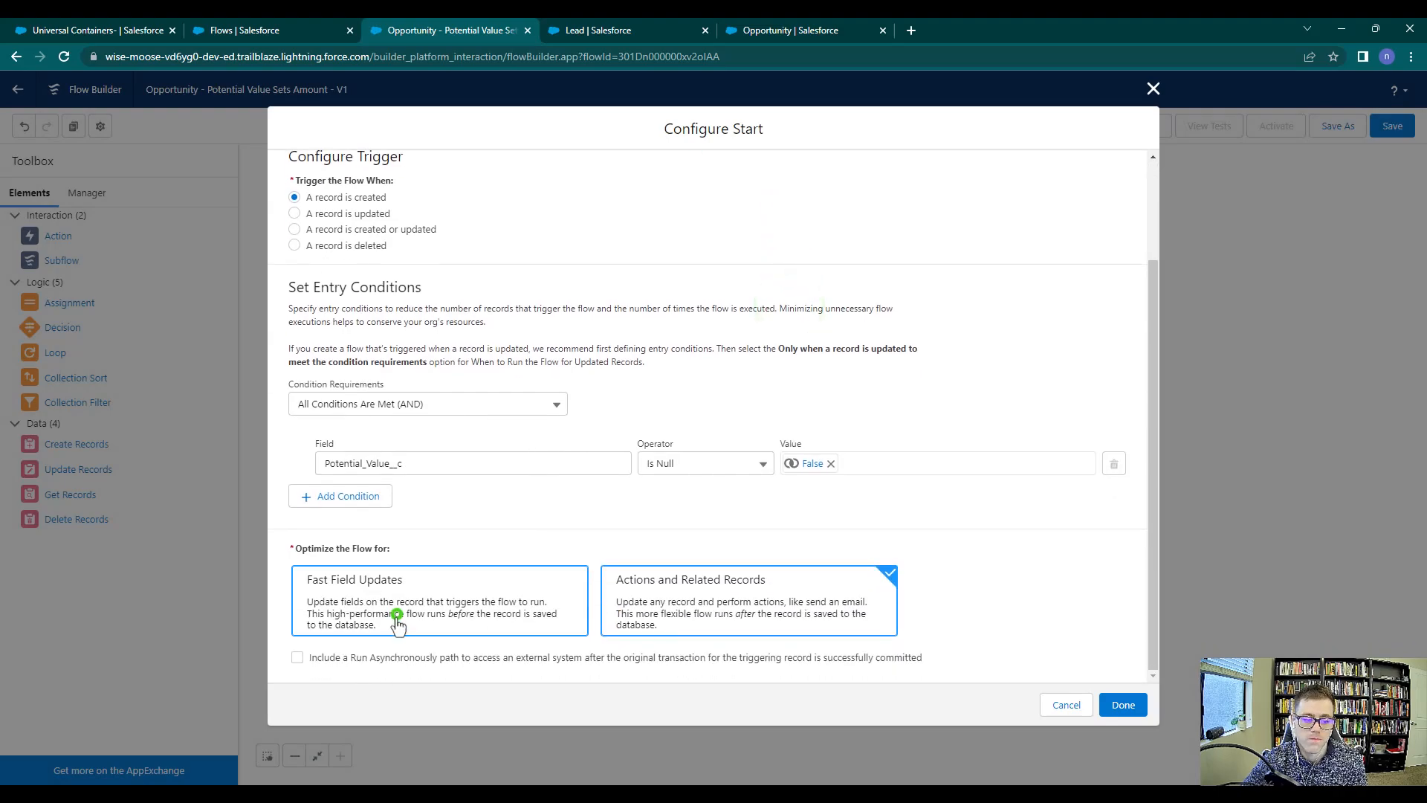
left_click(440, 600)
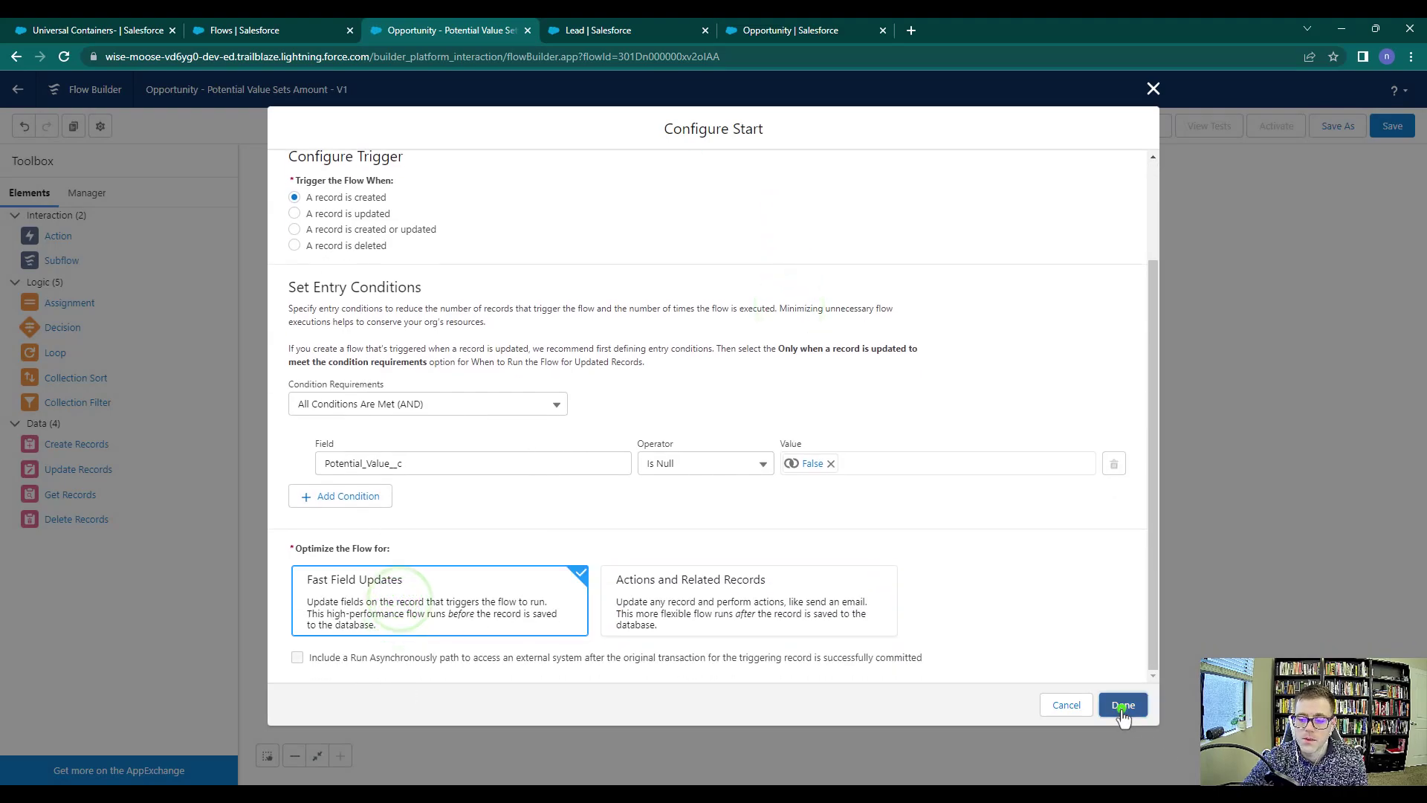
left_click(1123, 705)
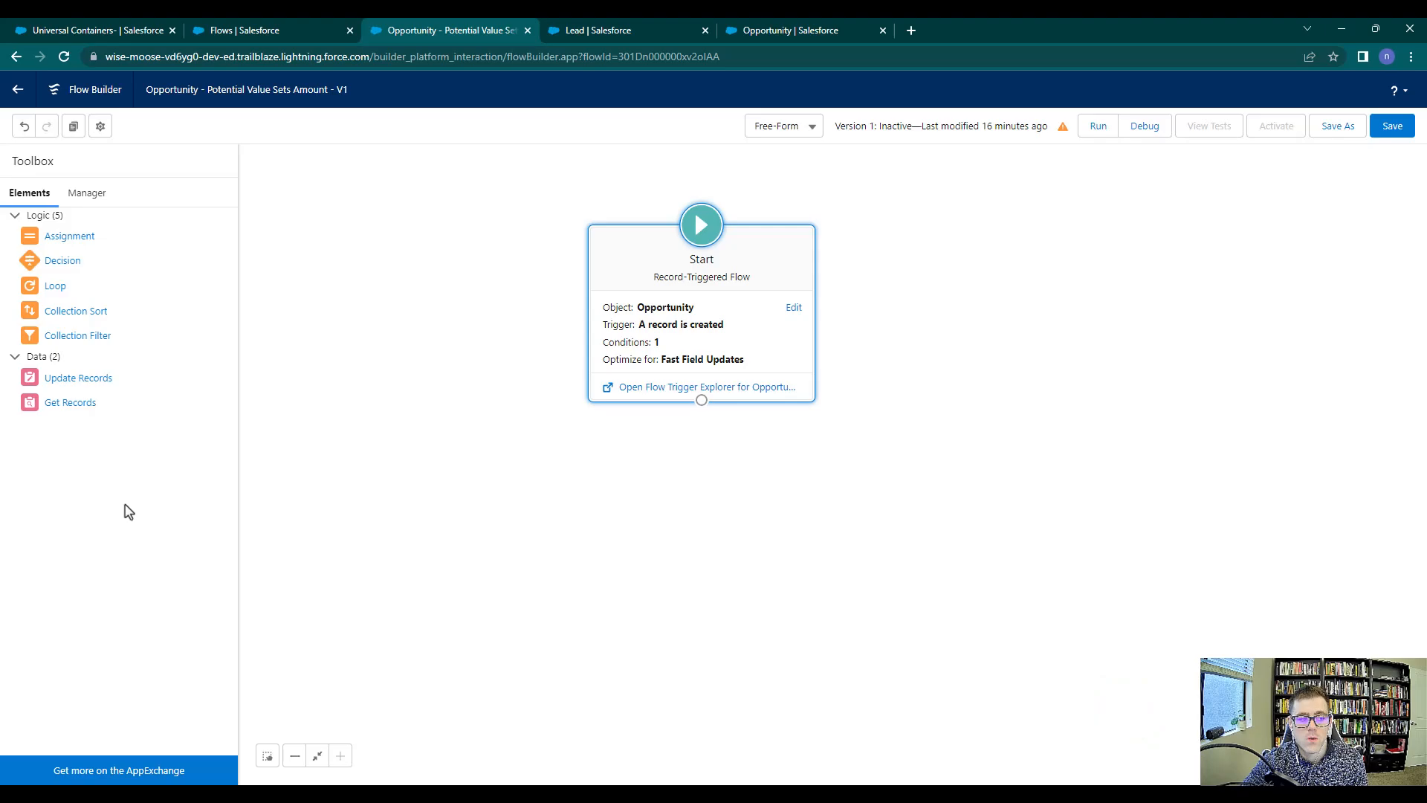
mouse_move(131, 431)
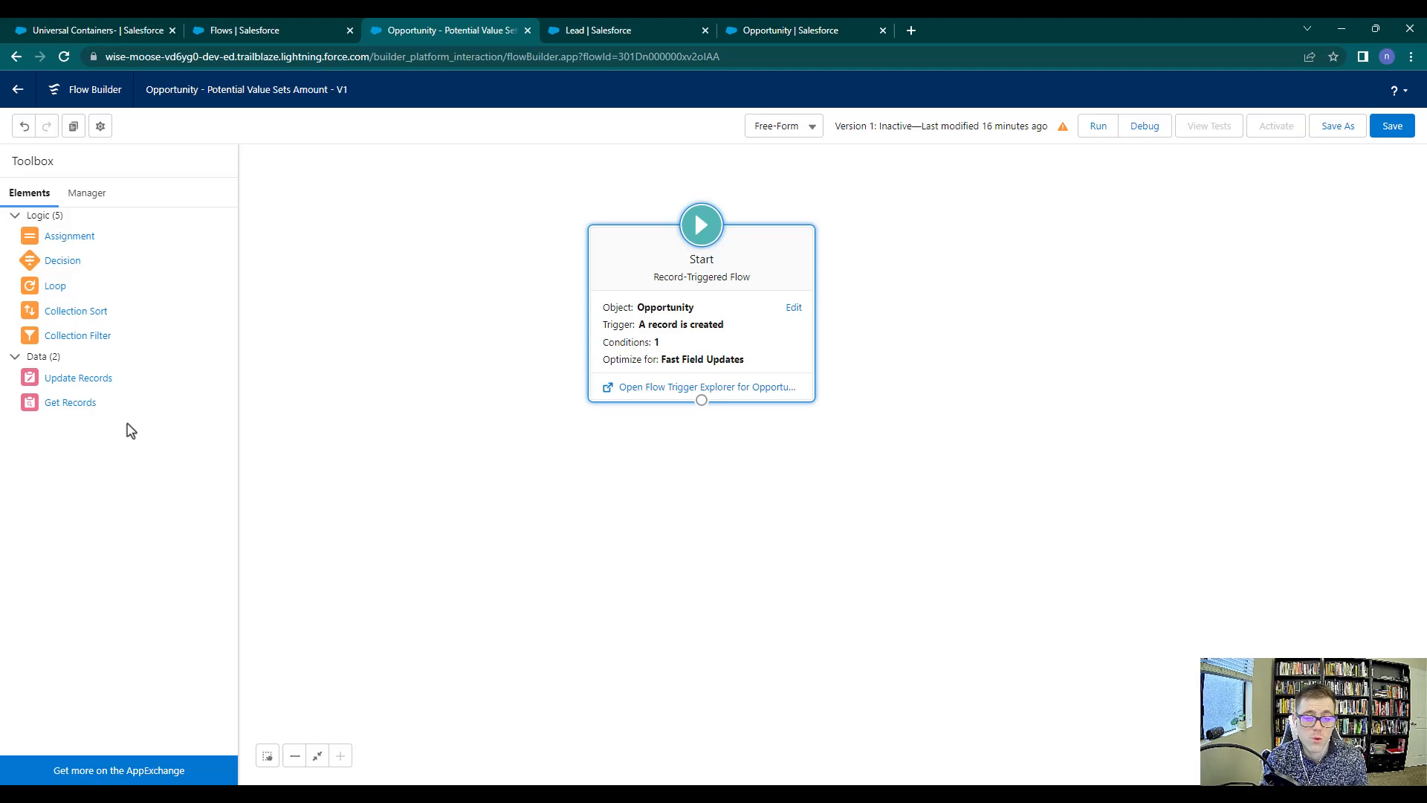
mouse_move(125, 443)
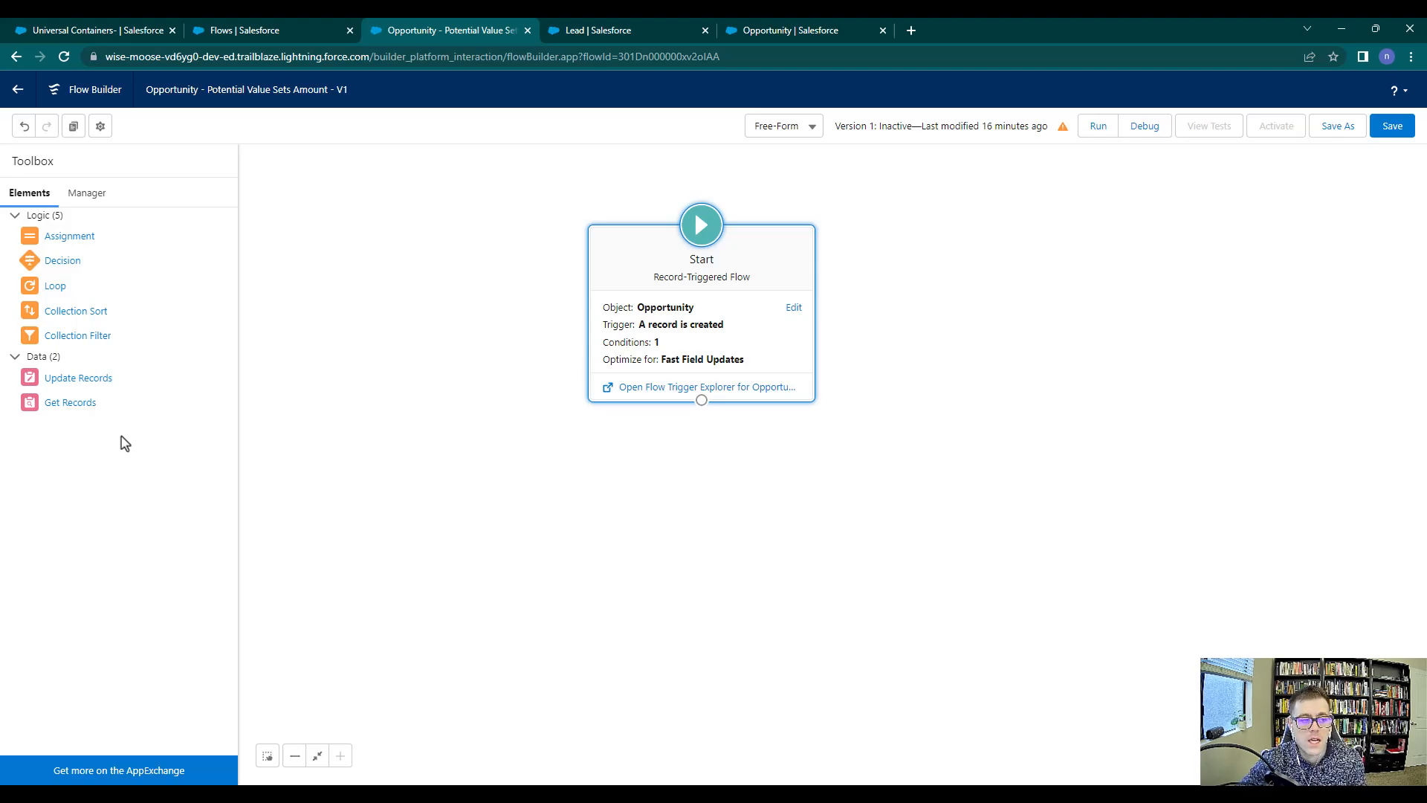
mouse_move(77, 376)
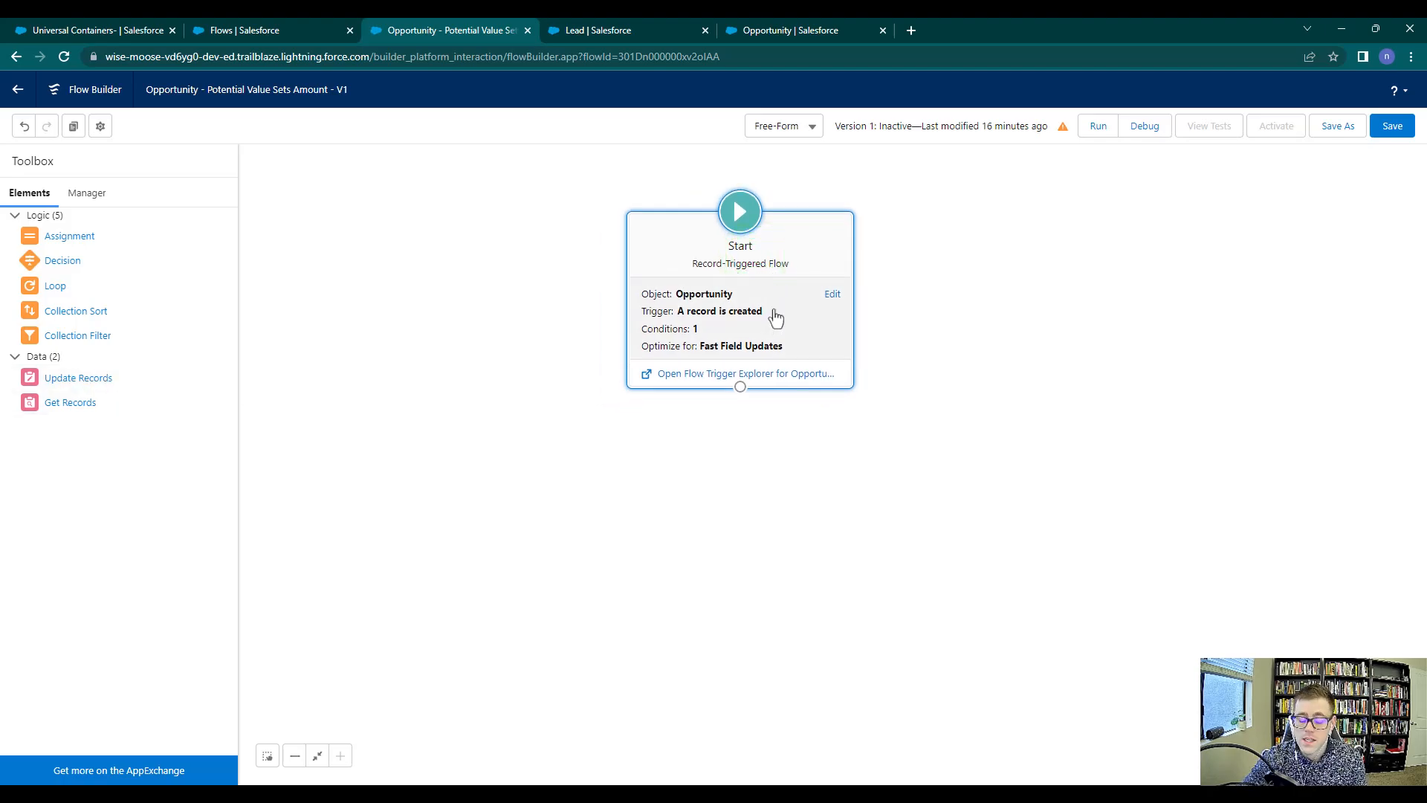
mouse_move(615, 476)
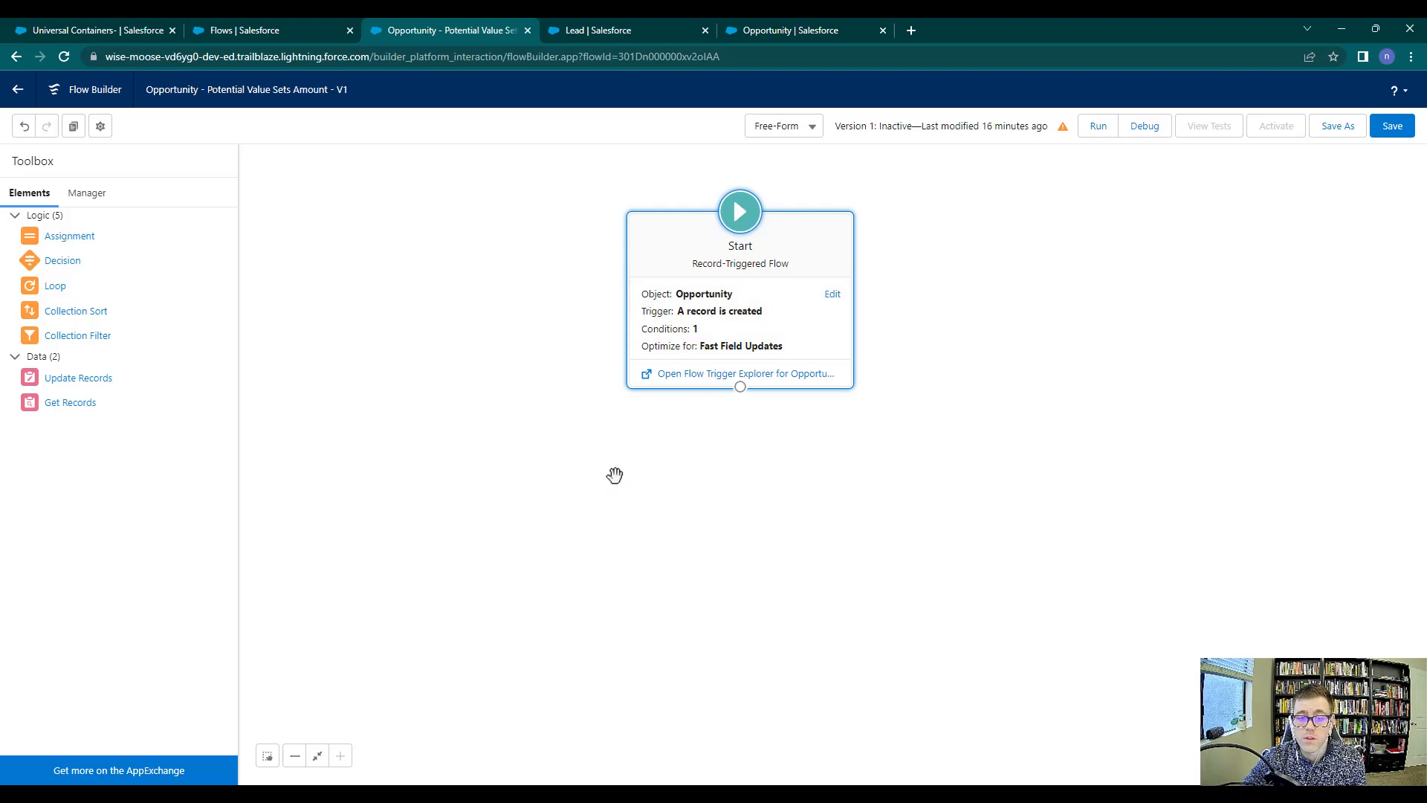
mouse_move(542, 389)
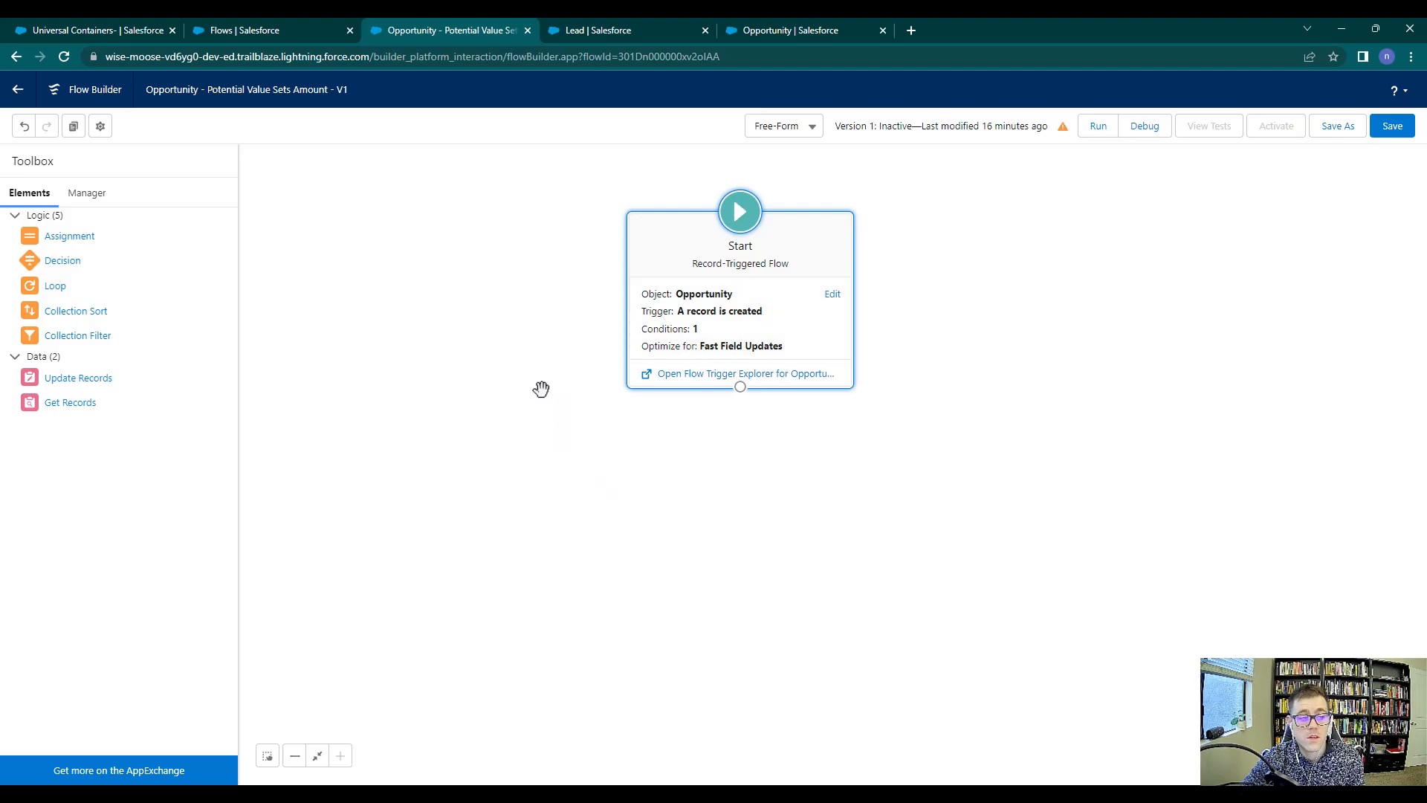
mouse_move(104, 533)
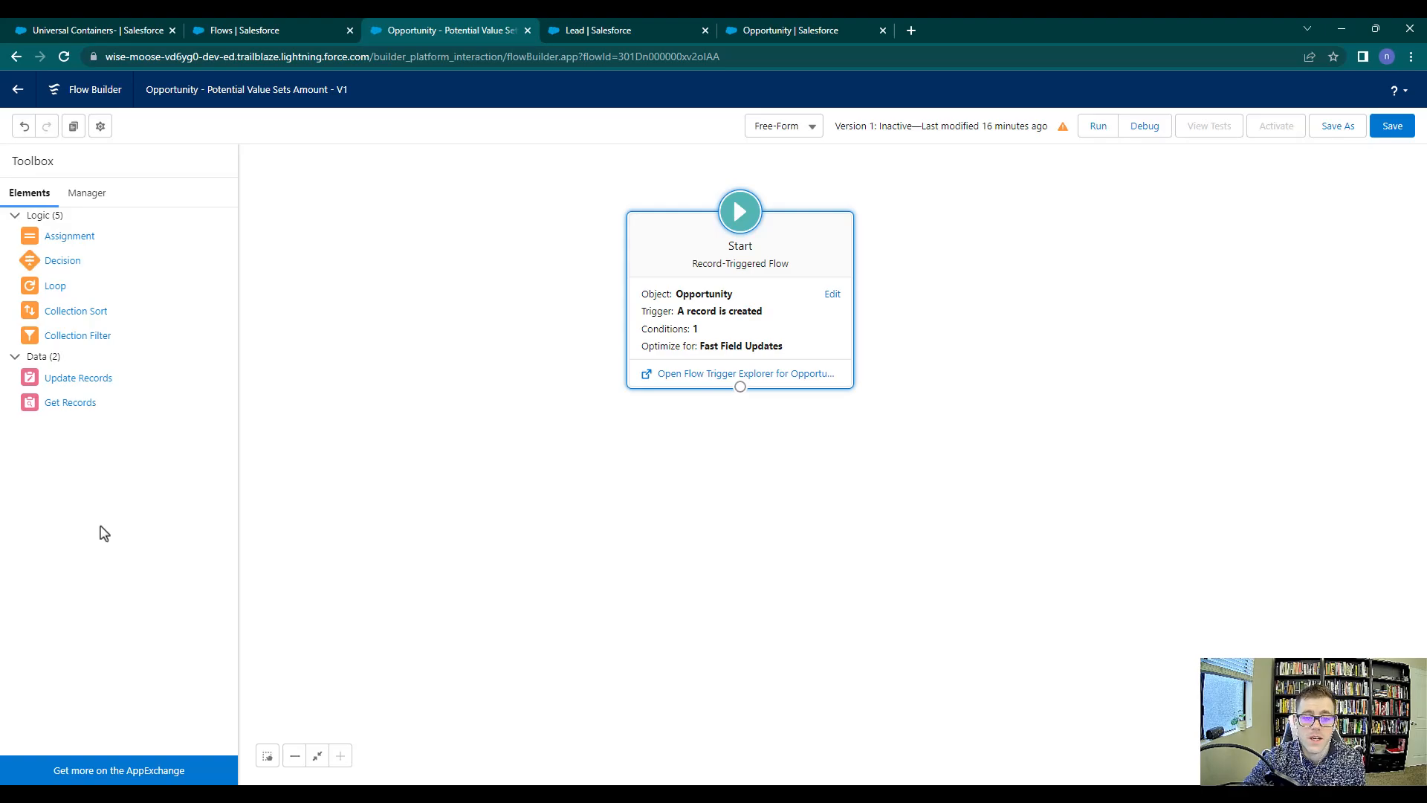
mouse_move(78, 378)
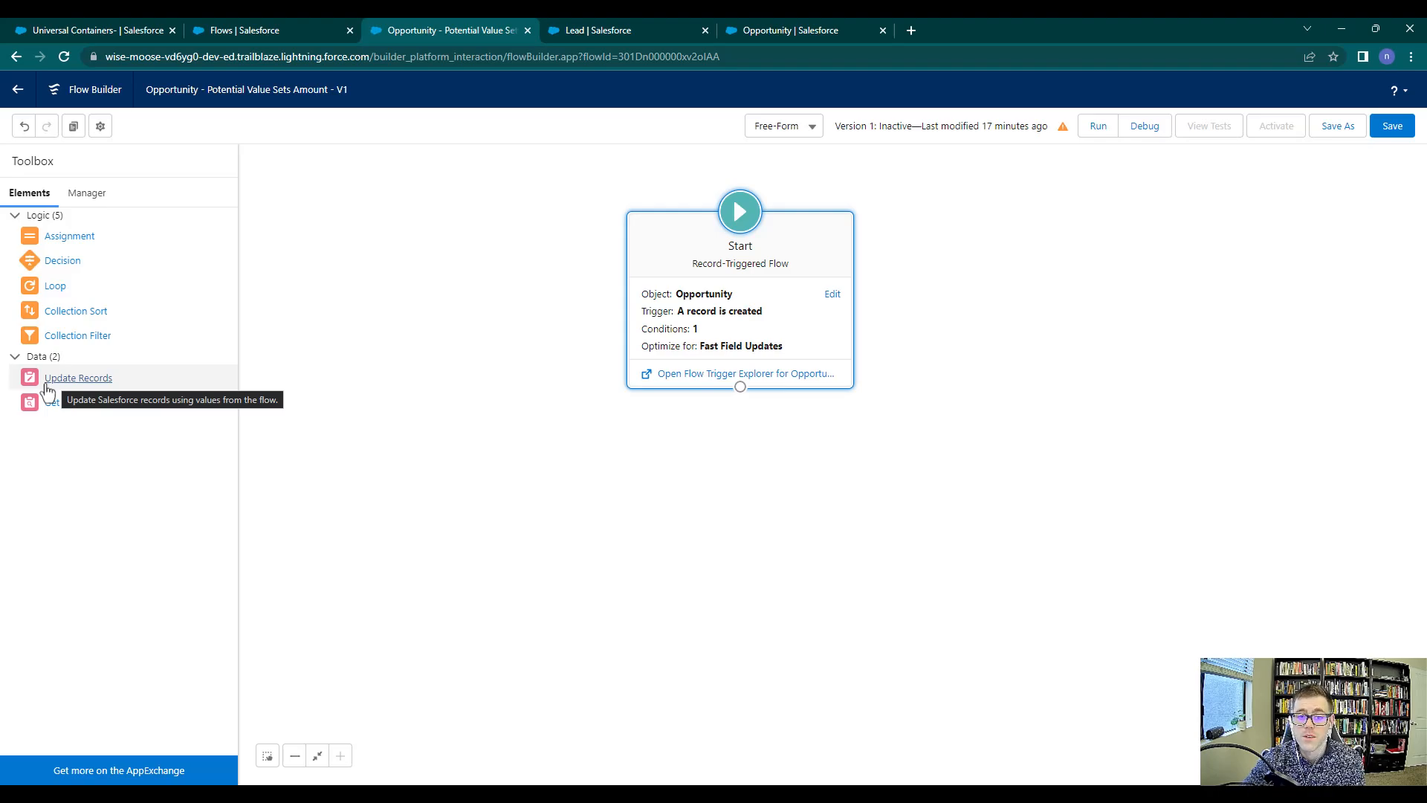
mouse_move(70, 402)
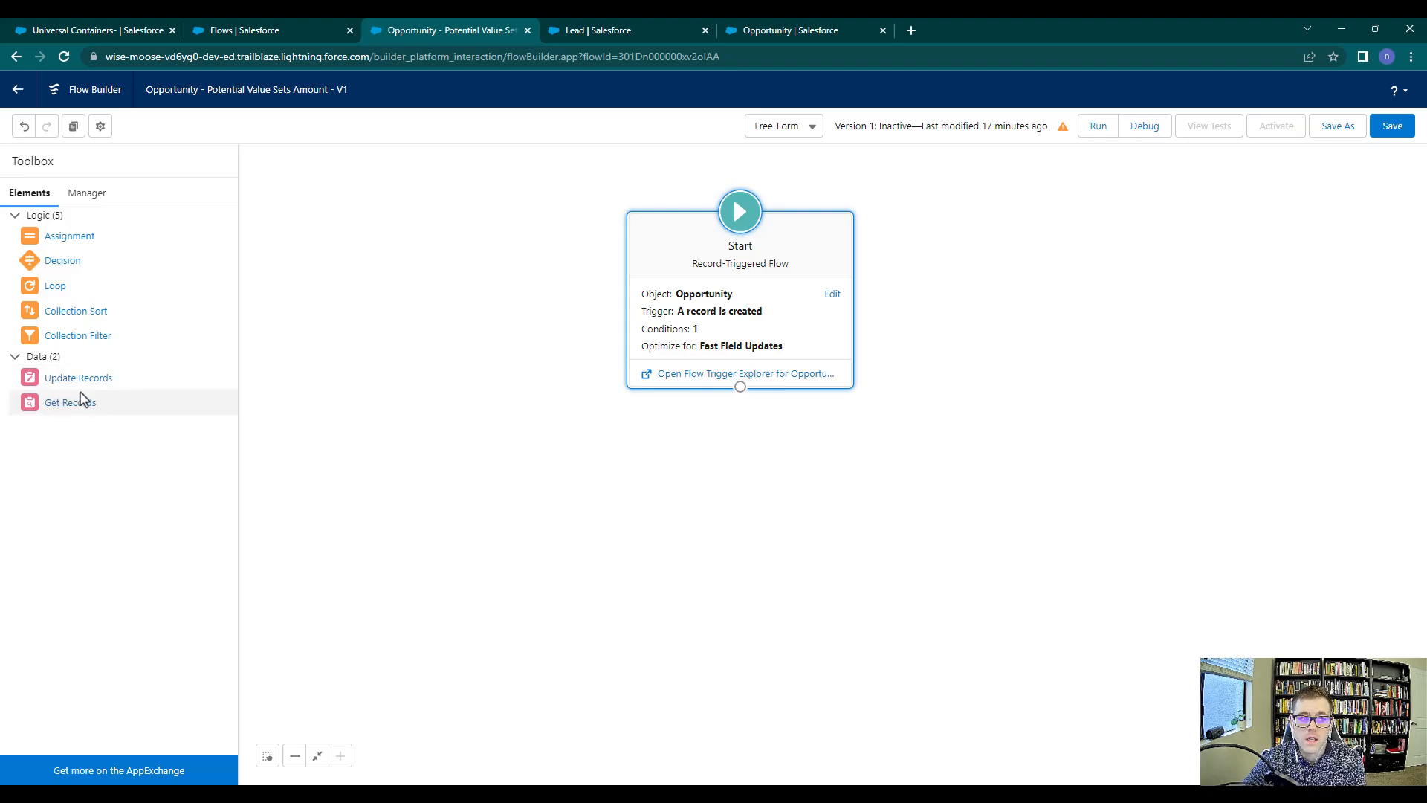
mouse_move(77, 378)
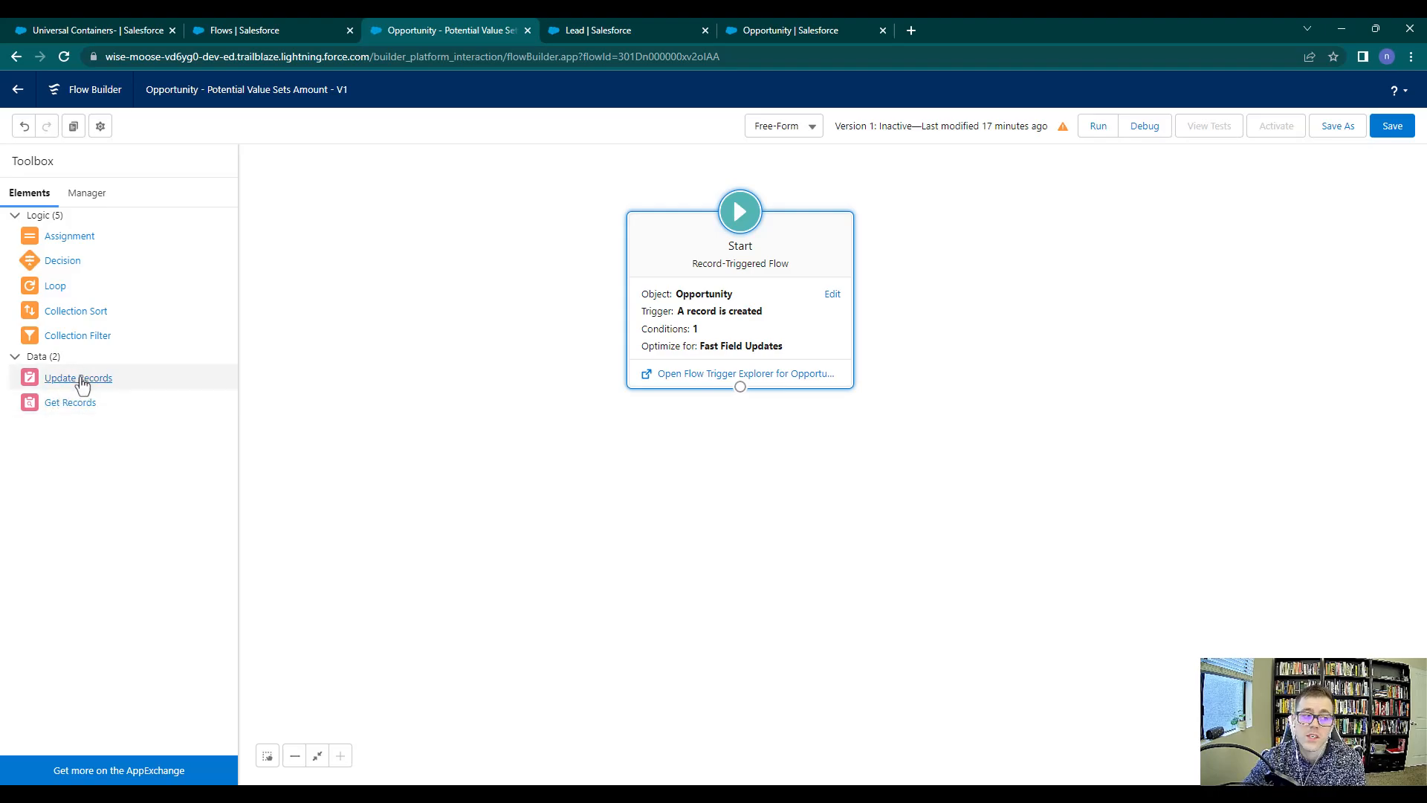
mouse_move(64, 259)
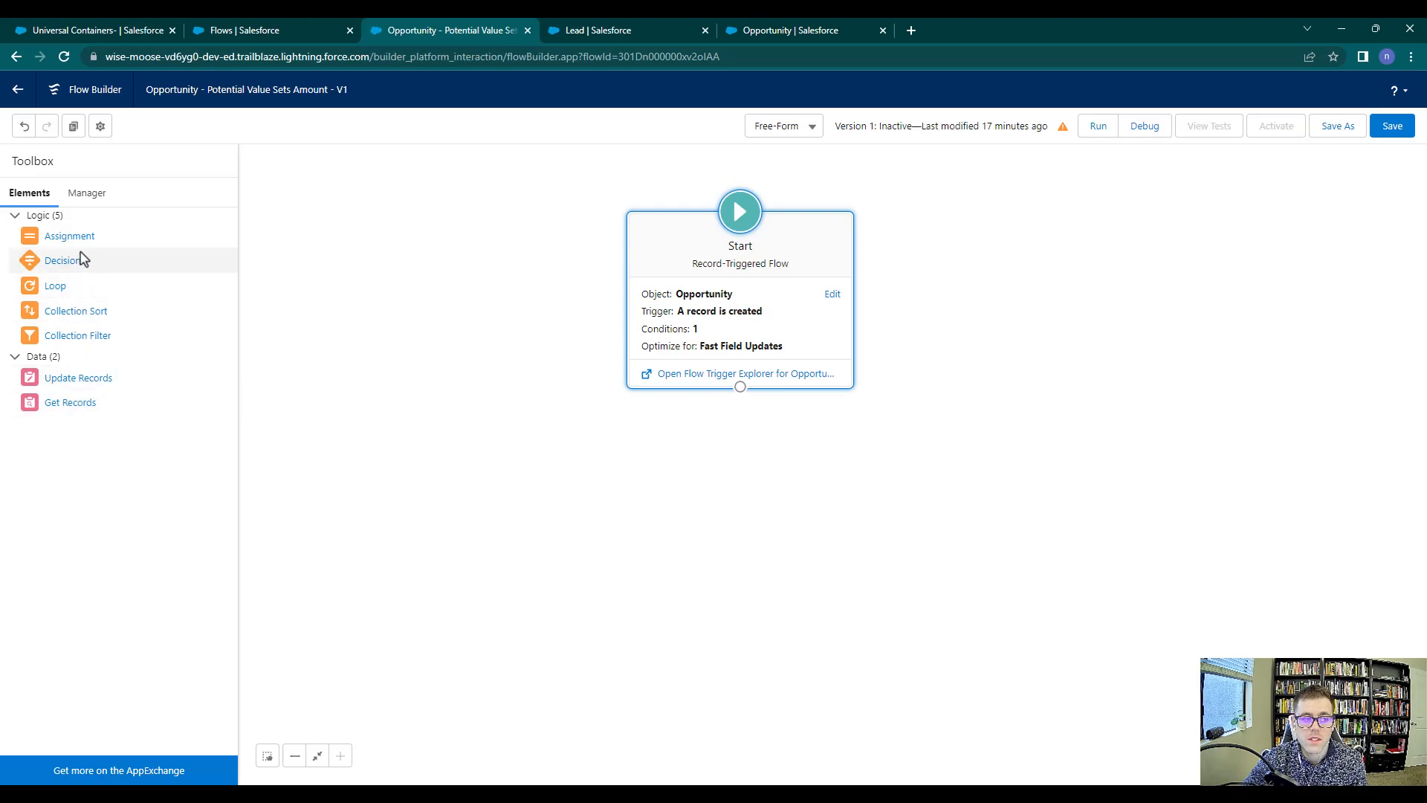
mouse_move(70, 236)
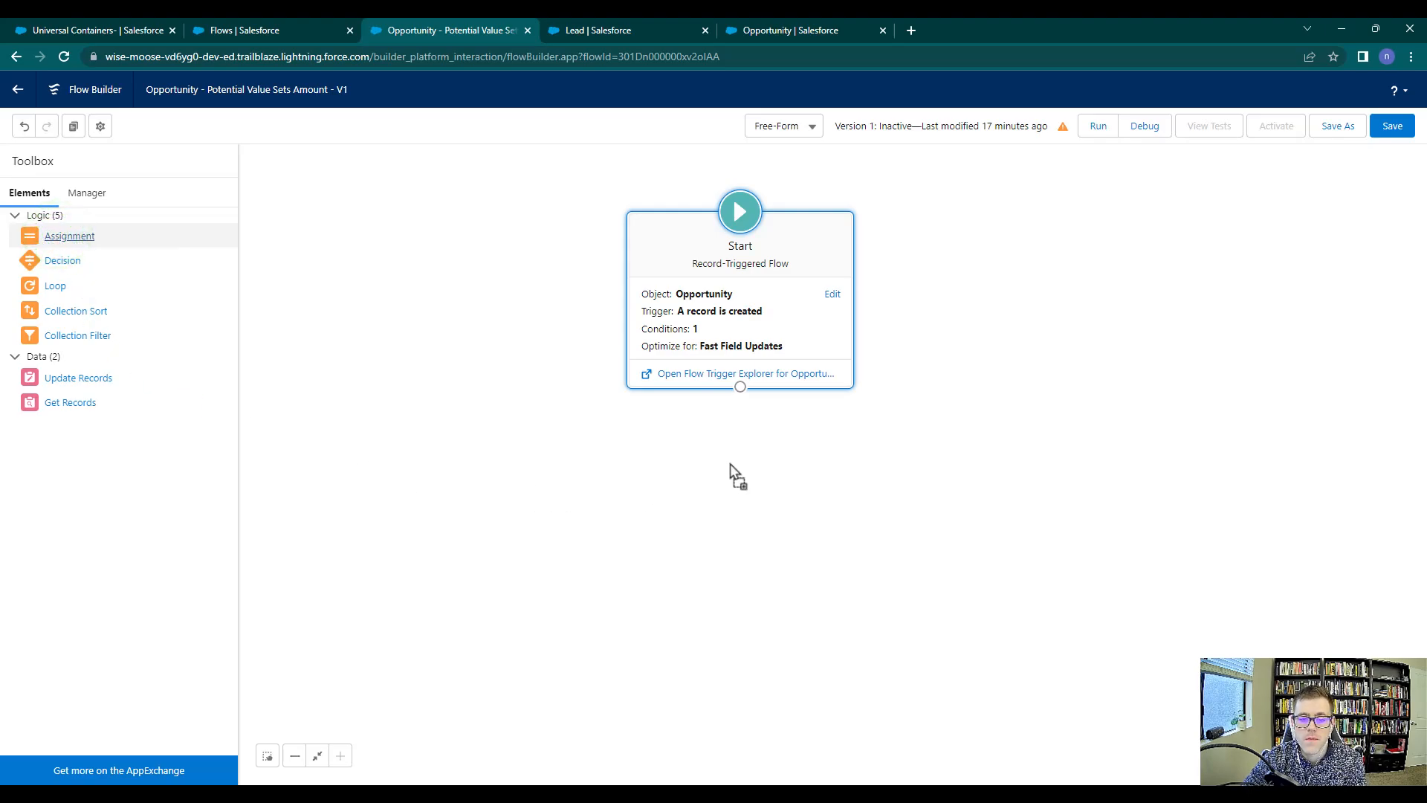
left_click(70, 236)
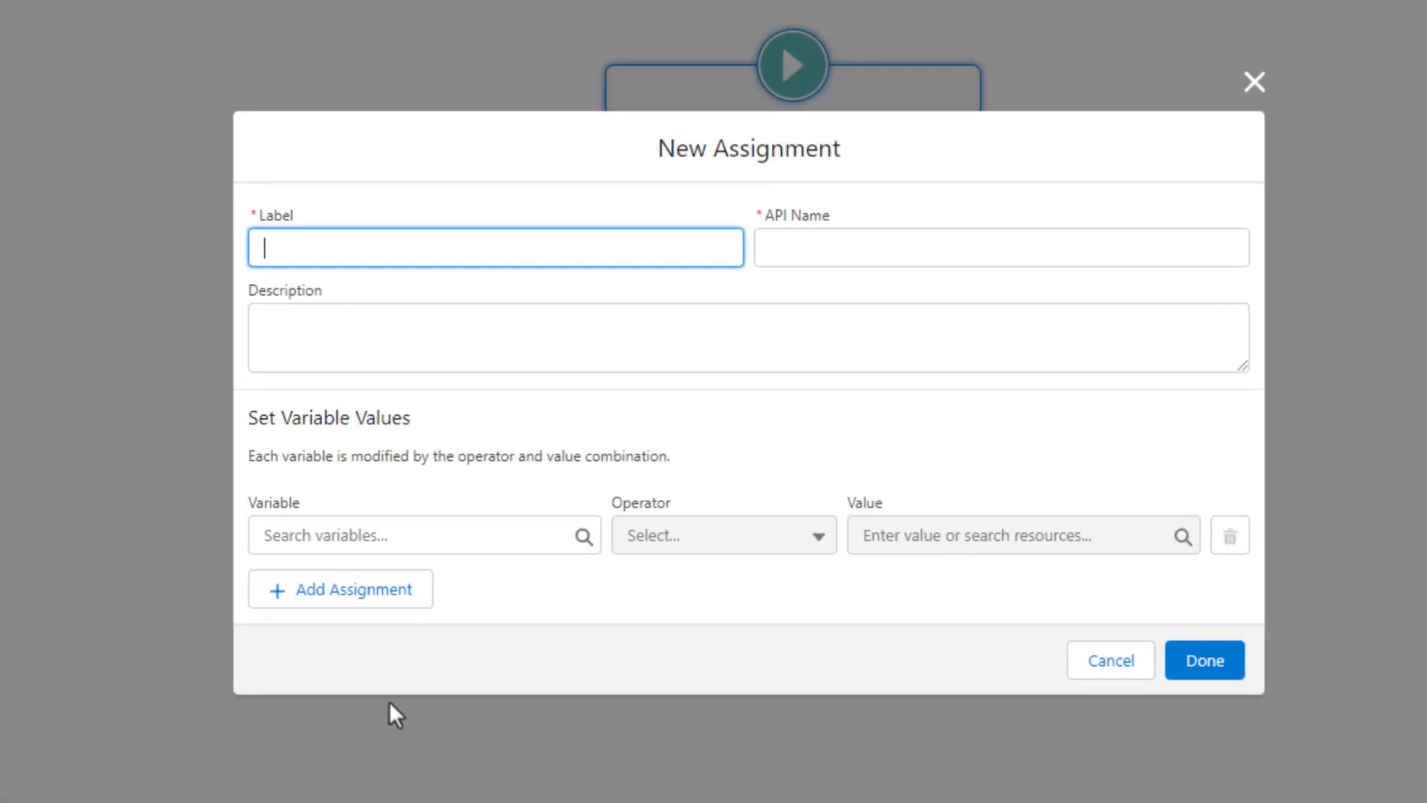
mouse_move(537, 778)
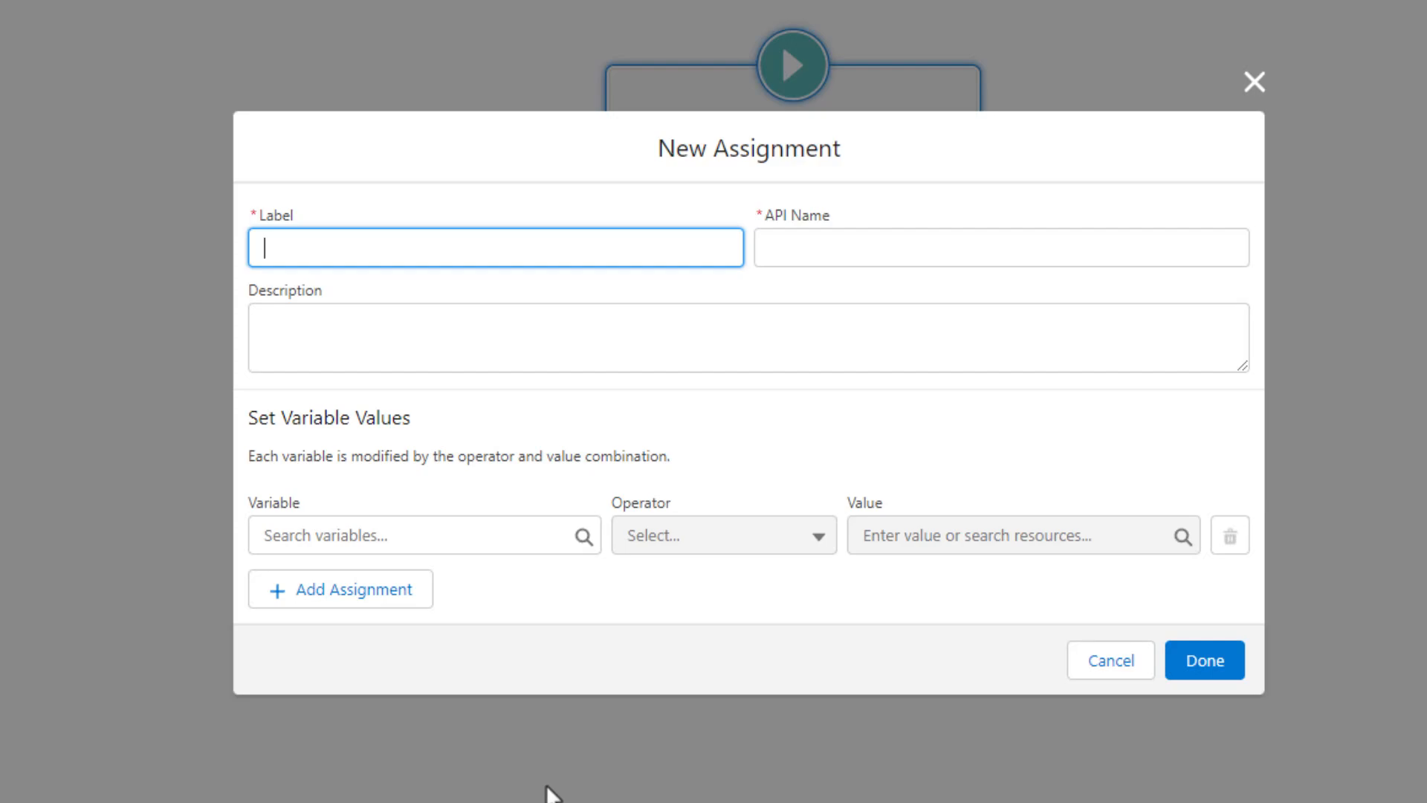
mouse_move(286, 416)
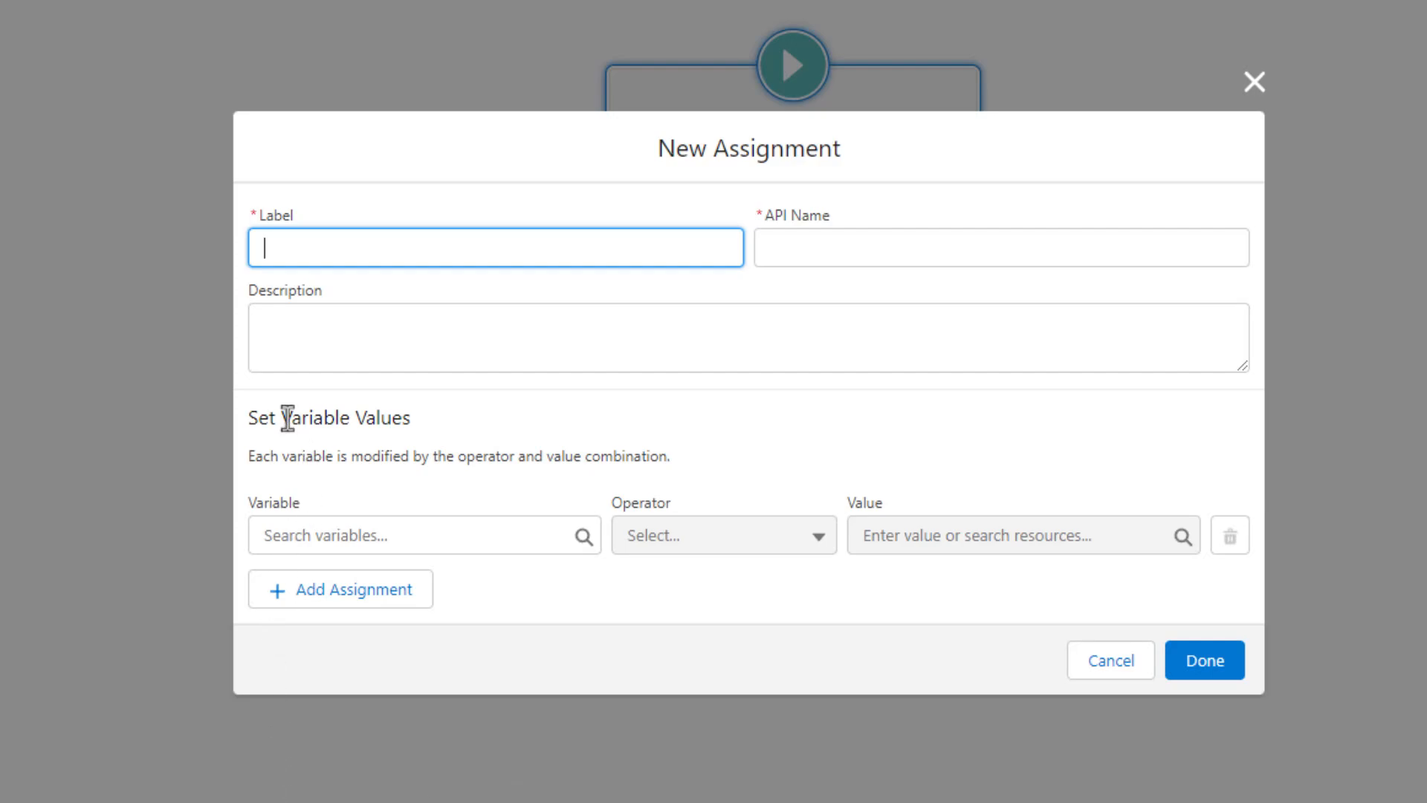
mouse_move(571, 545)
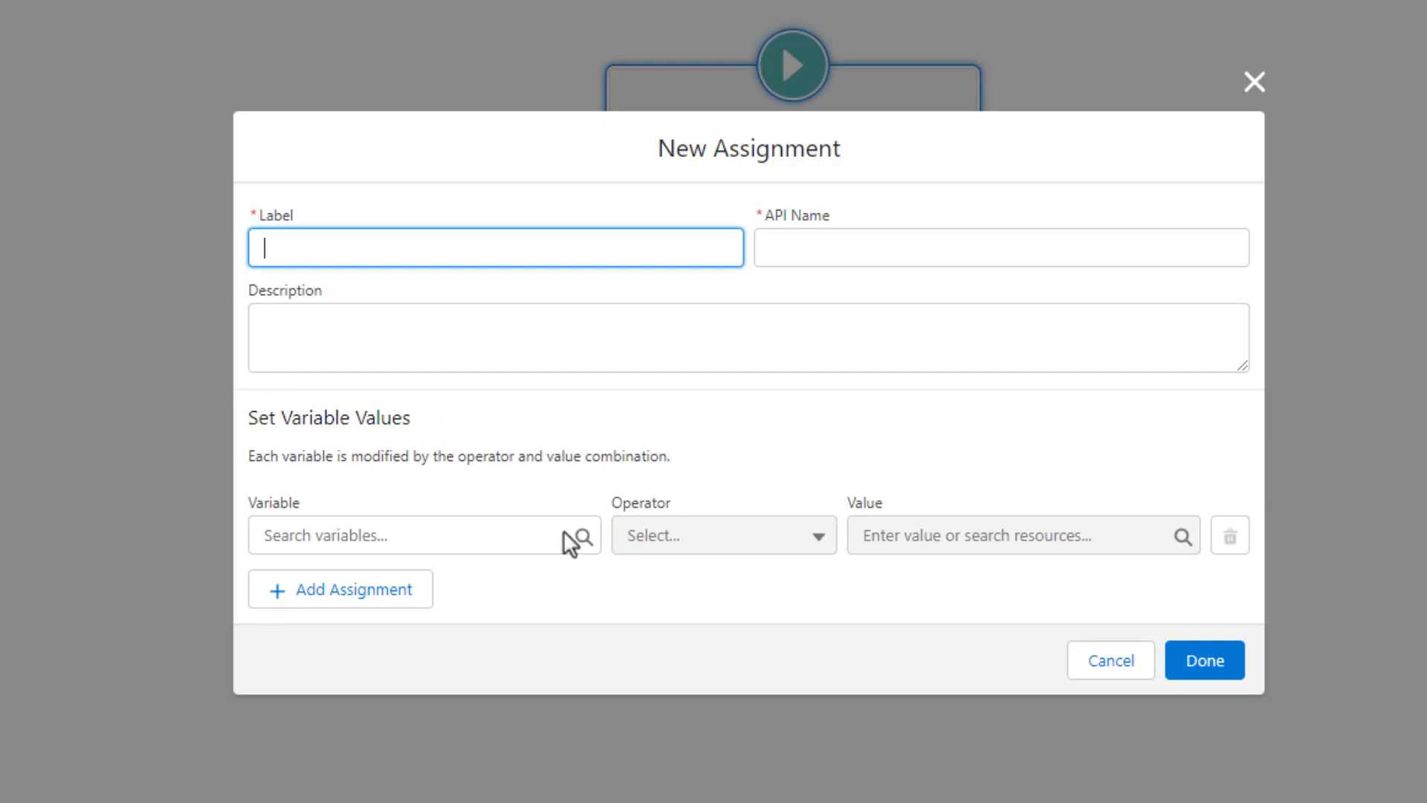
mouse_move(322, 423)
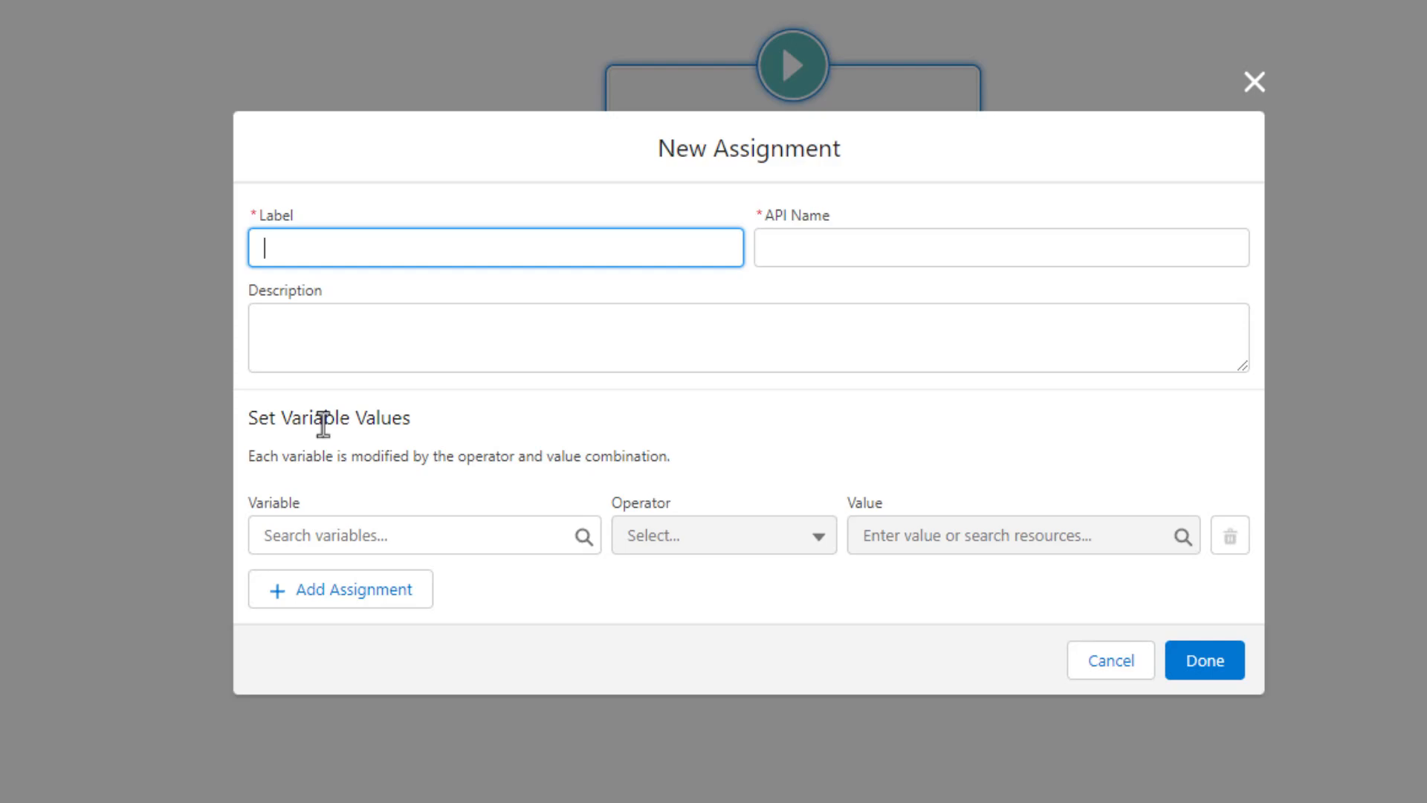
- Label the assignment 'Set Amount Field to Potential Value' so its API name auto-fills
type("Set A")
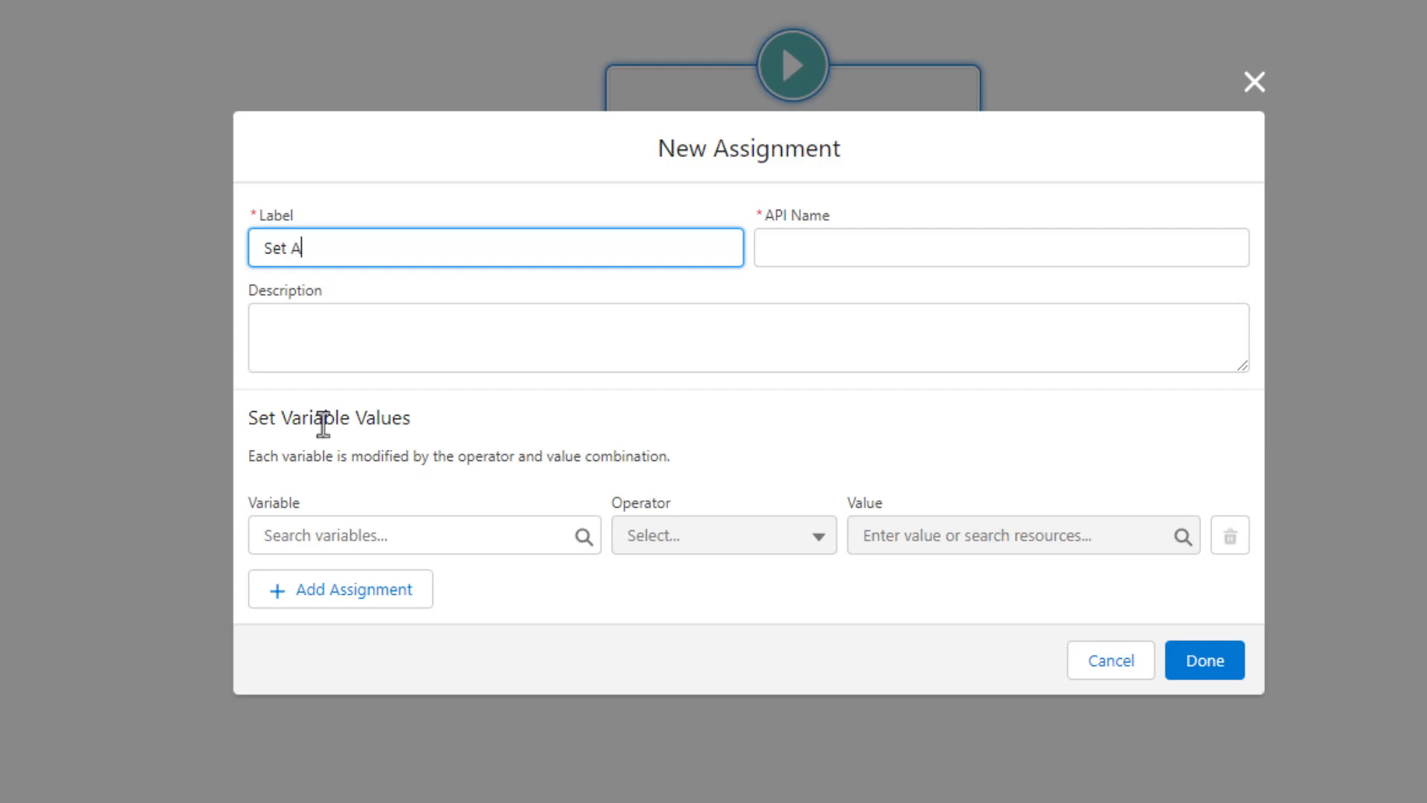
type("mount Field to")
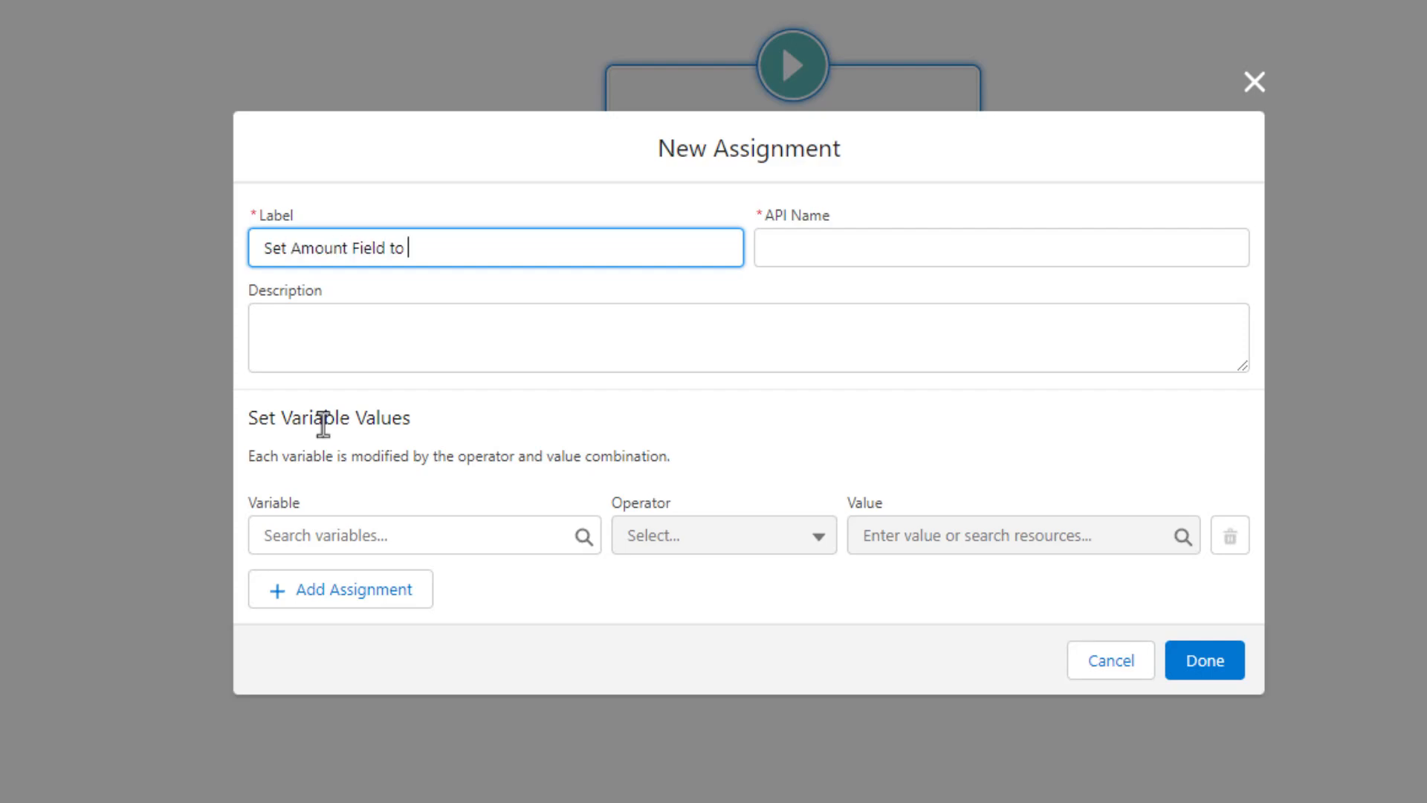
type("Potenti")
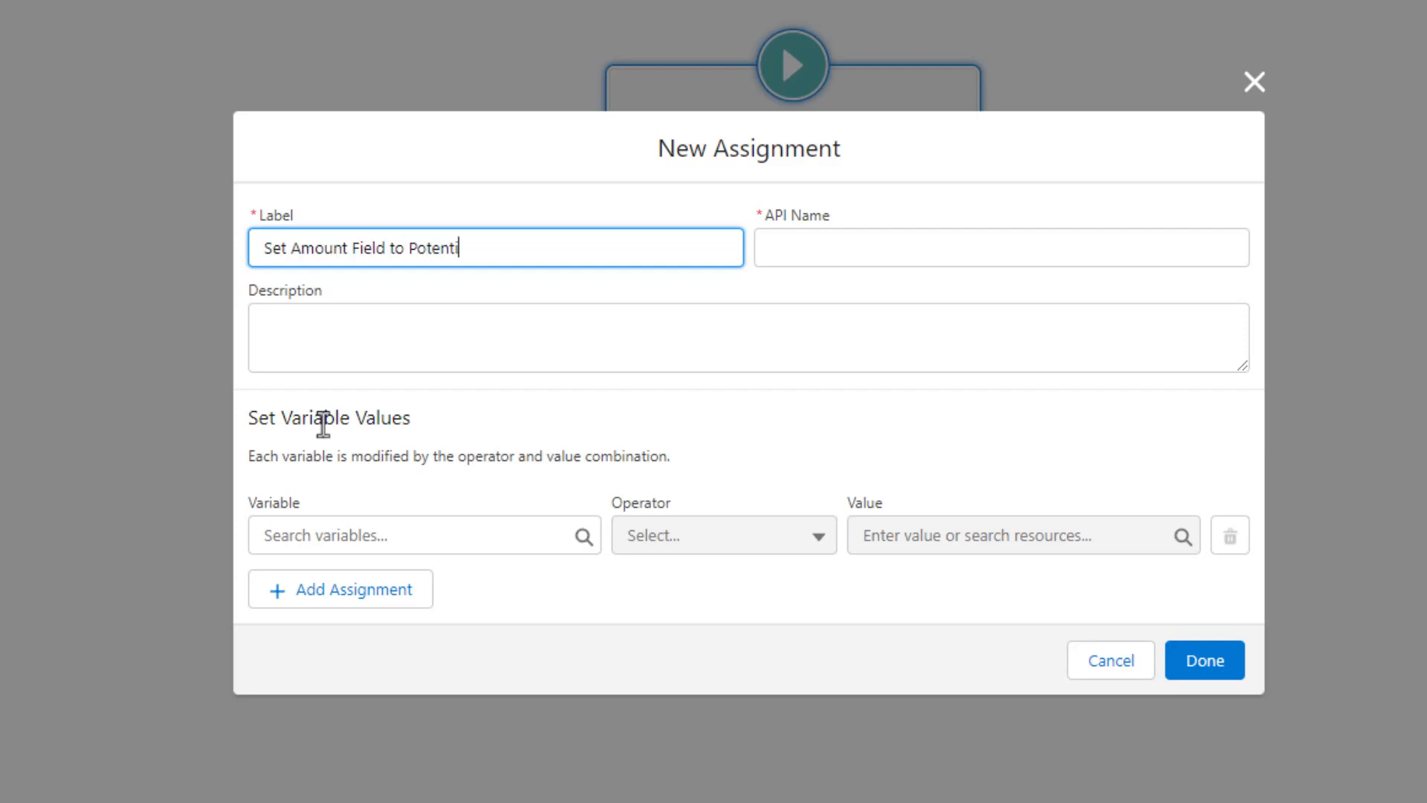
left_click(1000, 248)
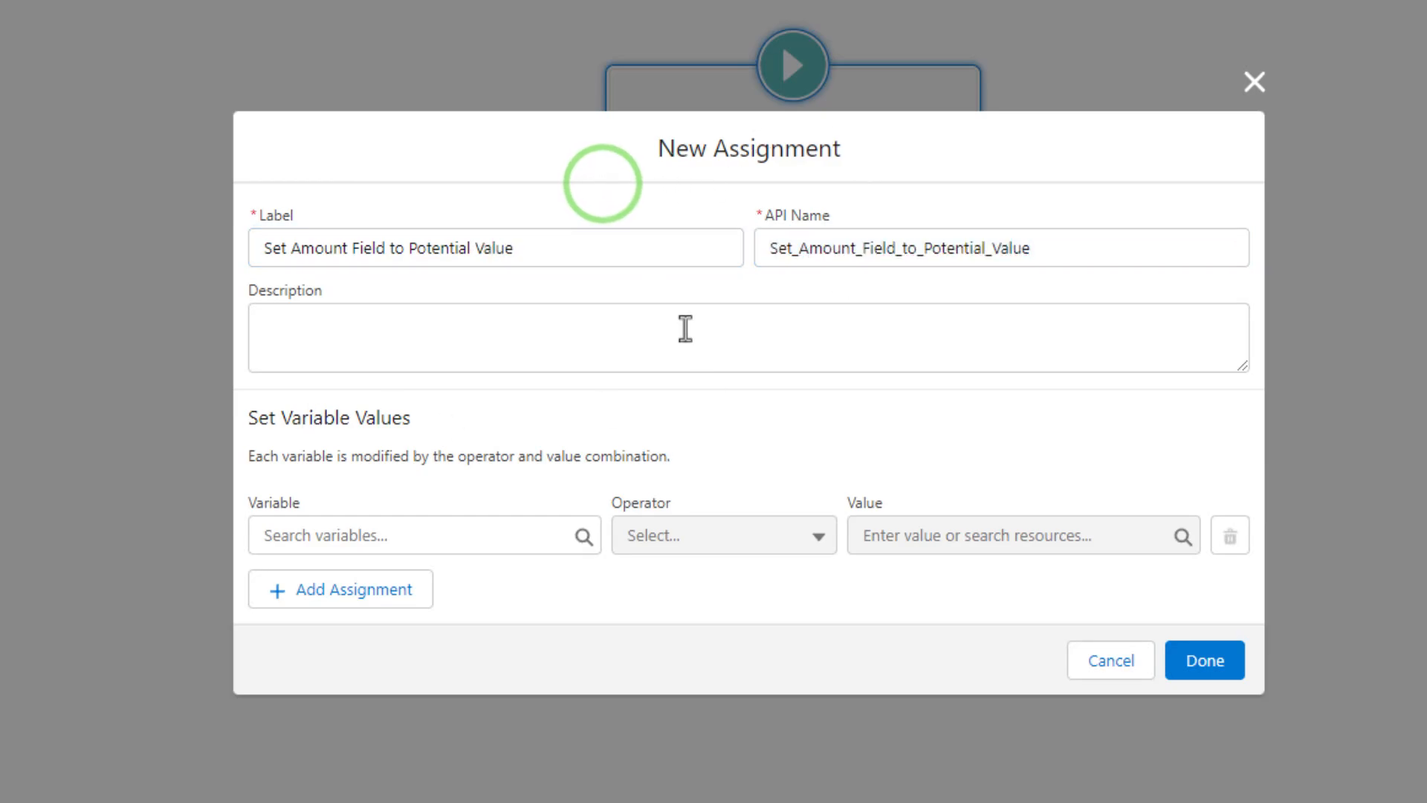
mouse_move(508, 307)
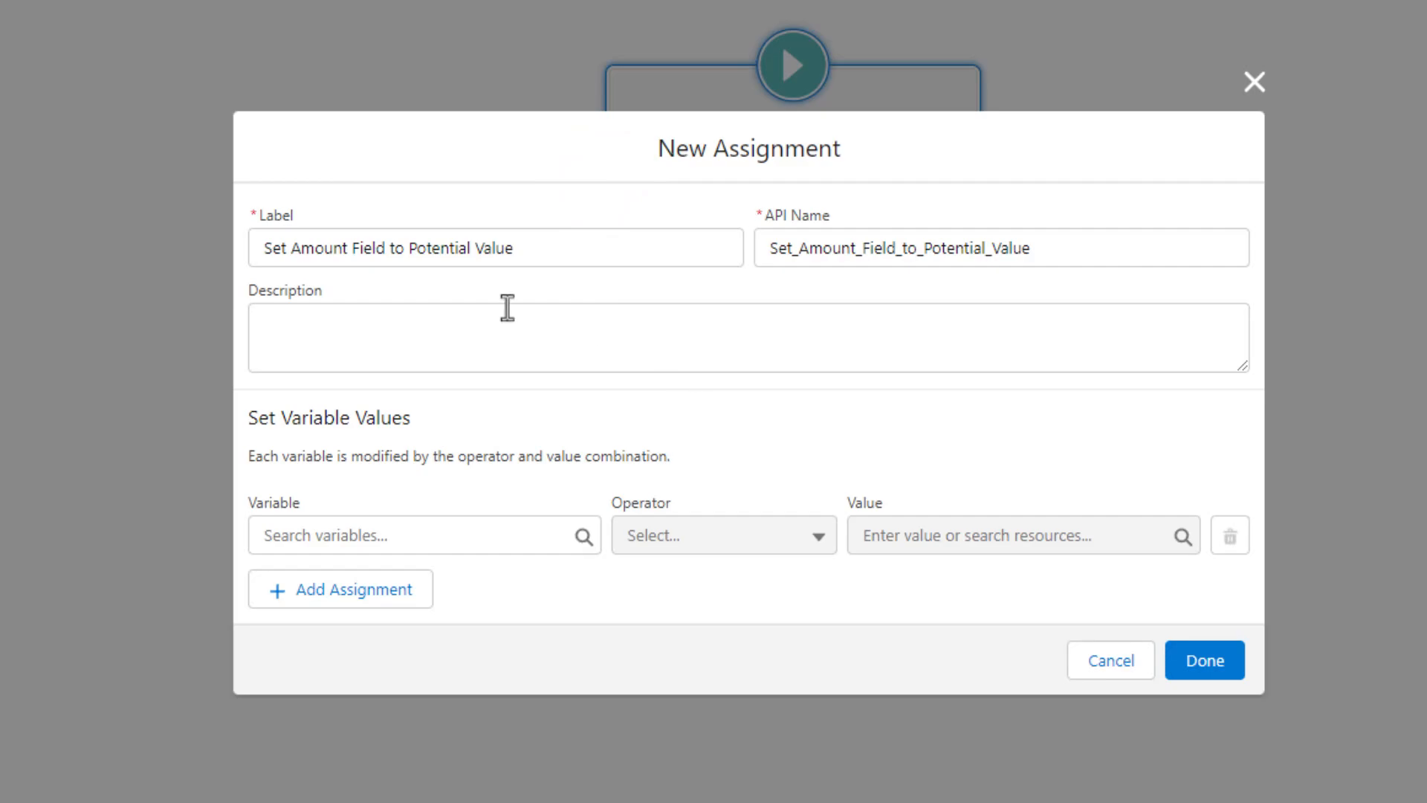
mouse_move(428, 314)
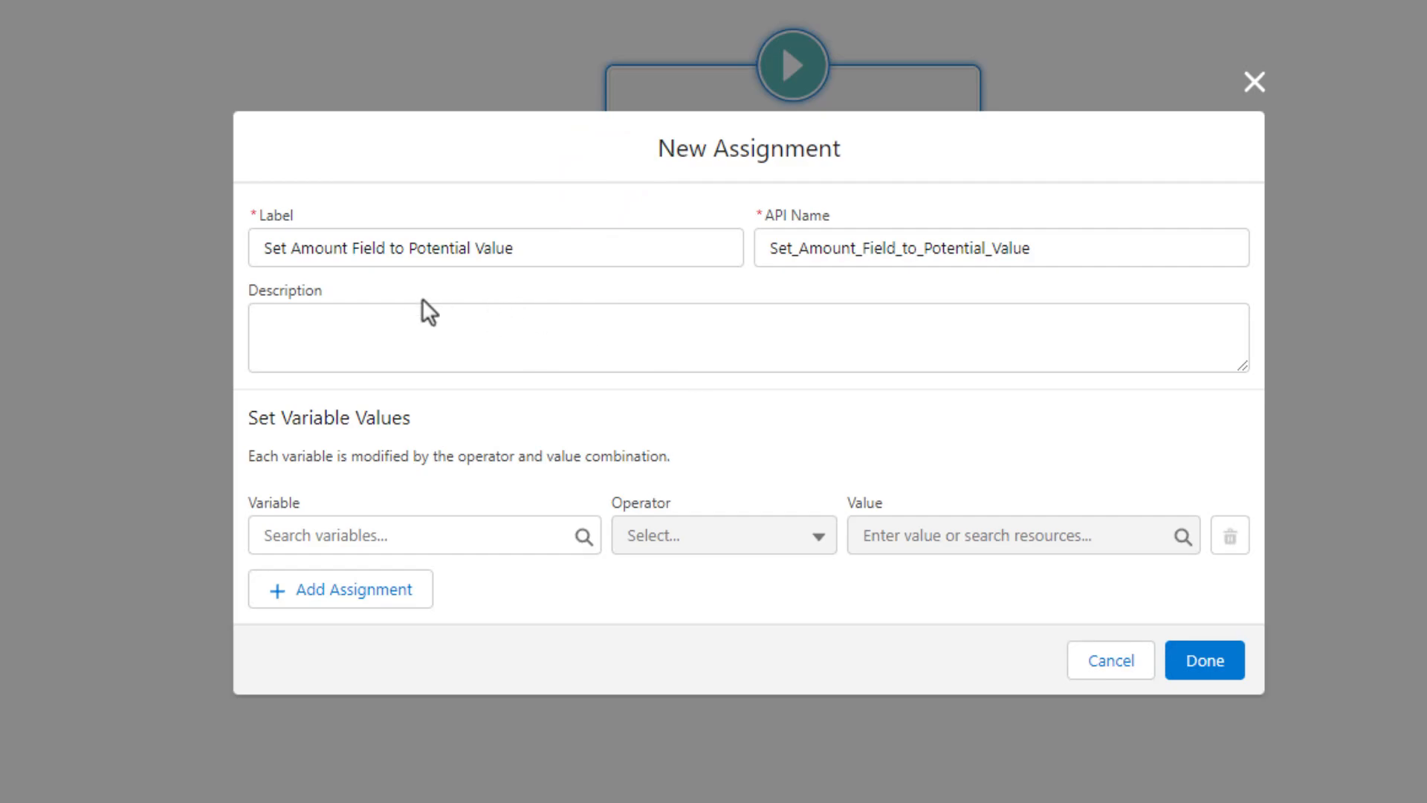
mouse_move(440, 391)
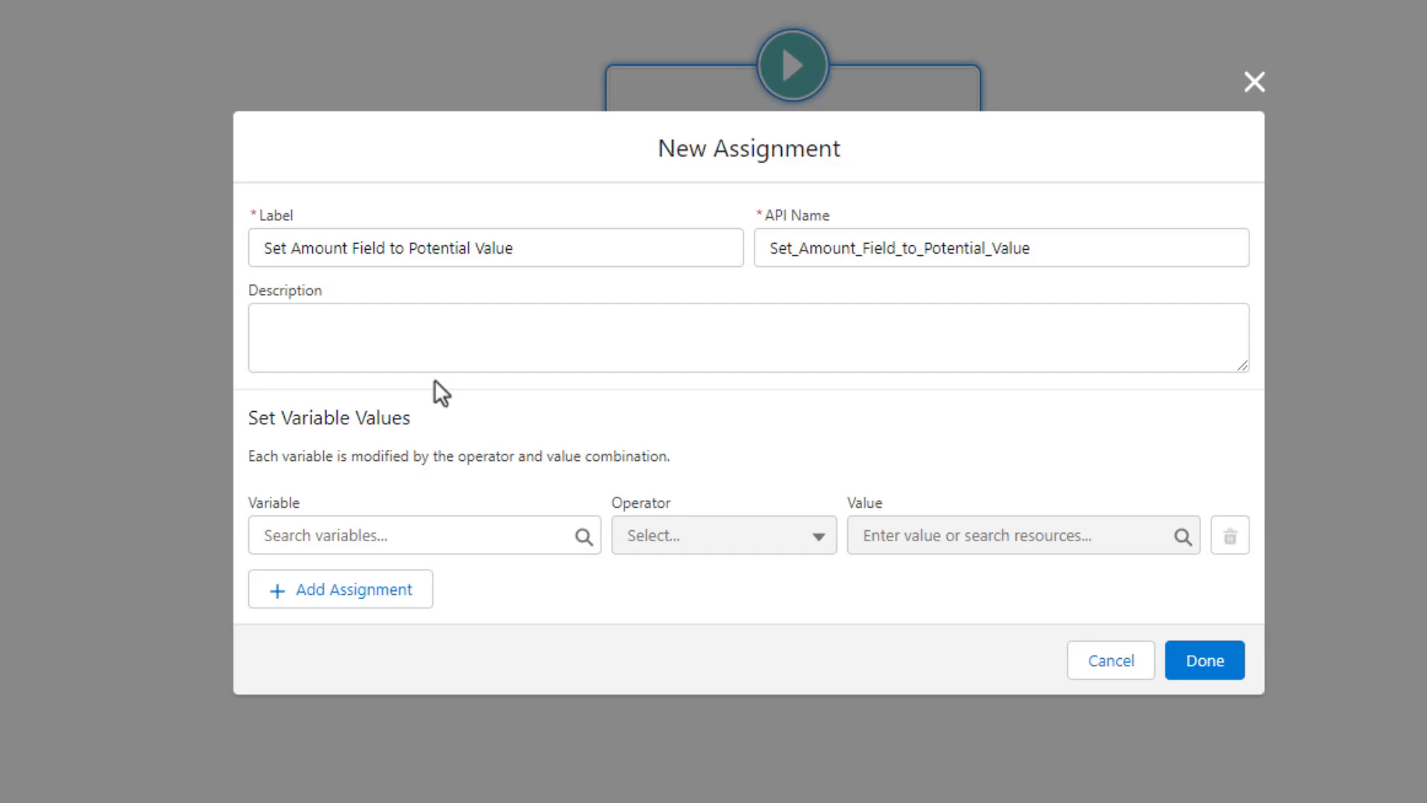
mouse_move(509, 295)
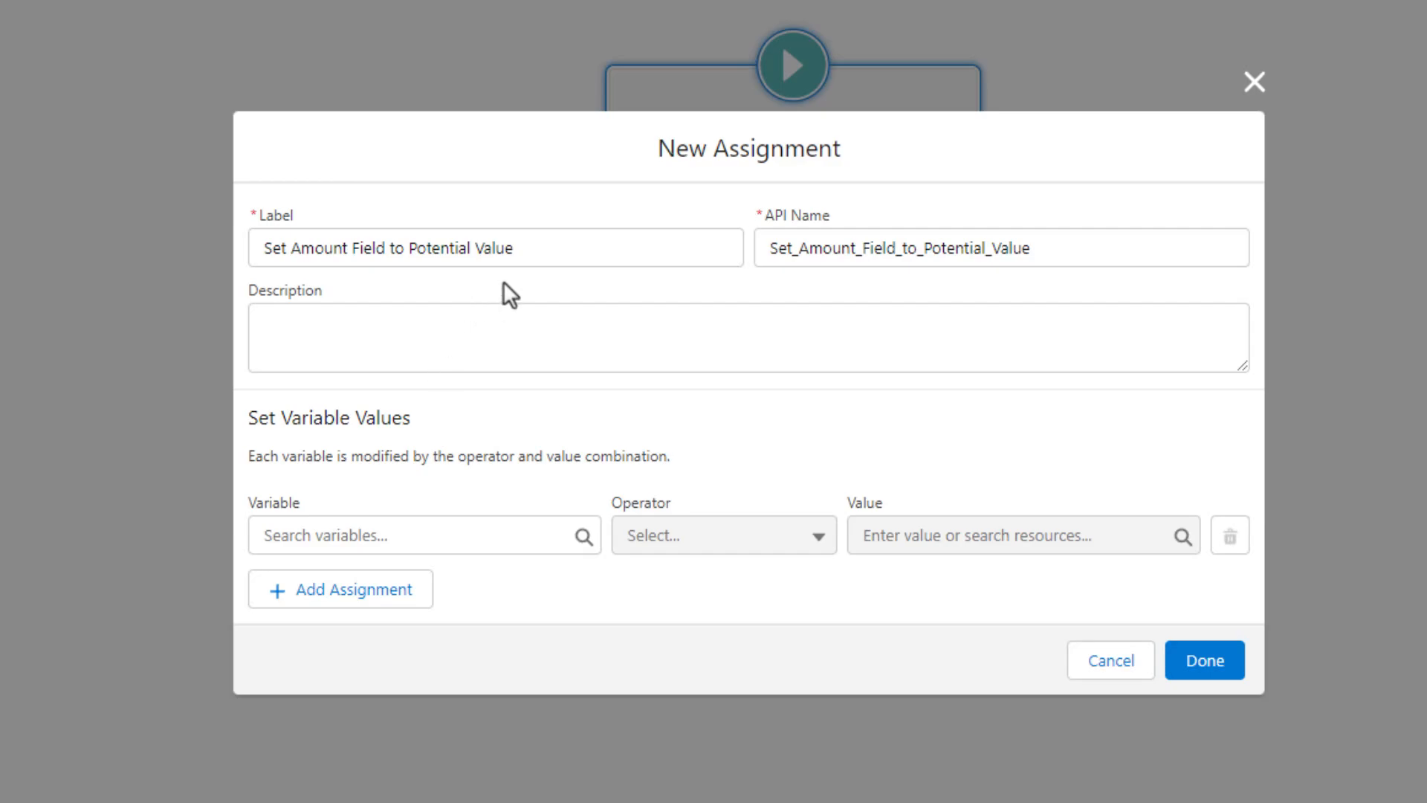
mouse_move(507, 265)
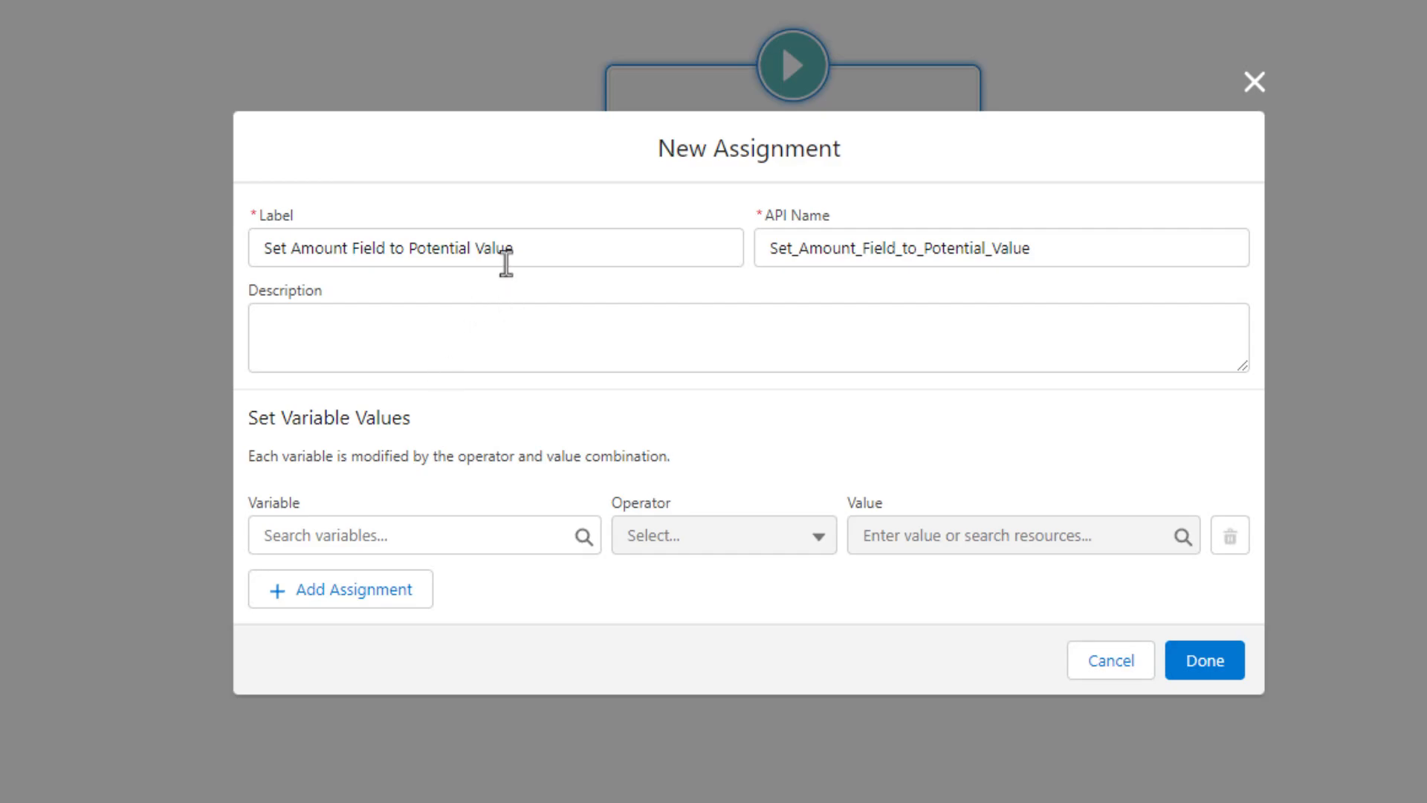
mouse_move(522, 314)
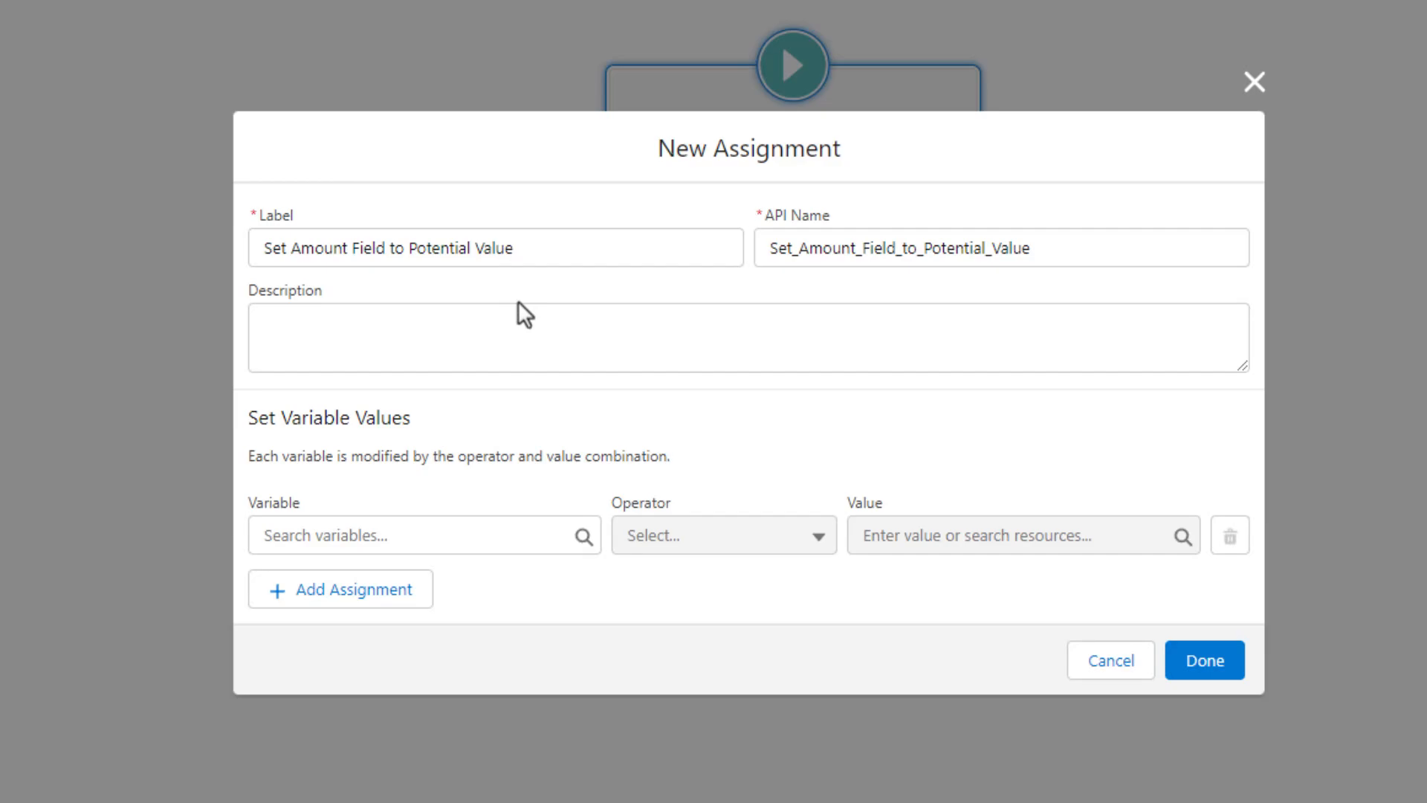
mouse_move(469, 524)
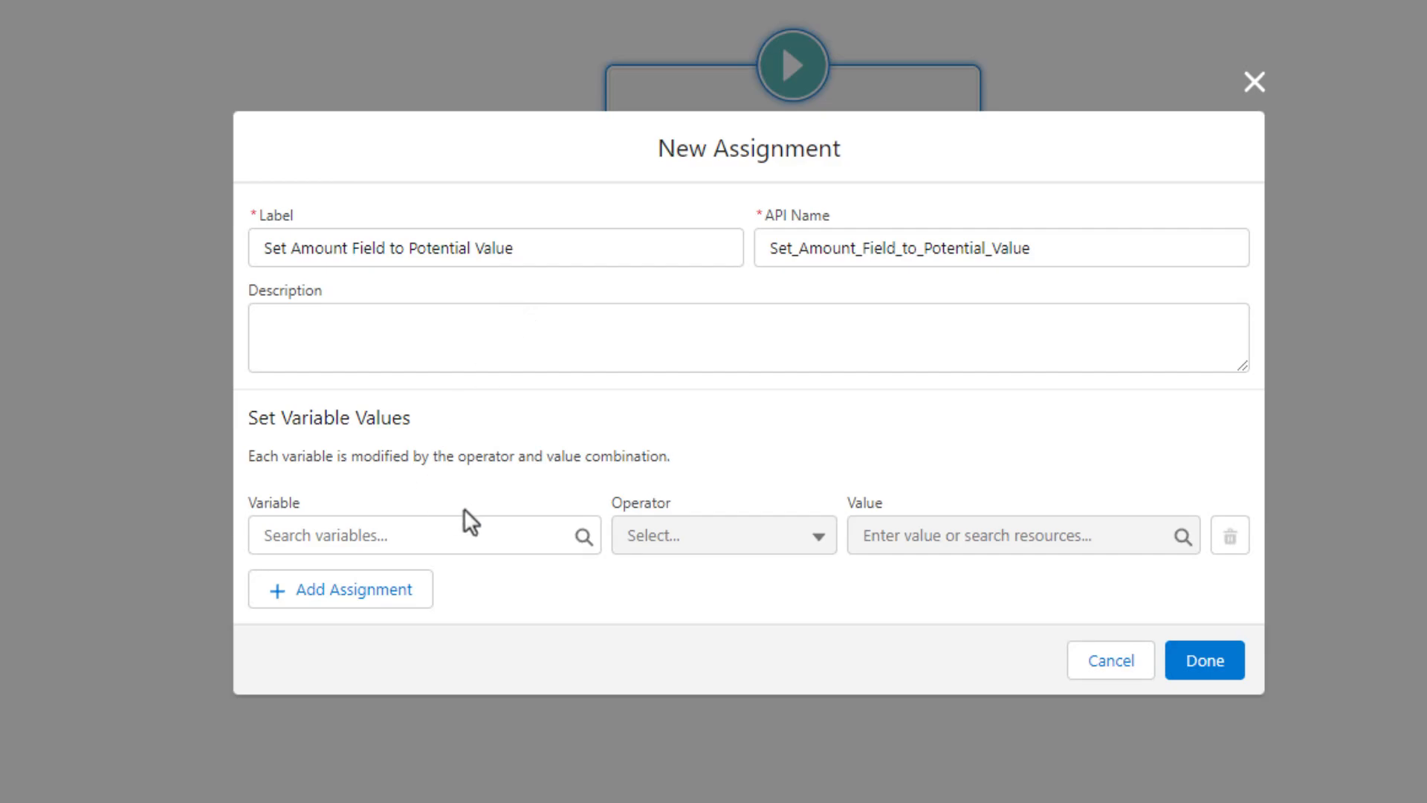
mouse_move(687, 300)
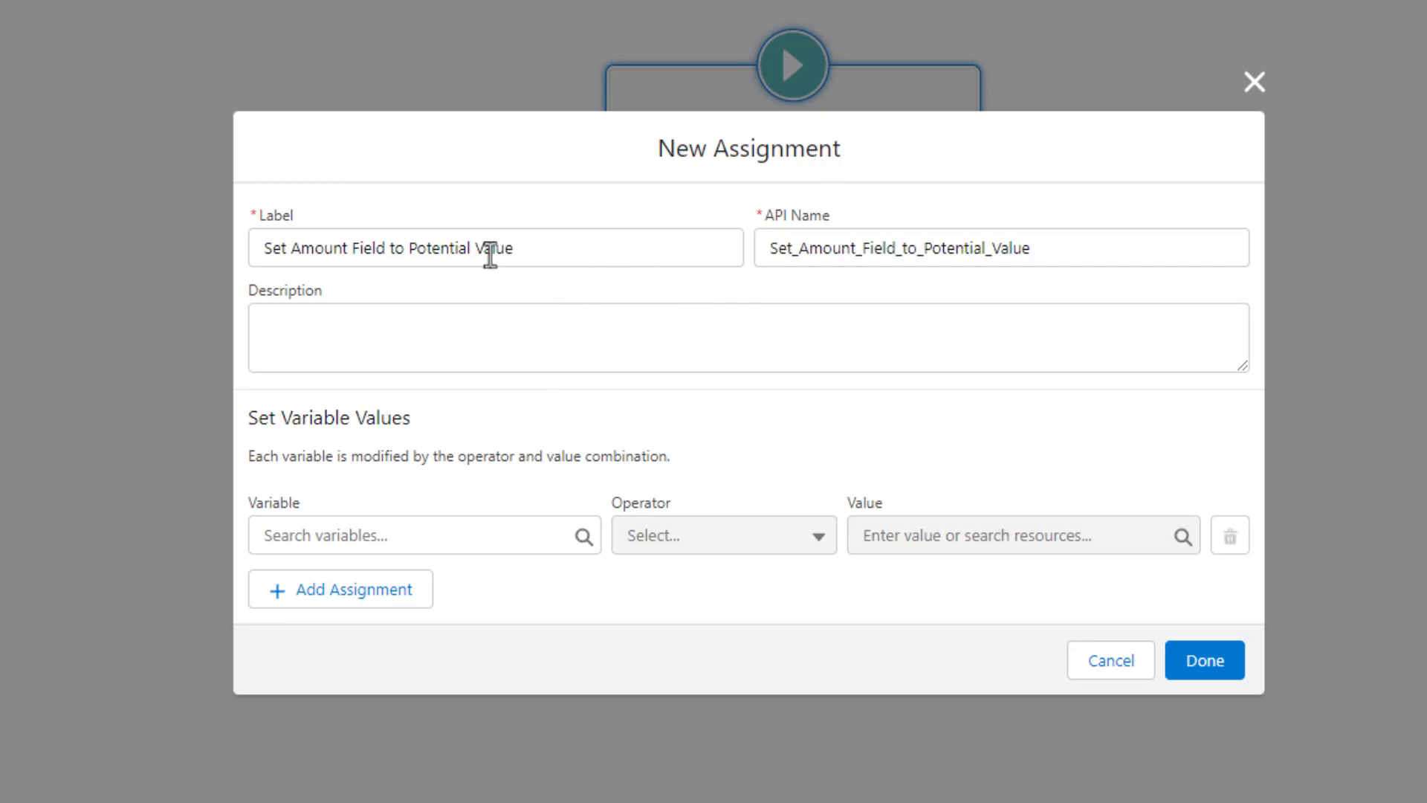
mouse_move(495, 265)
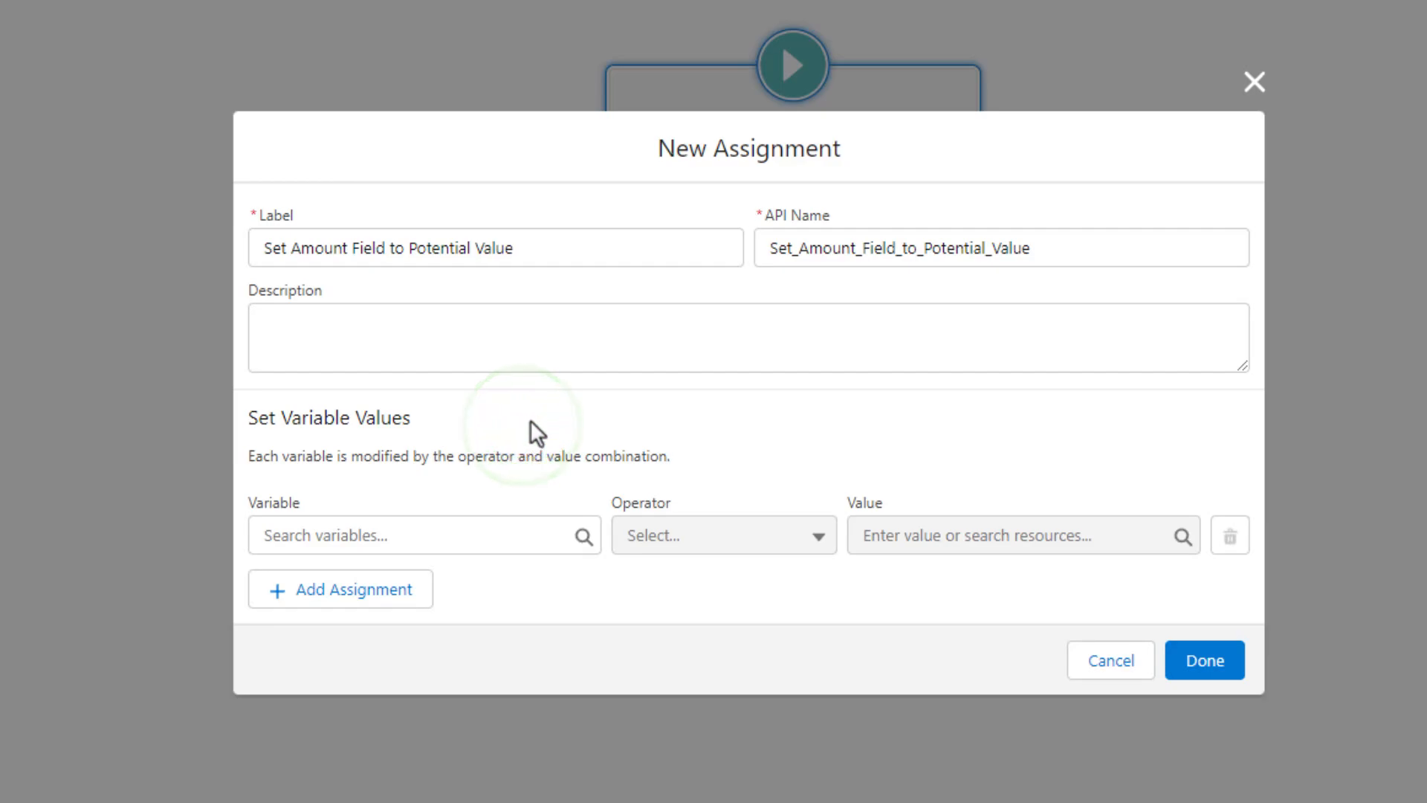
mouse_move(421, 462)
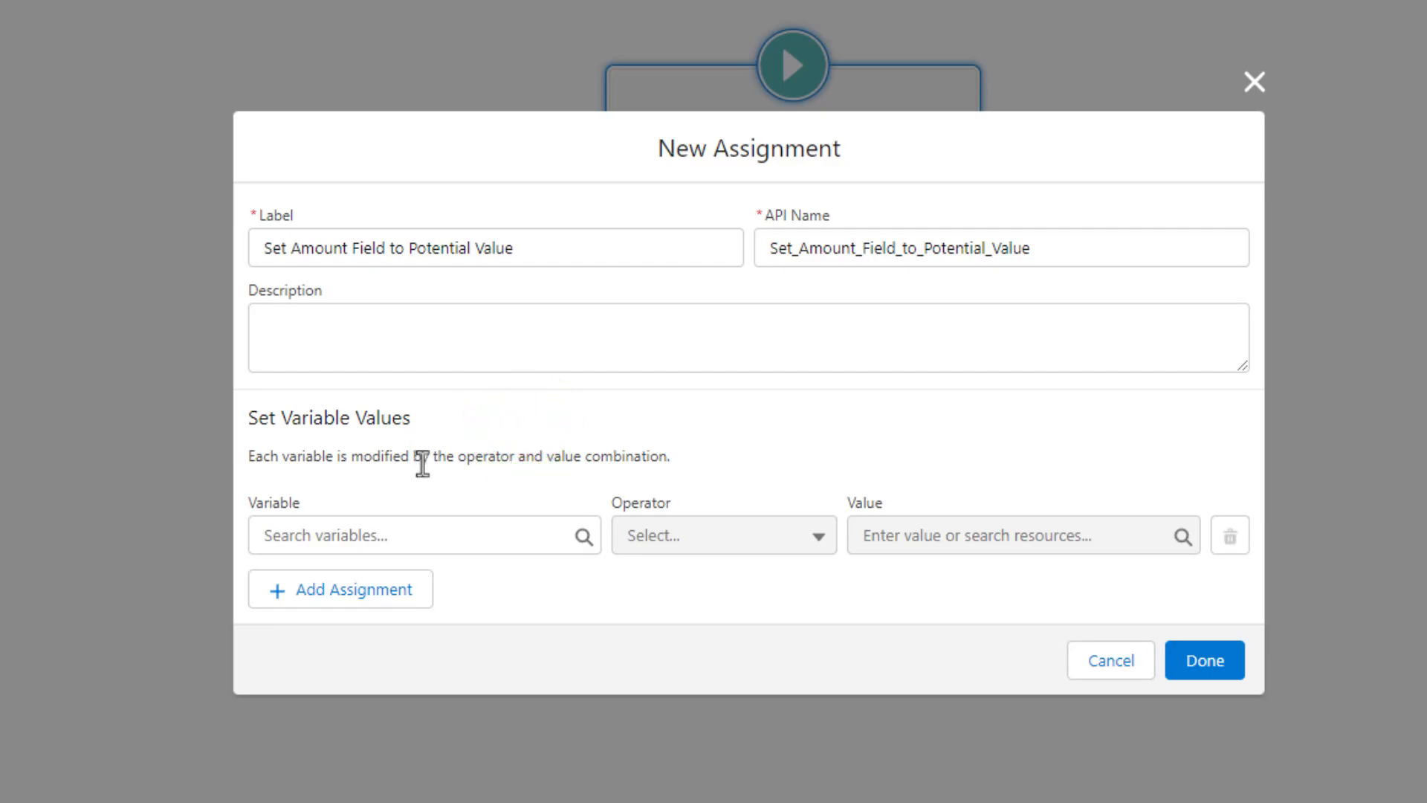
mouse_move(680, 270)
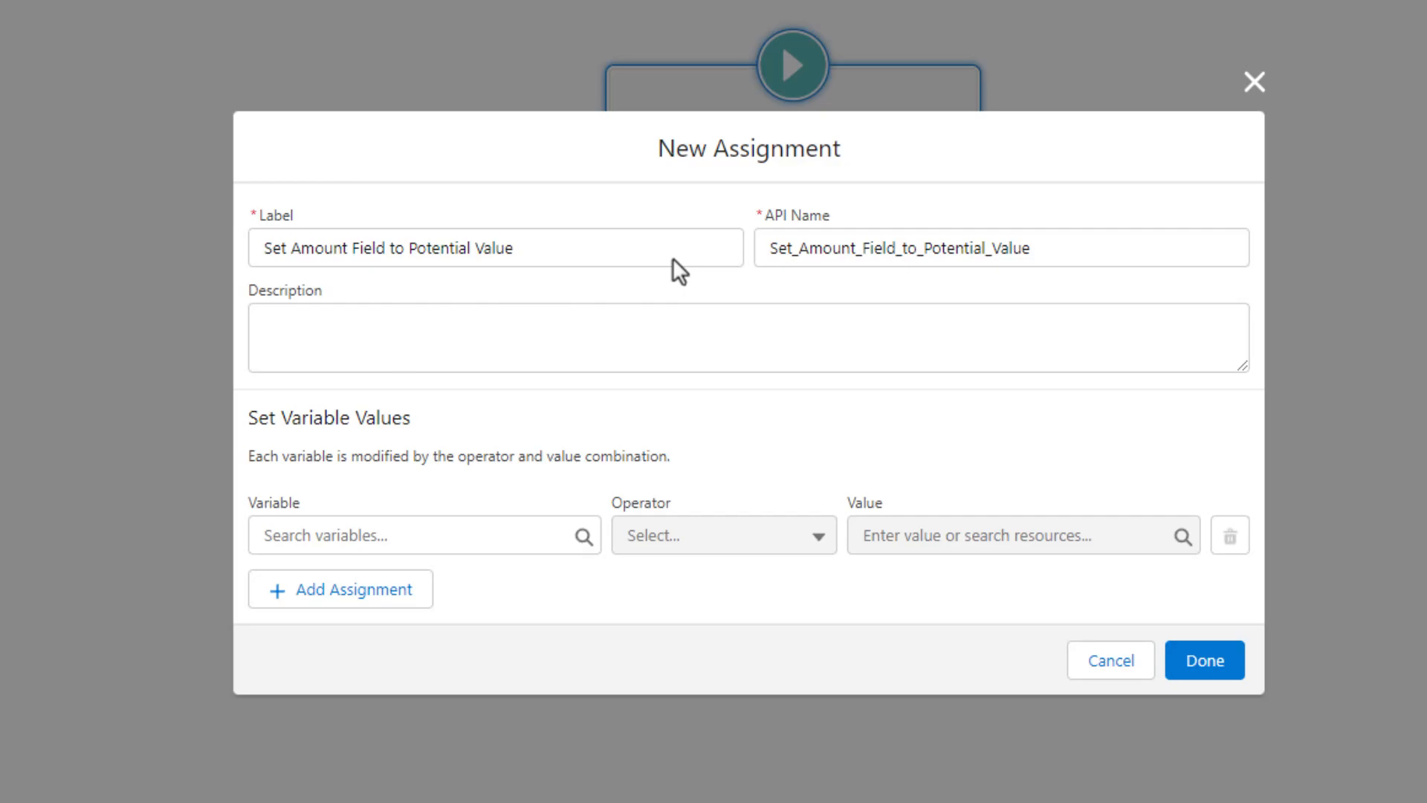
mouse_move(470, 445)
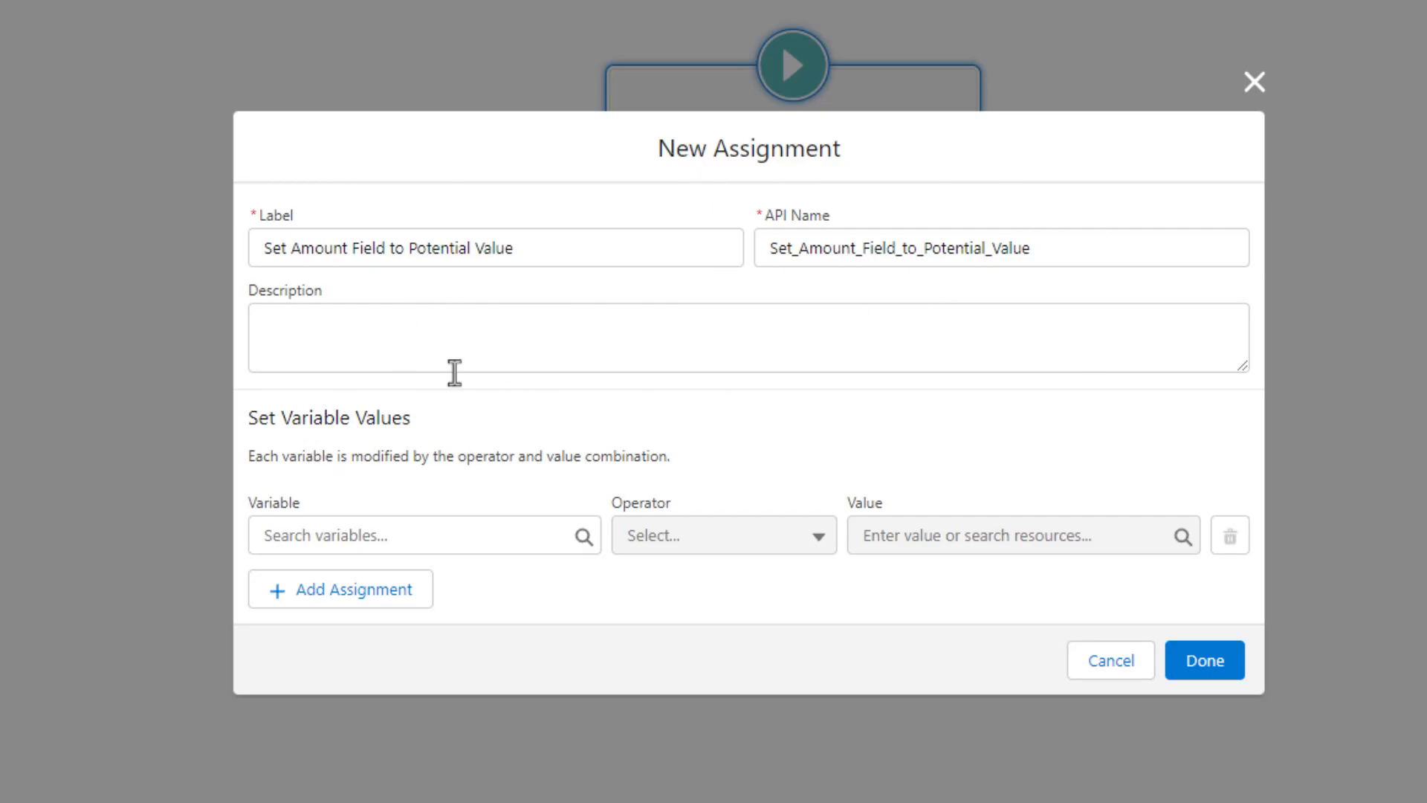
mouse_move(451, 535)
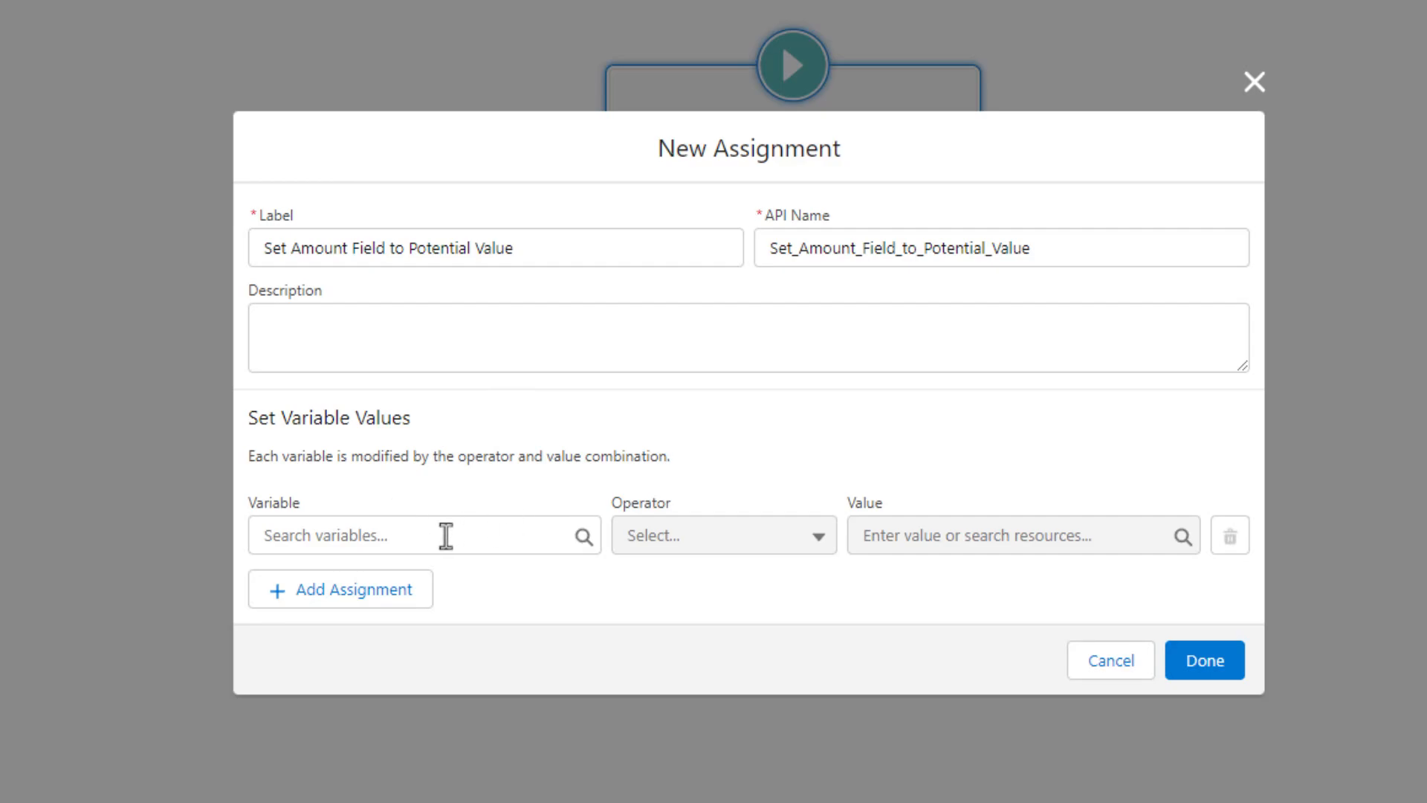
- Set the assignment's variable to $Record > Amount, keeping the Equals operator
left_click(419, 534)
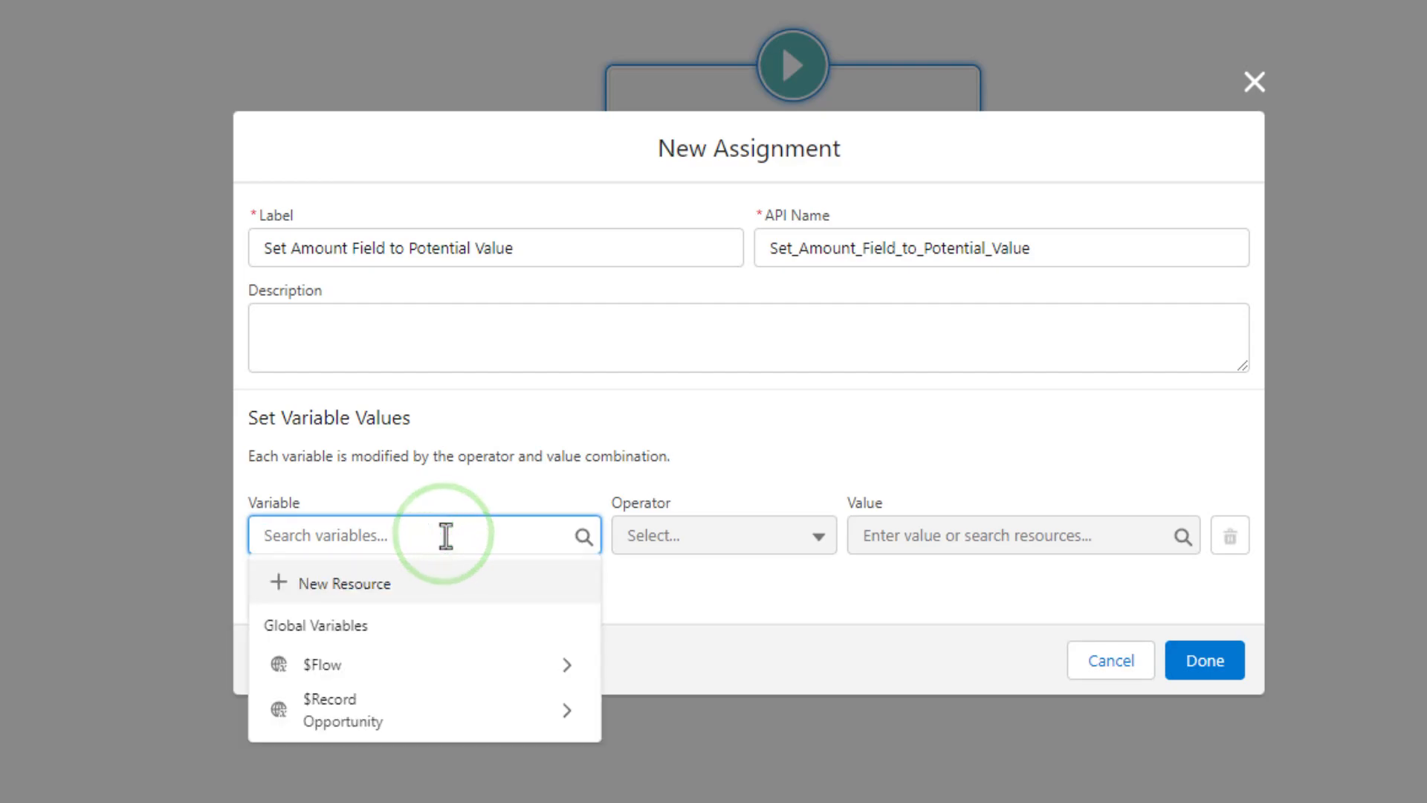
mouse_move(390, 657)
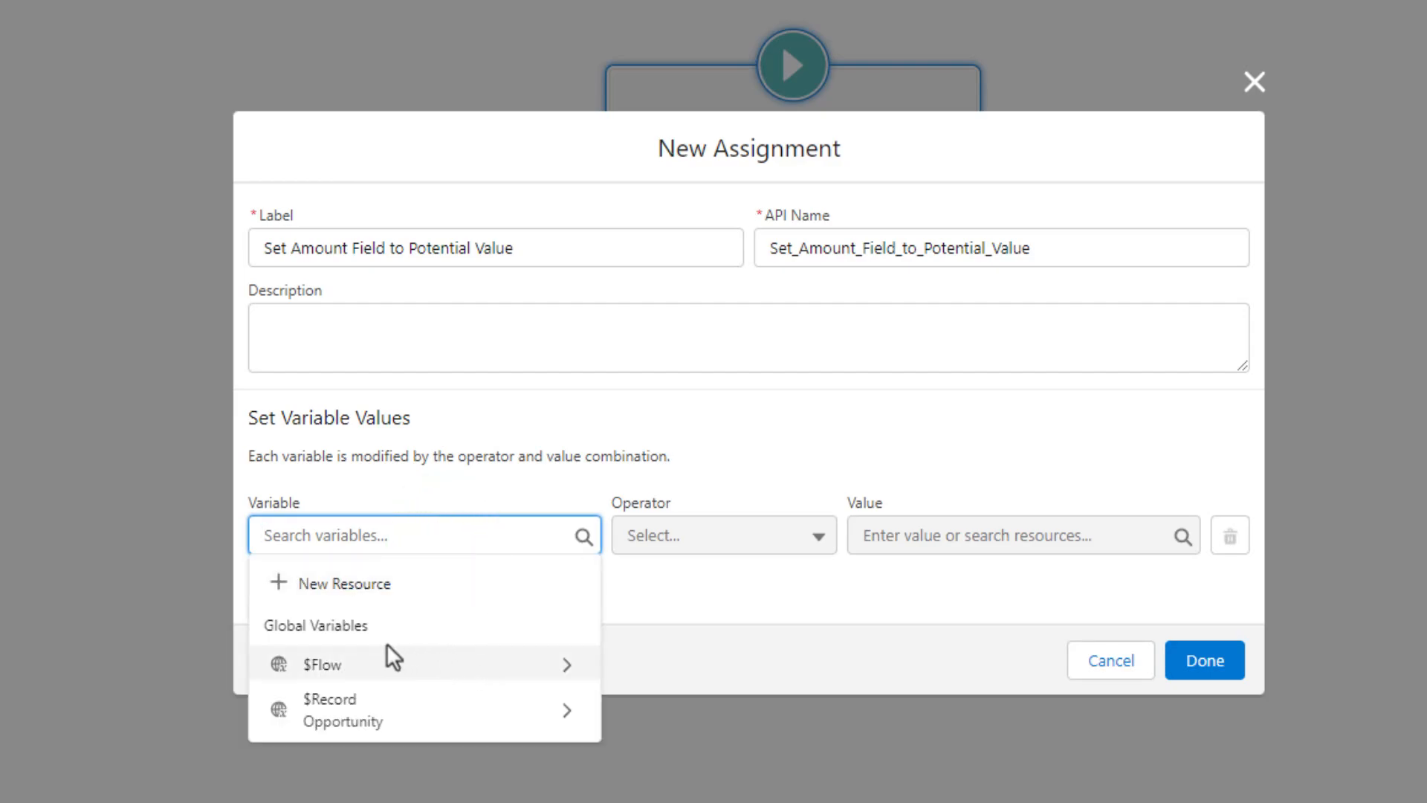
mouse_move(343, 582)
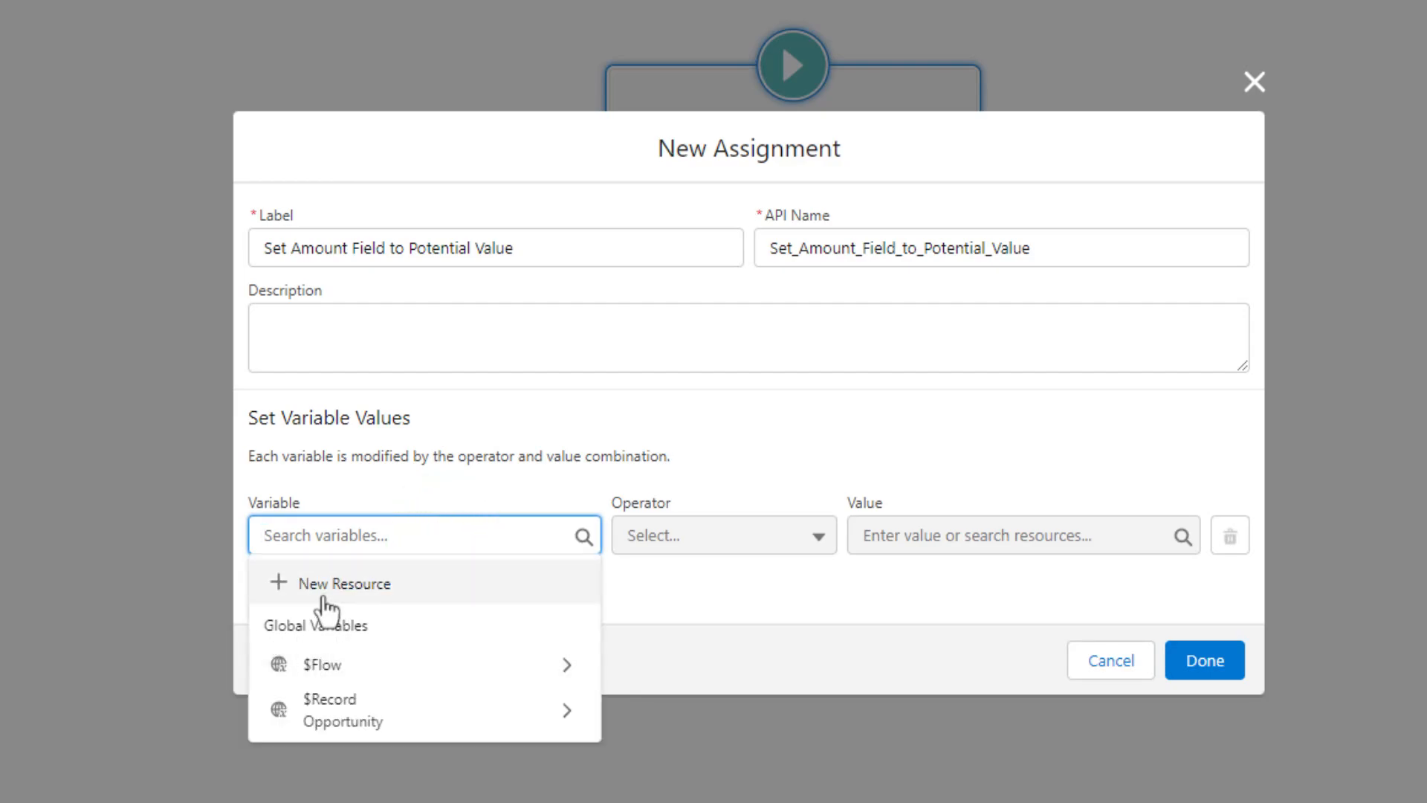
mouse_move(477, 614)
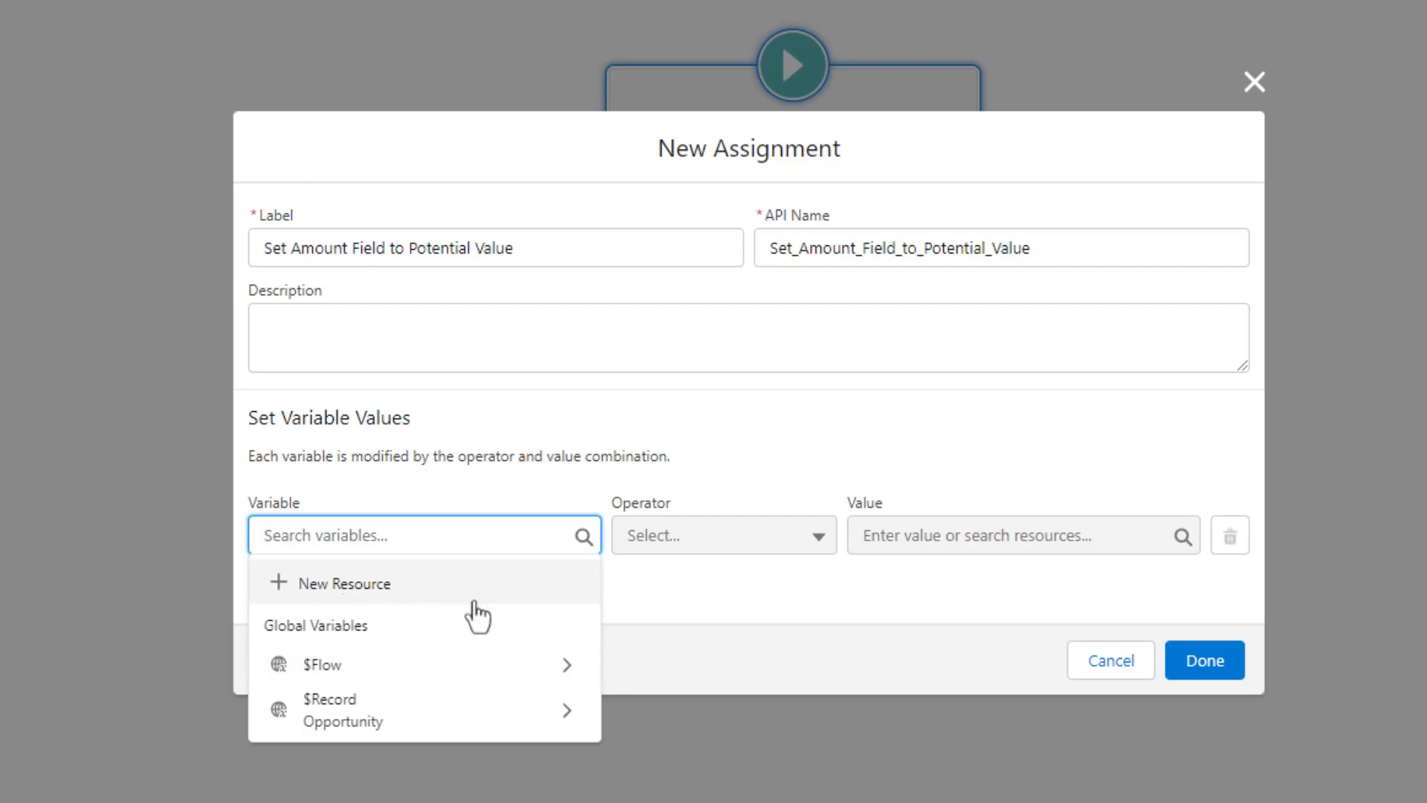
mouse_move(322, 644)
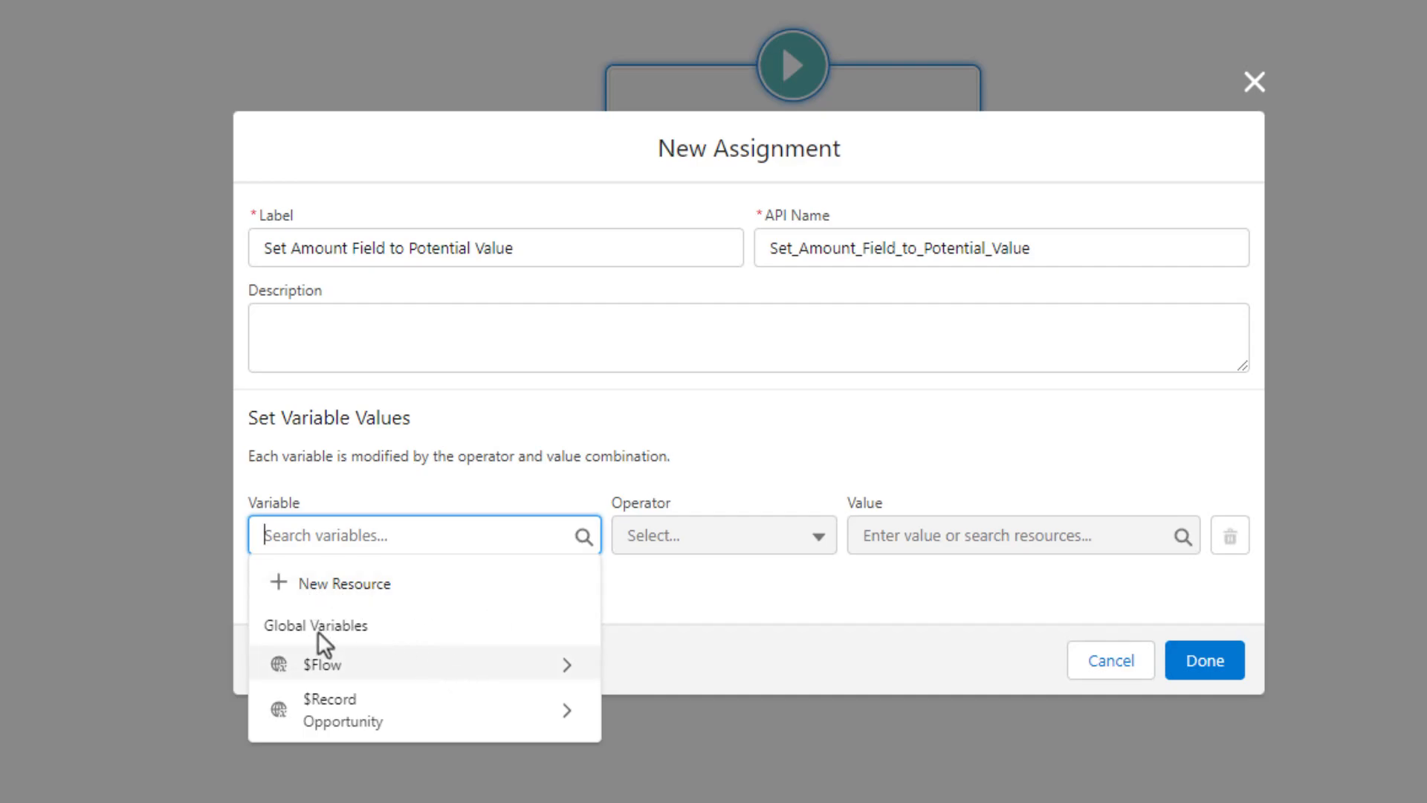
mouse_move(481, 711)
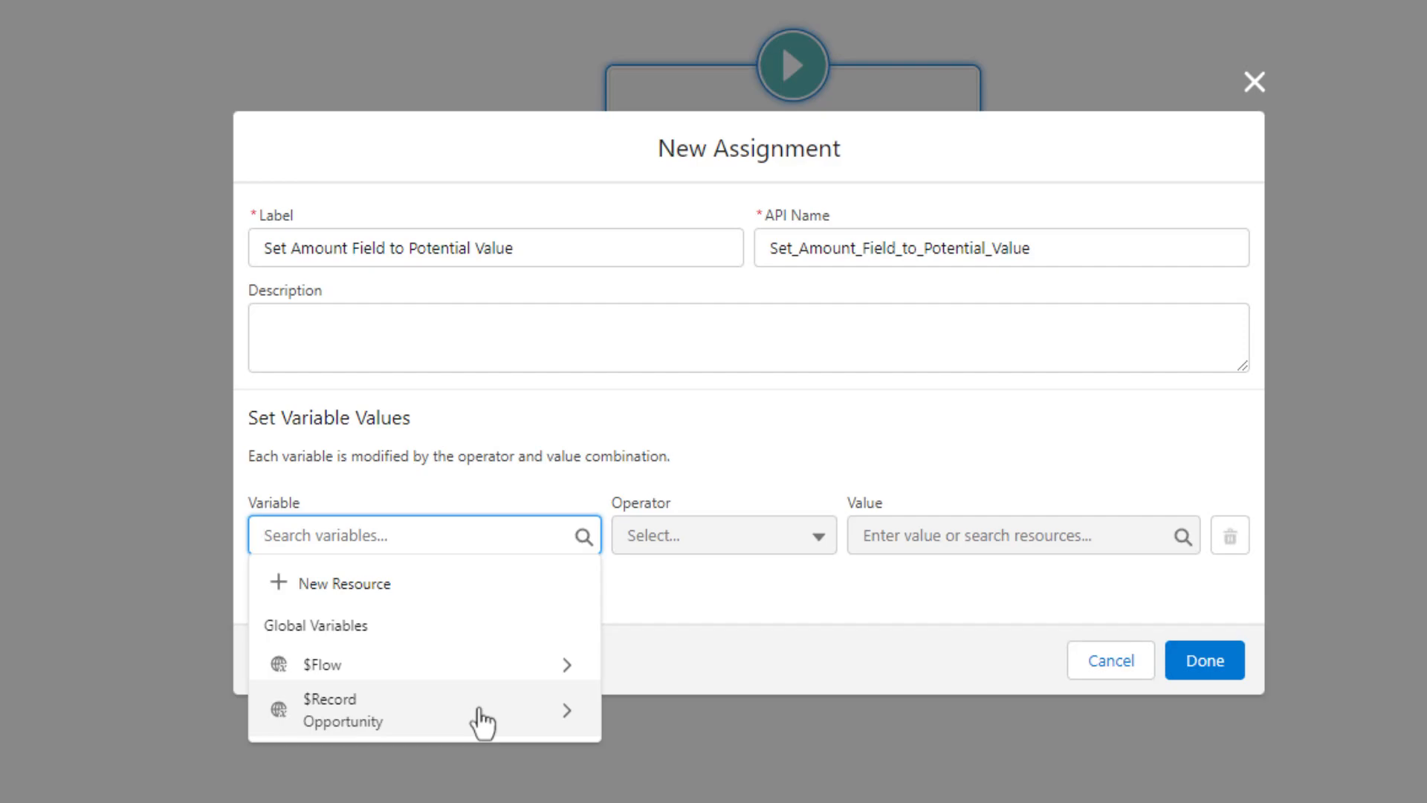
mouse_move(428, 737)
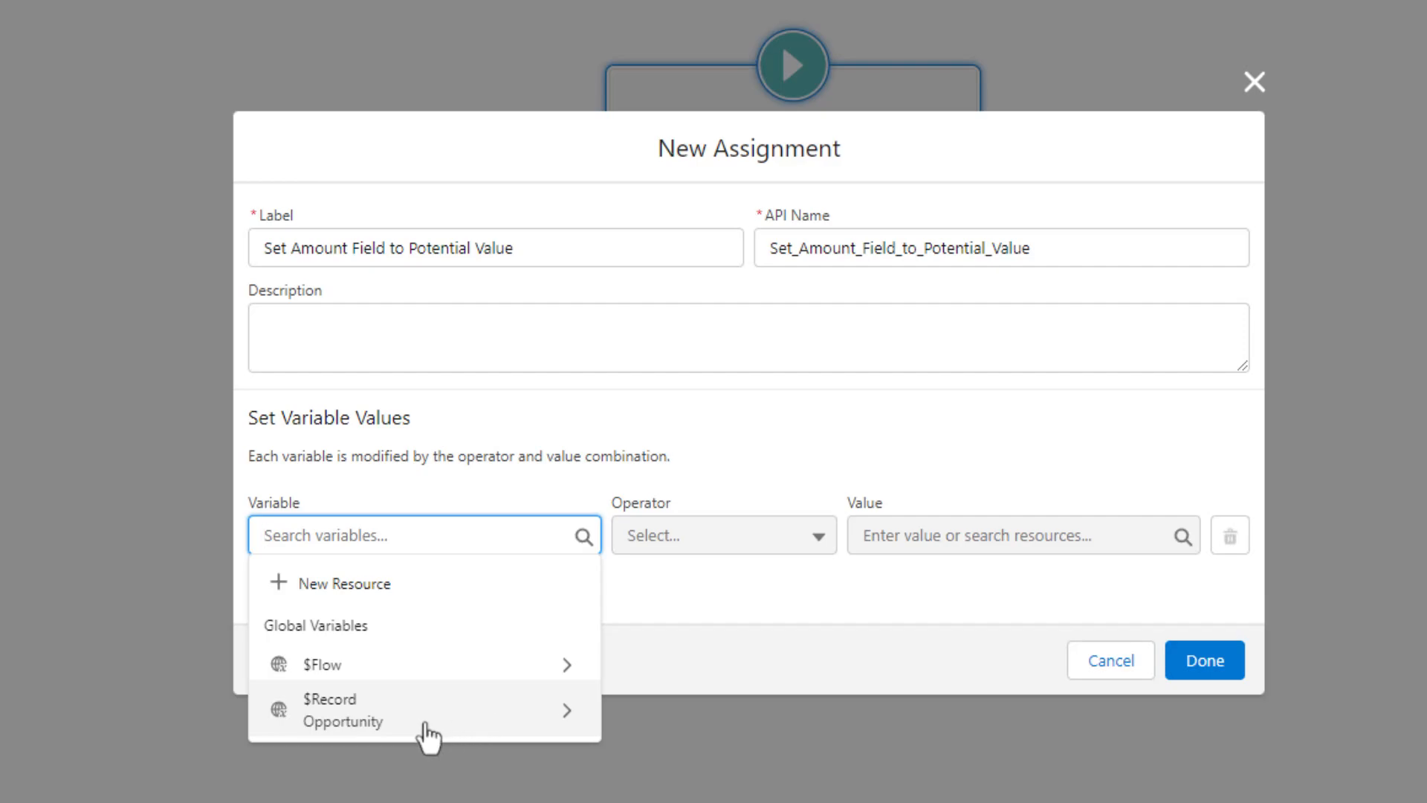
mouse_move(415, 733)
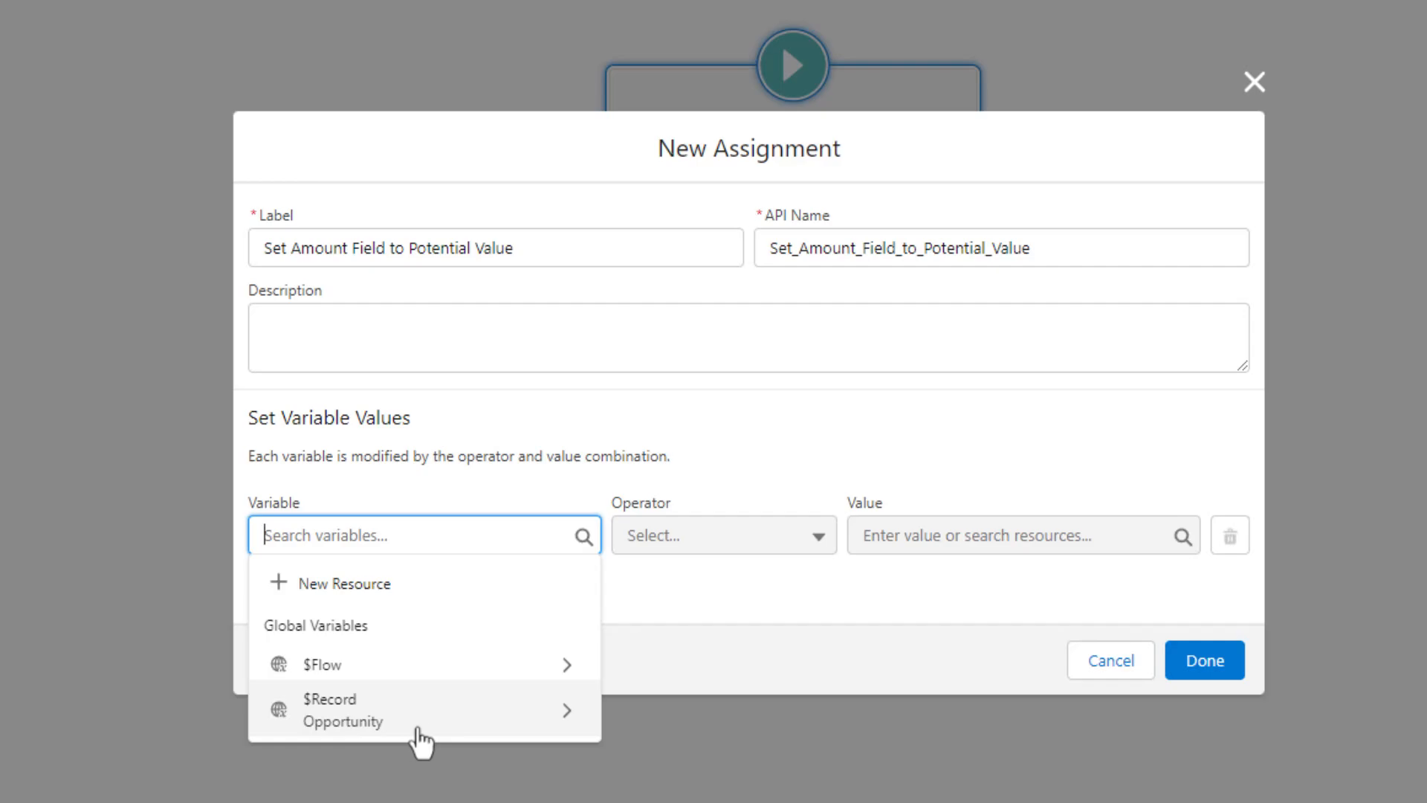
mouse_move(441, 742)
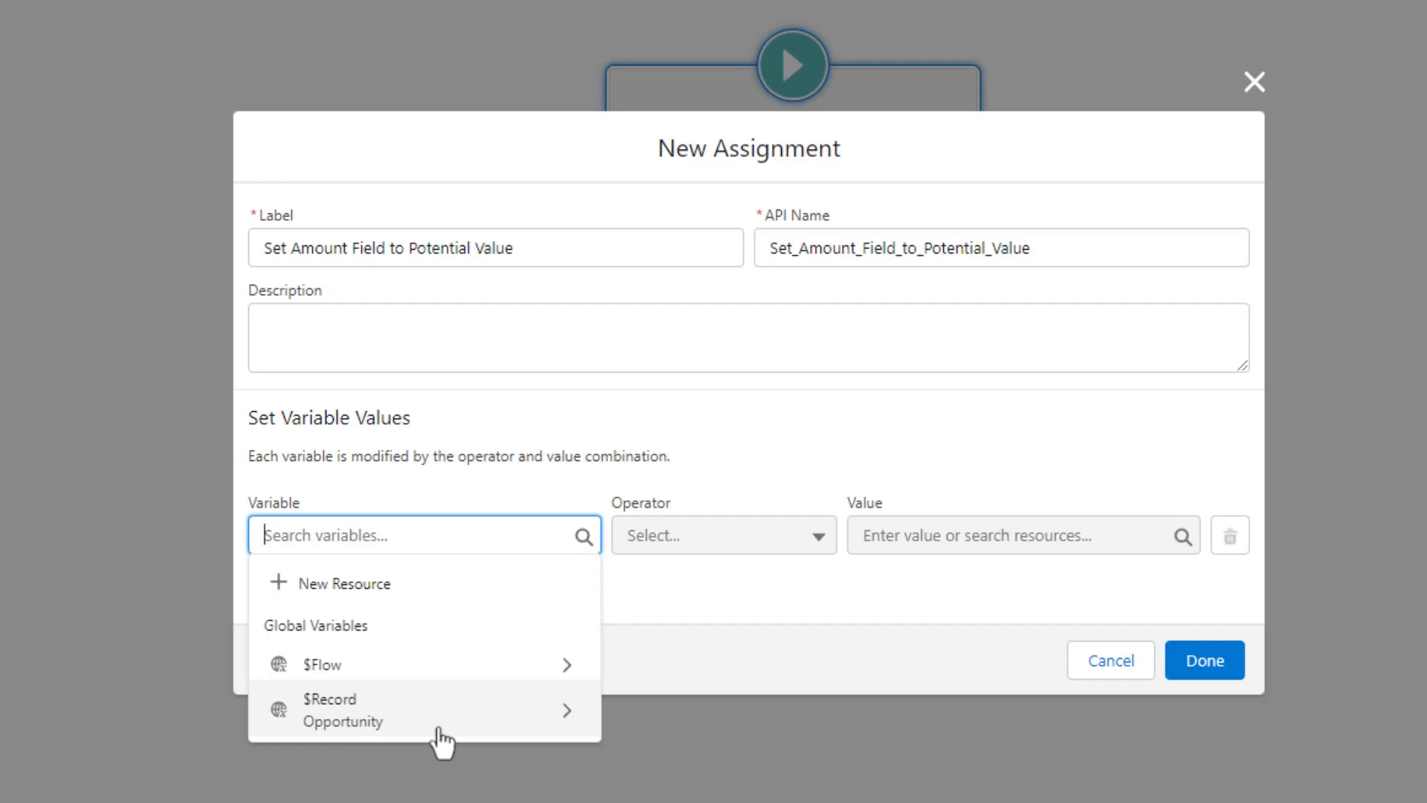
mouse_move(348, 737)
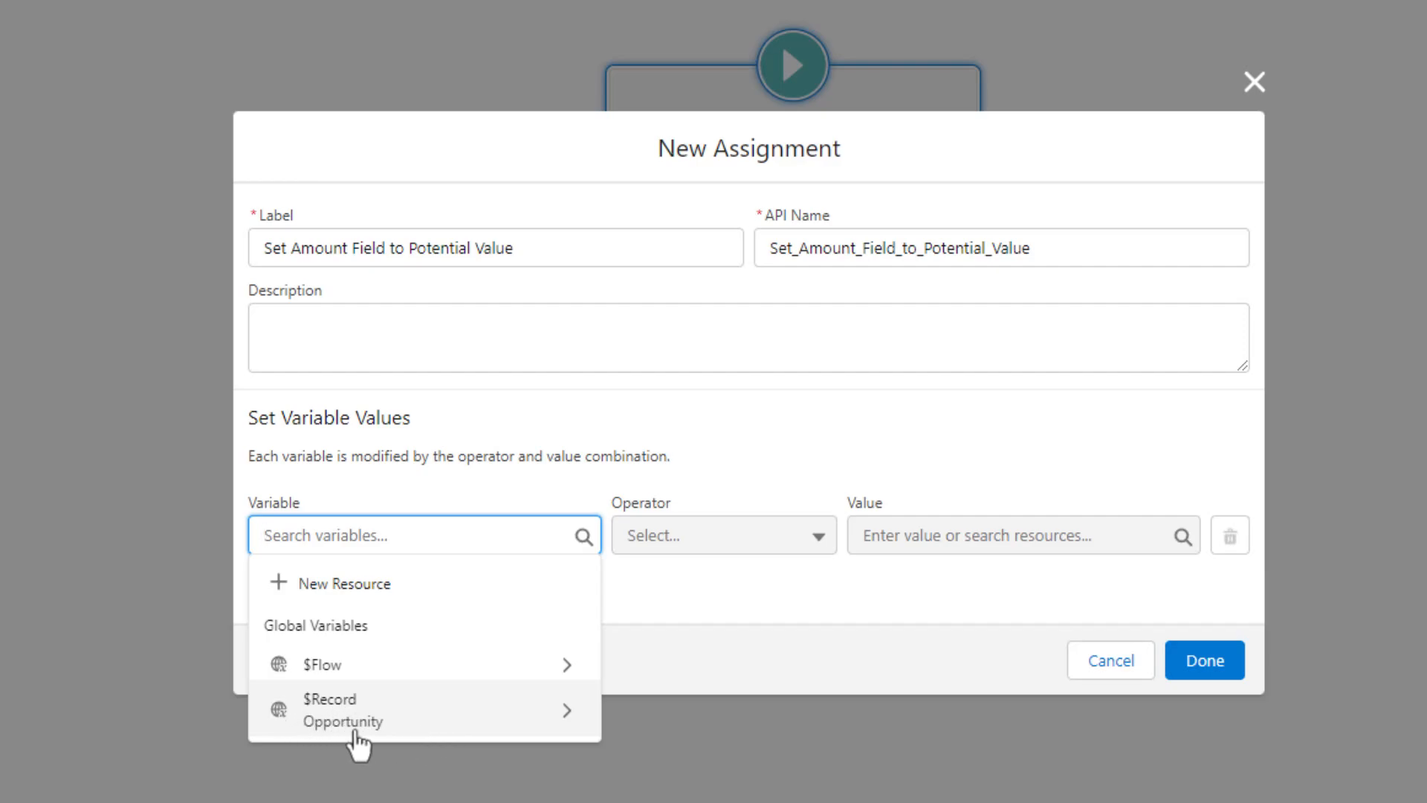
mouse_move(455, 737)
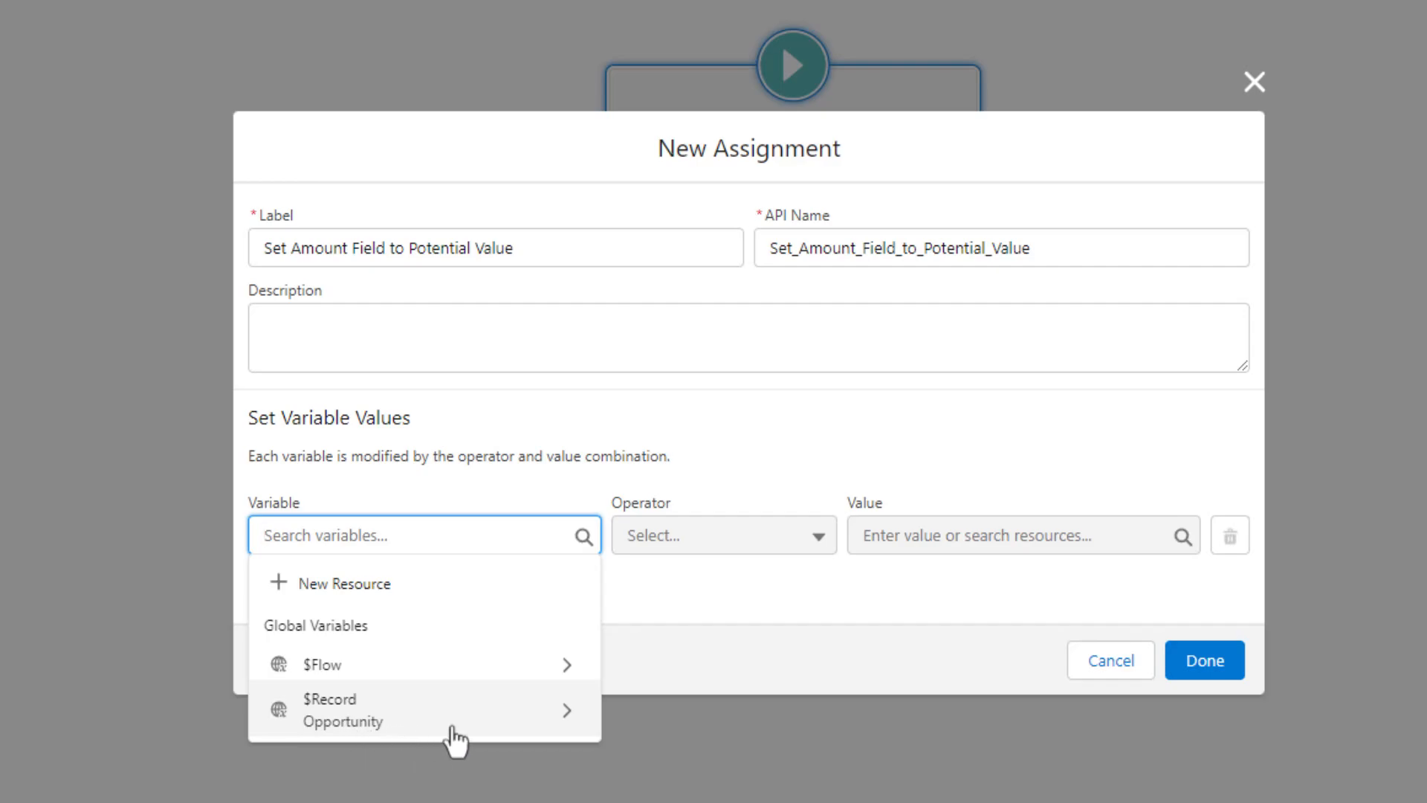
mouse_move(318, 720)
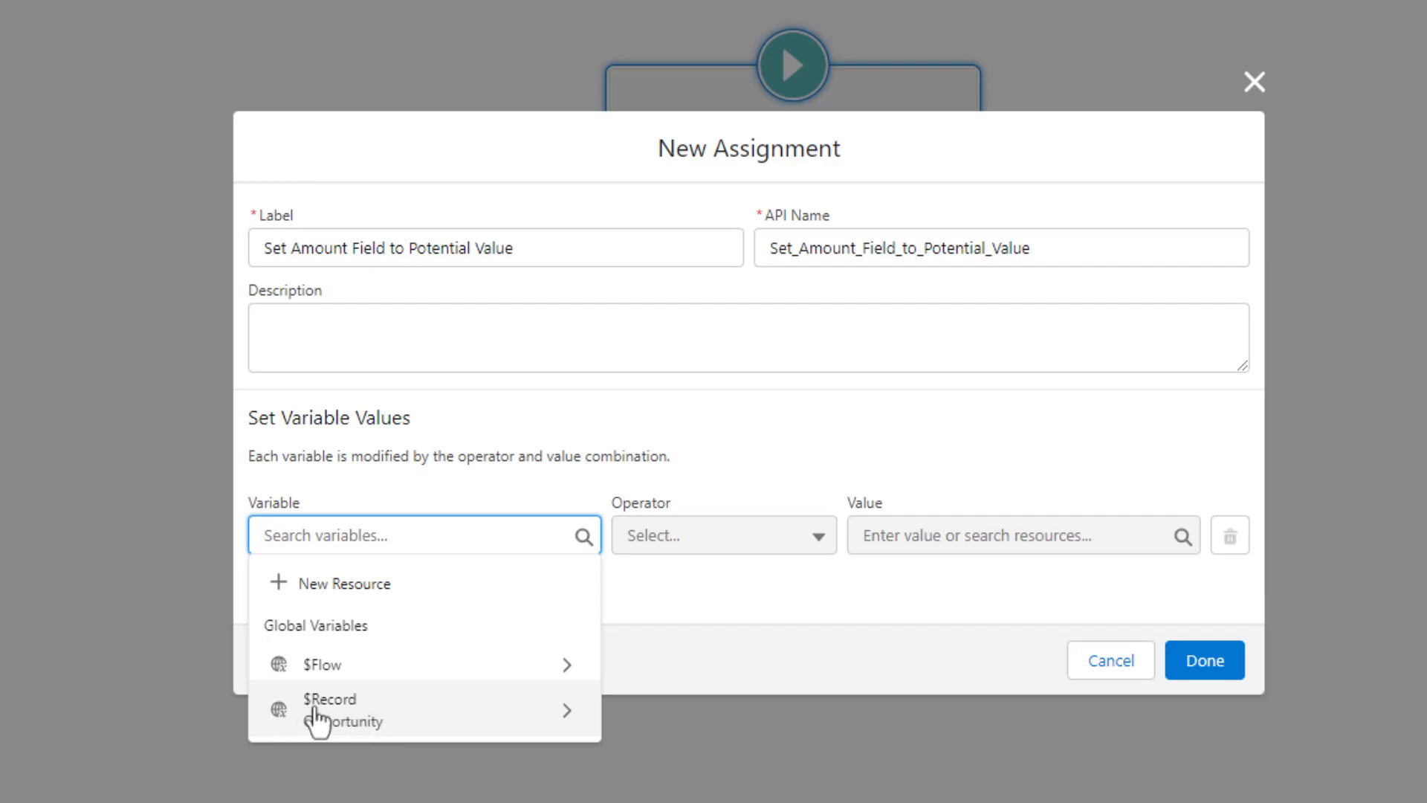
mouse_move(492, 733)
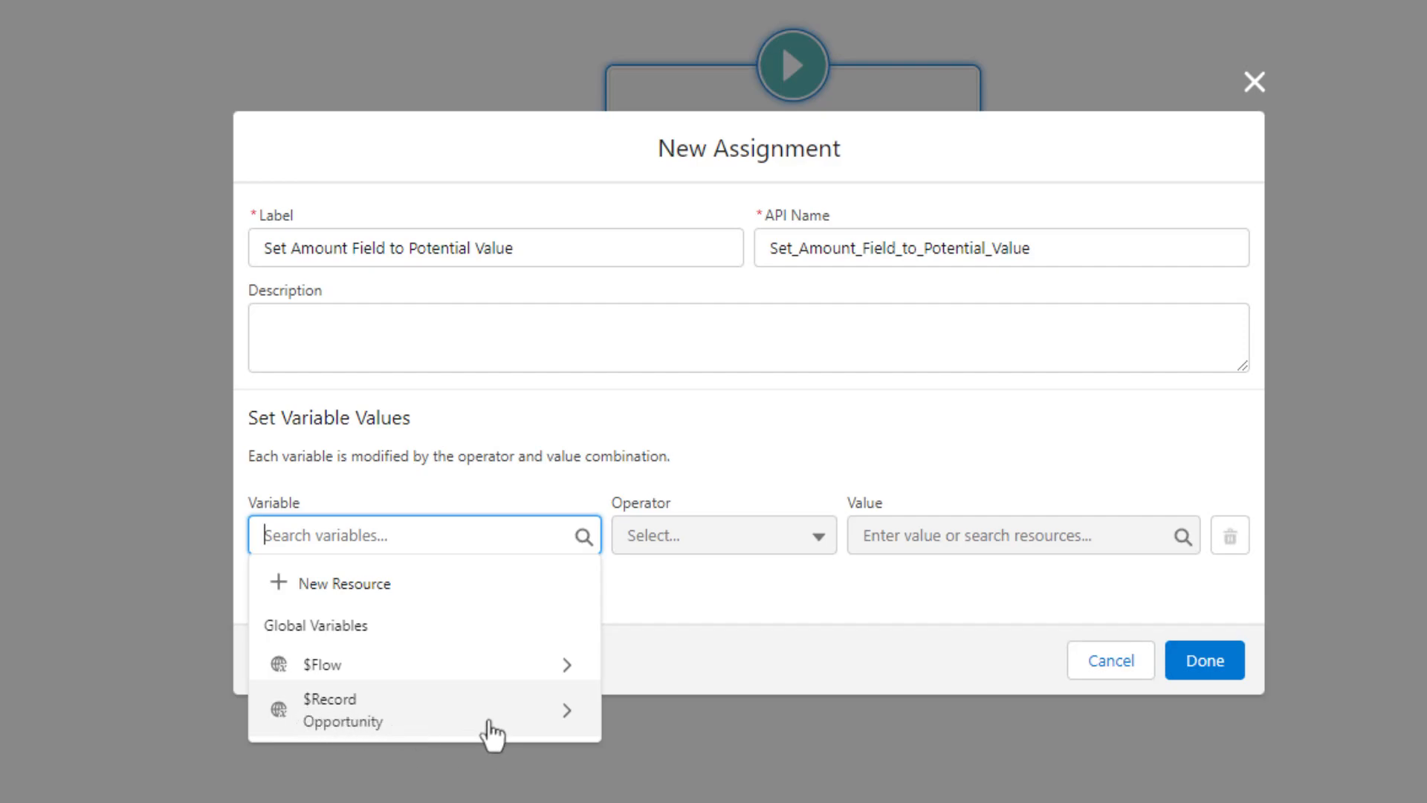
mouse_move(473, 724)
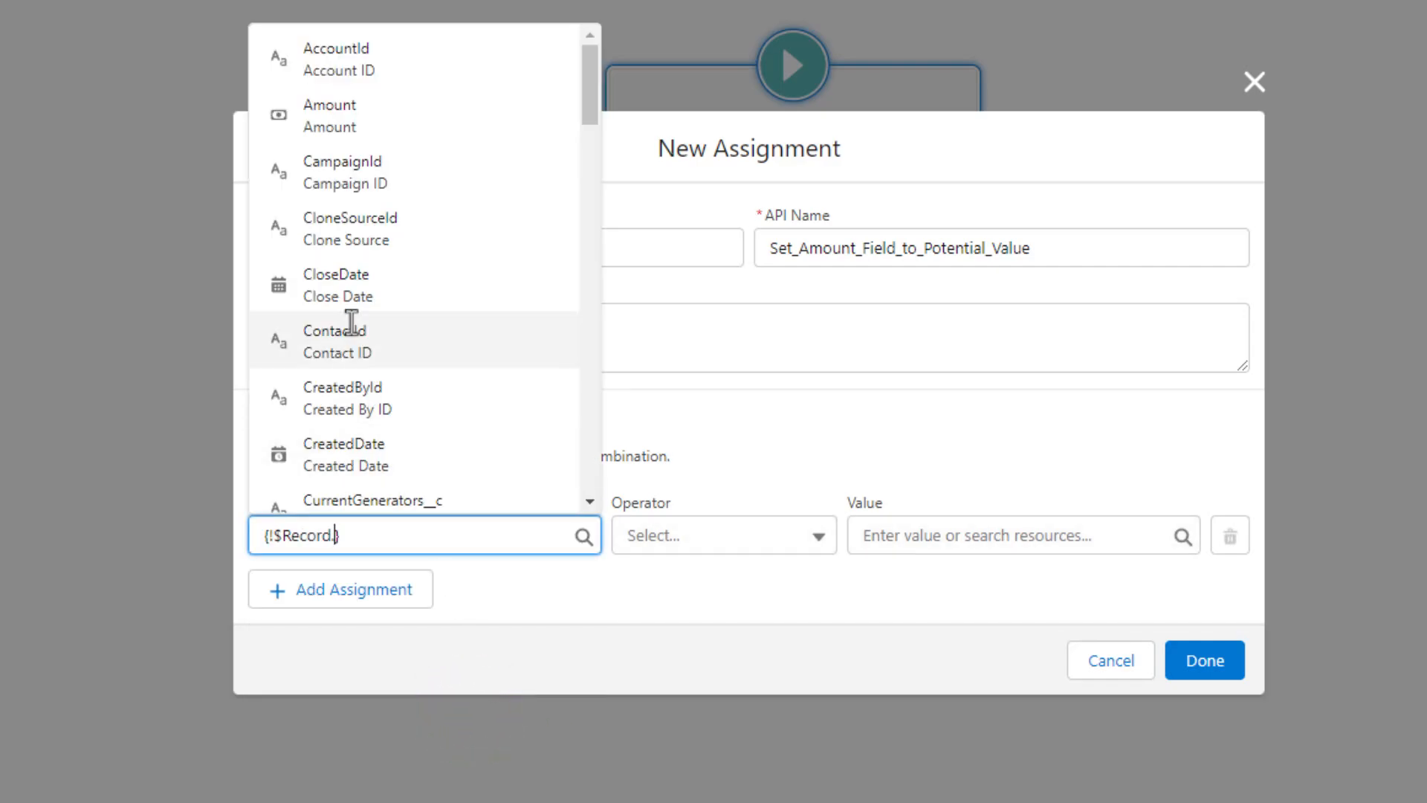
scroll("down", 3)
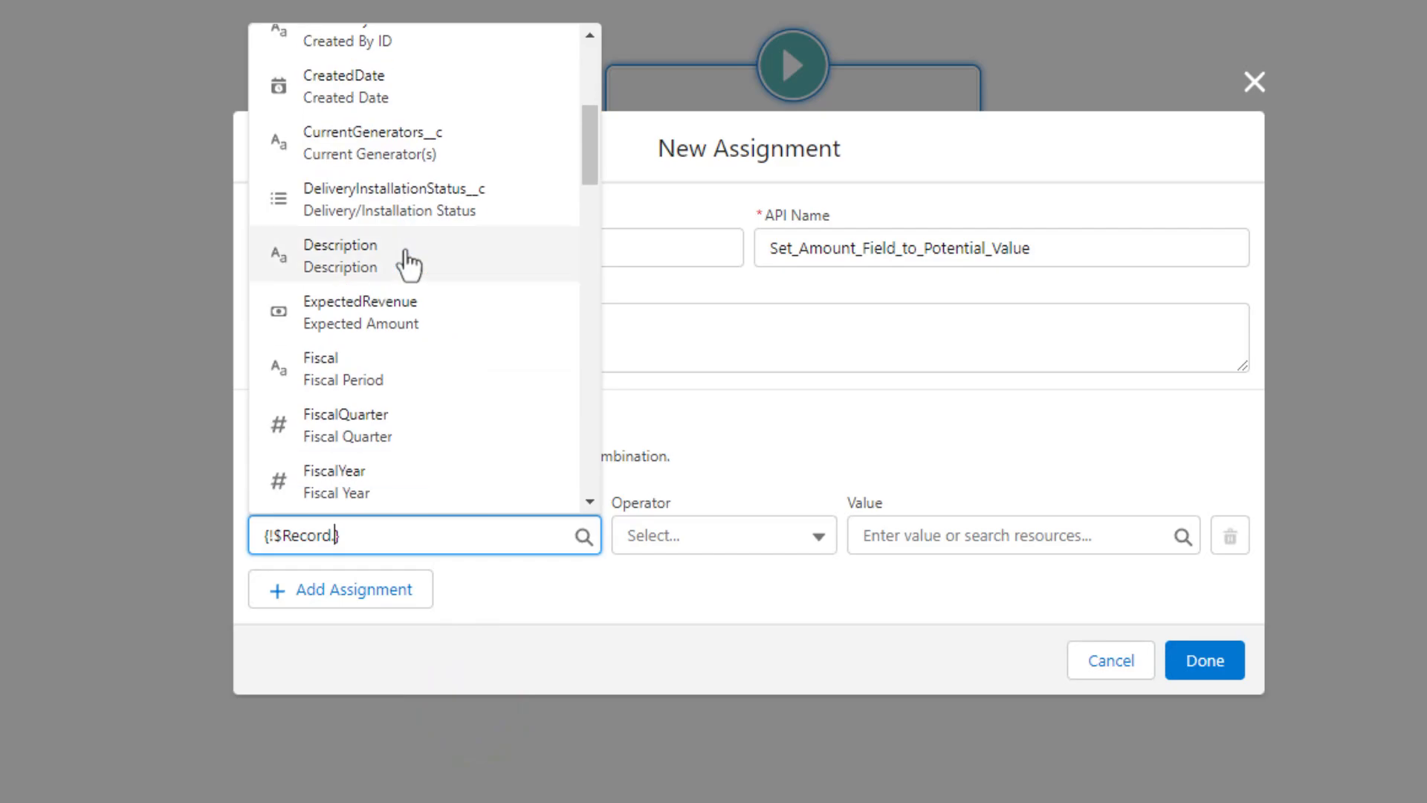
scroll("down", 3)
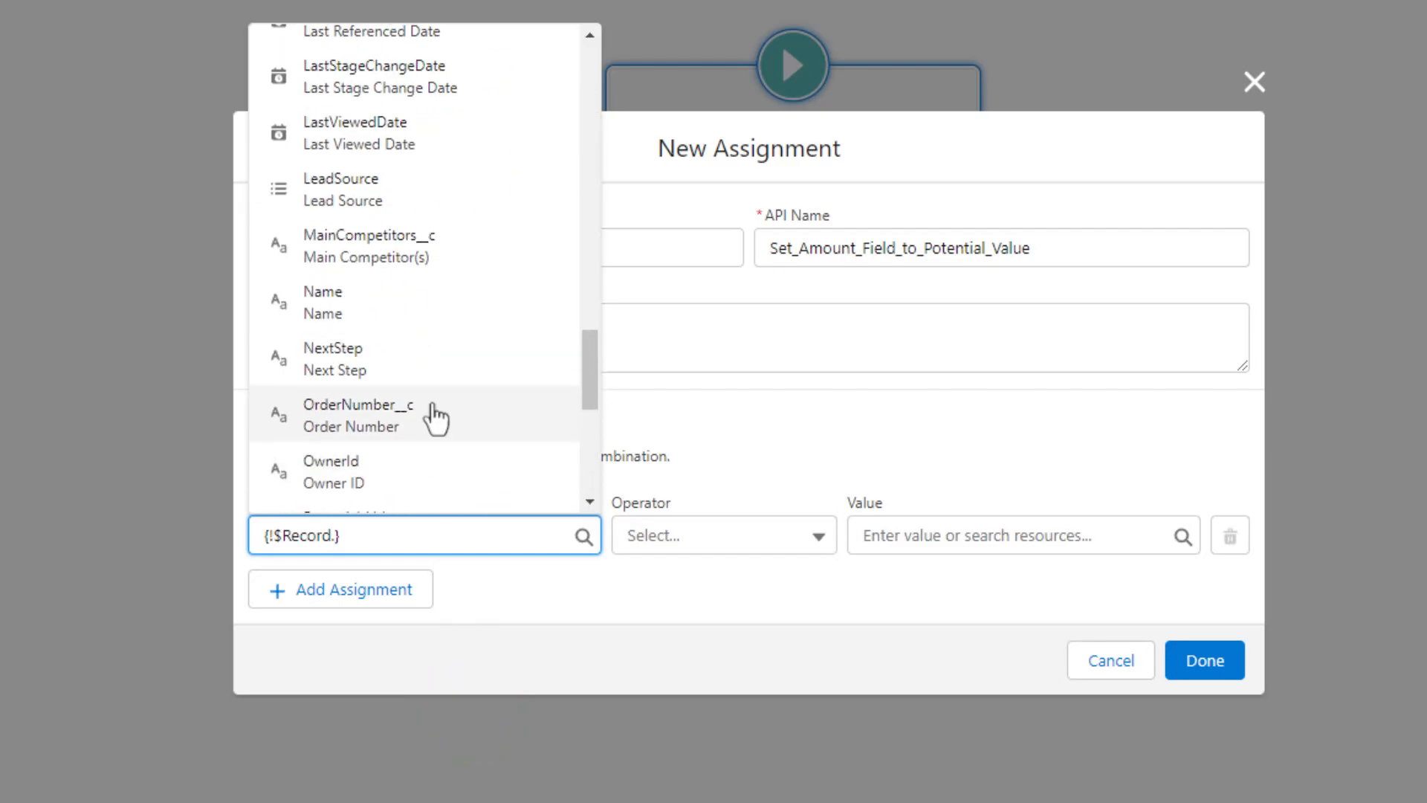
scroll("up", 3)
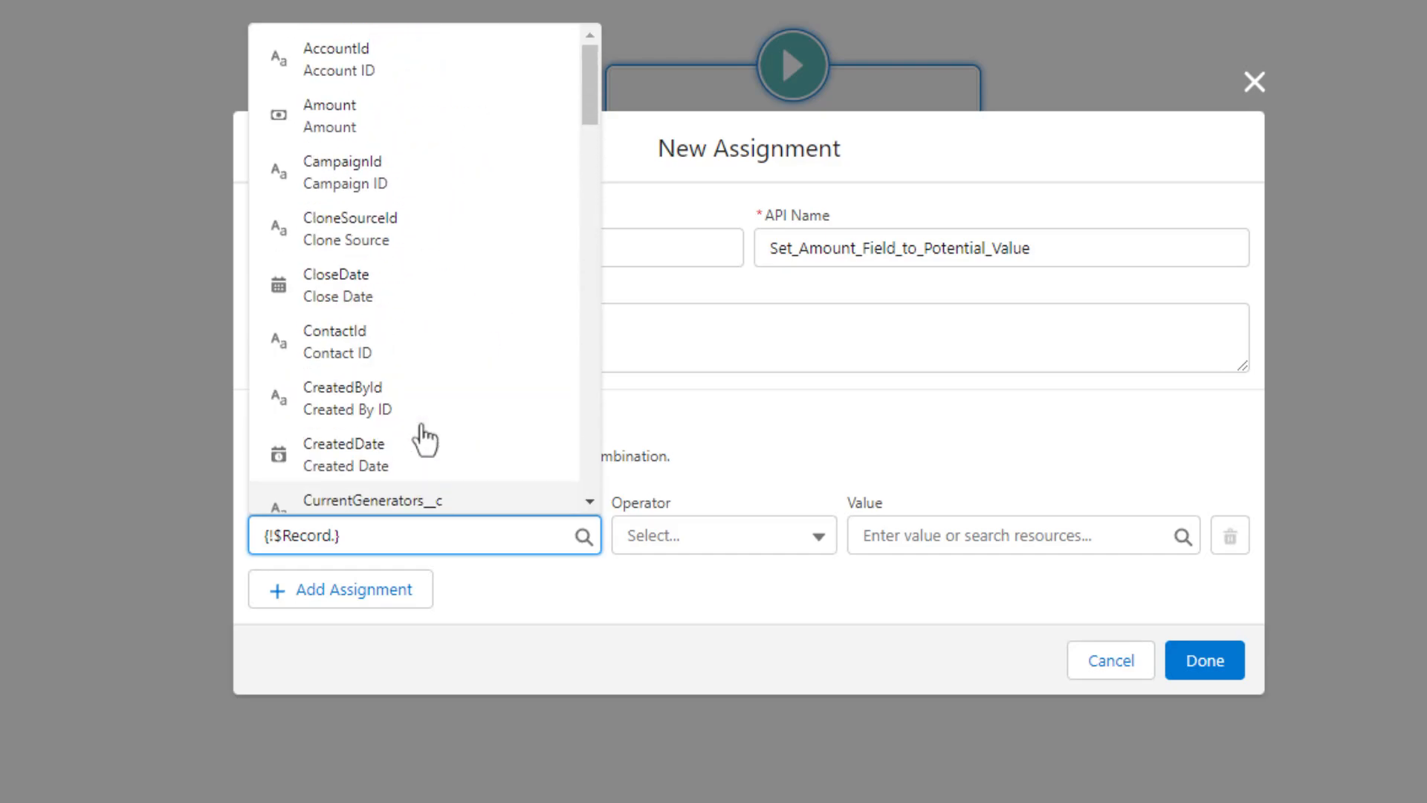
mouse_move(485, 114)
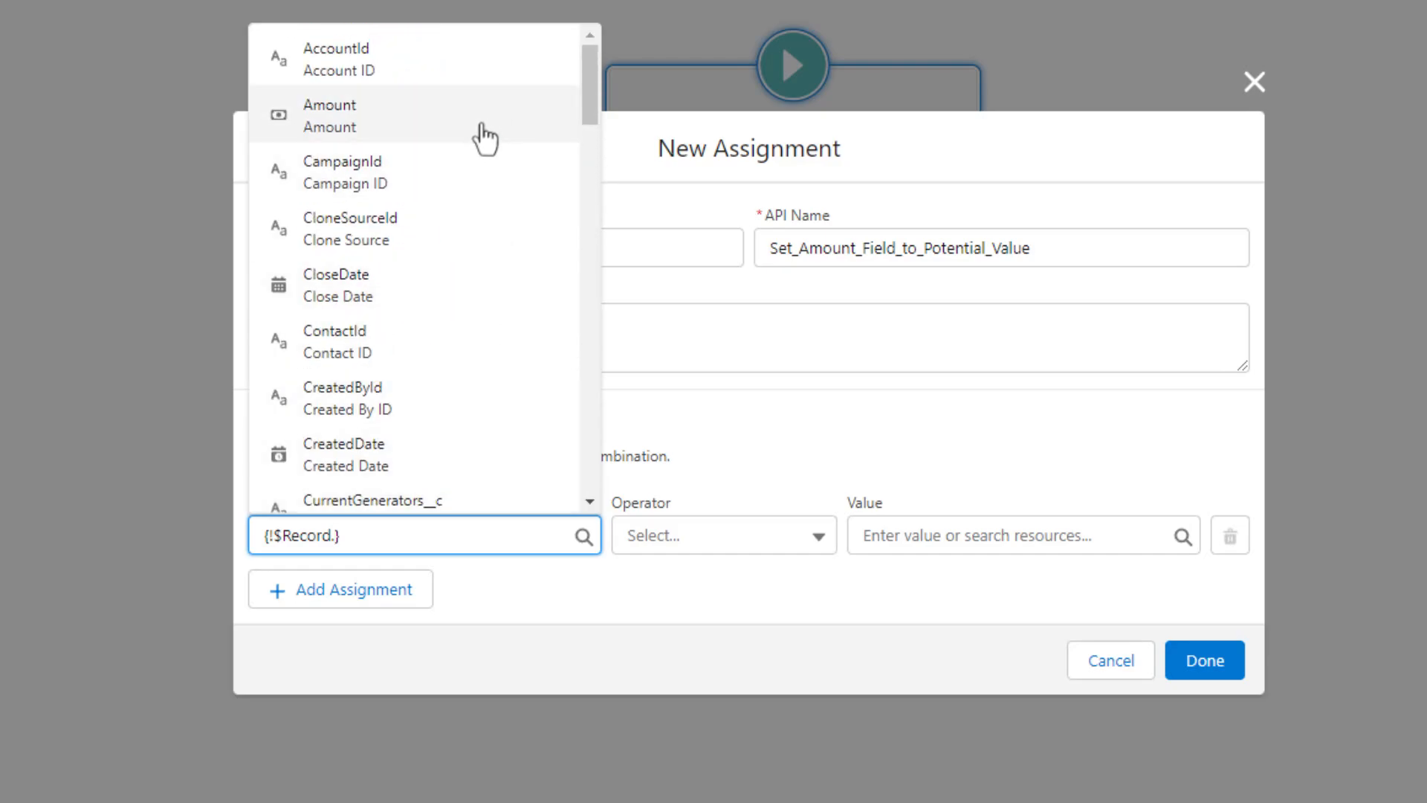
left_click(330, 114)
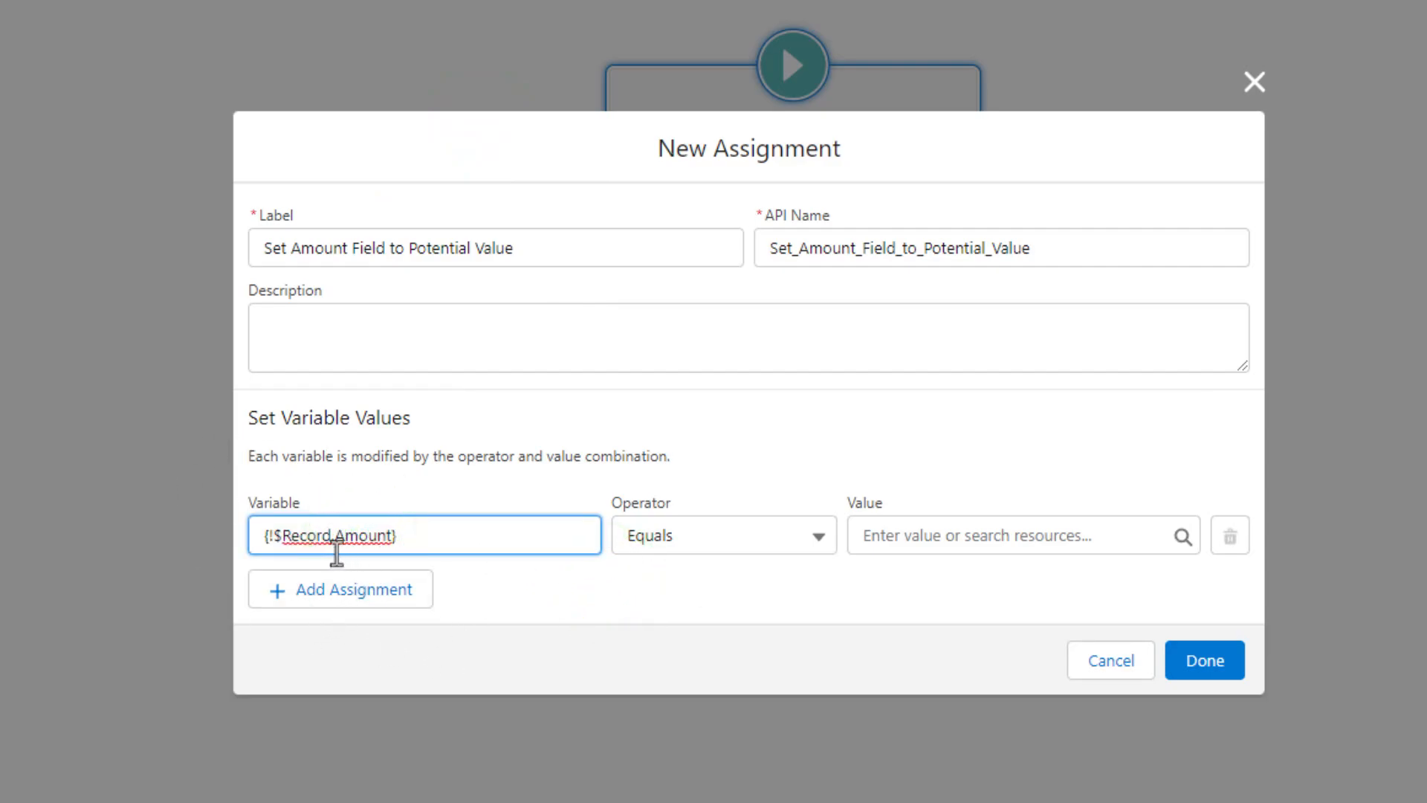
mouse_move(378, 569)
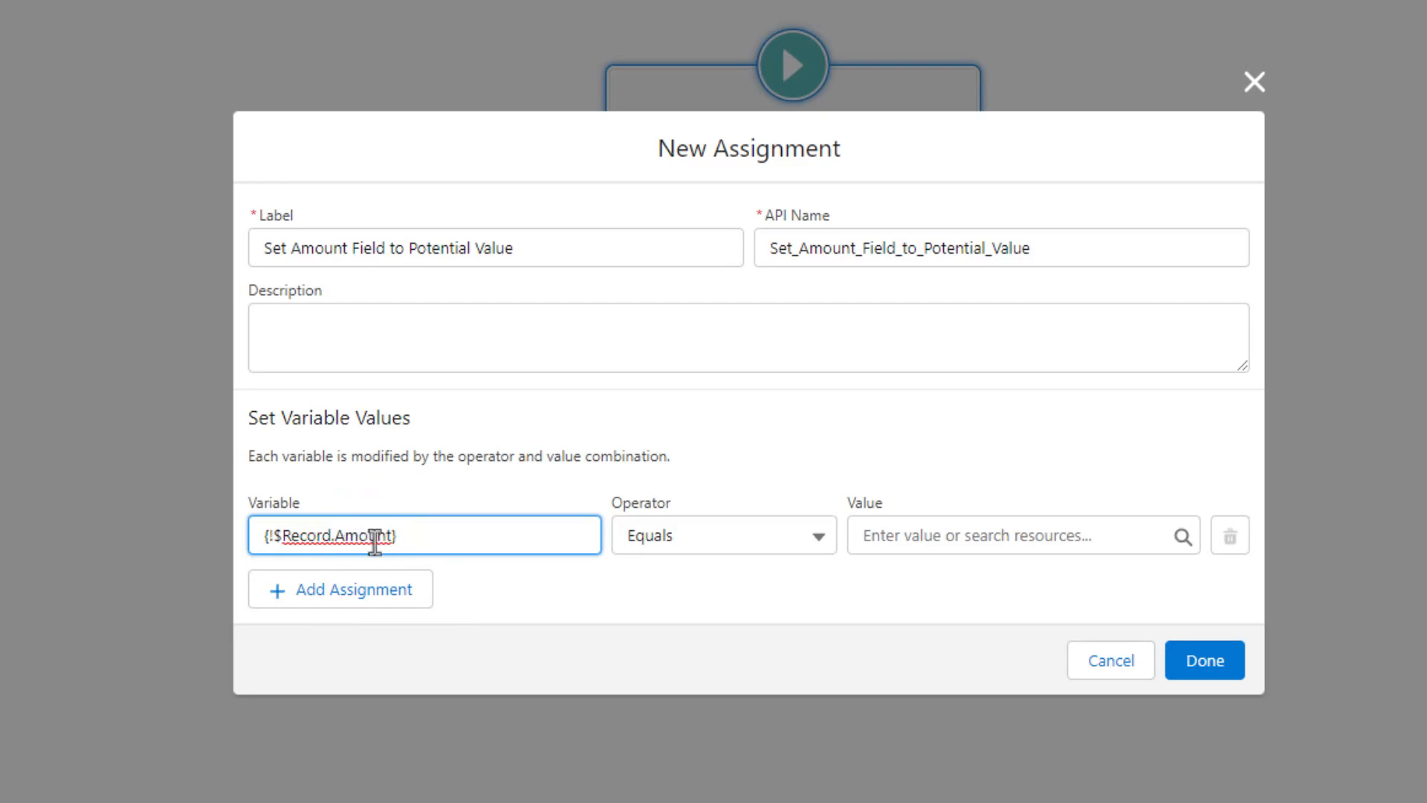
mouse_move(592, 608)
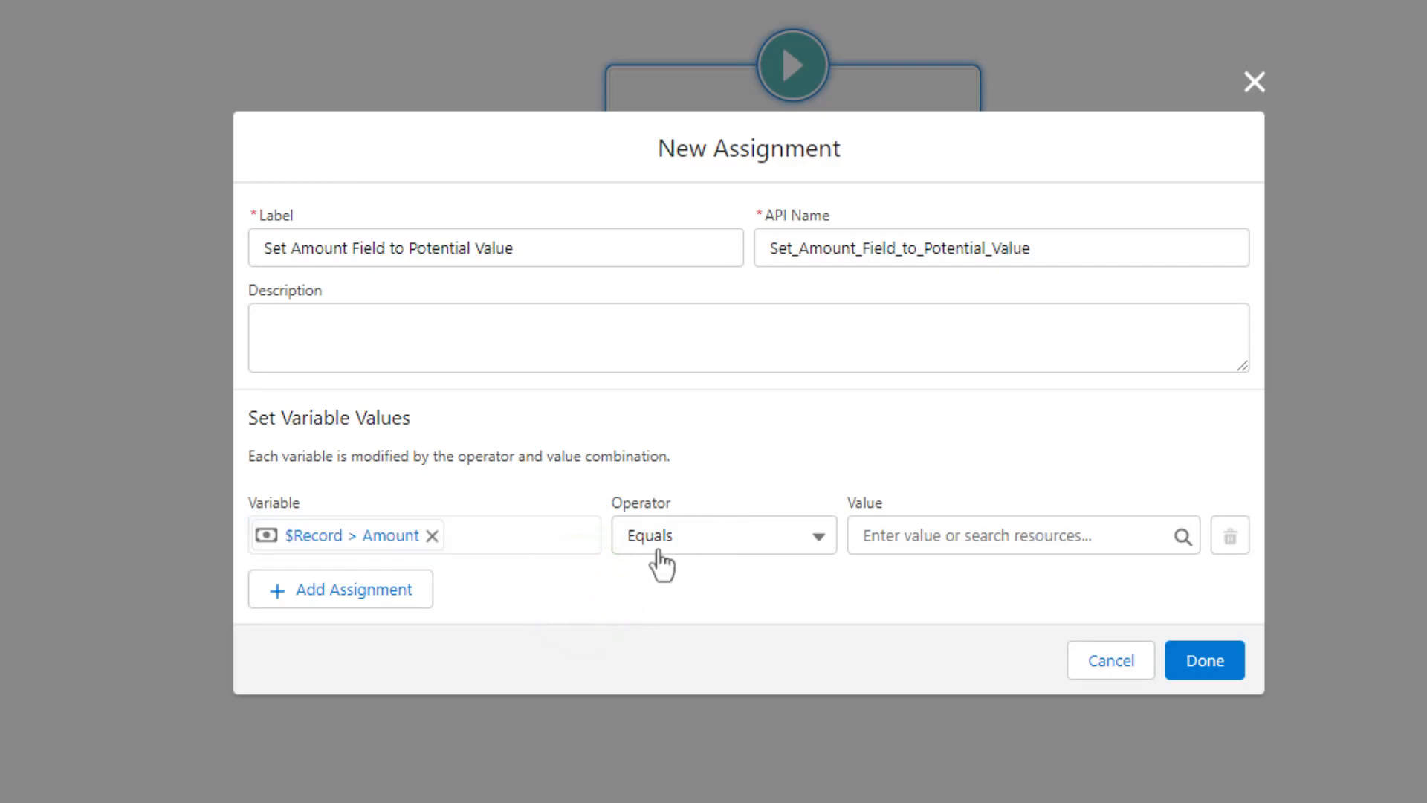
mouse_move(654, 565)
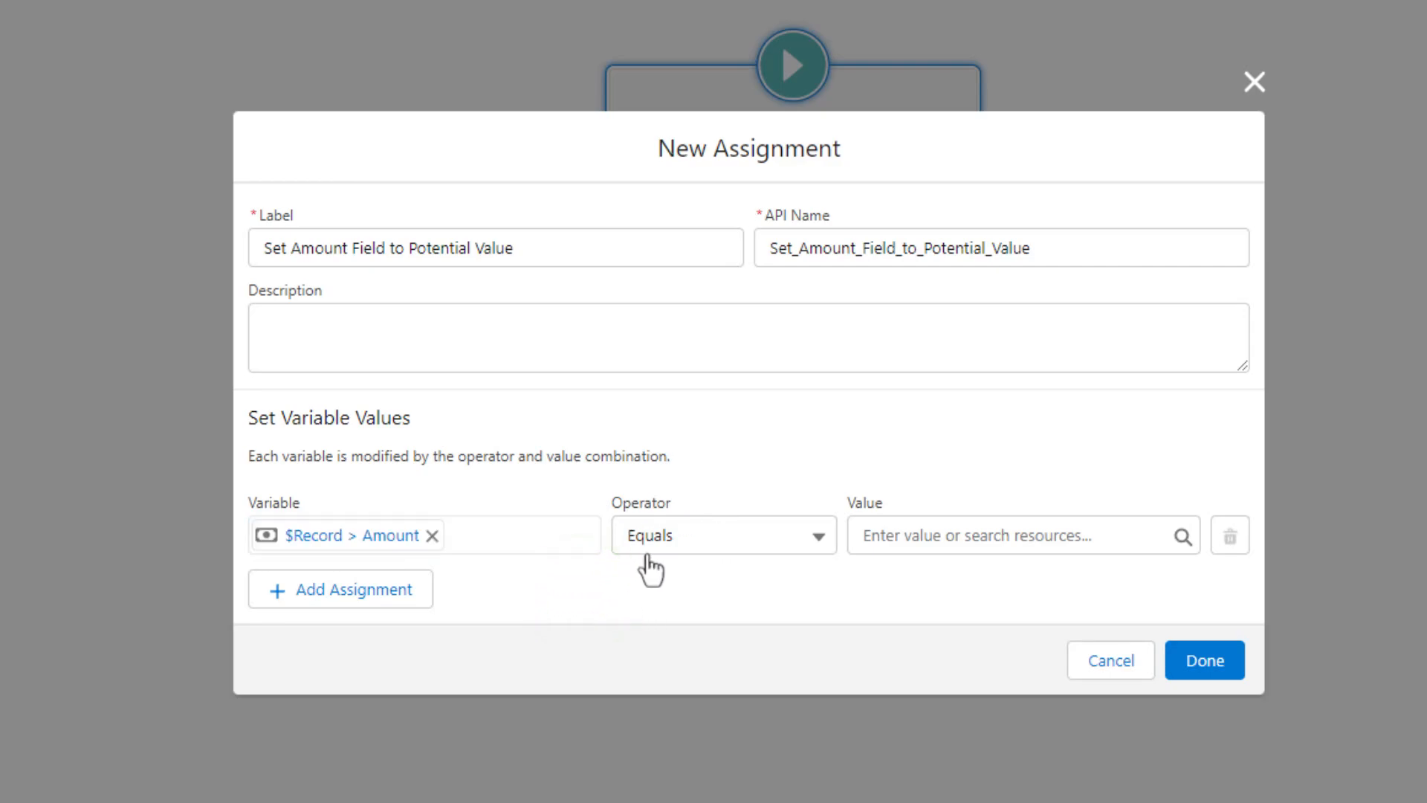
mouse_move(389, 566)
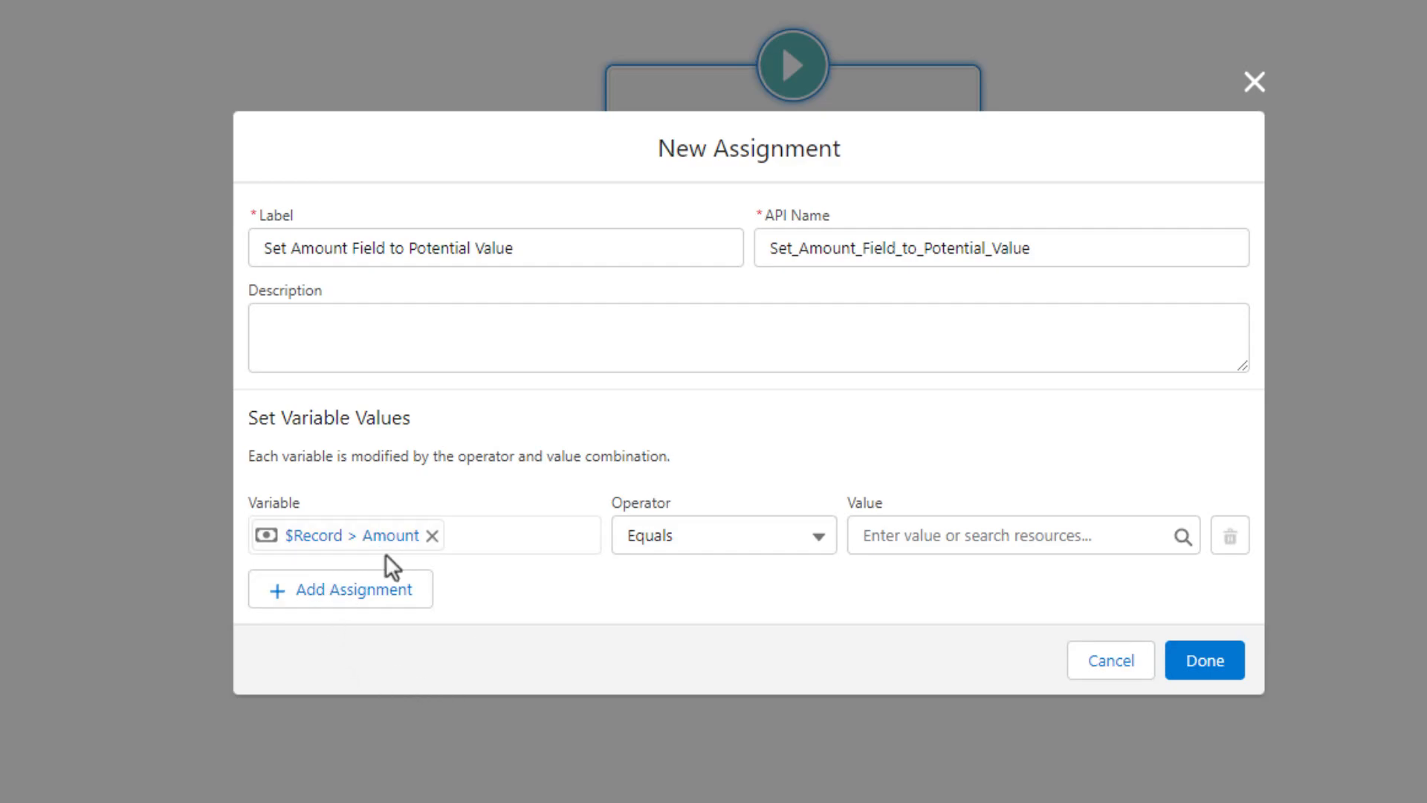
mouse_move(684, 611)
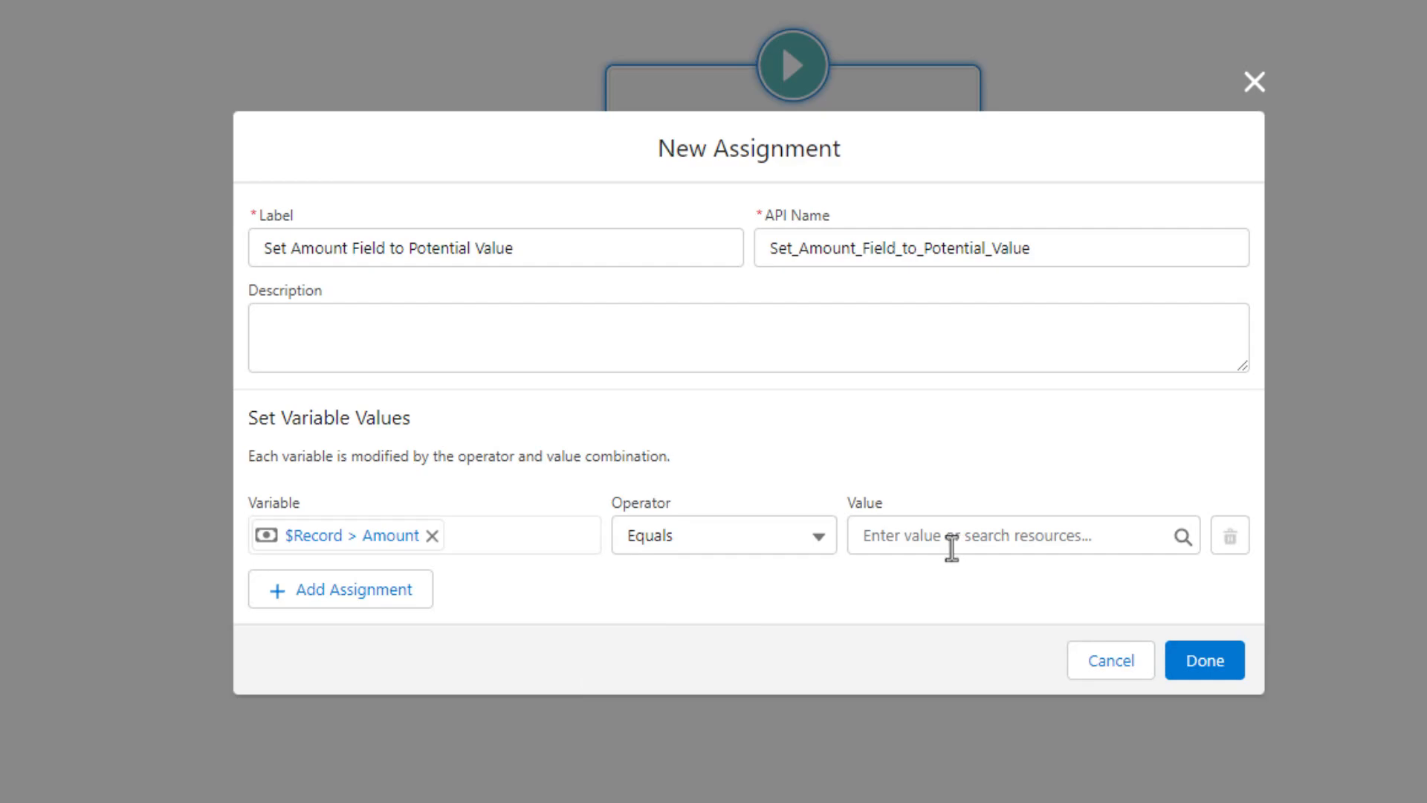
- Set the assignment's value to $Record > Potential_Value__c
left_click(1001, 535)
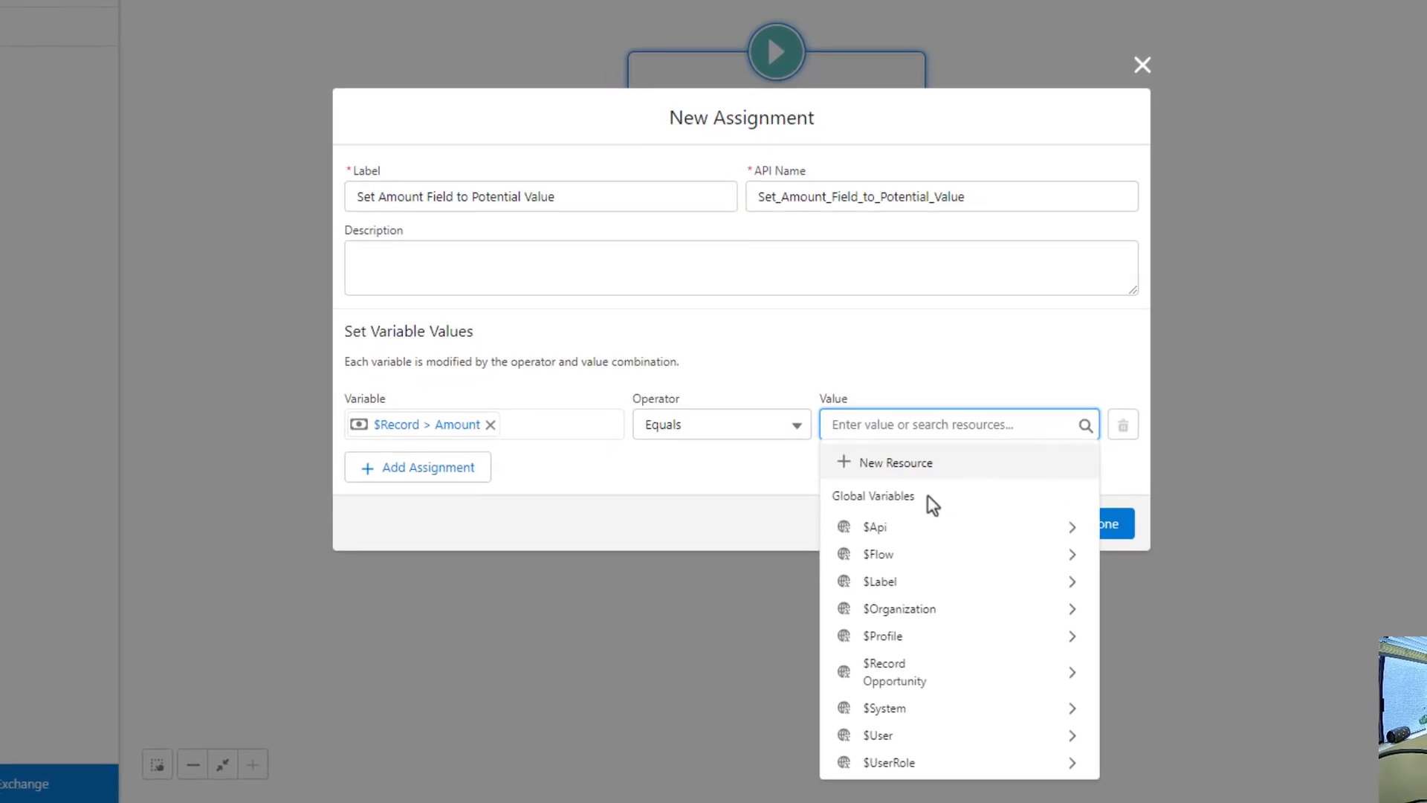
mouse_move(922, 766)
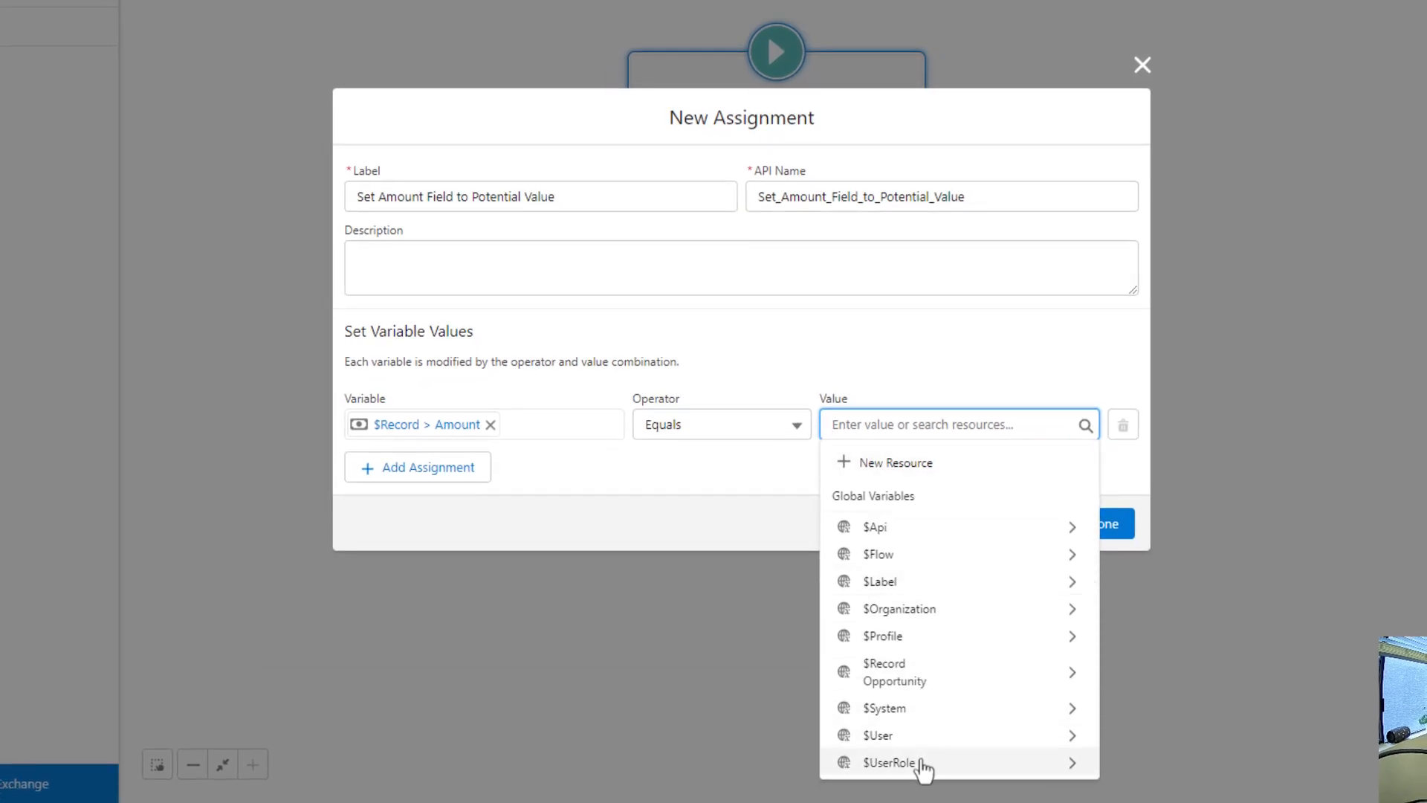
mouse_move(948, 696)
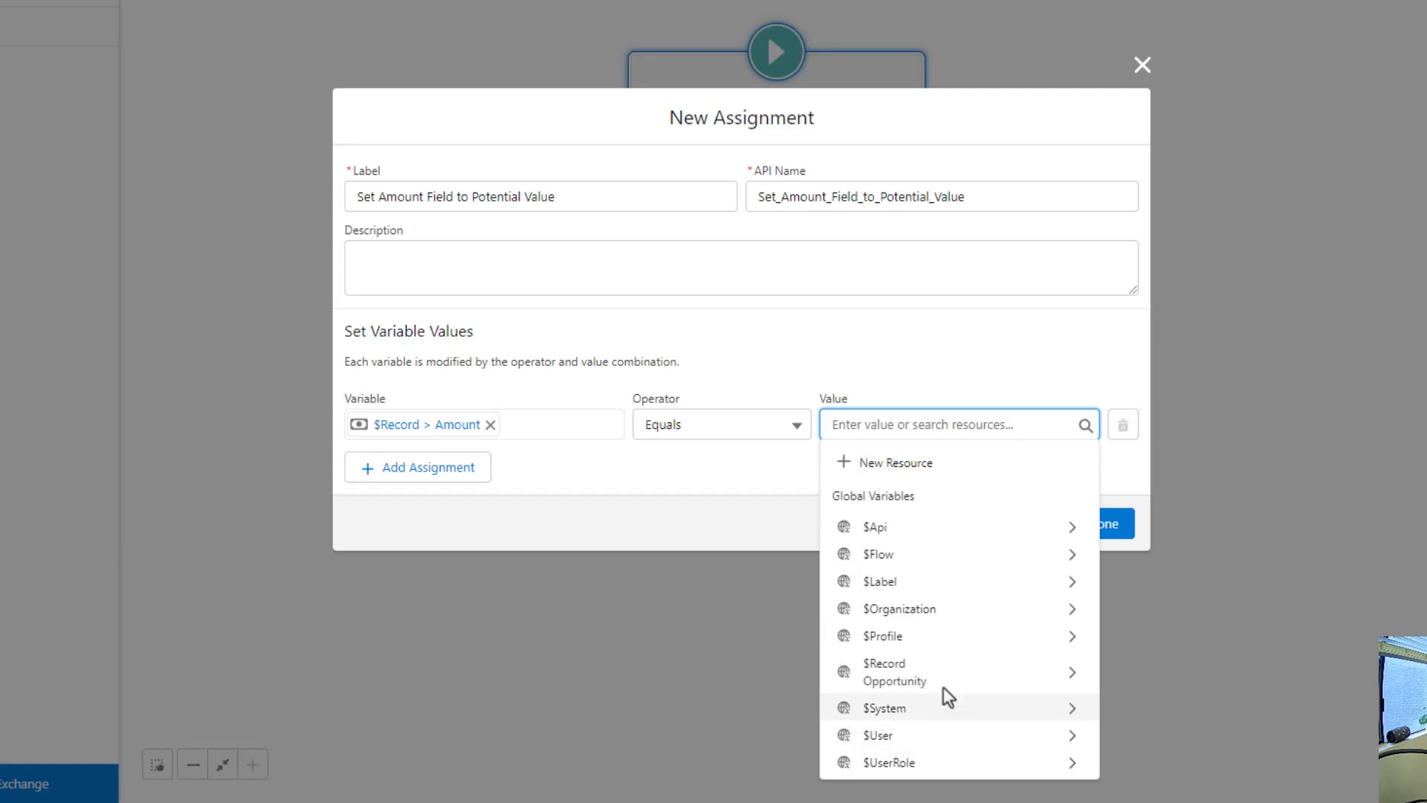
mouse_move(956, 608)
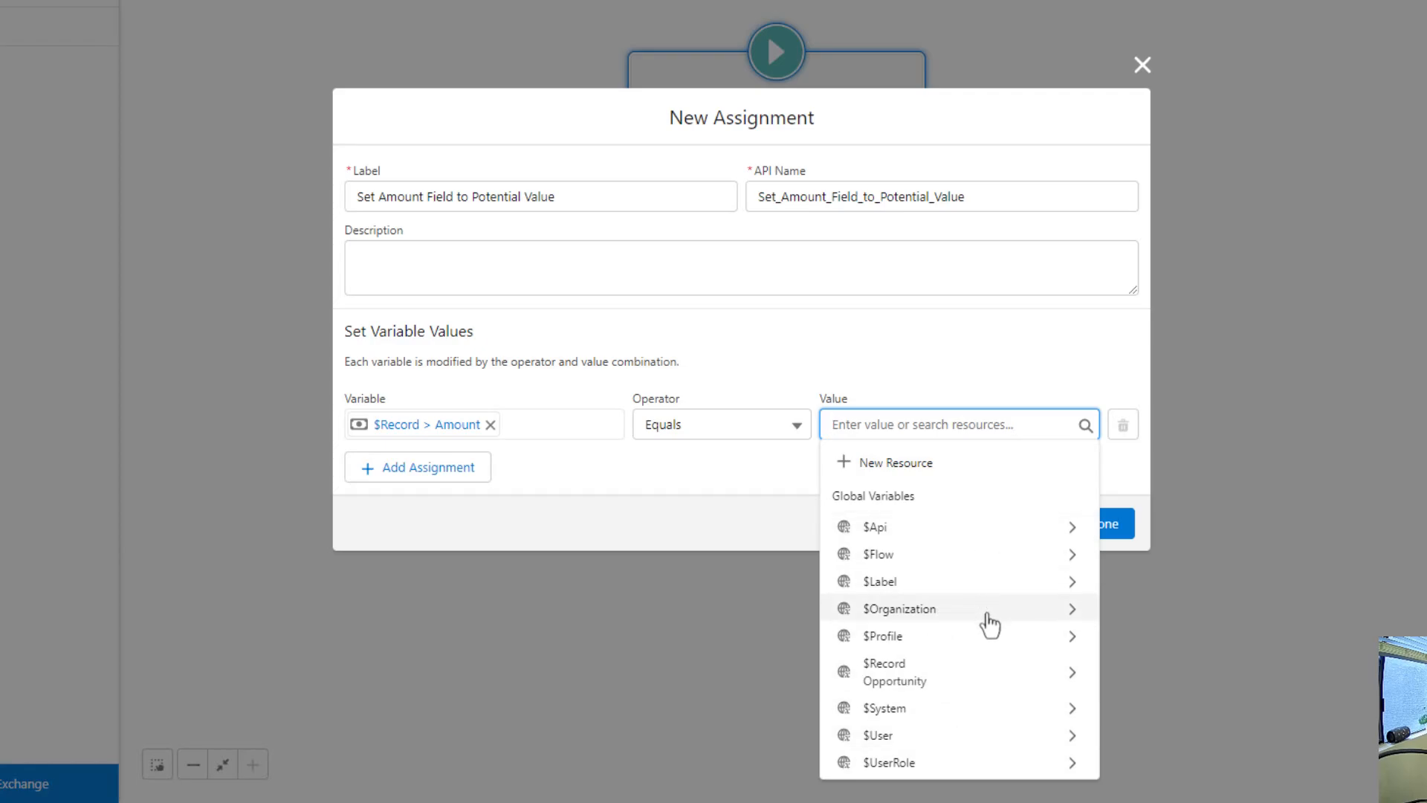
mouse_move(982, 672)
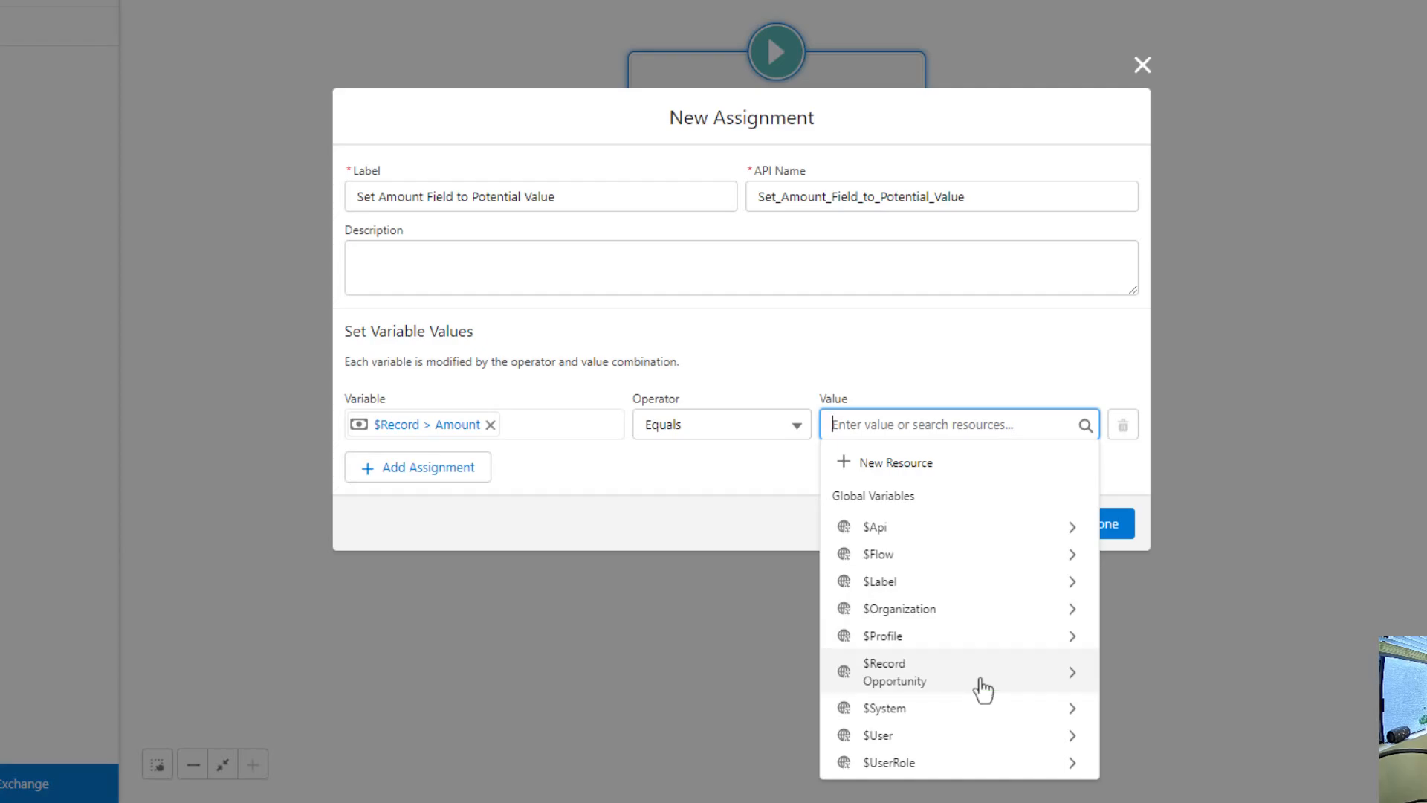
mouse_move(966, 694)
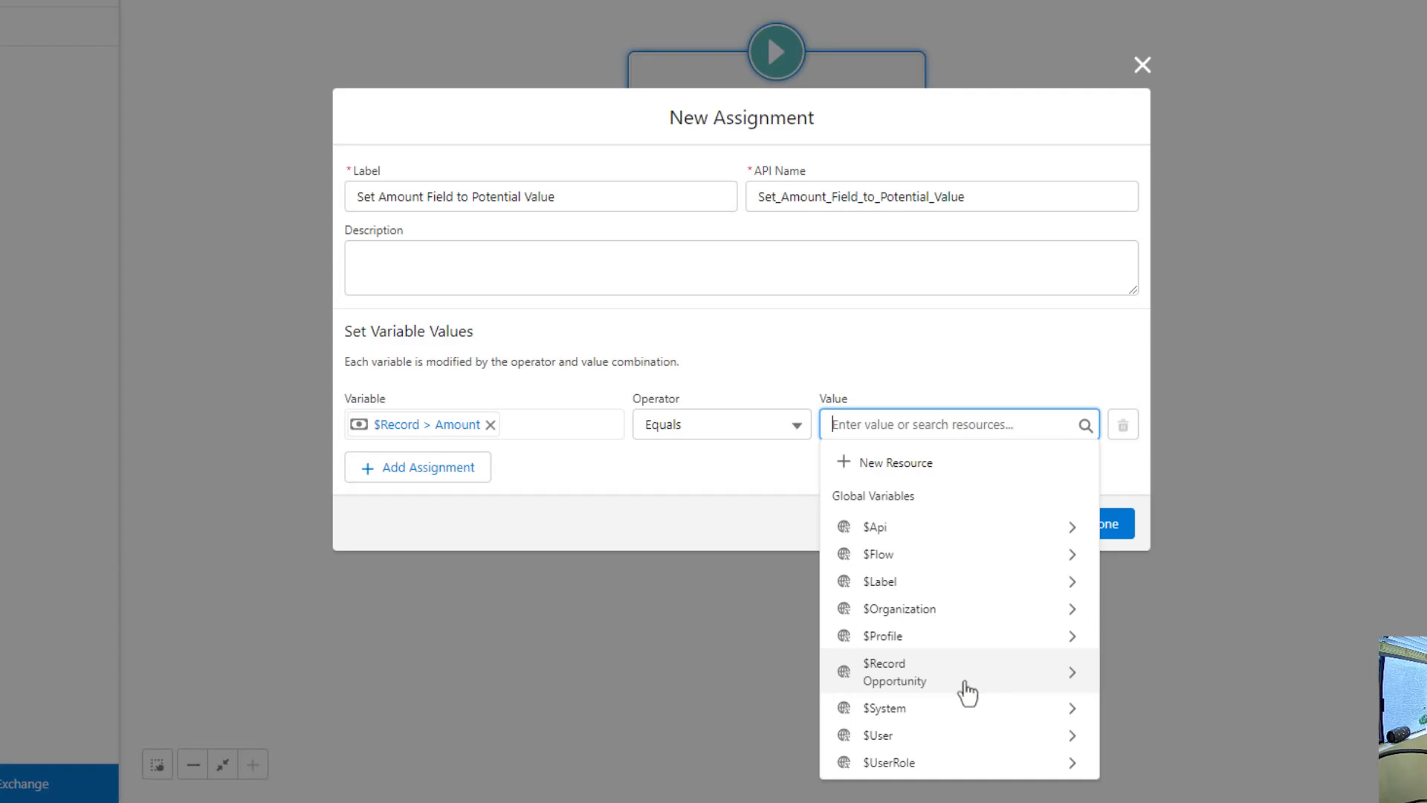
mouse_move(1013, 684)
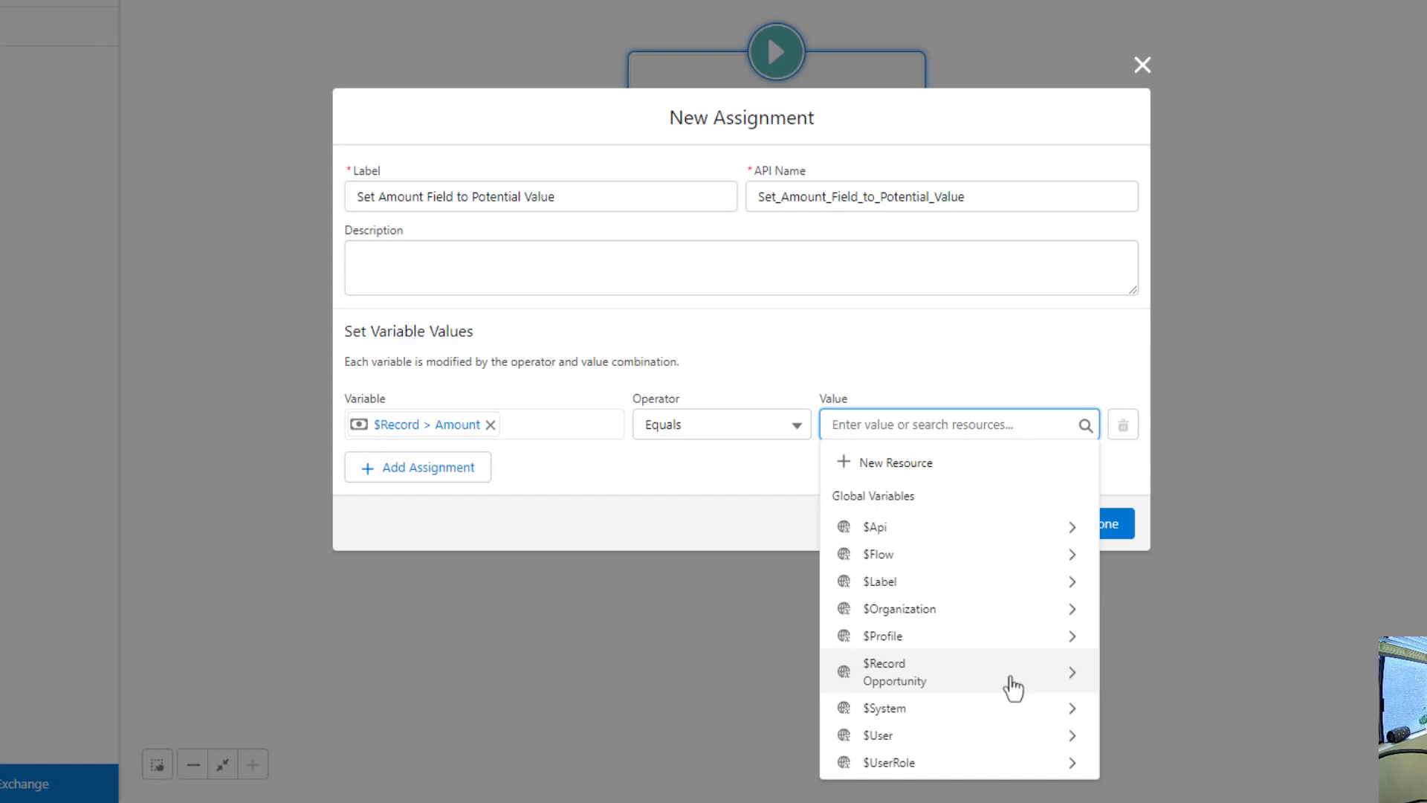
mouse_move(943, 688)
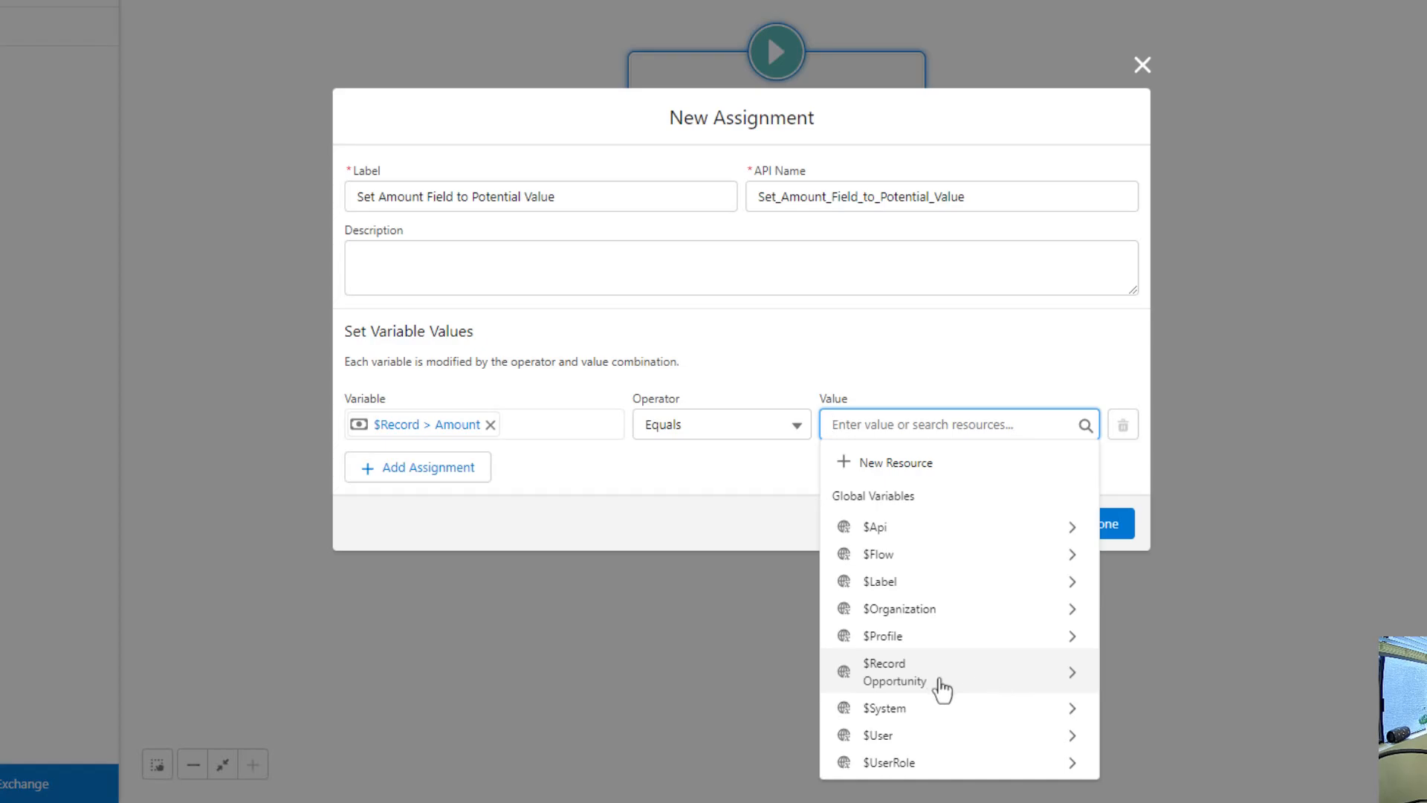
left_click(943, 672)
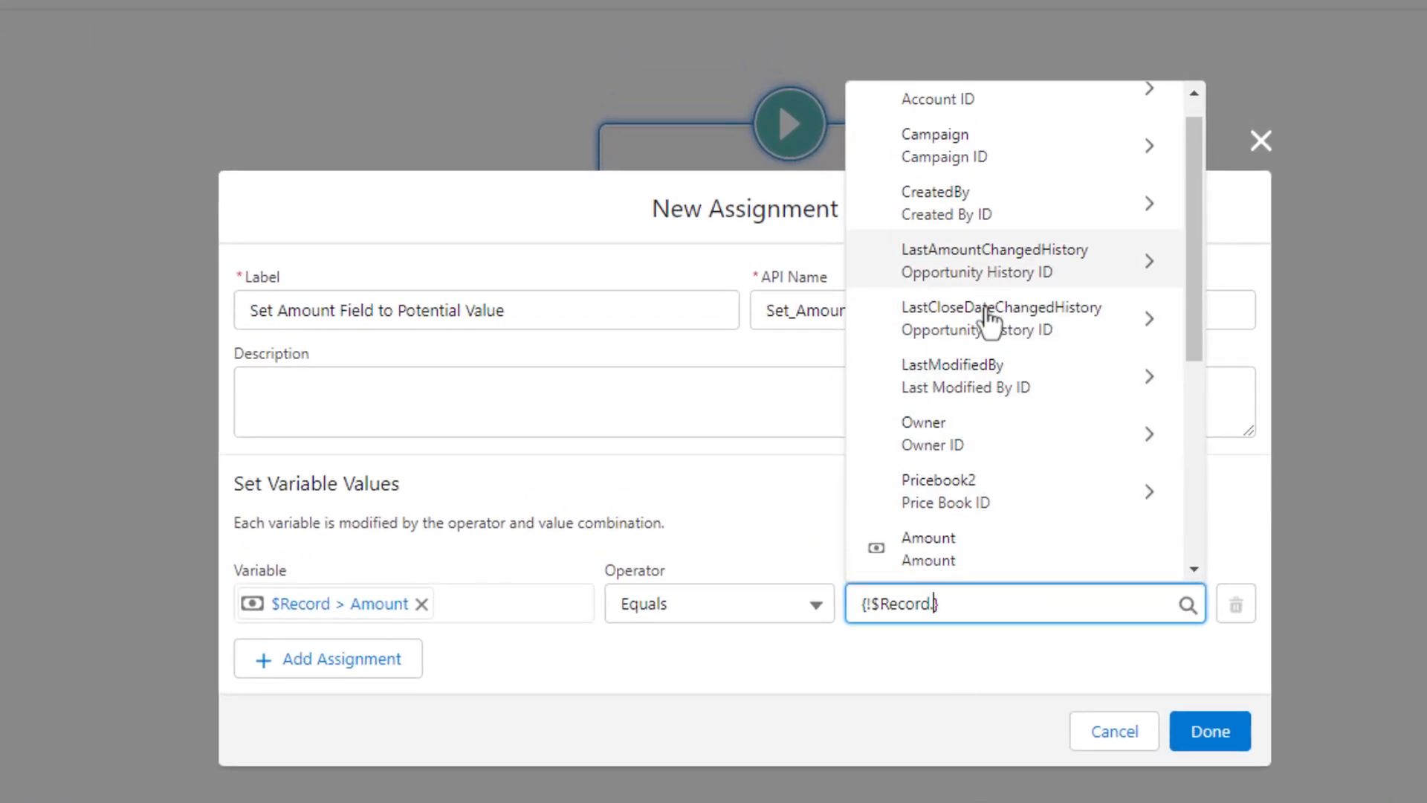
scroll("down", 3)
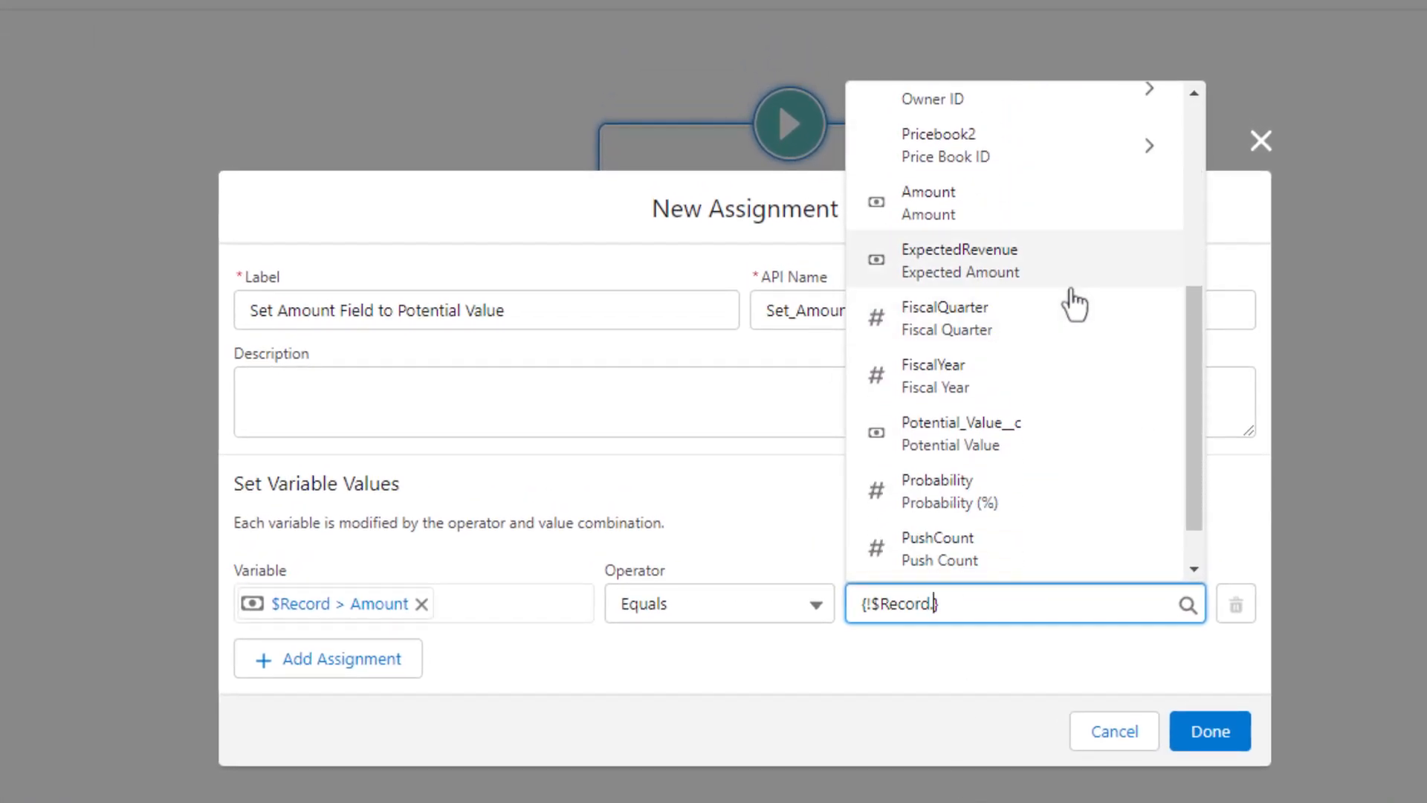
mouse_move(1079, 446)
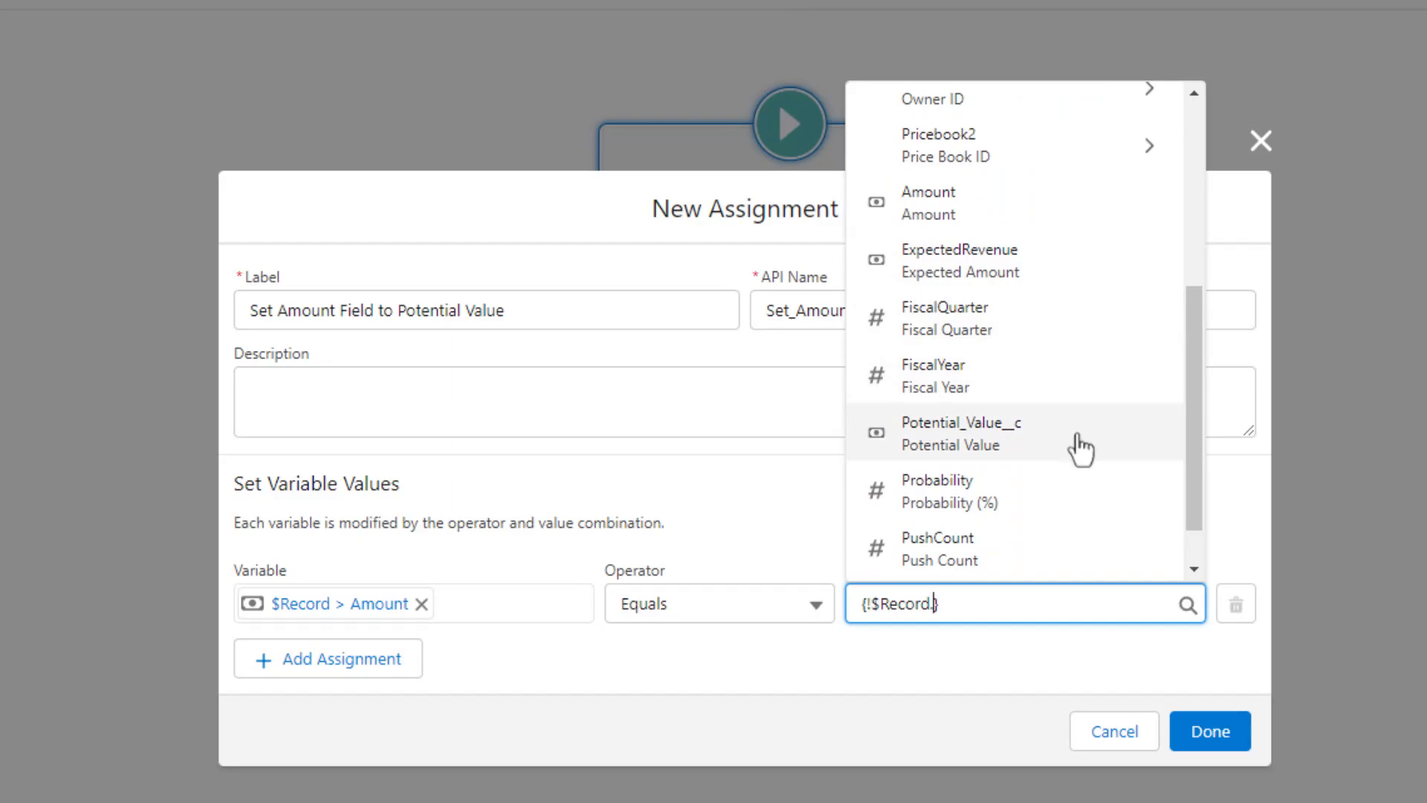
left_click(960, 433)
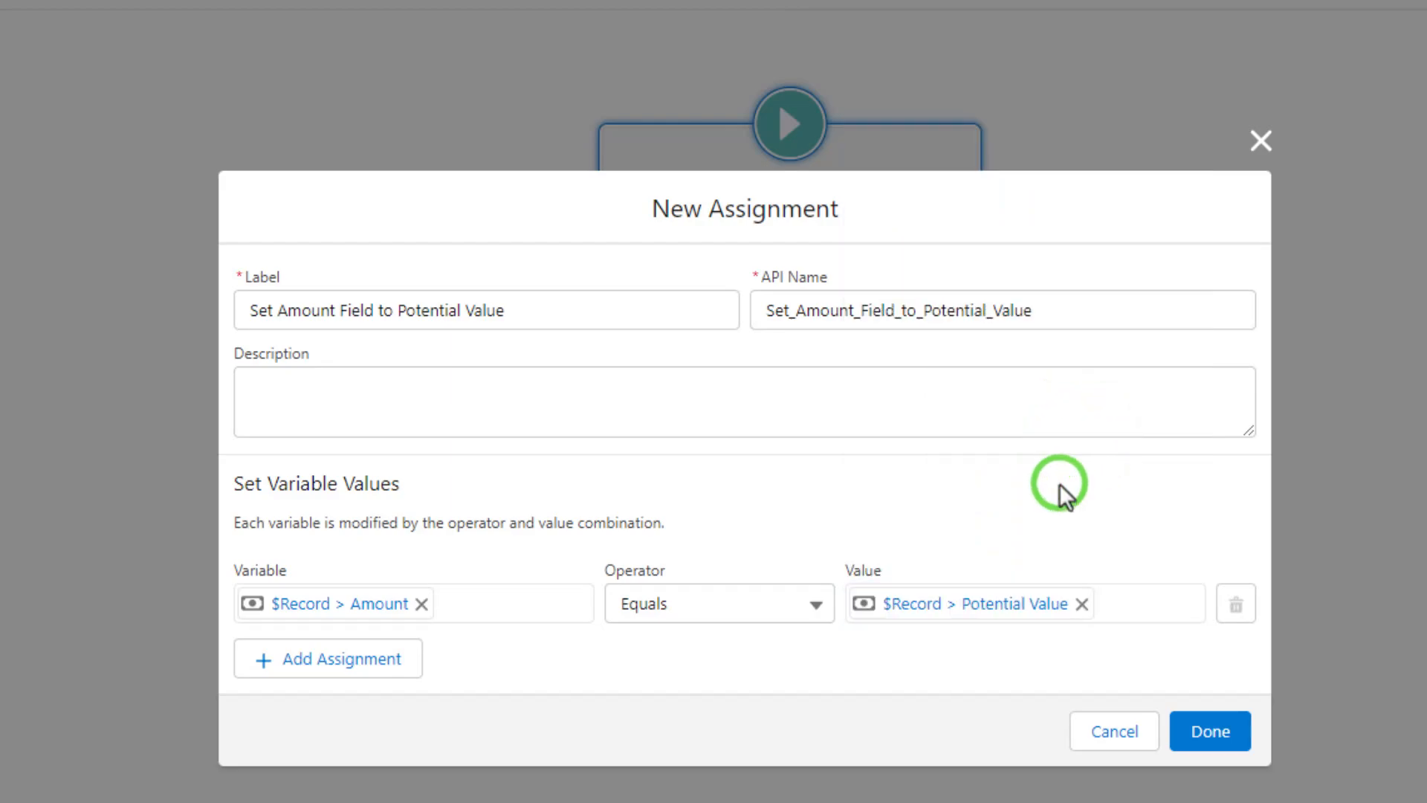
mouse_move(691, 221)
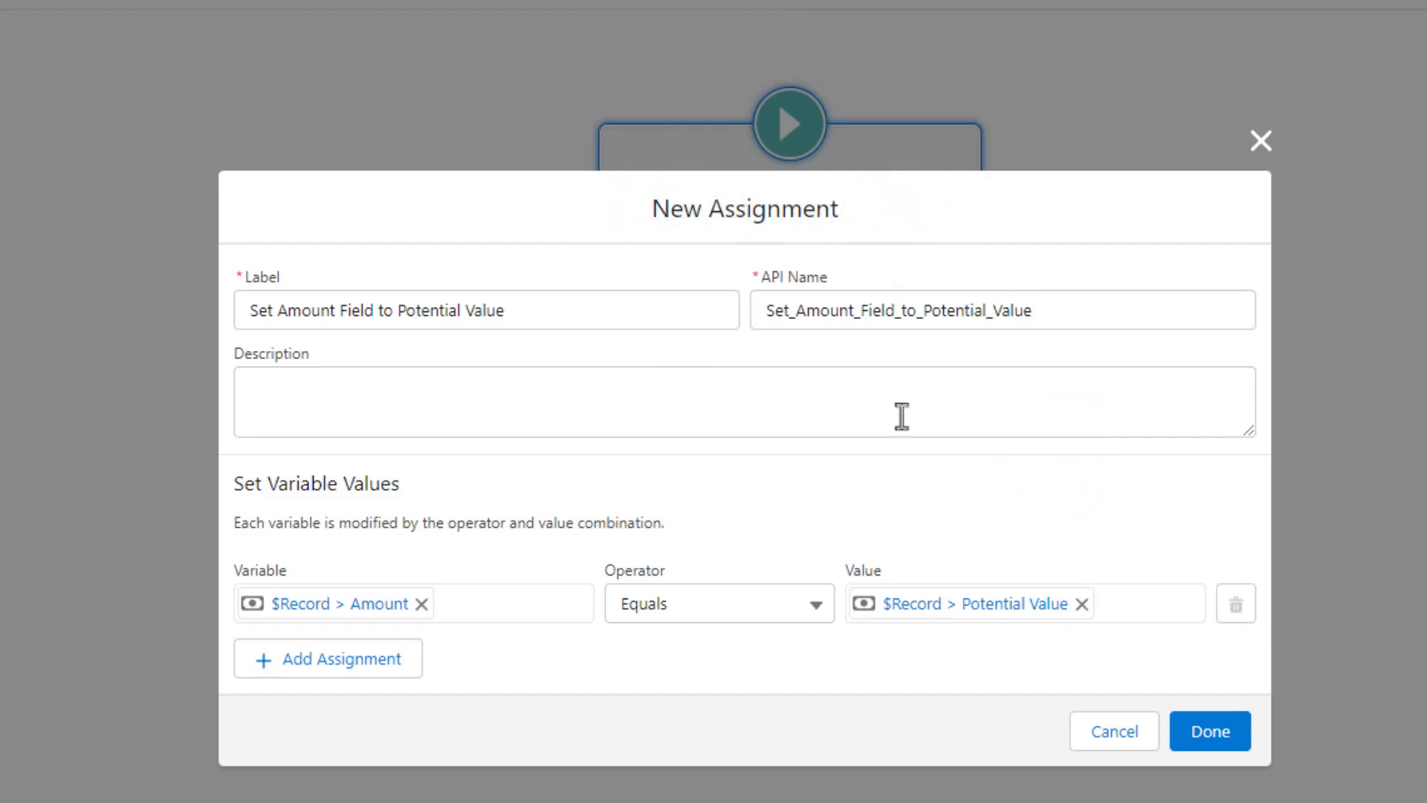
mouse_move(747, 219)
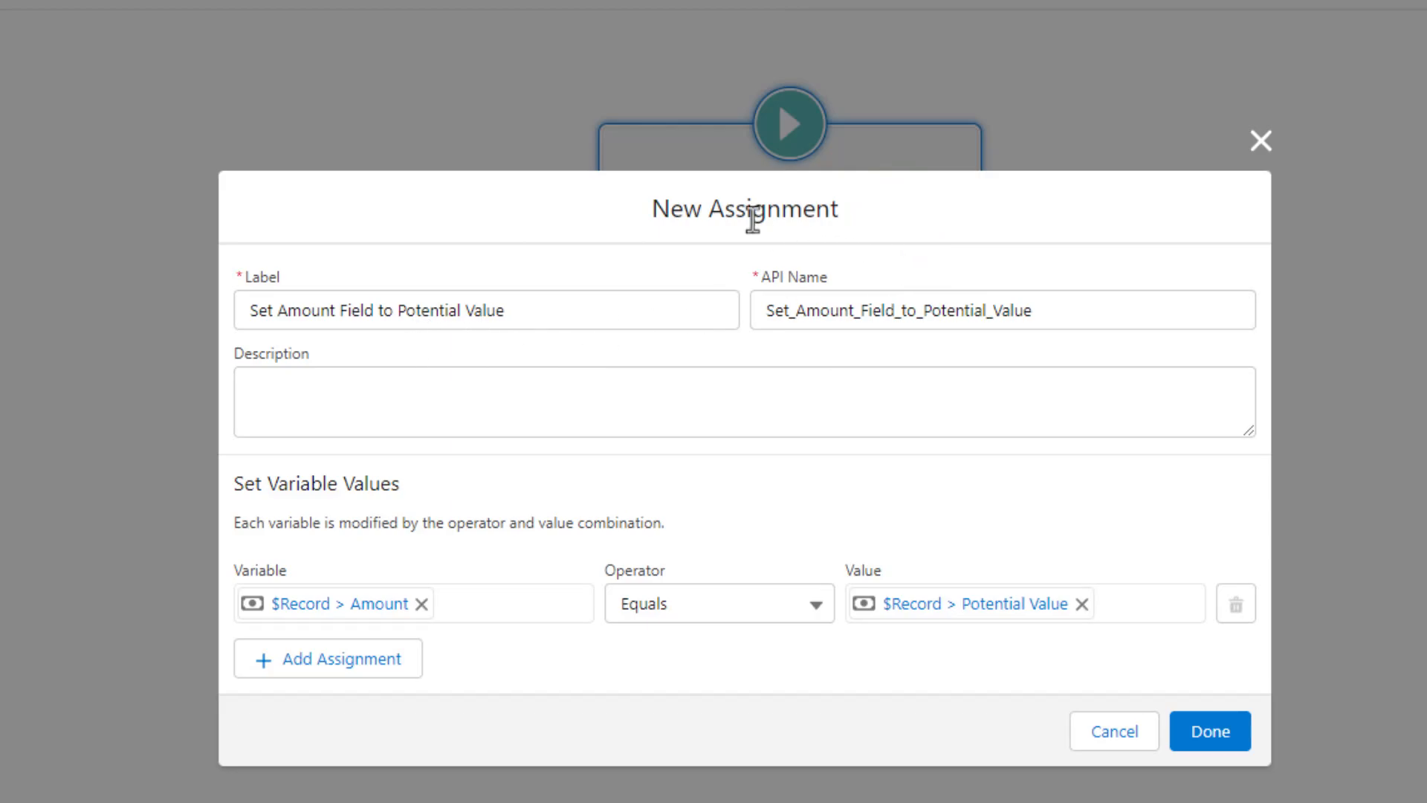
mouse_move(735, 261)
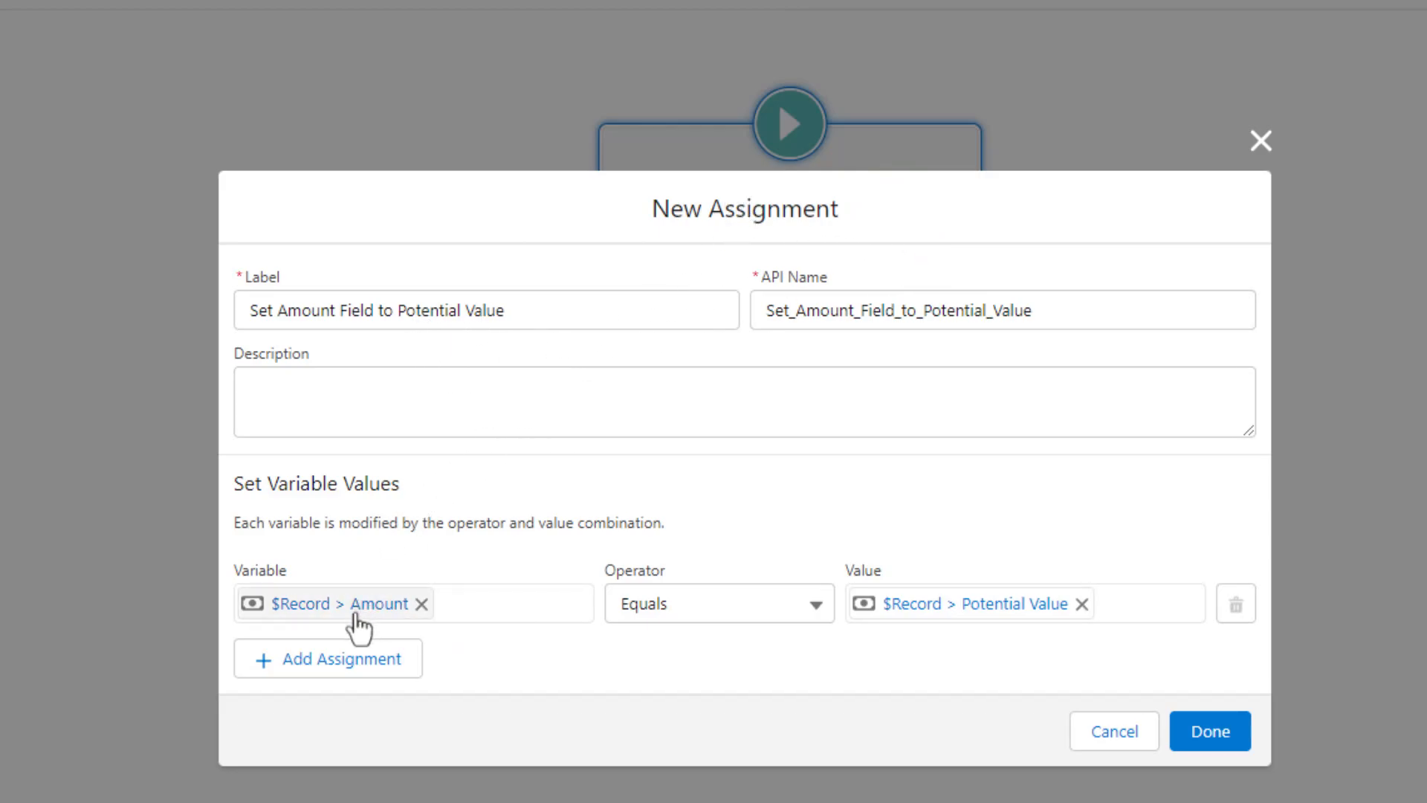
mouse_move(694, 706)
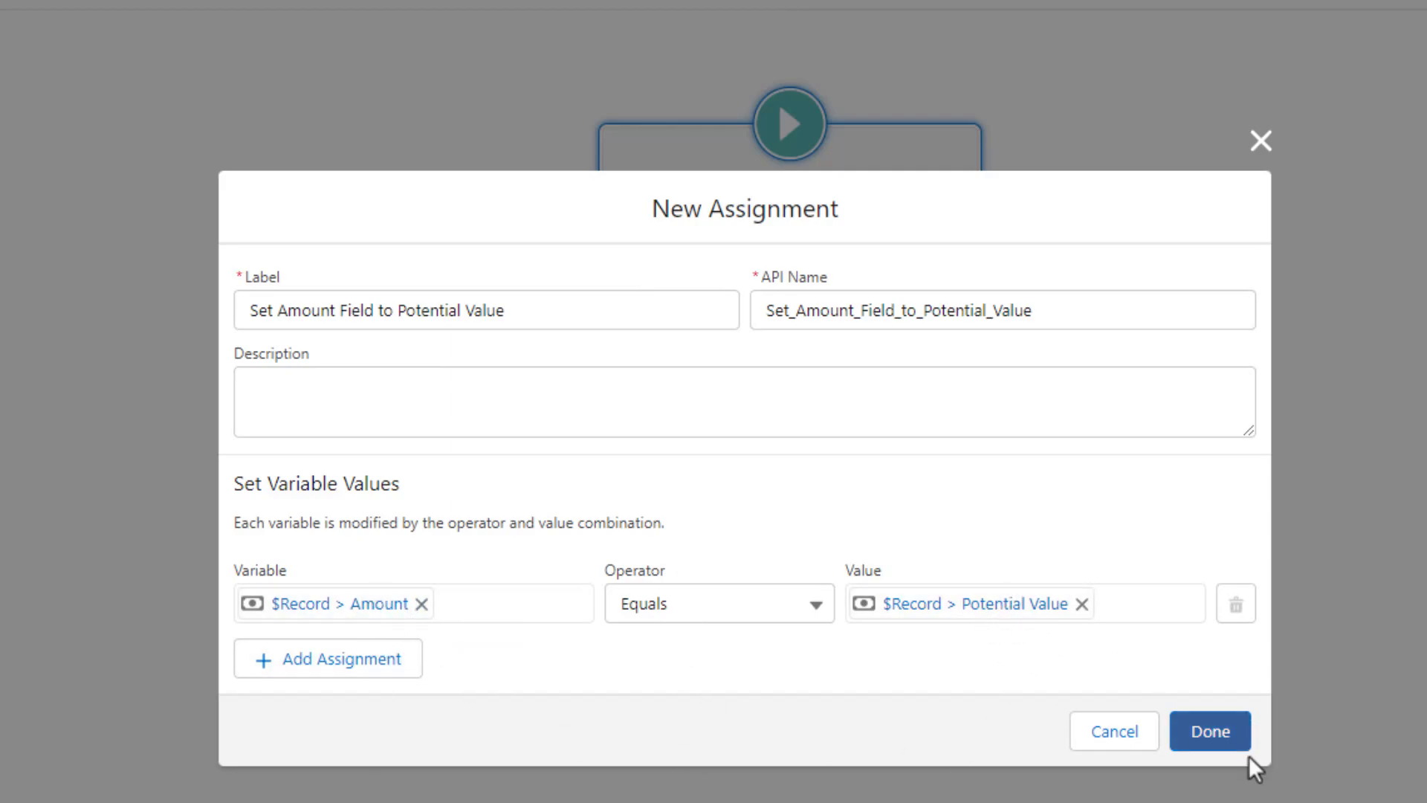
- Confirm the new assignment with Done and save the flow
left_click(1209, 732)
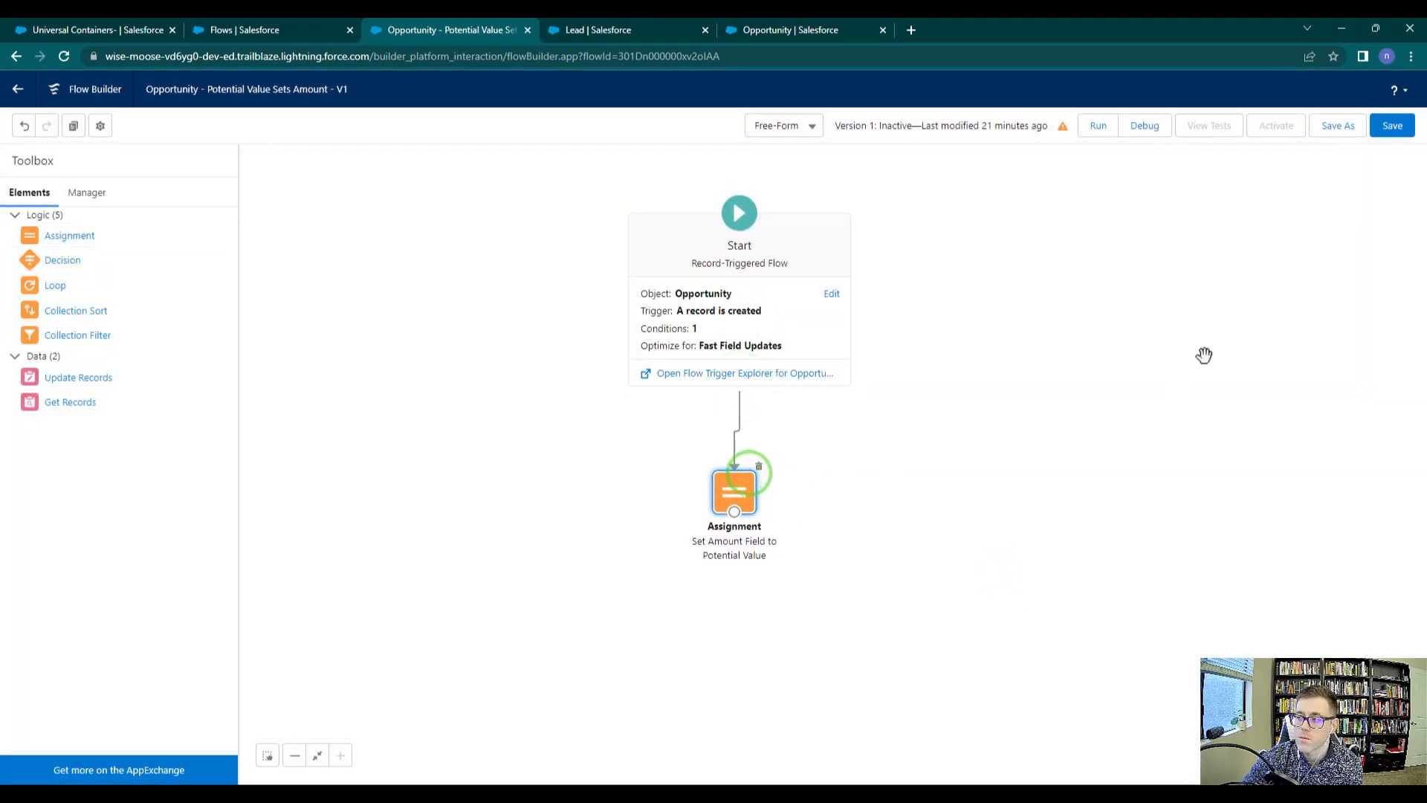
left_click(1392, 125)
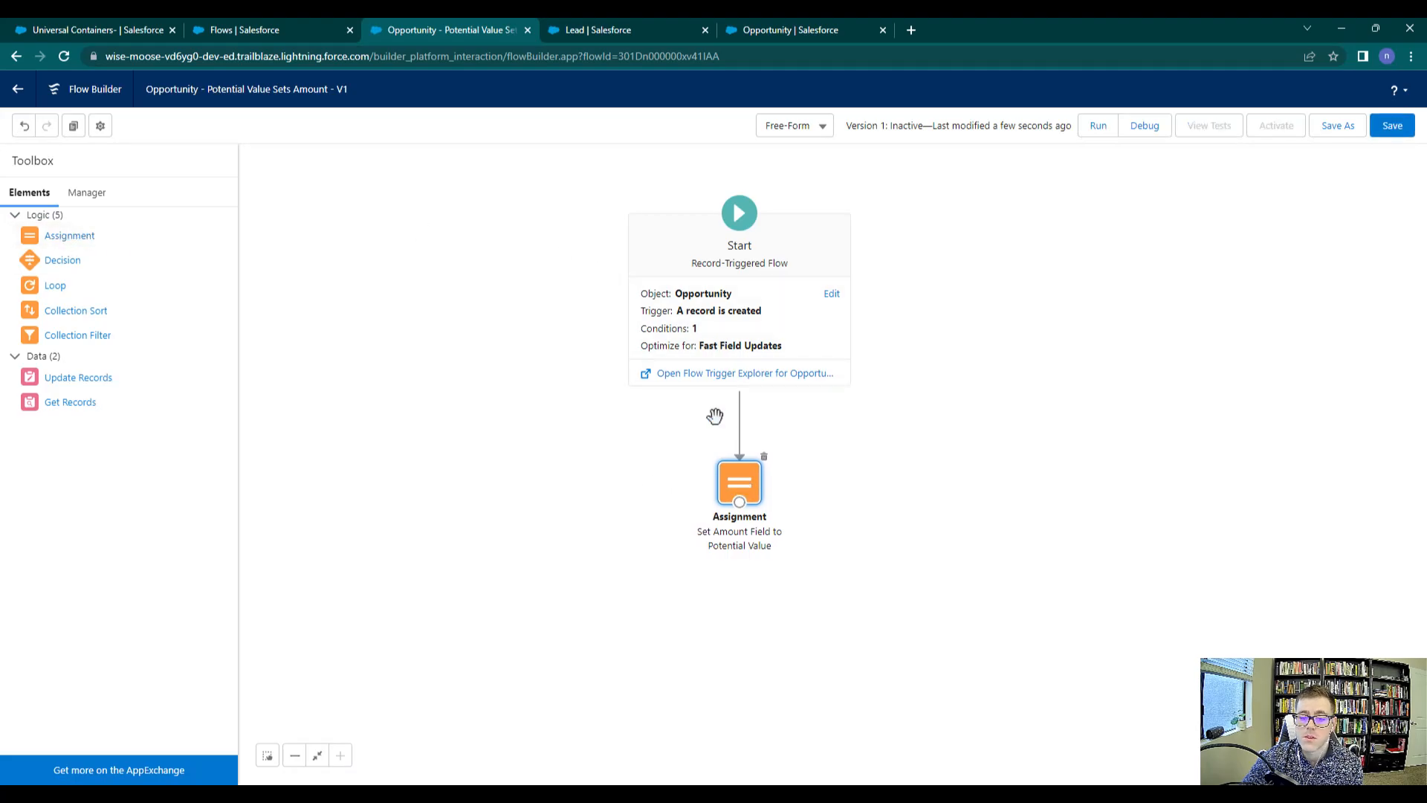
mouse_move(739, 481)
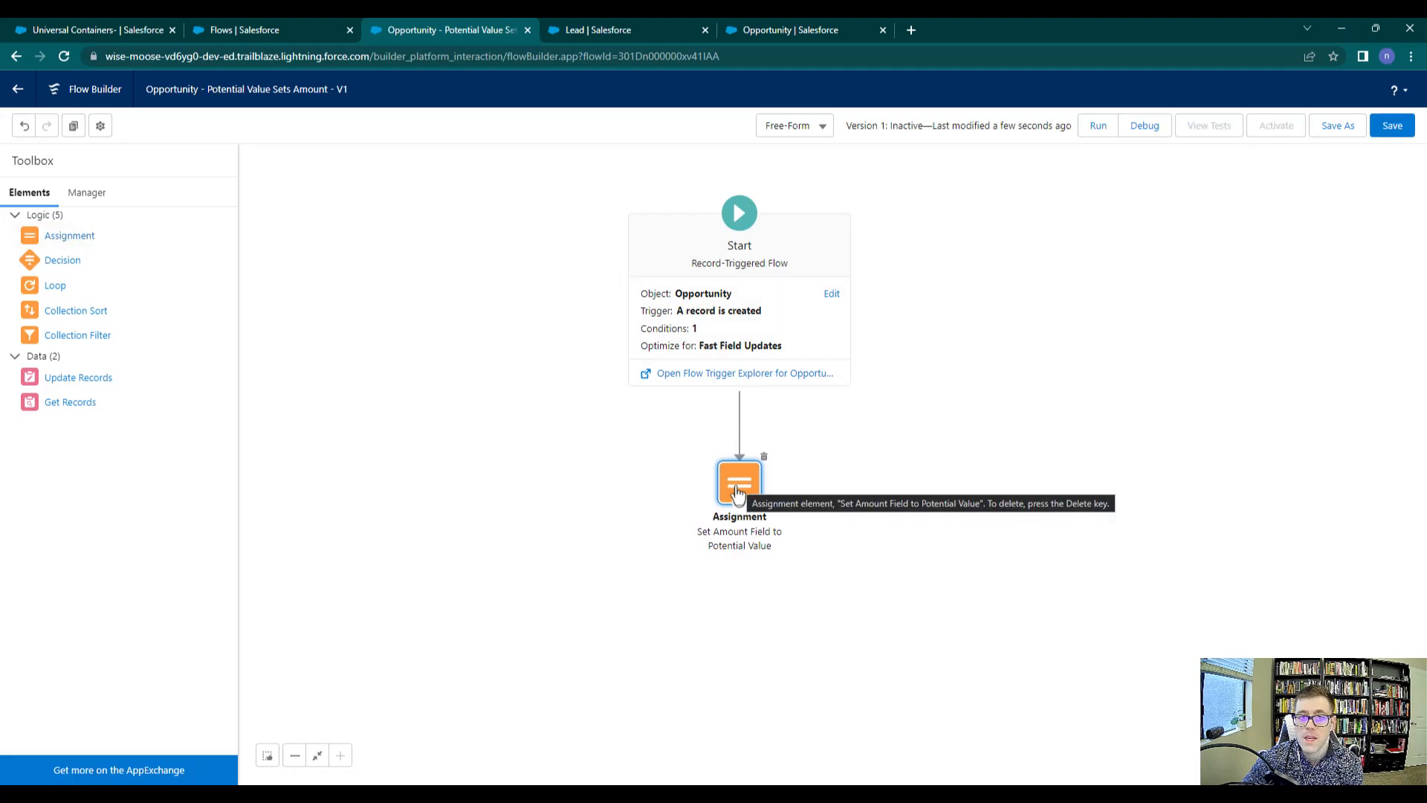
mouse_move(751, 504)
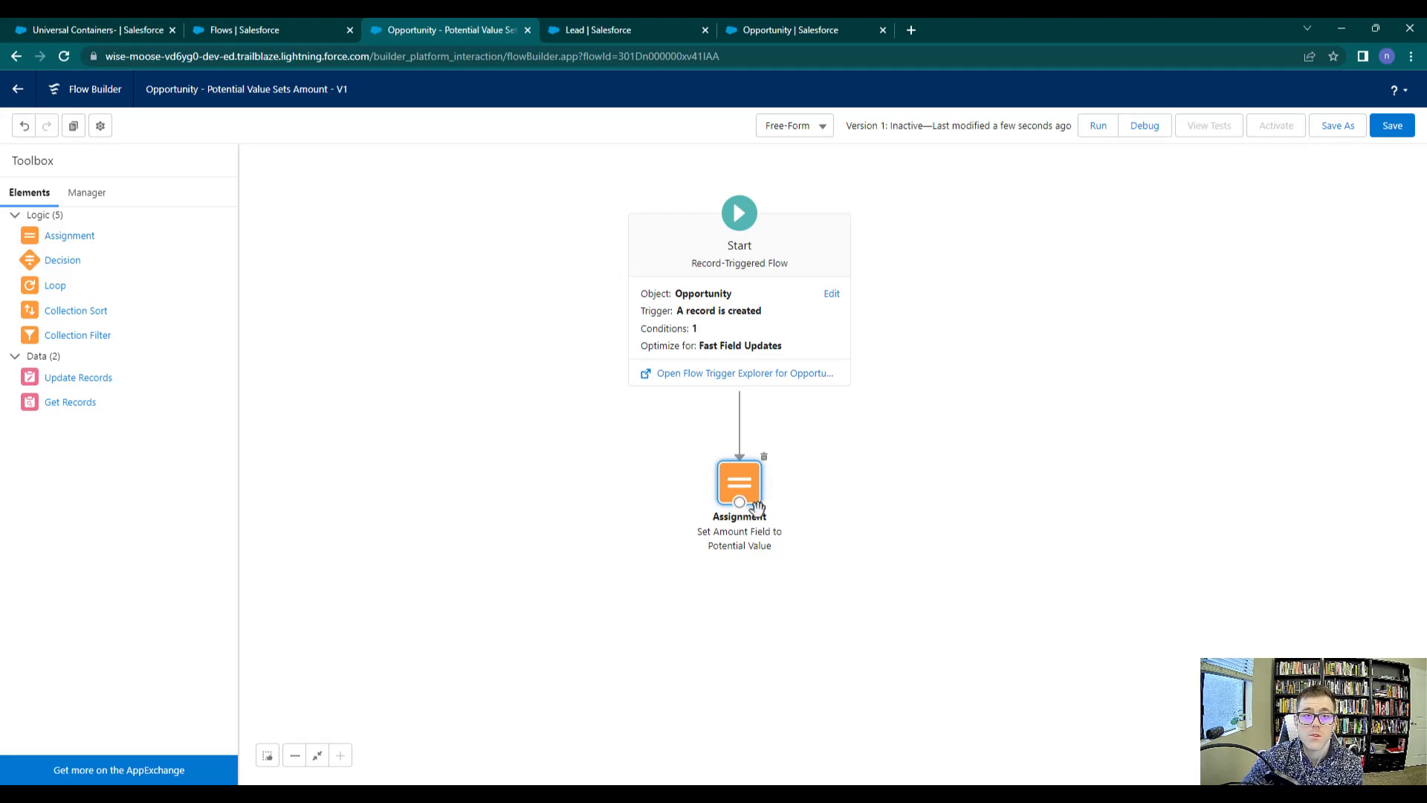
mouse_move(804, 492)
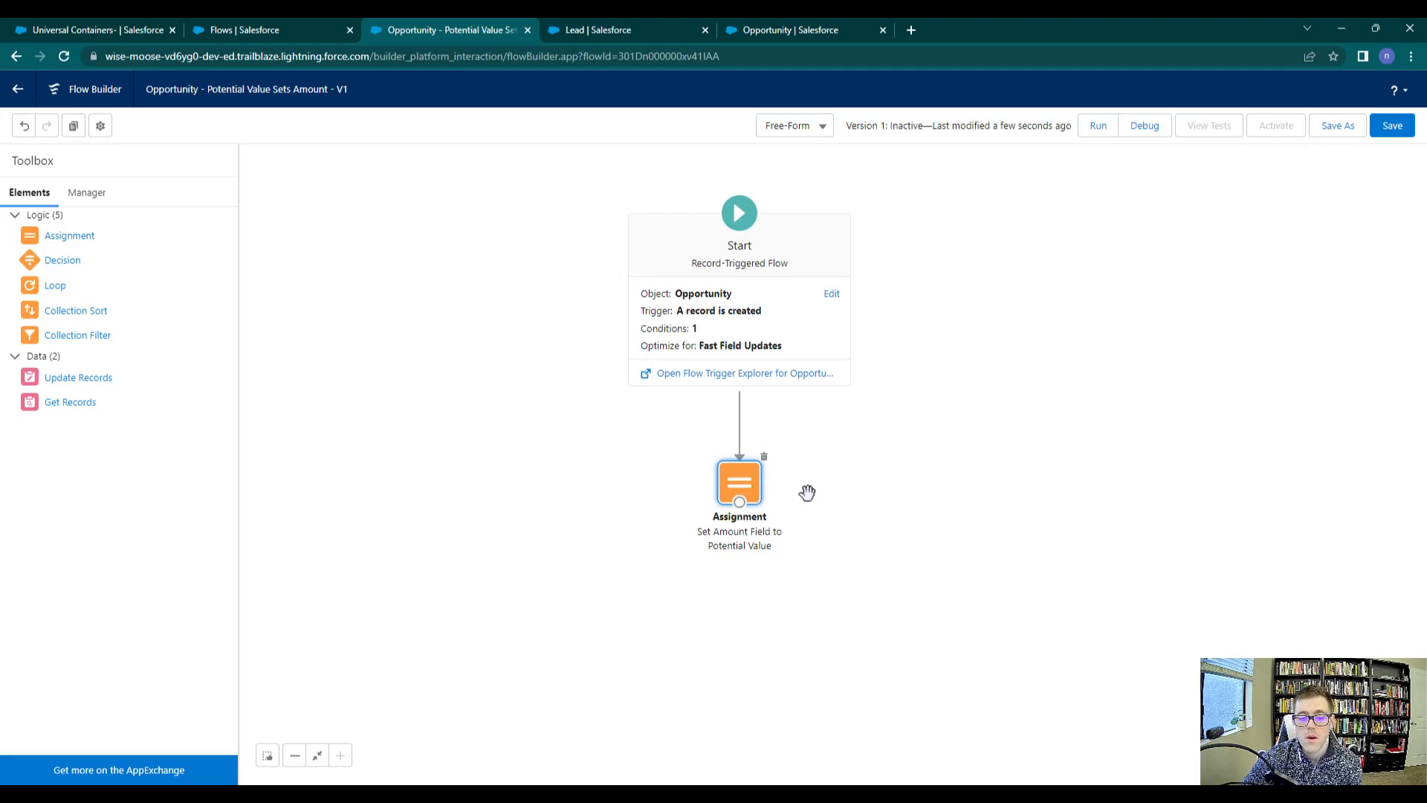
mouse_move(77, 376)
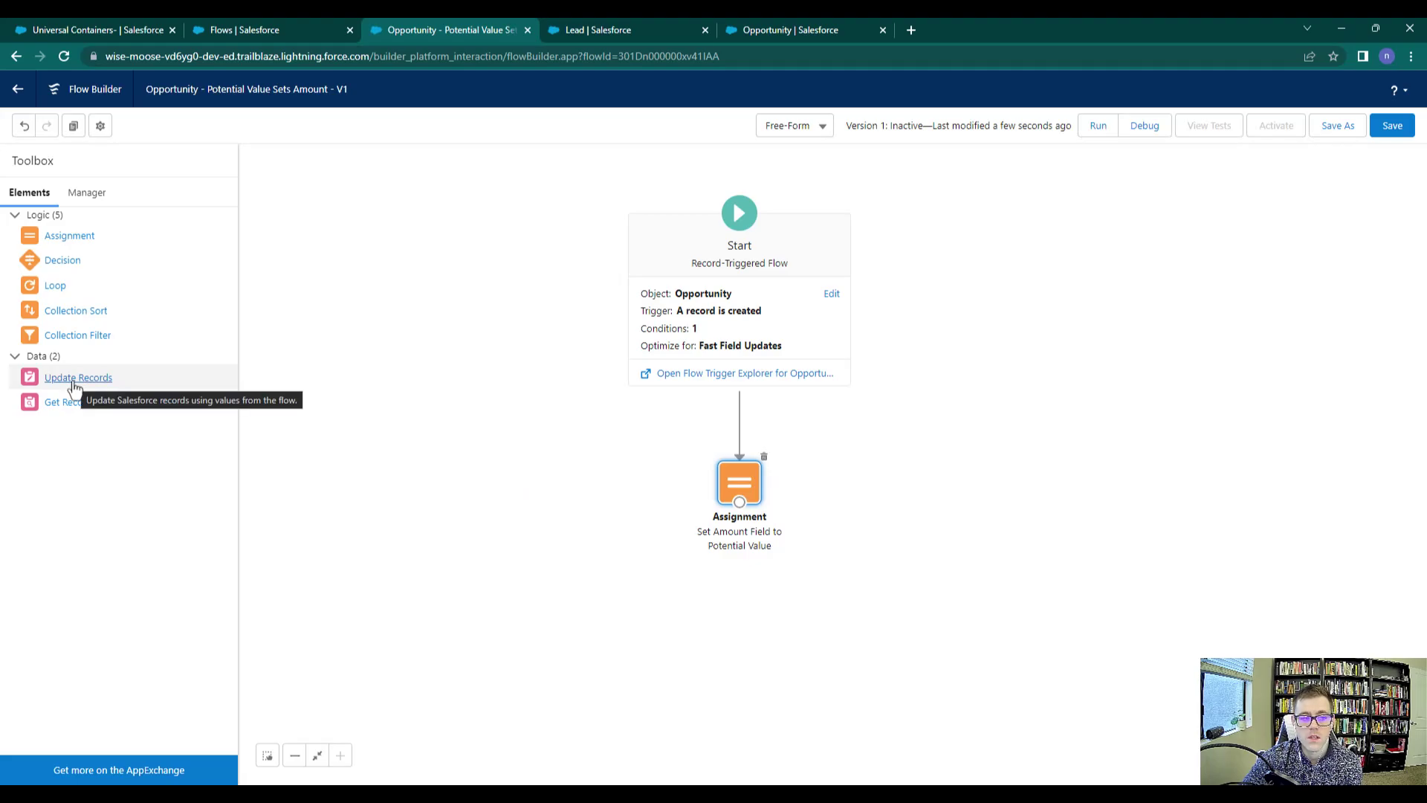
mouse_move(891, 506)
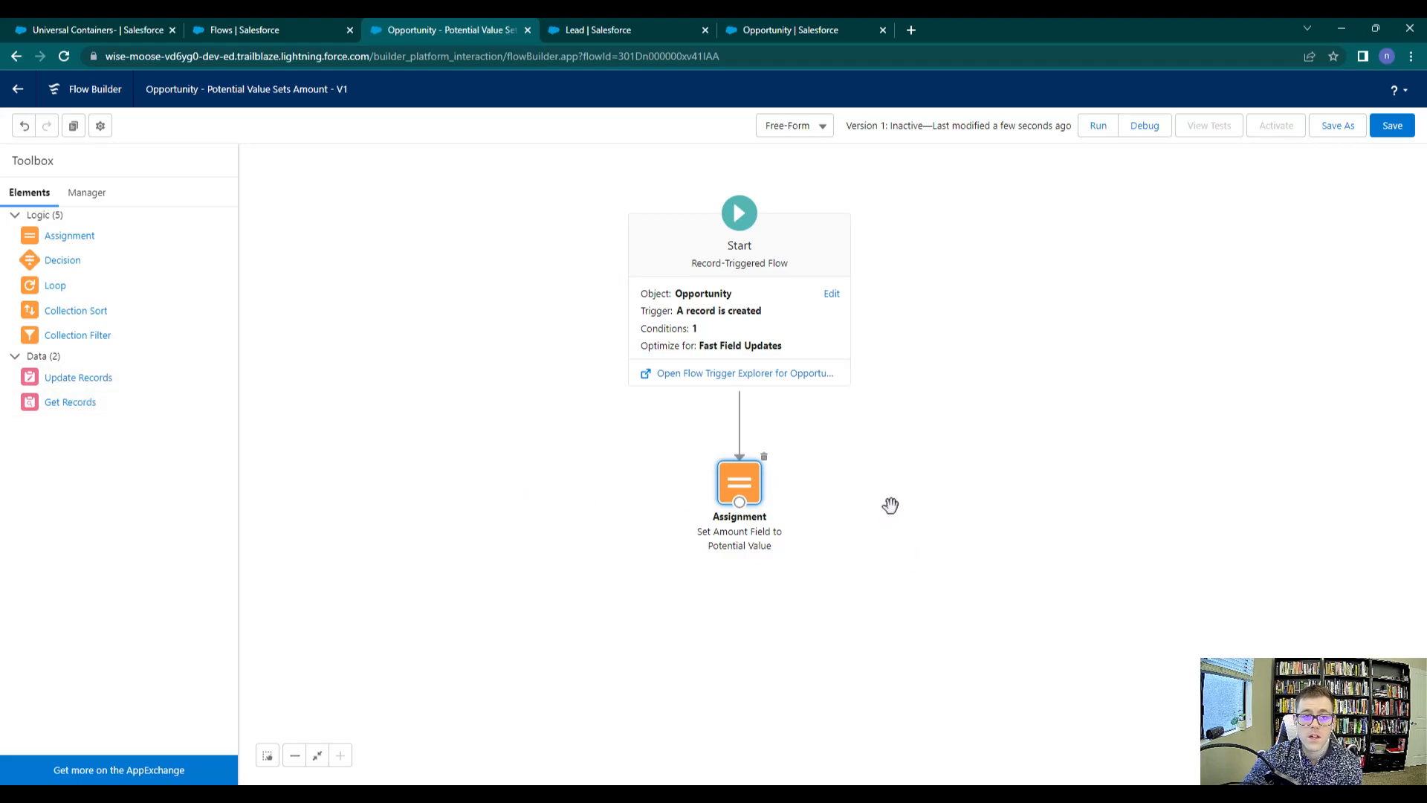
mouse_move(849, 545)
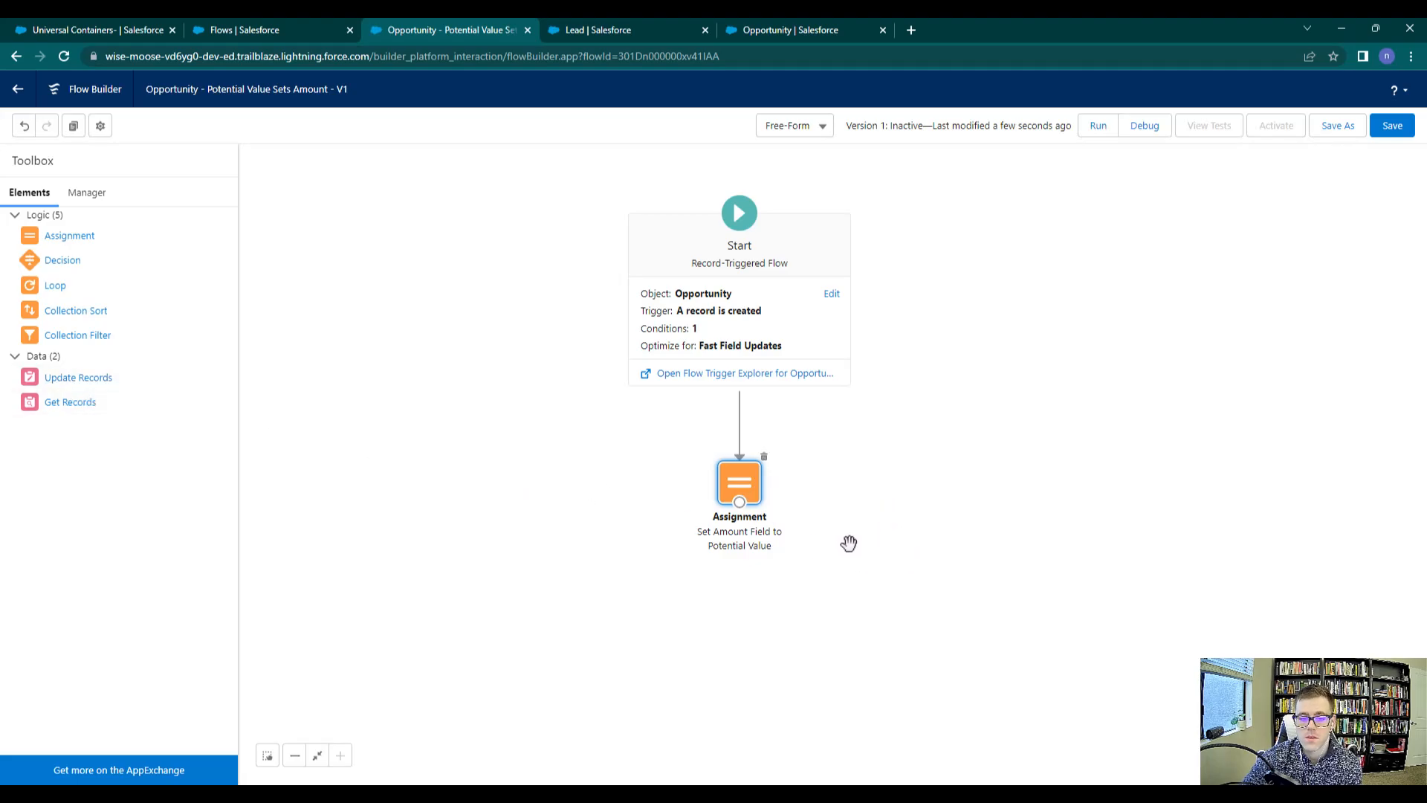
mouse_move(726, 452)
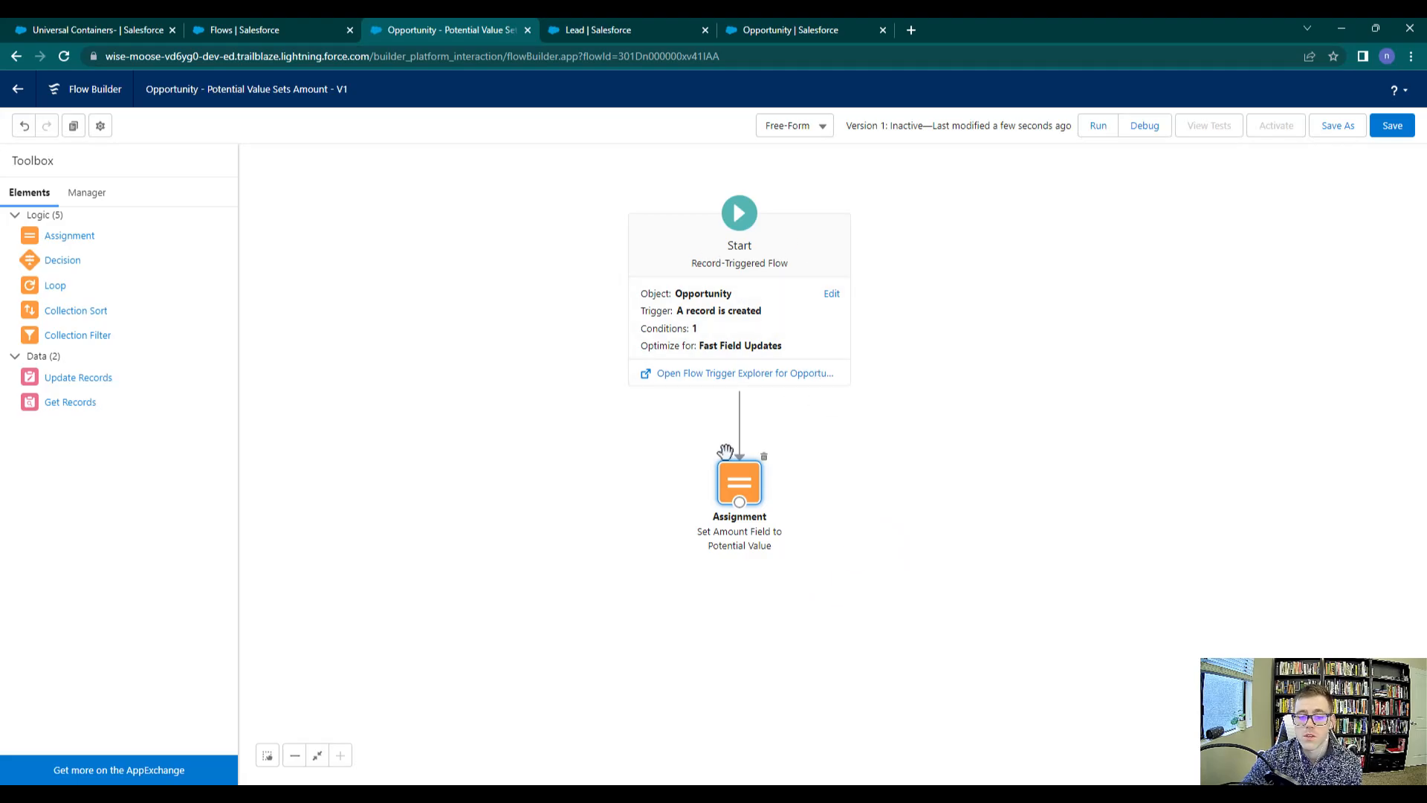
mouse_move(739, 481)
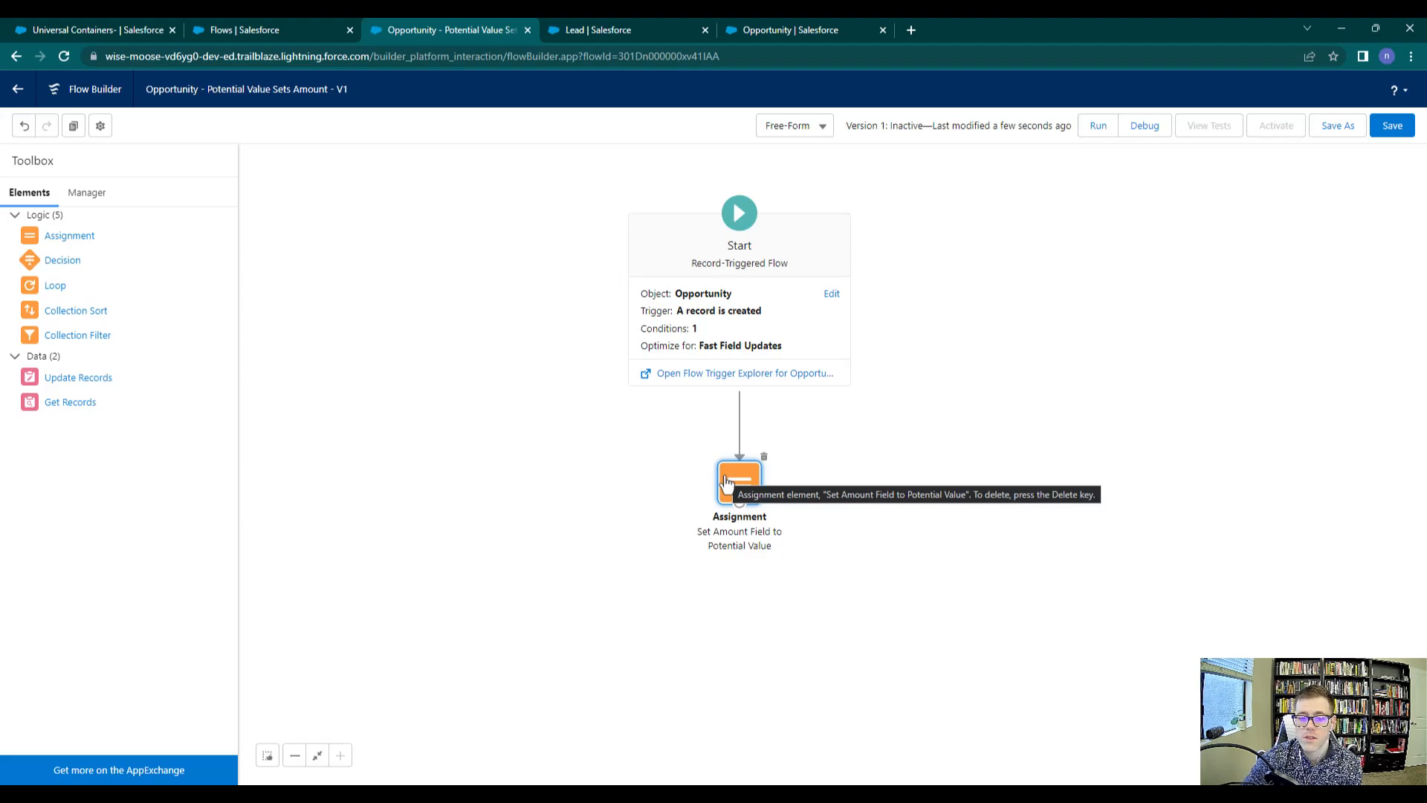
- Save the flow once more and activate it so Version 1 is Active
left_click(1391, 125)
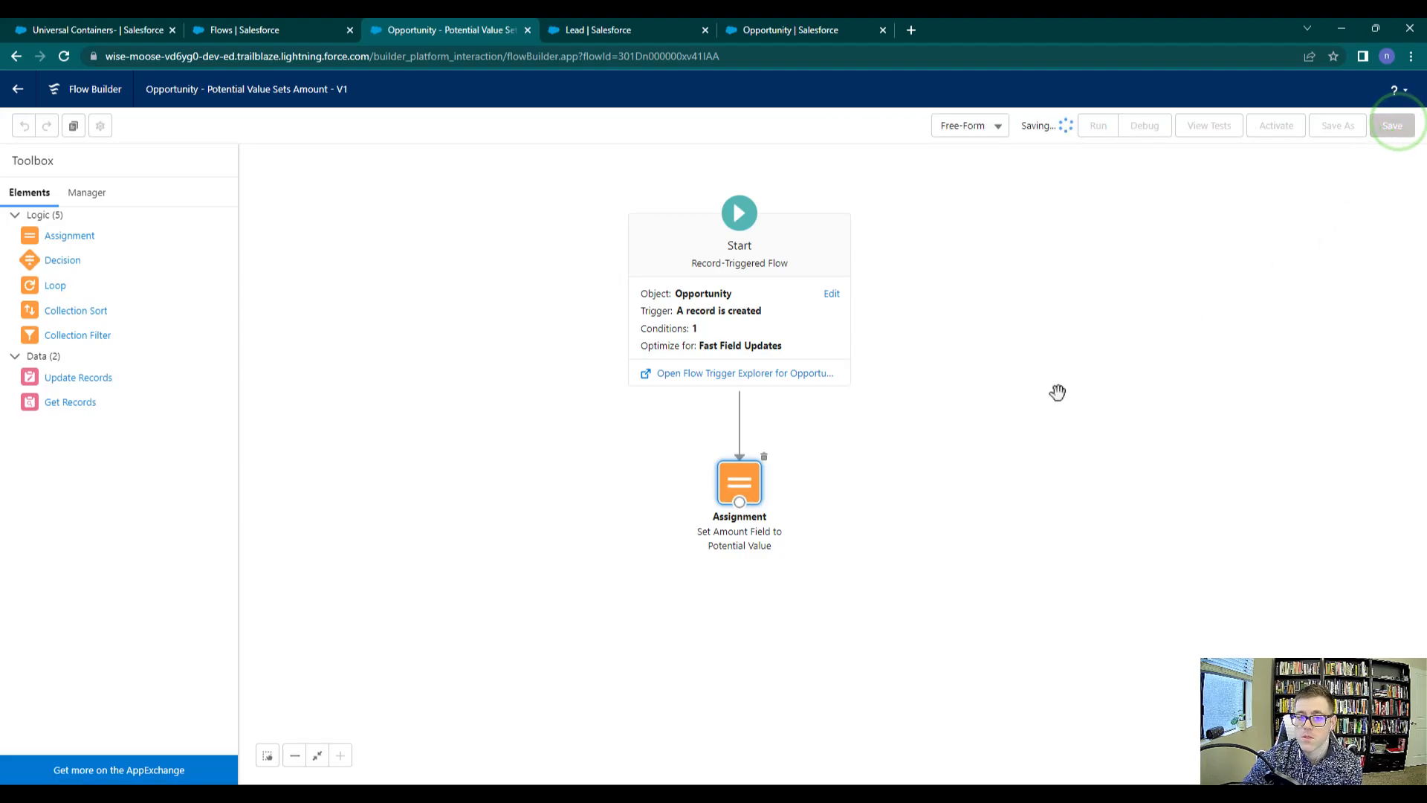
left_click(1391, 125)
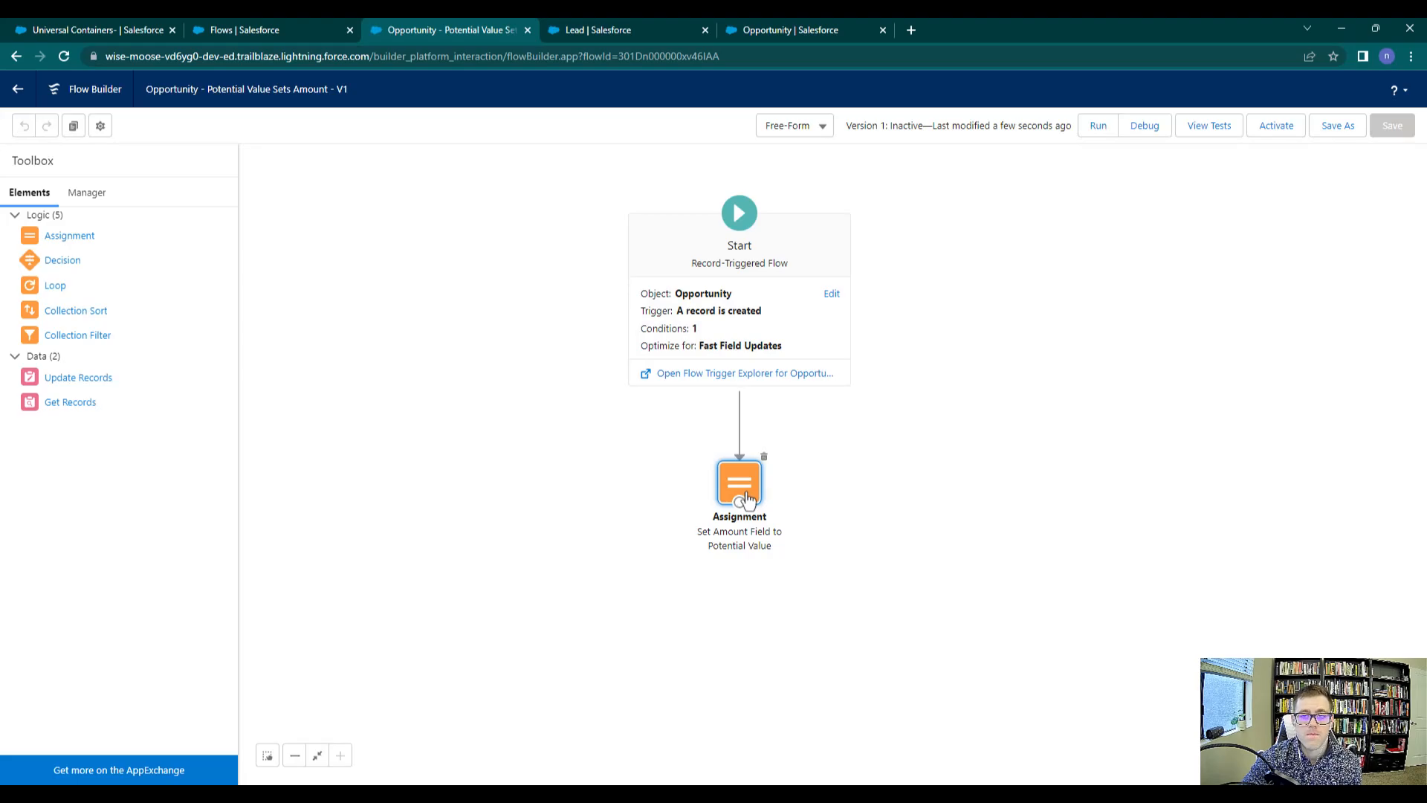
mouse_move(1206, 501)
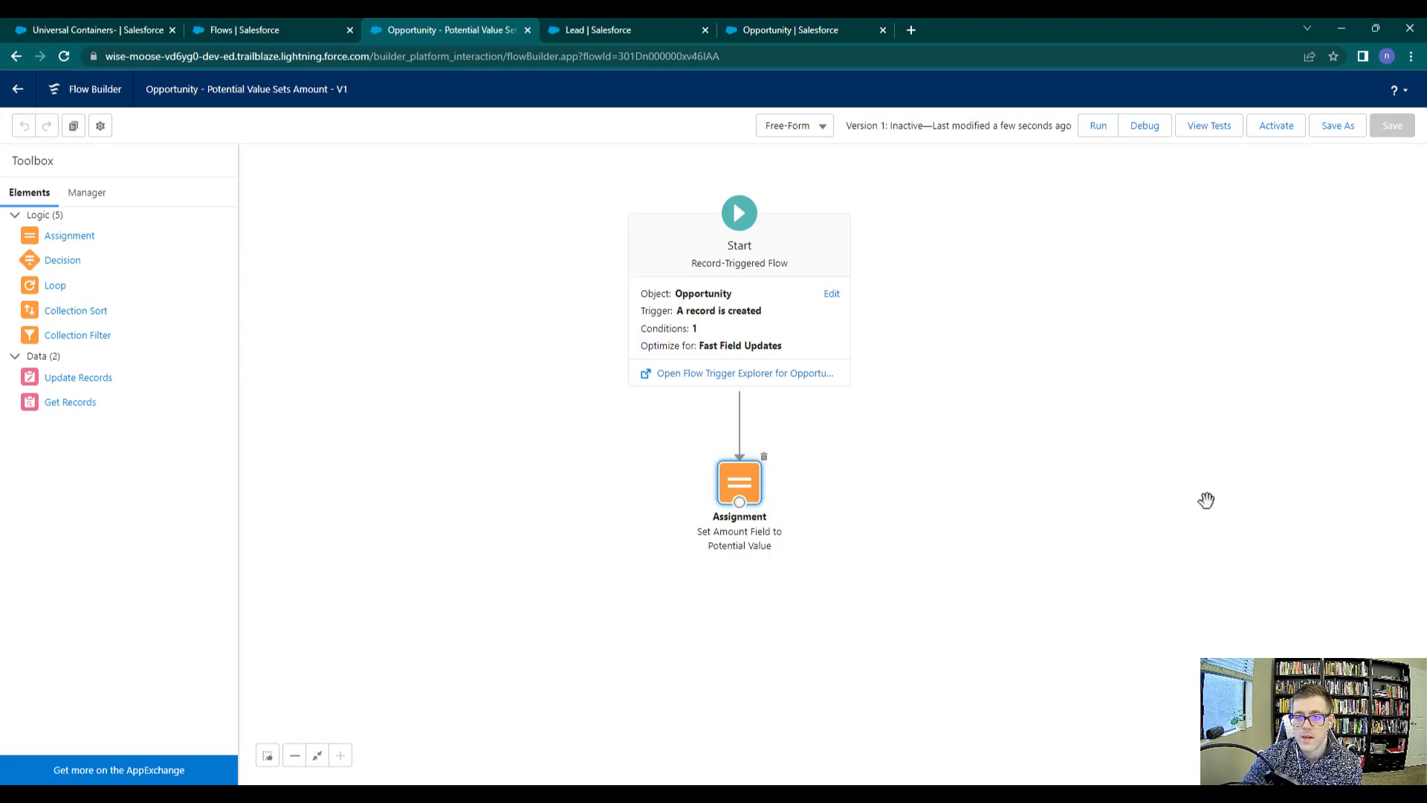
mouse_move(1275, 125)
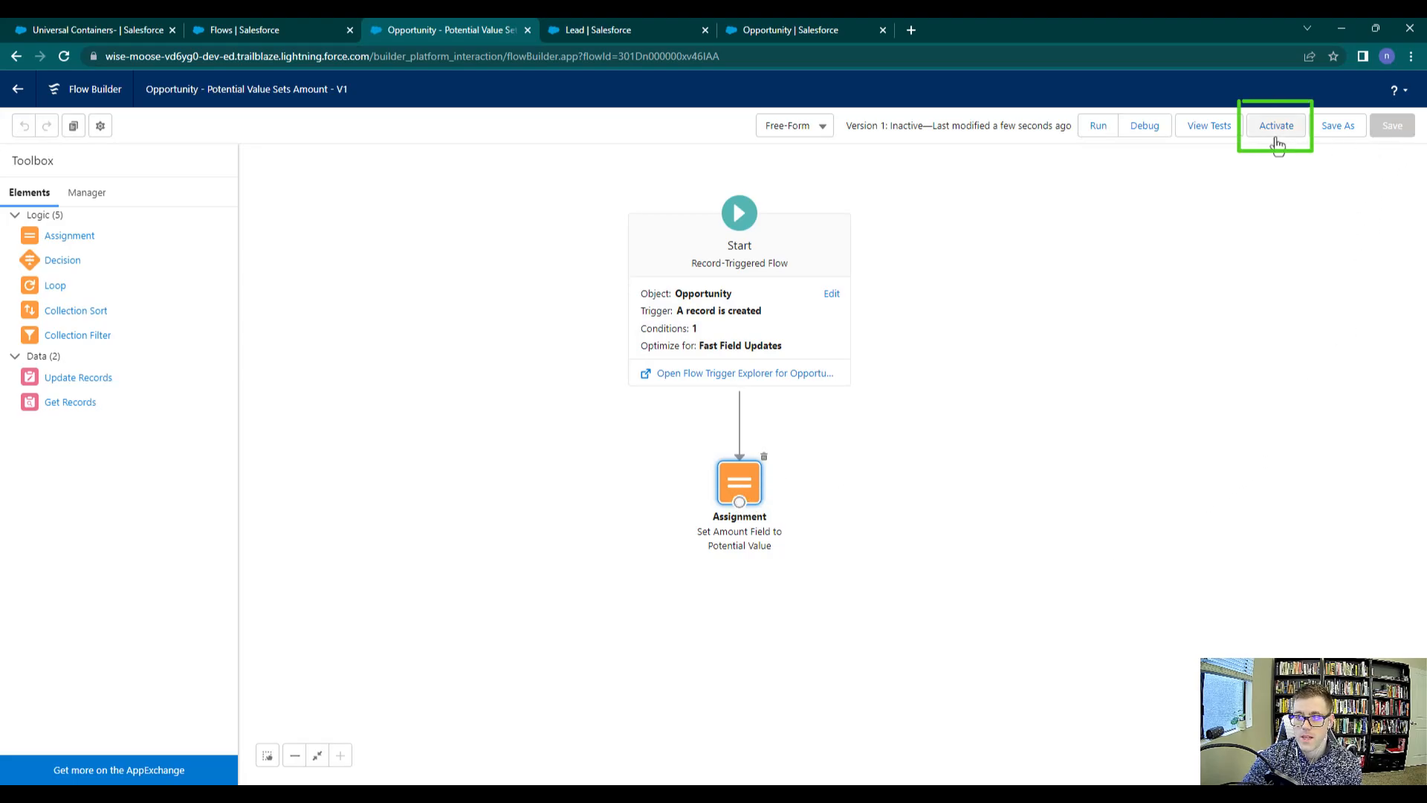
left_click(1276, 125)
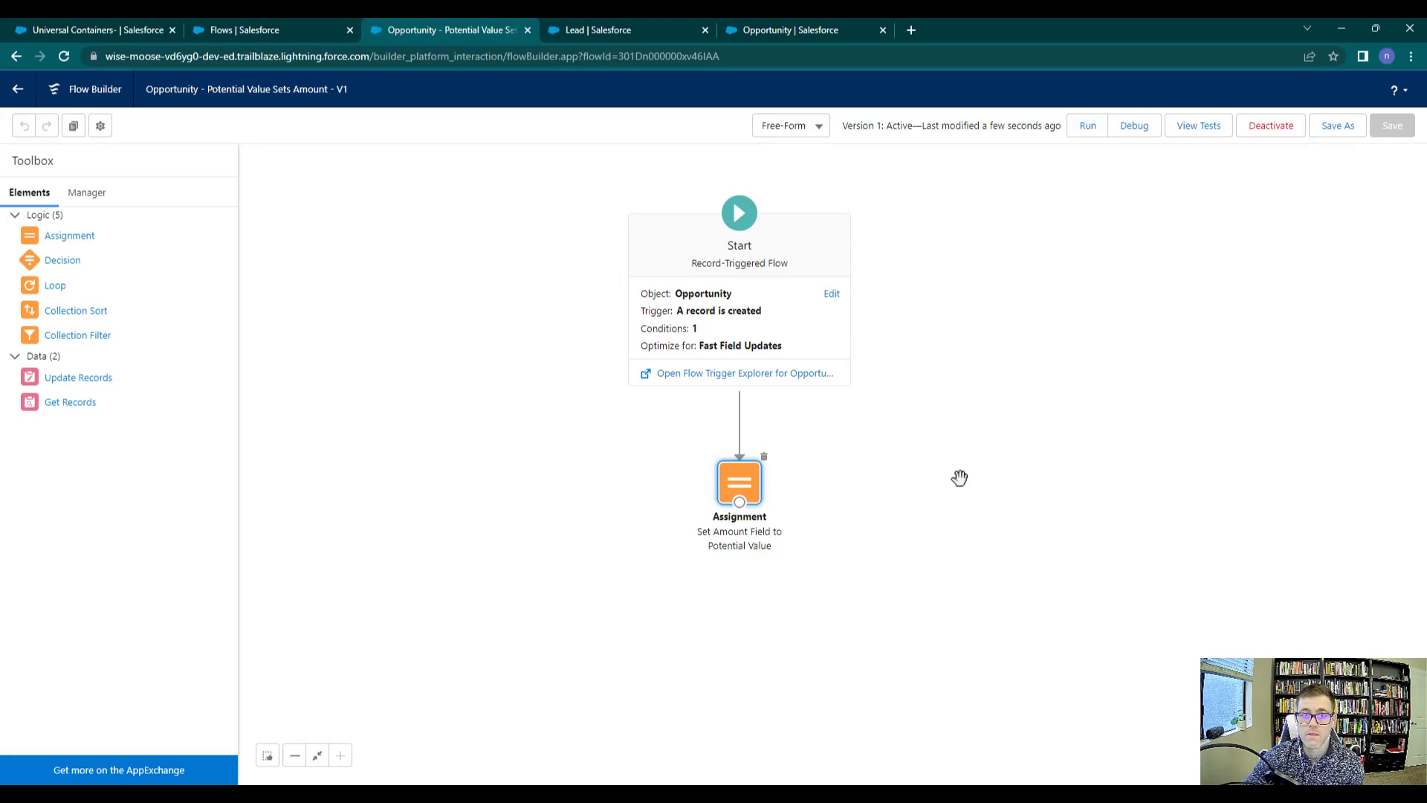
mouse_move(1118, 368)
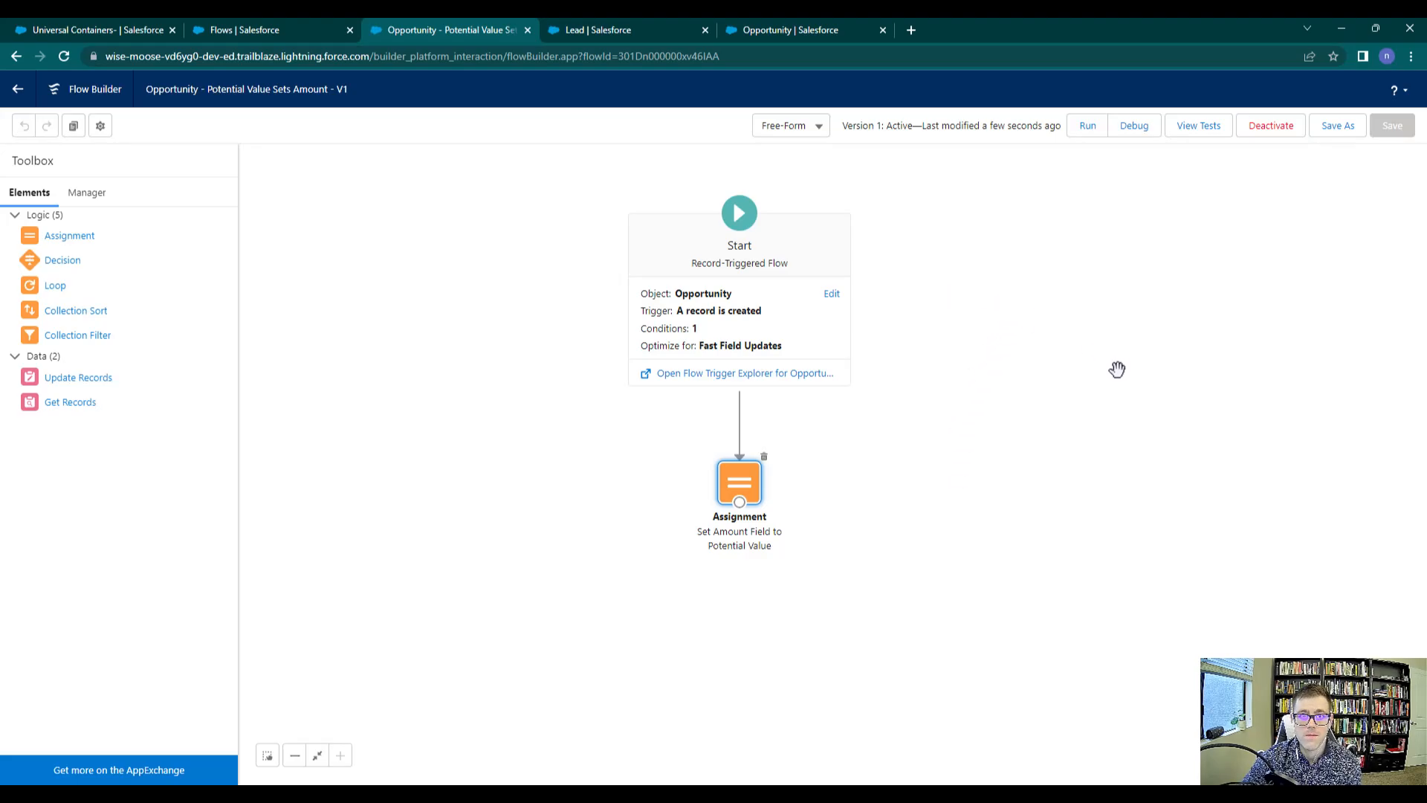